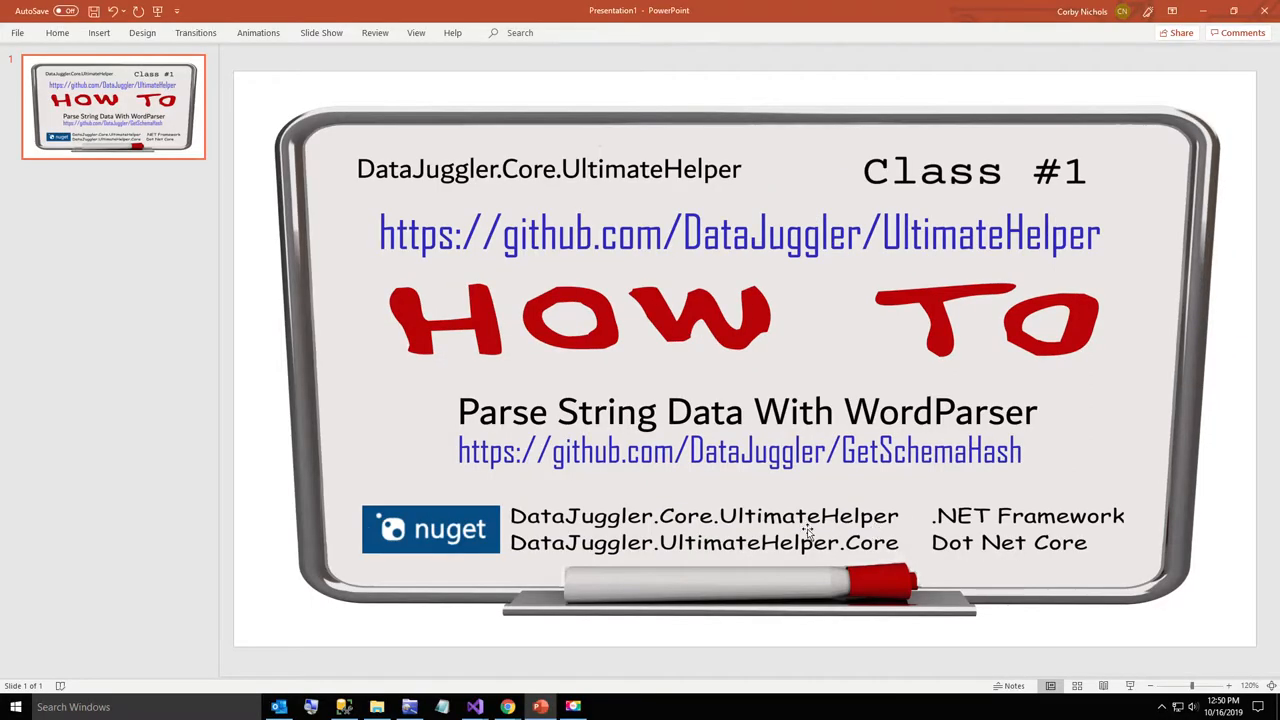
{"action": "mouse_move", "coordinate": [474, 708]}
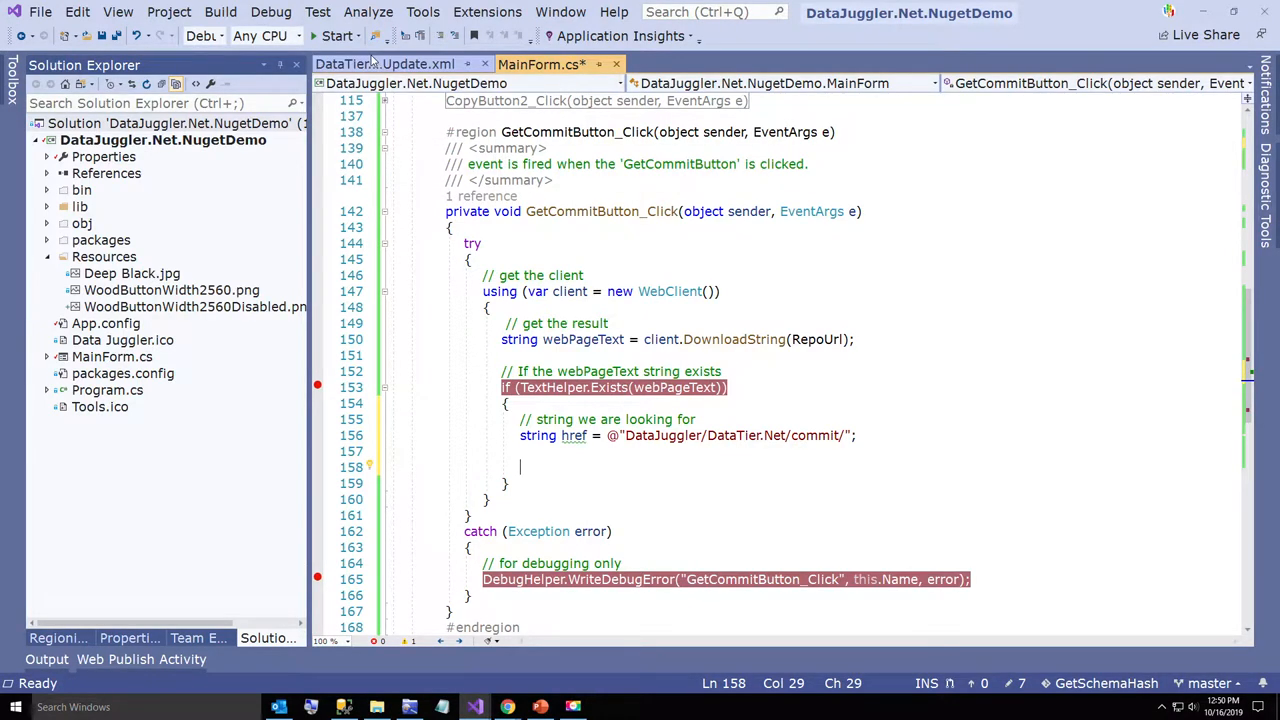
Show the DataTier Update.xml file with its GitCommit and SchemaHash values
{"action": "left_click", "coordinate": [384, 64]}
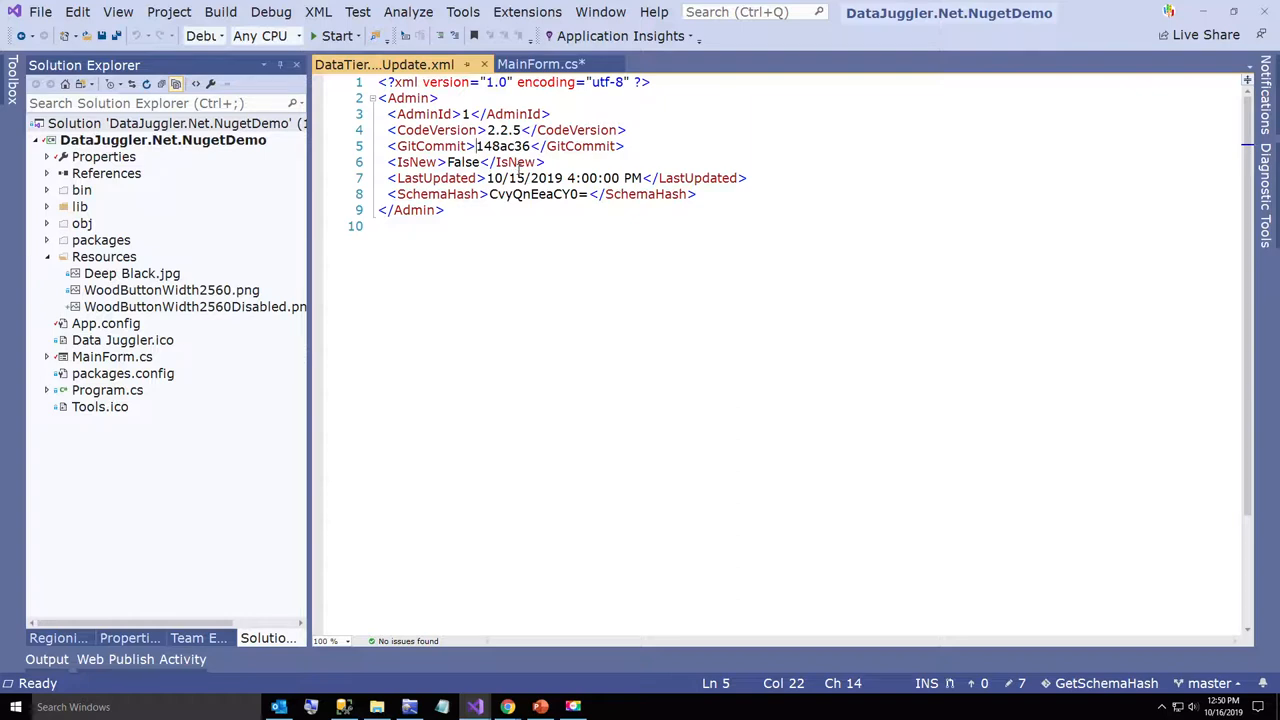
{"action": "mouse_move", "coordinate": [508, 608]}
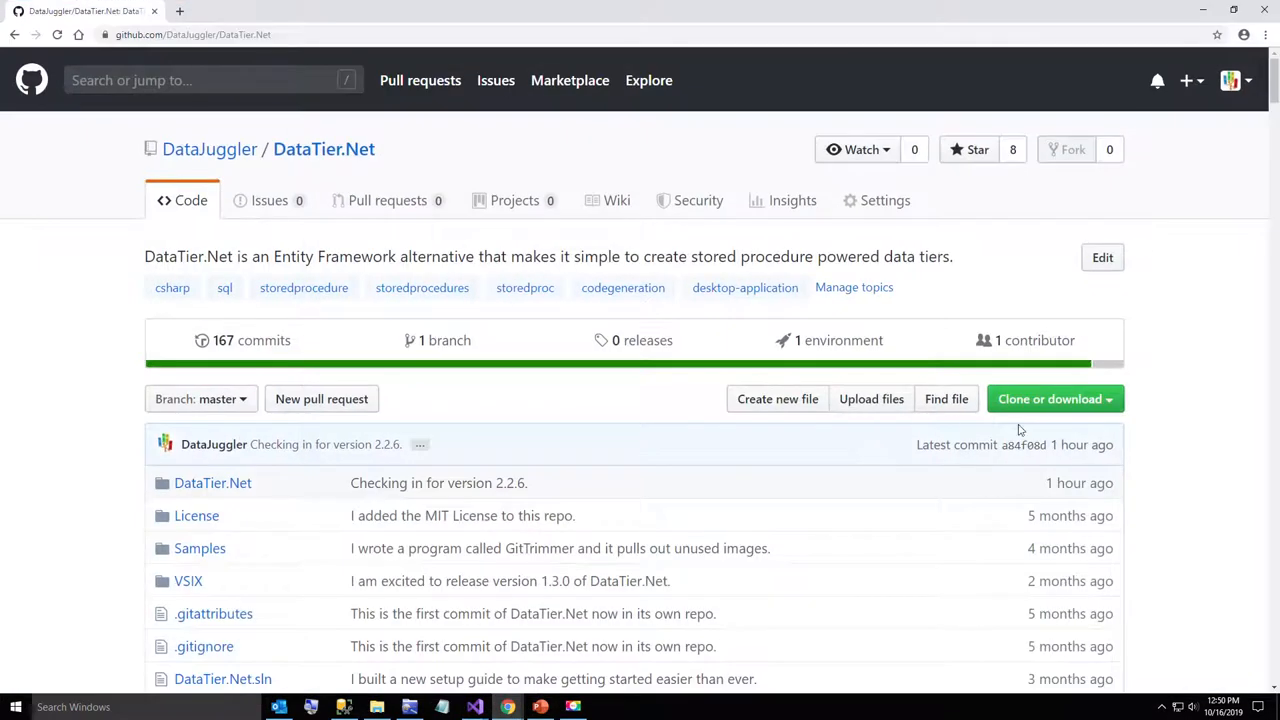
{"action": "right_click", "coordinate": [1022, 444]}
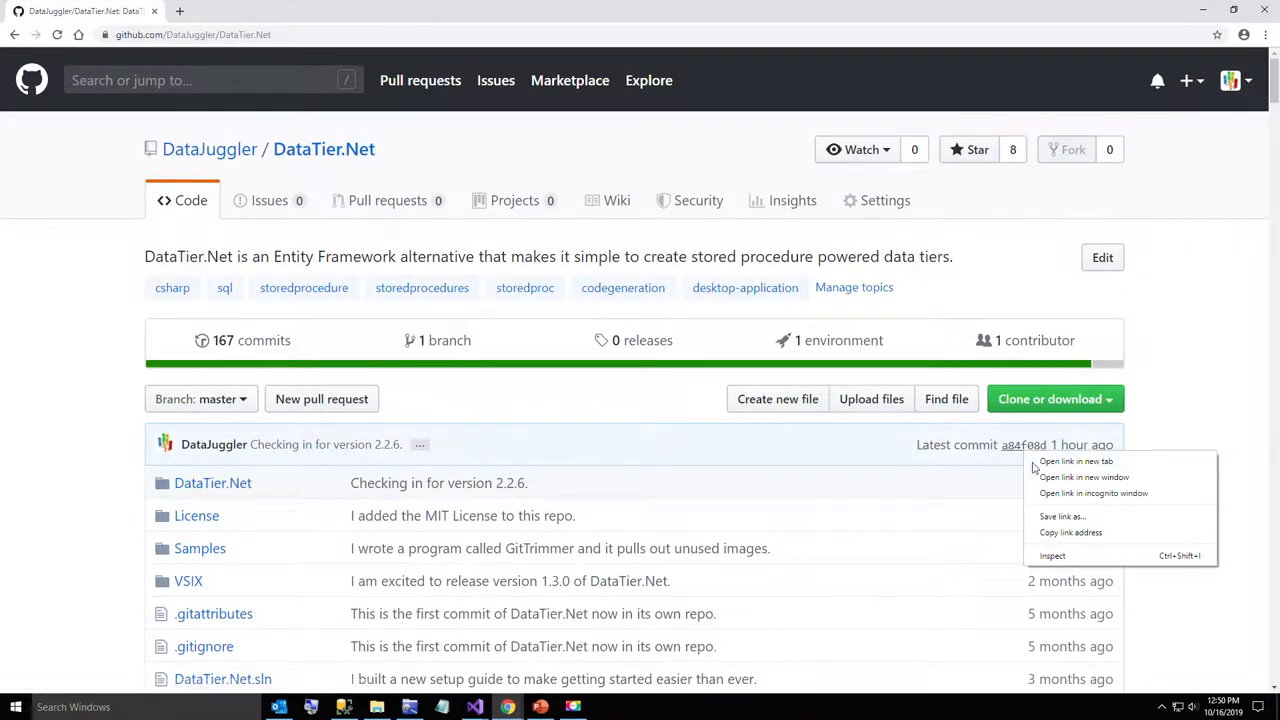
{"action": "left_click", "coordinate": [548, 676]}
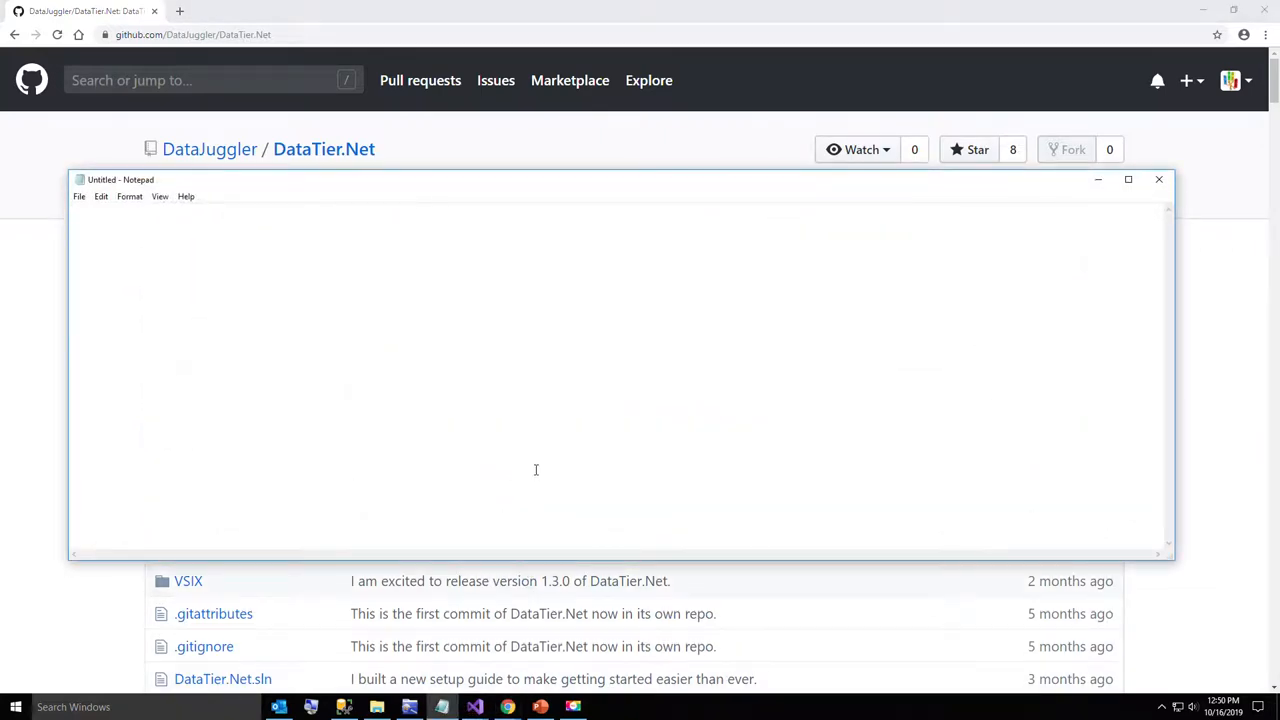
{"action": "type", "text": "https://github.com/DataJuggler/DataTier.Net/commit/a84f08d2be3db91886d6e420eedadb09b3870b5b"}
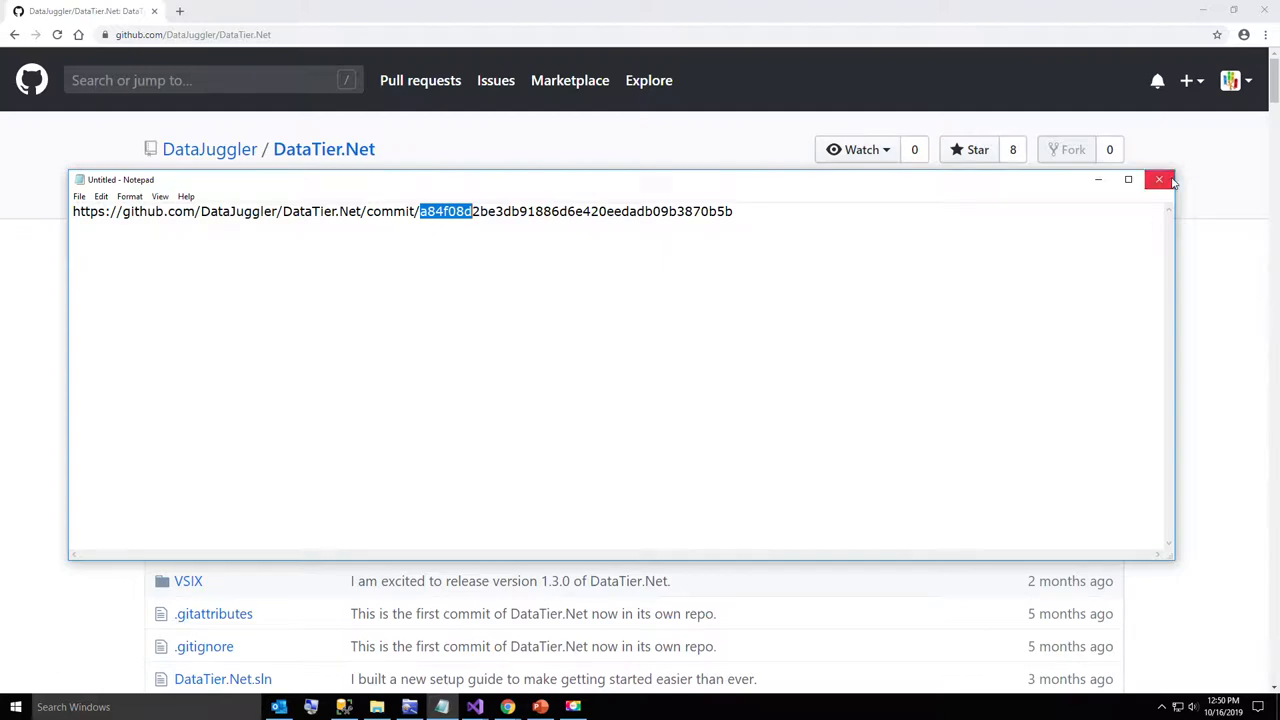
{"action": "left_click", "coordinate": [1160, 180]}
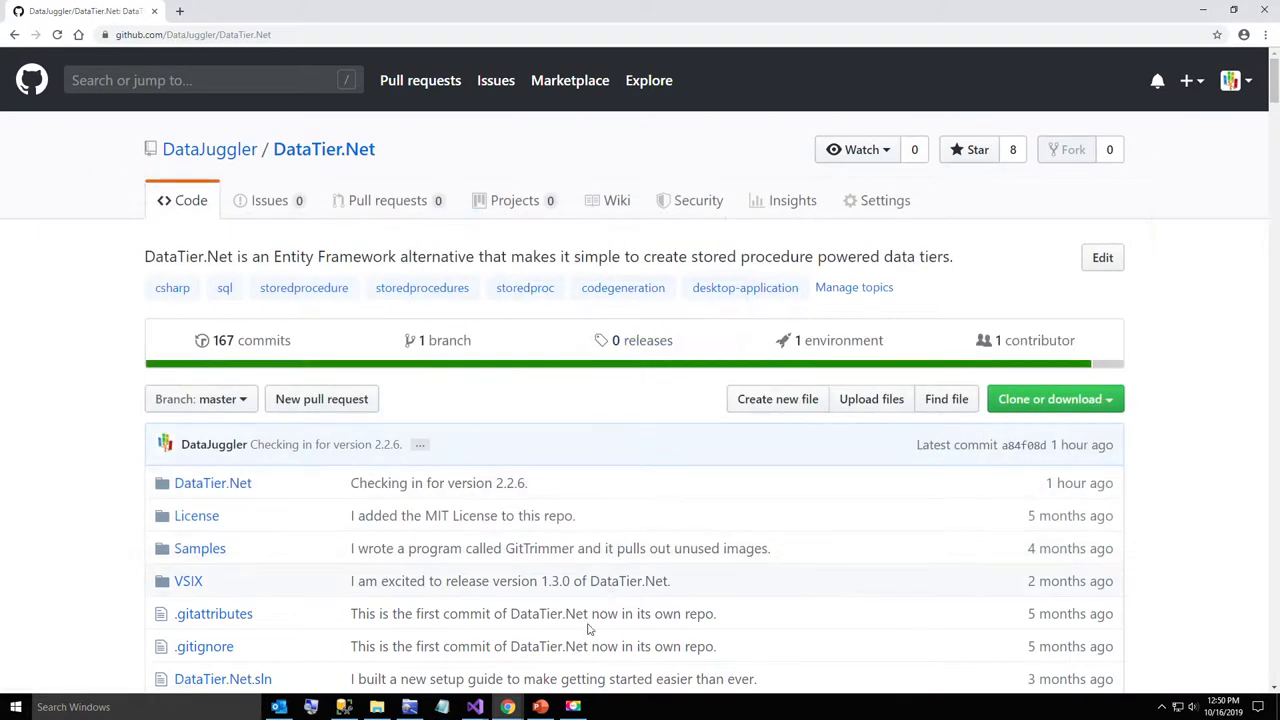
{"action": "mouse_move", "coordinate": [442, 708]}
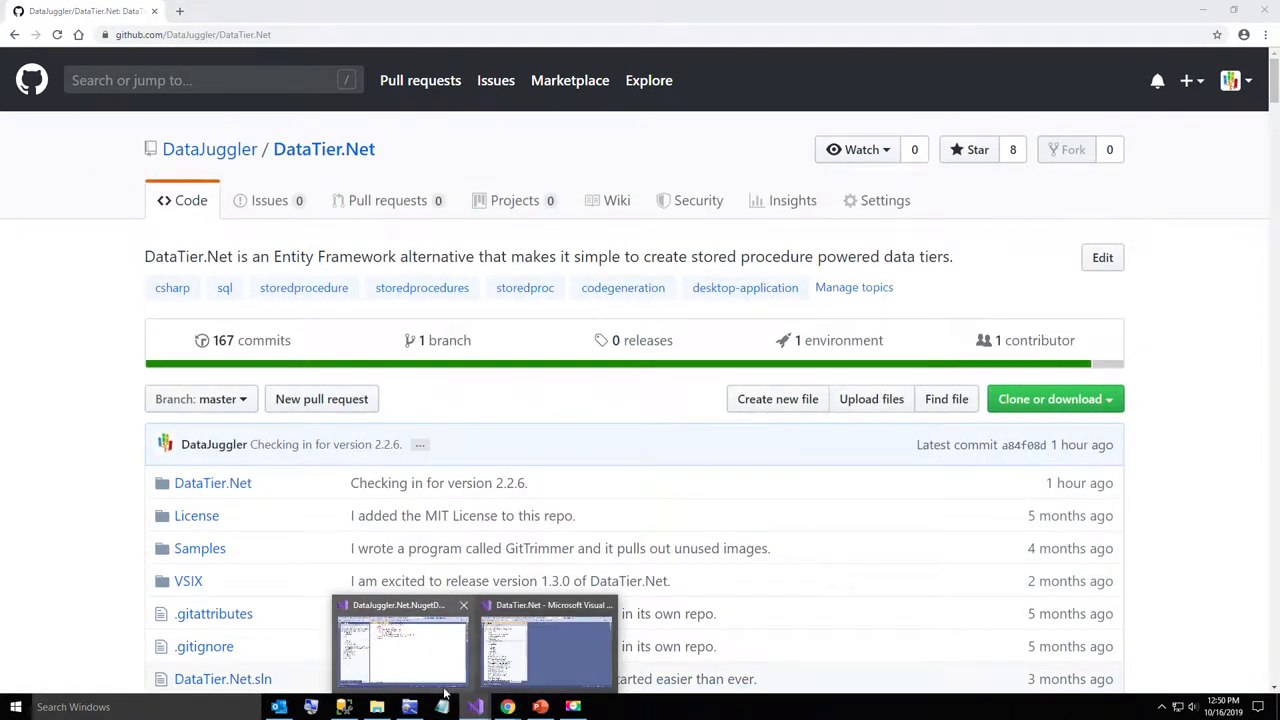
{"action": "left_click", "coordinate": [546, 644]}
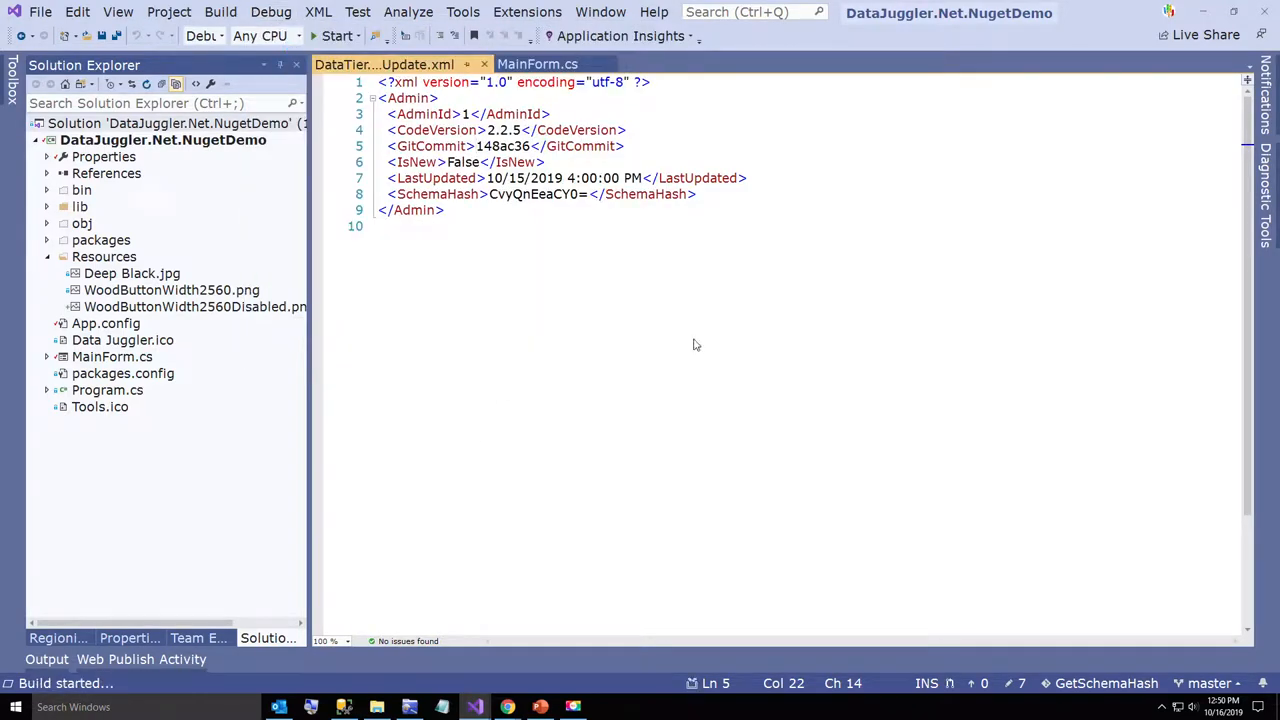
{"action": "left_click", "coordinate": [336, 36]}
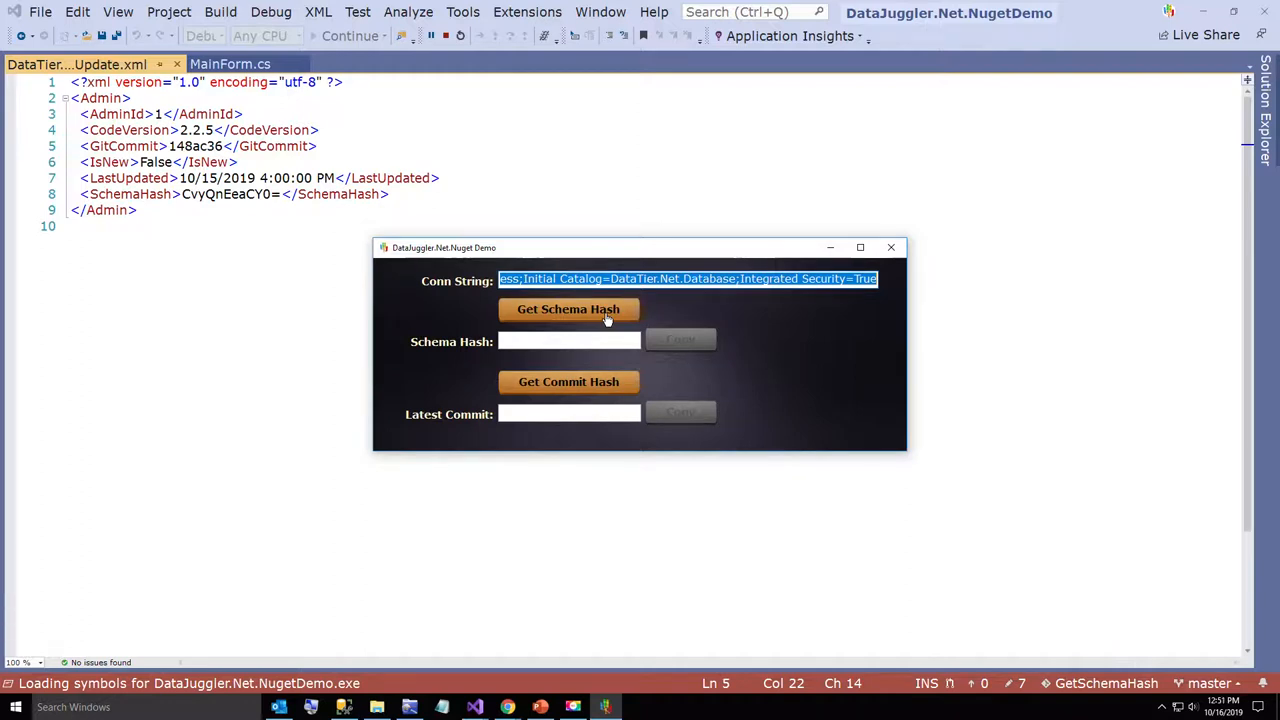
{"action": "left_click", "coordinate": [568, 308]}
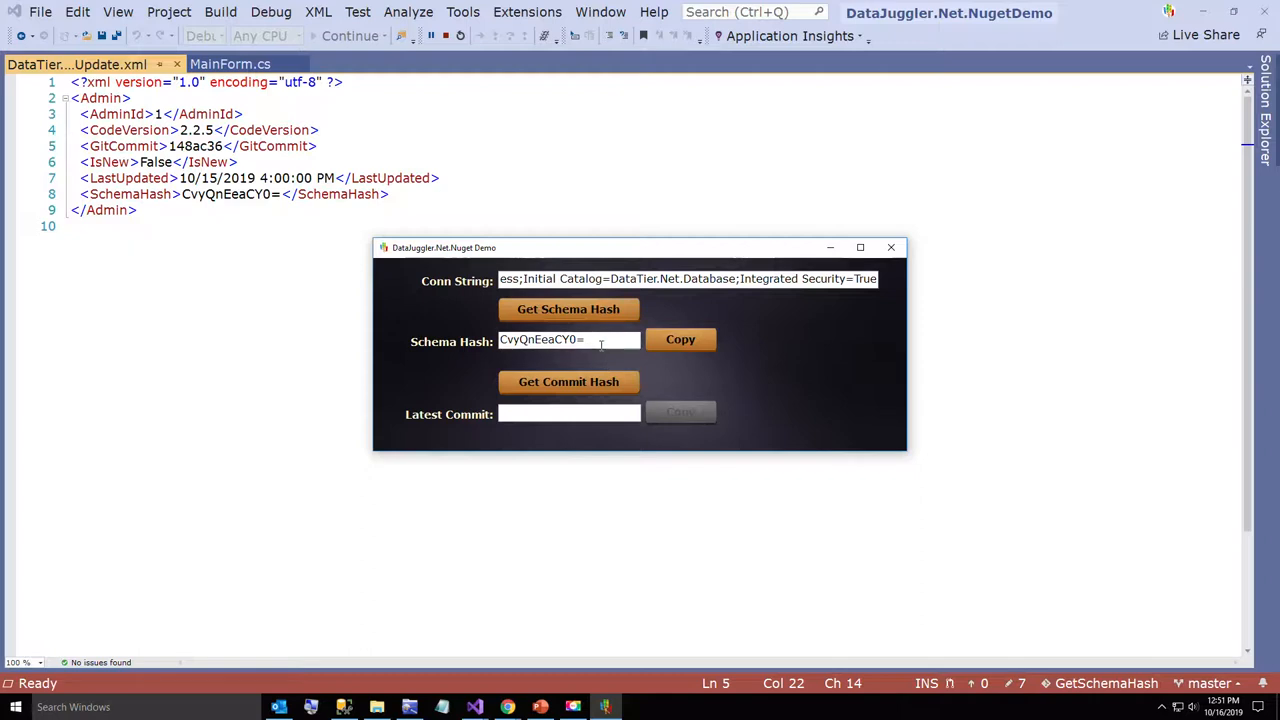
{"action": "mouse_move", "coordinate": [568, 390]}
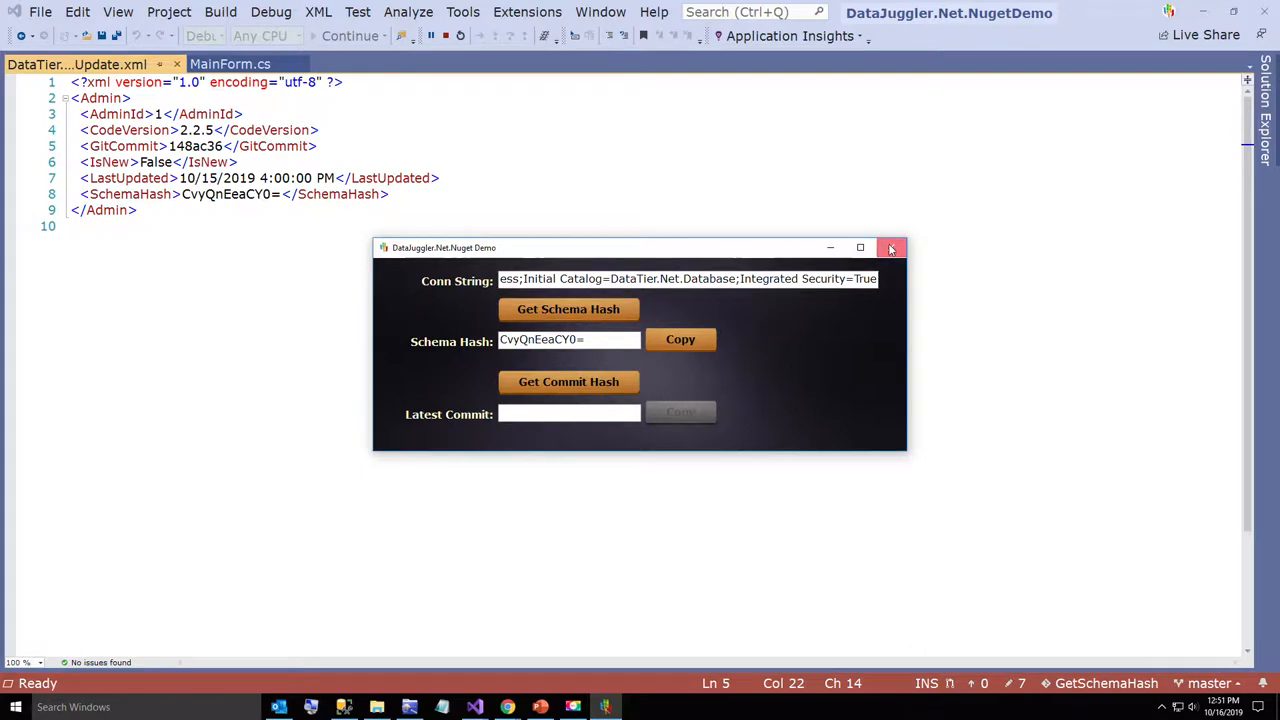
{"action": "left_click", "coordinate": [892, 248]}
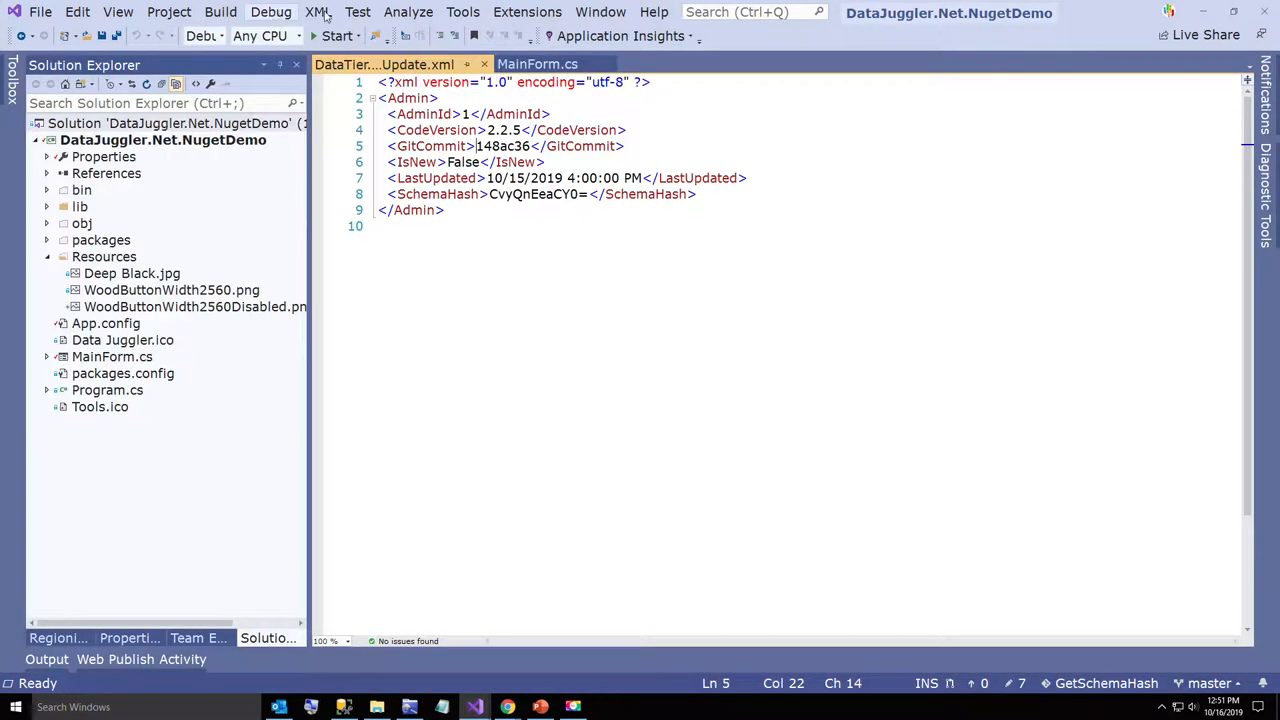
{"action": "mouse_move", "coordinate": [1204, 12]}
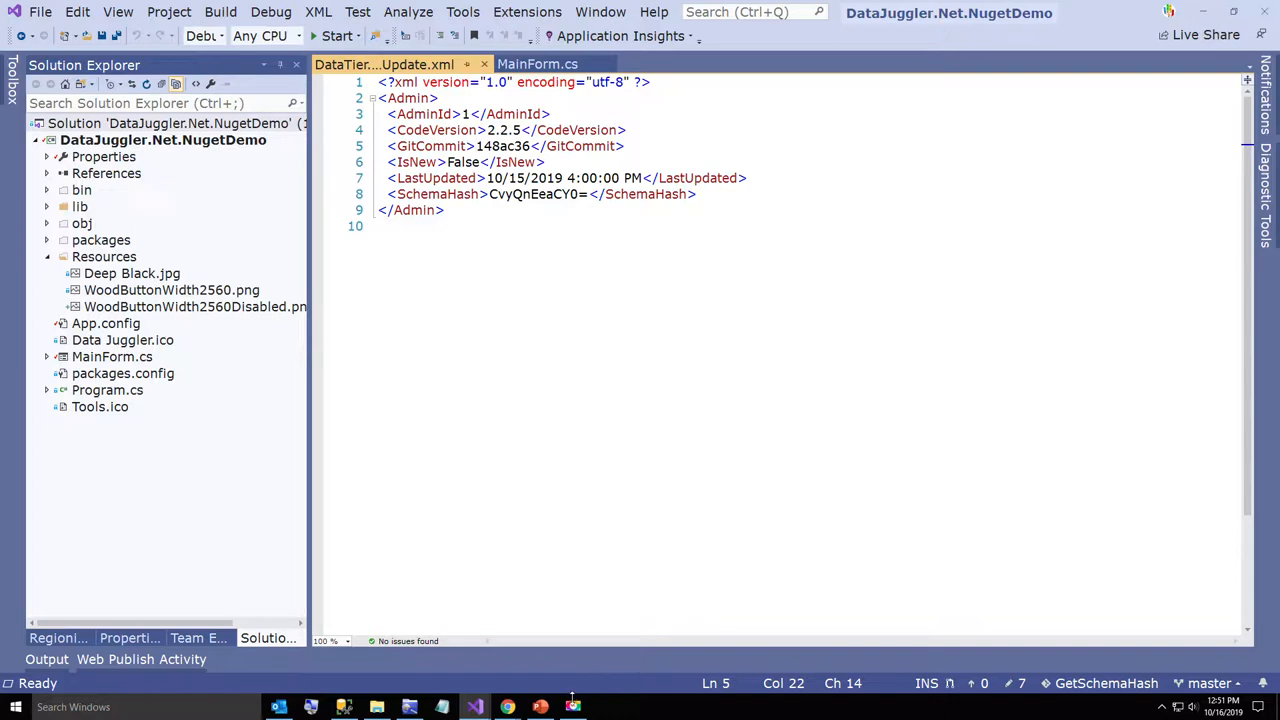
{"action": "mouse_move", "coordinate": [476, 708]}
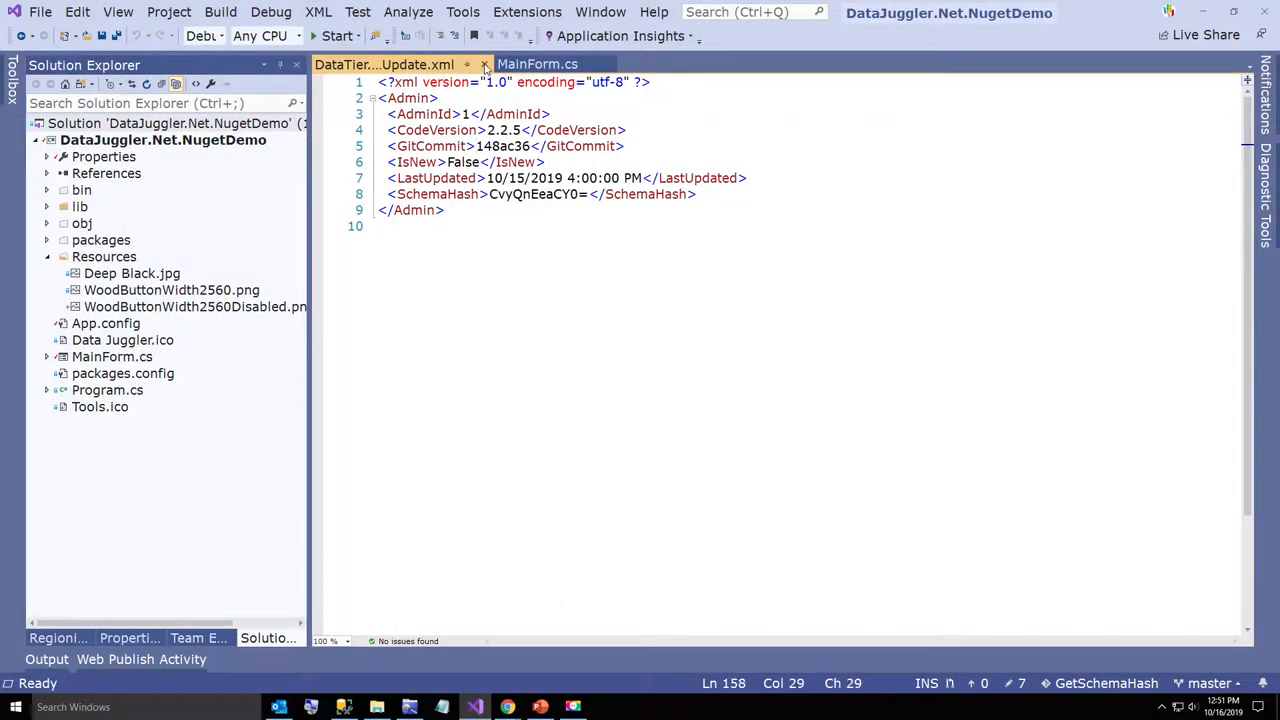
Switch back to MainForm.cs and review the GetCommitButton_Click handler and RepoUrl constant
{"action": "left_click", "coordinate": [536, 64]}
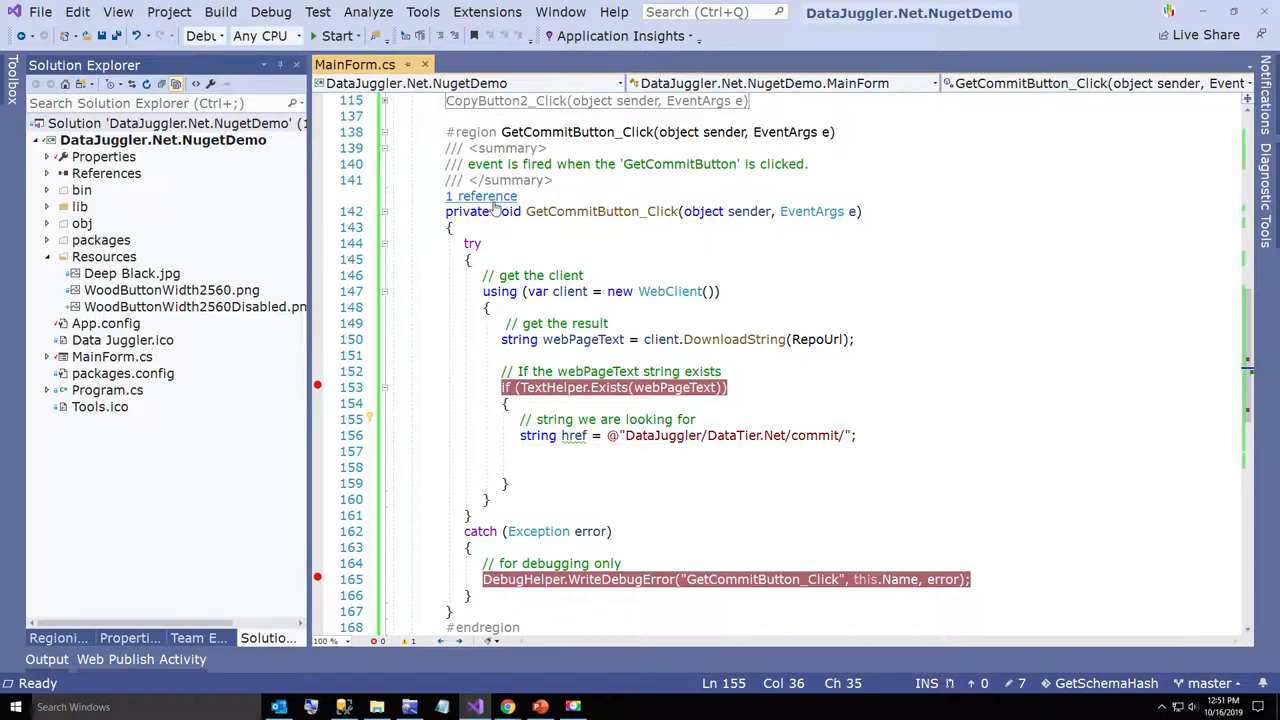
{"action": "mouse_move", "coordinate": [480, 196]}
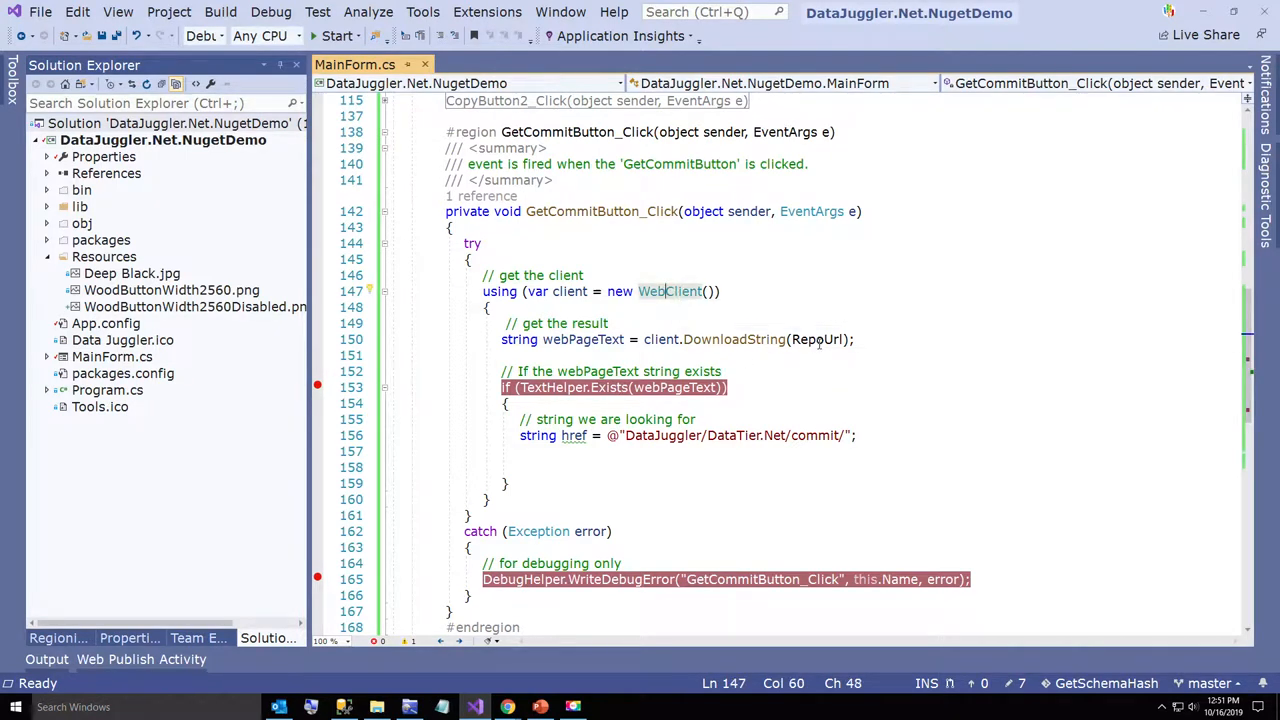
{"action": "scroll", "scroll_direction": "up", "scroll_amount": 3}
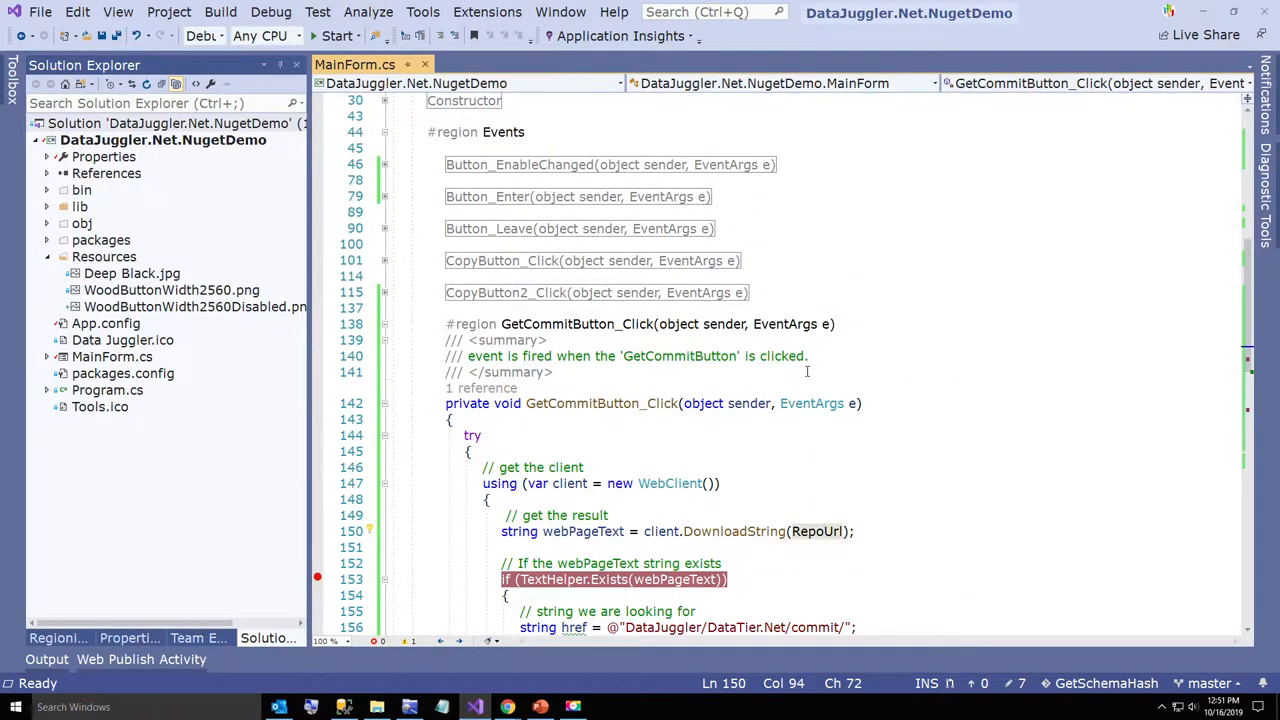
{"action": "scroll", "scroll_direction": "up", "scroll_amount": 3}
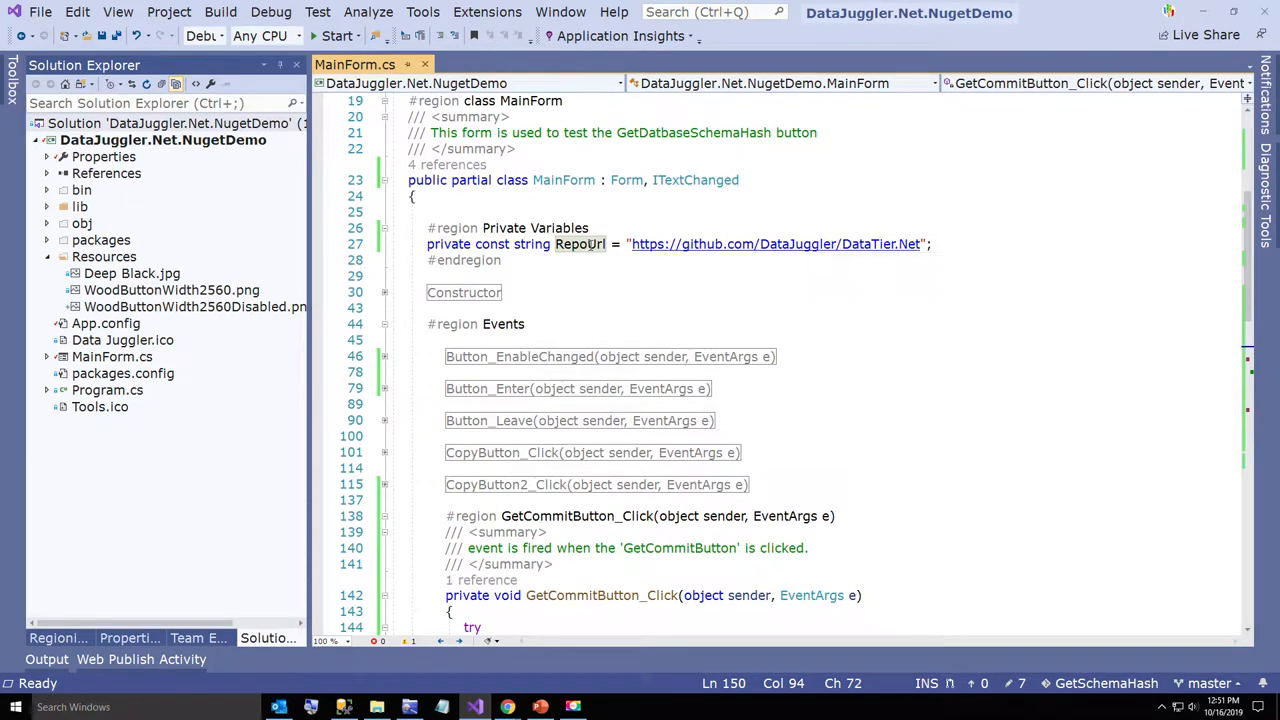
{"action": "scroll", "scroll_direction": "down", "scroll_amount": 3}
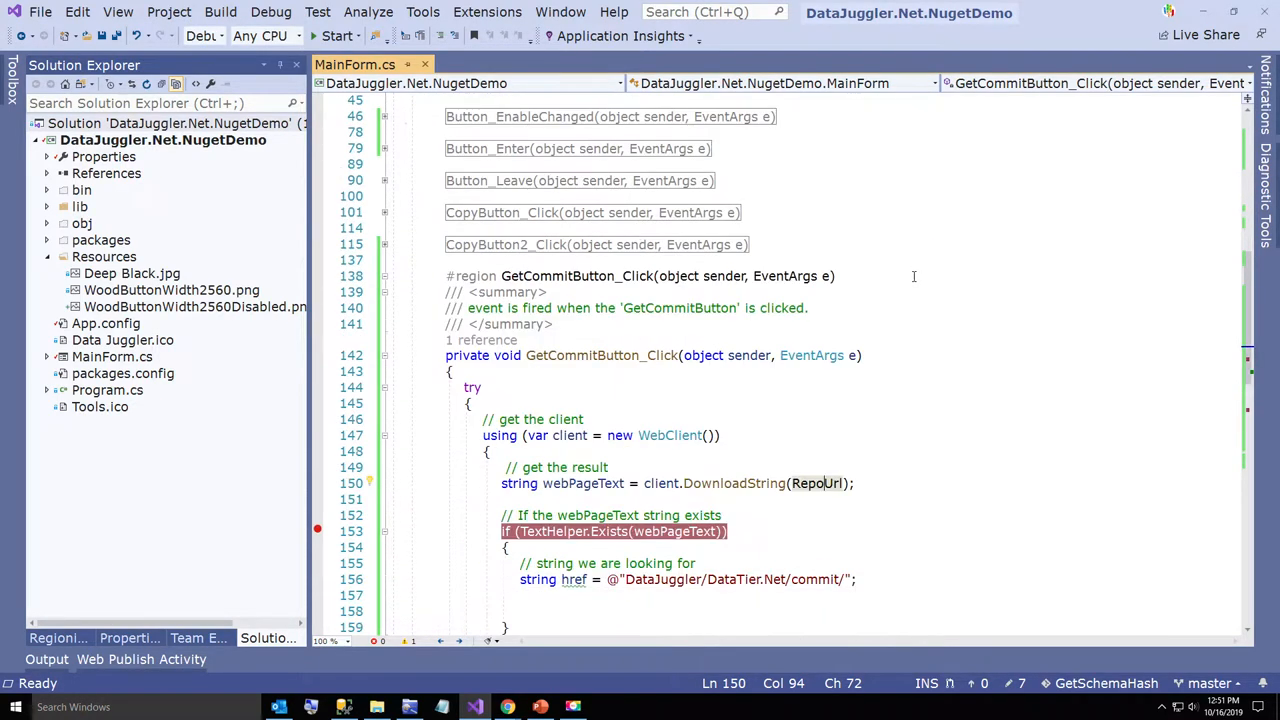
{"action": "scroll", "scroll_direction": "down", "scroll_amount": 3}
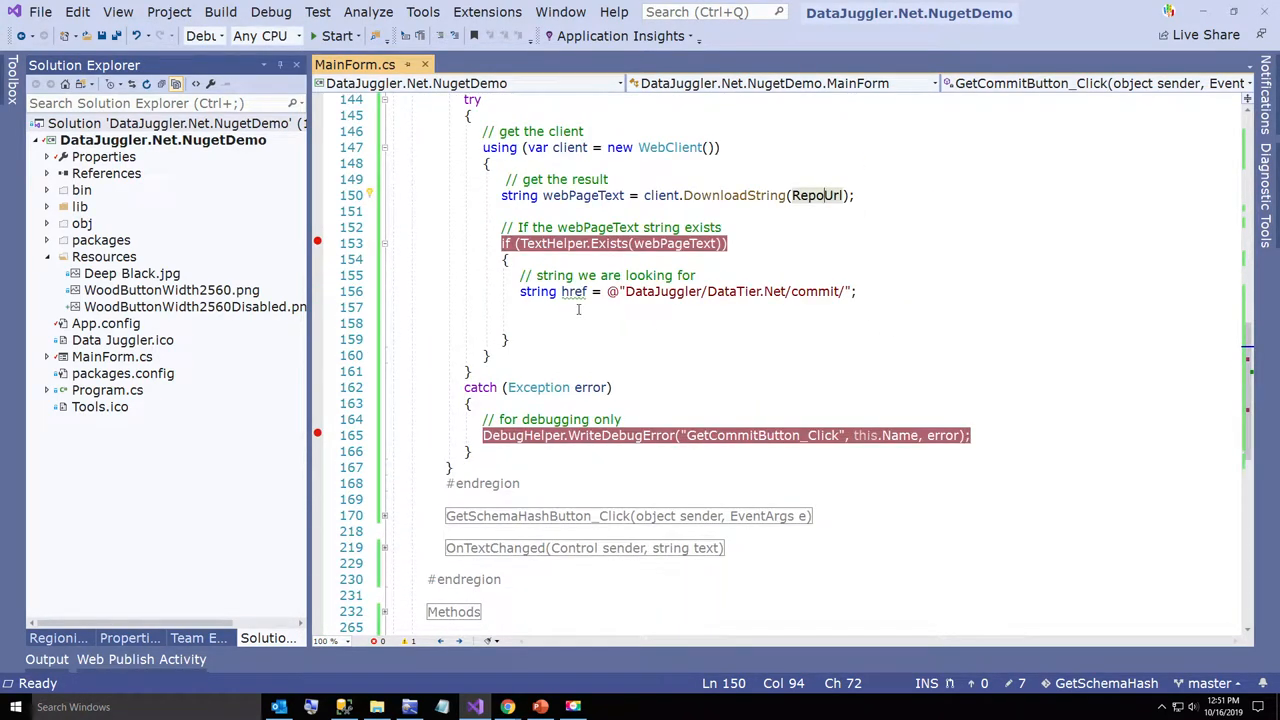
{"action": "mouse_move", "coordinate": [574, 292]}
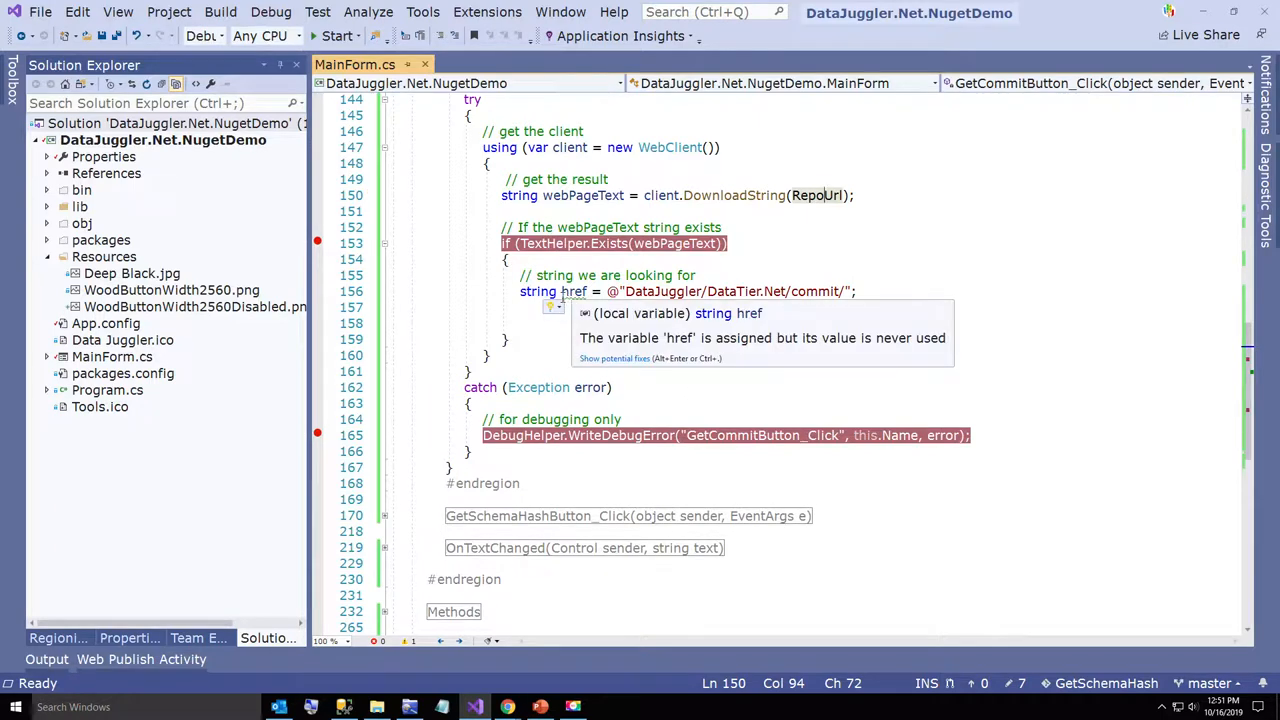
{"action": "mouse_move", "coordinate": [548, 316]}
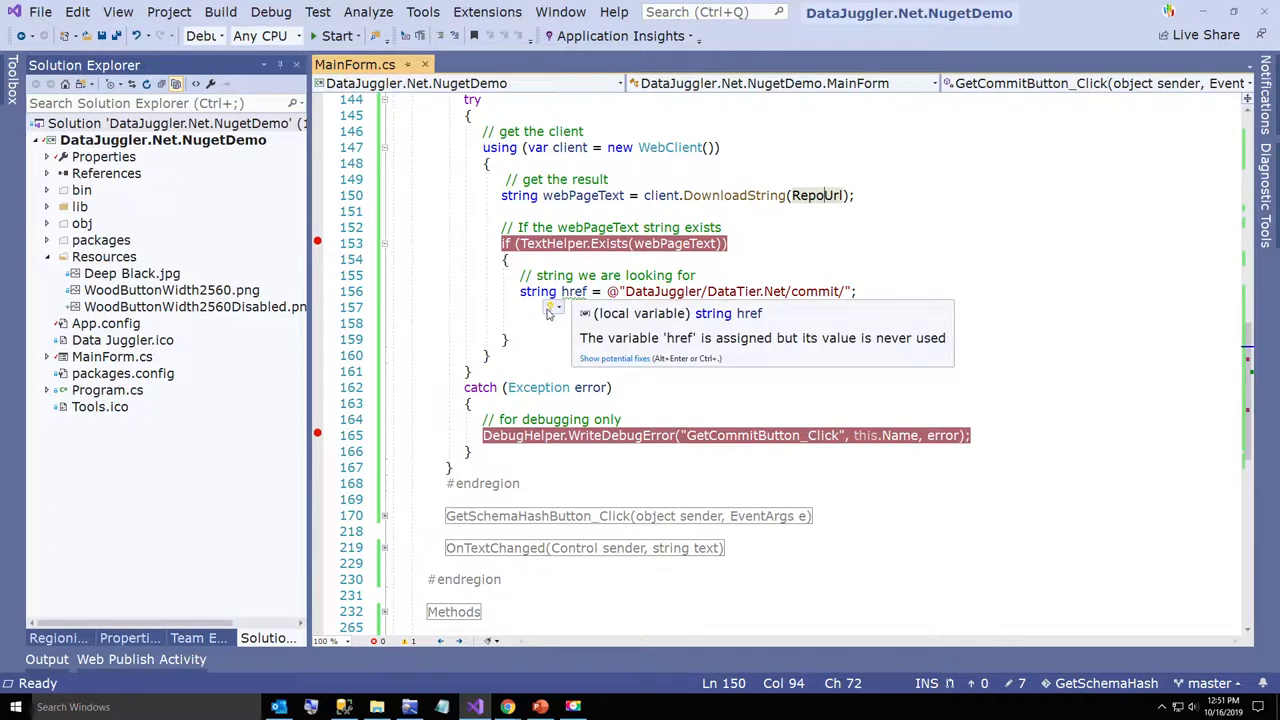
{"action": "mouse_move", "coordinate": [622, 292]}
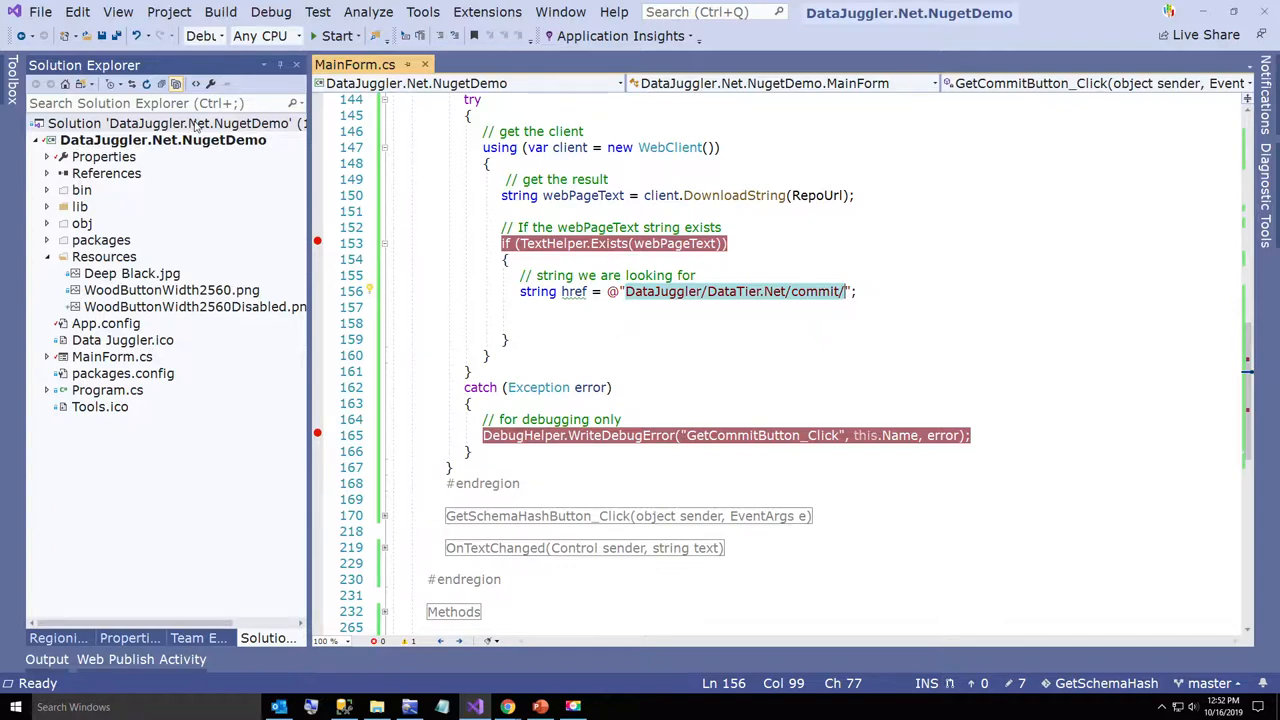
Manage NuGet packages for the solution and search for DataJuggler
{"action": "right_click", "coordinate": [164, 124]}
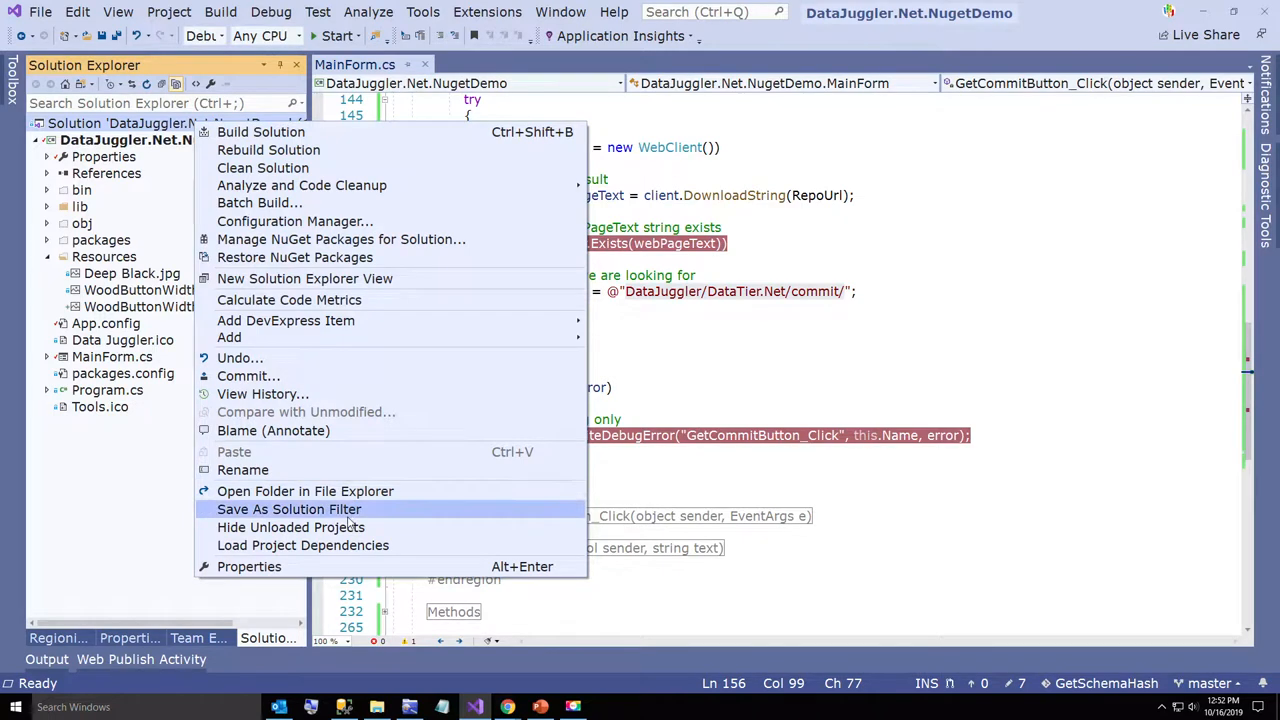
{"action": "mouse_move", "coordinate": [340, 240]}
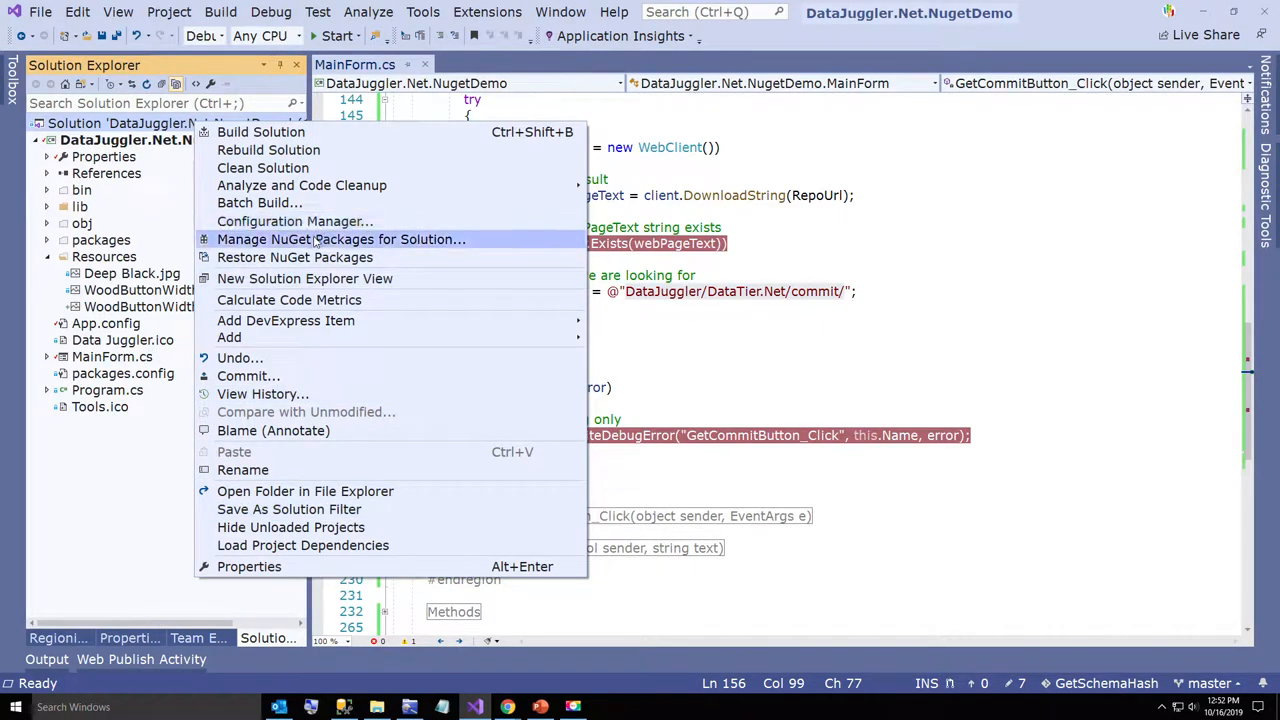
{"action": "left_click", "coordinate": [340, 240]}
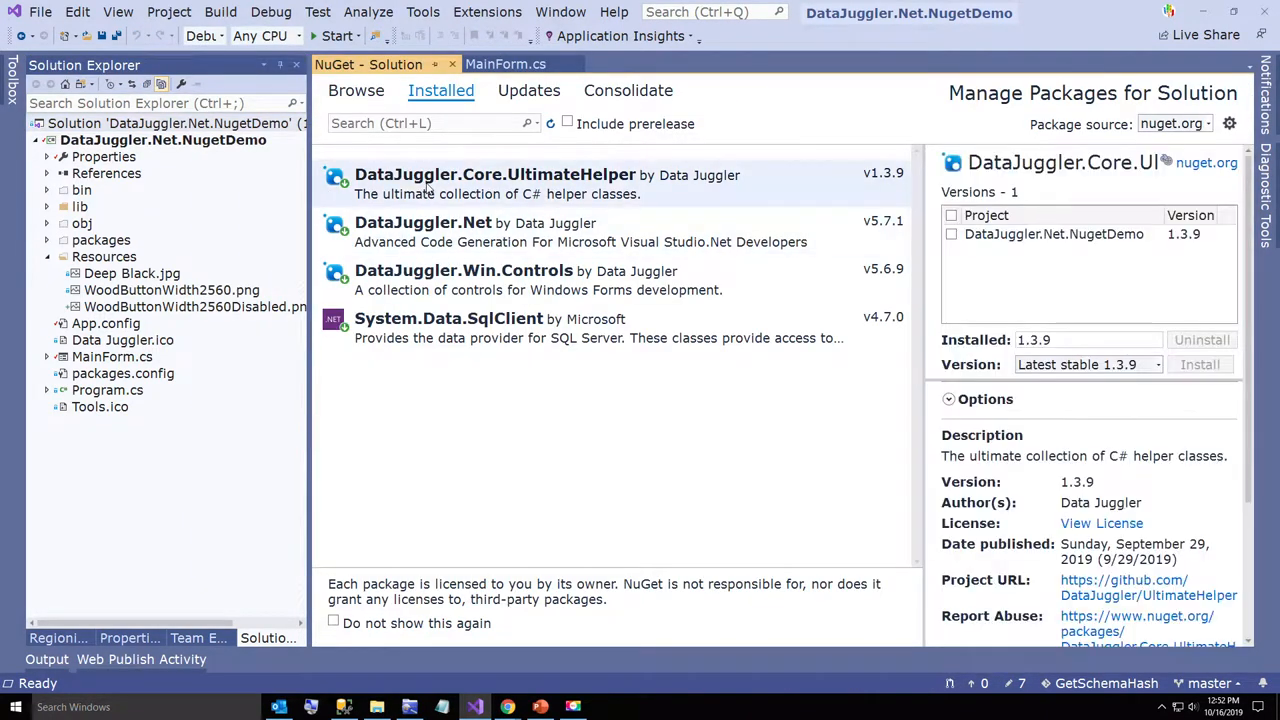
{"action": "left_click", "coordinate": [356, 90]}
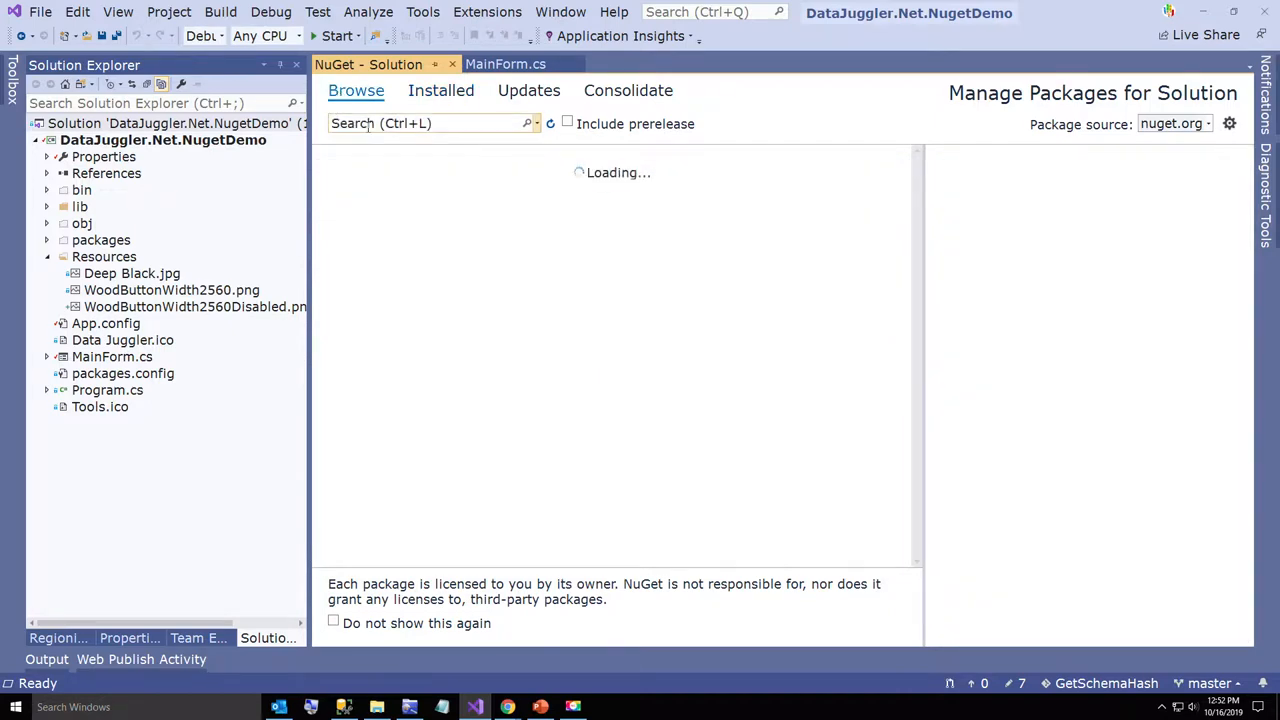
{"action": "type", "text": "DataJ"}
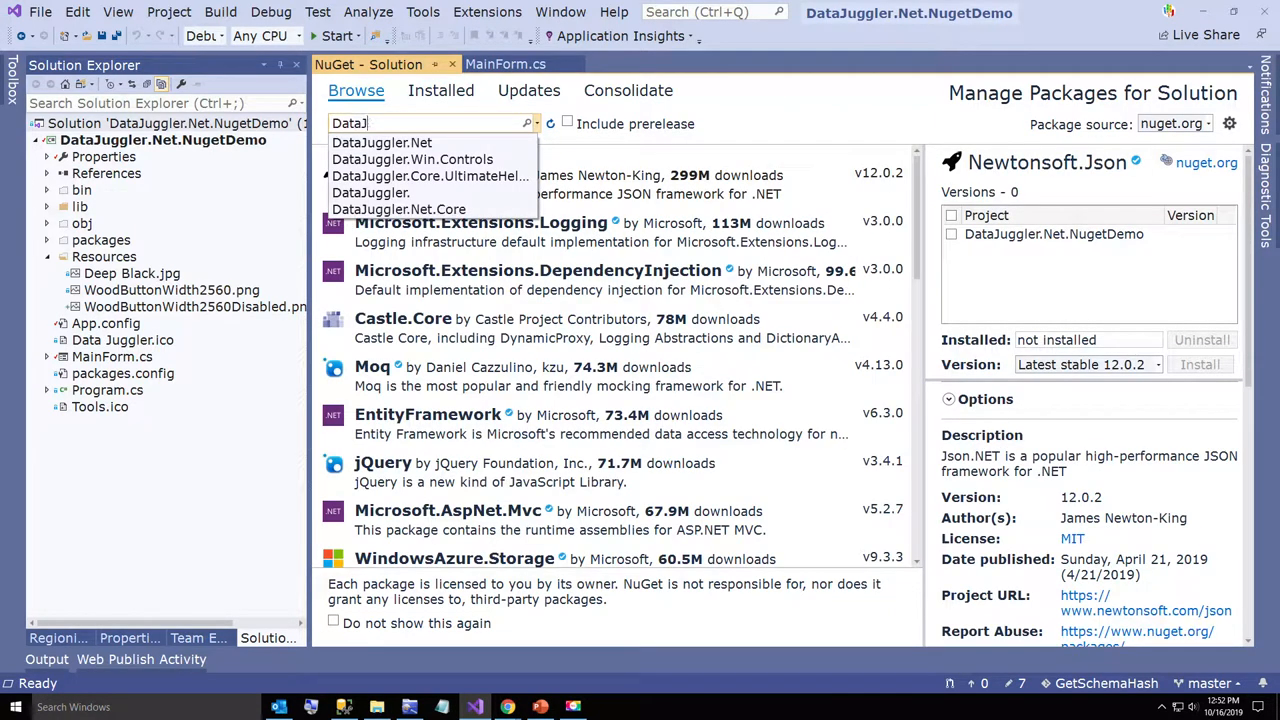
{"action": "key", "text": "Backspace"}
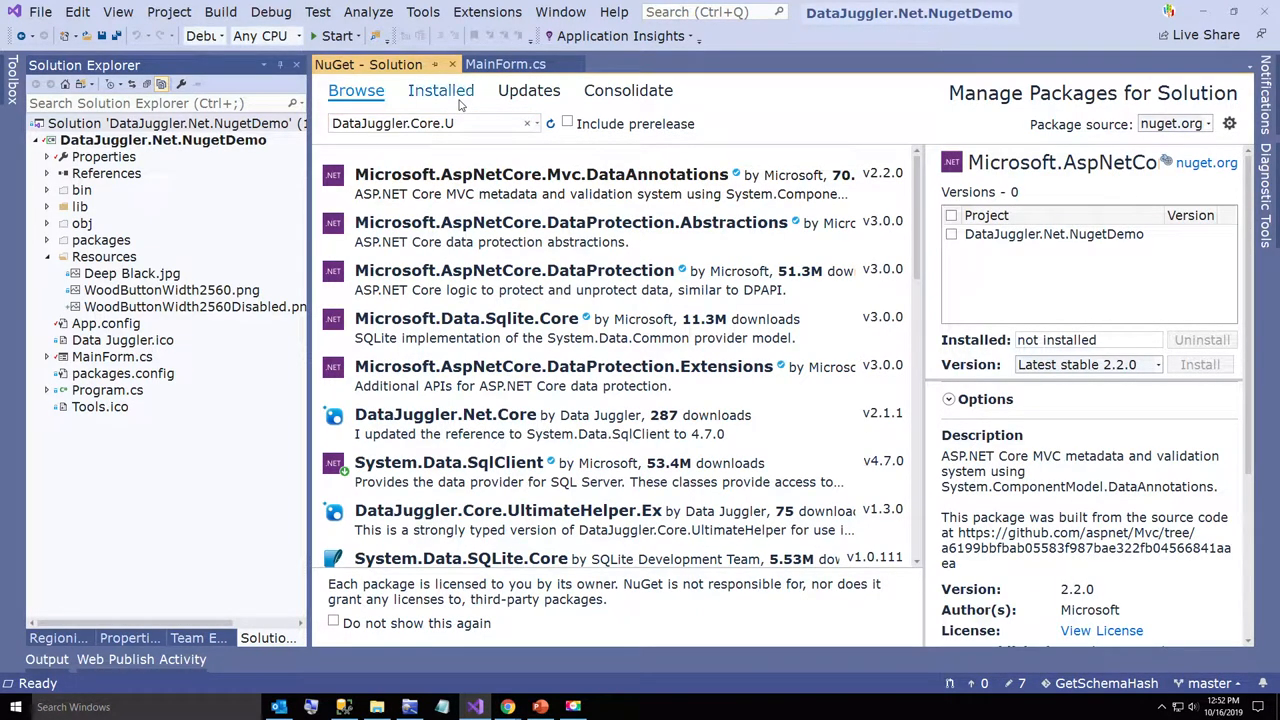
Confirm DataJuggler.Core.UltimateHelper 1.3.9 shows as installed, then return to MainForm.cs
{"action": "left_click", "coordinate": [440, 90]}
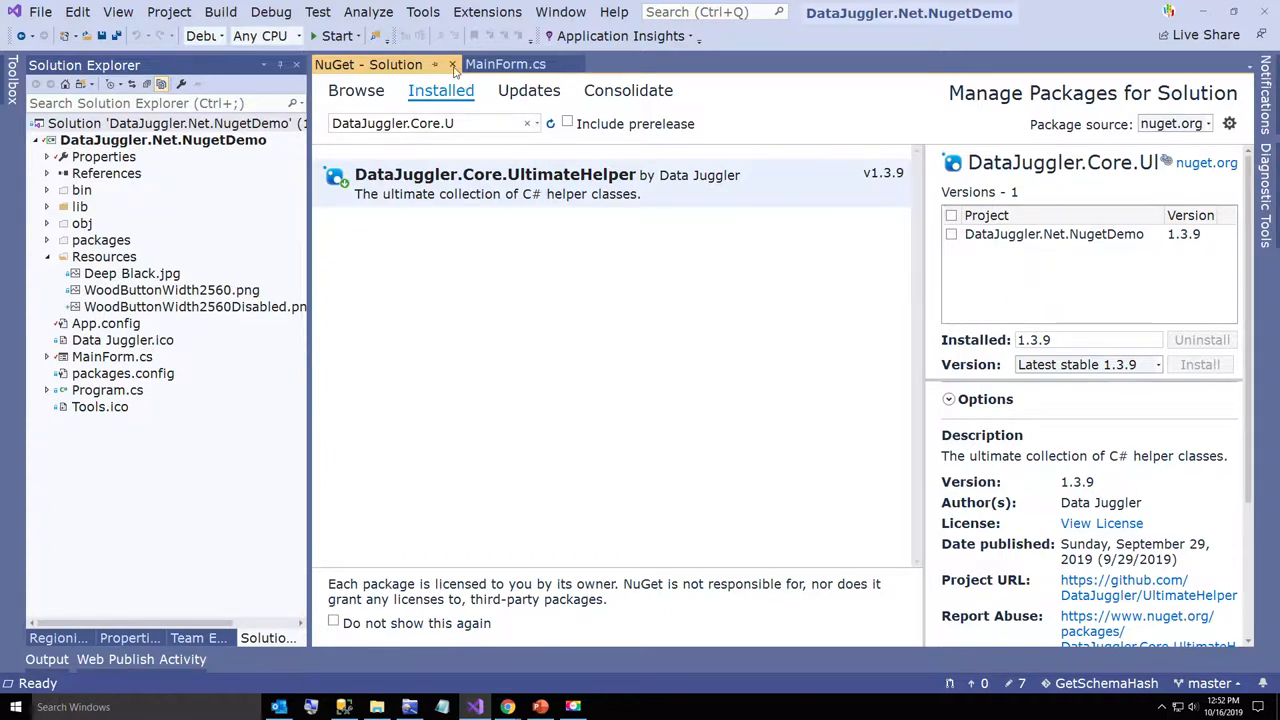
{"action": "left_click", "coordinate": [452, 64]}
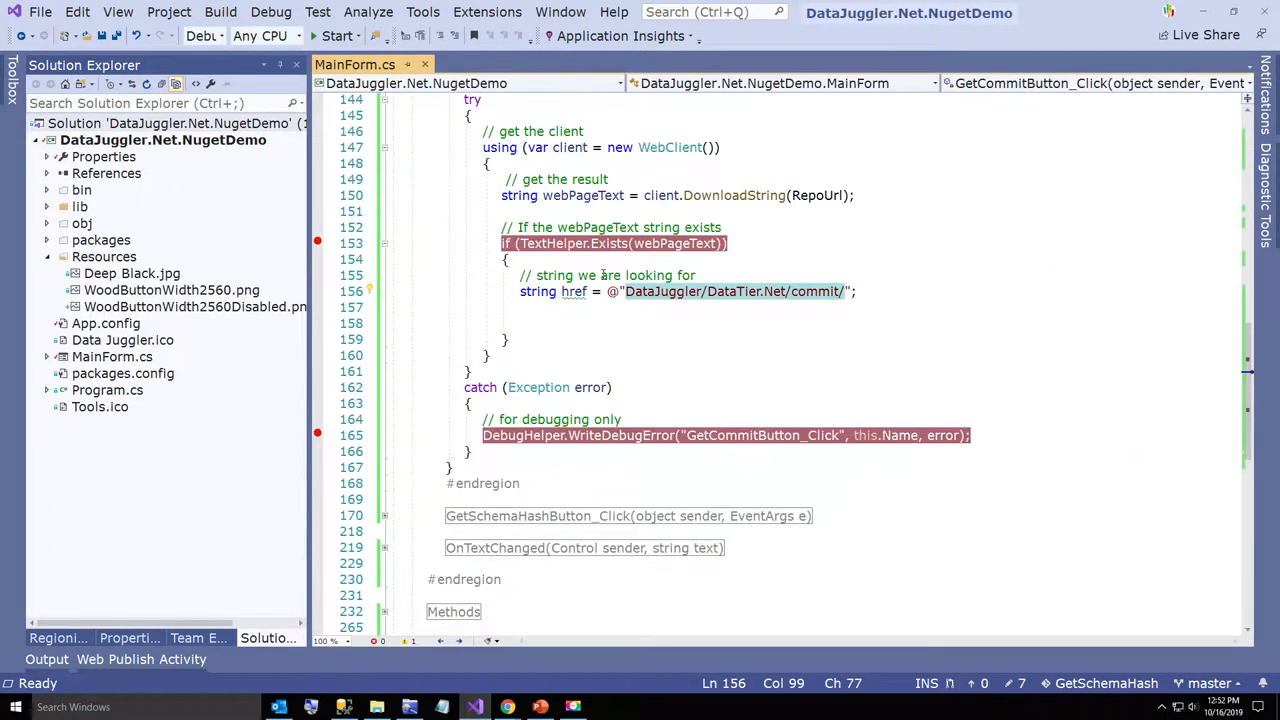
Add using DataJuggler.Core.UltimateHelper and .Objects imports, then return to GetCommitButton_Click
{"action": "scroll", "scroll_direction": "up", "scroll_amount": 3}
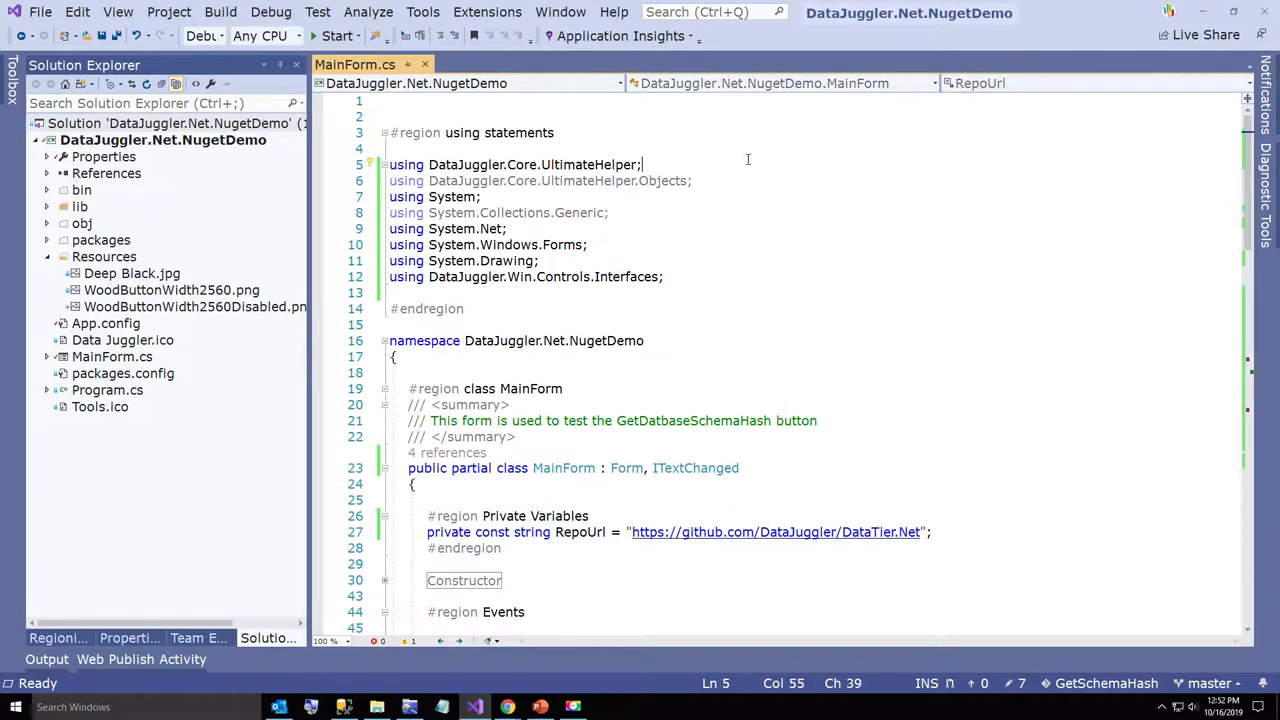
{"action": "left_click", "coordinate": [638, 180]}
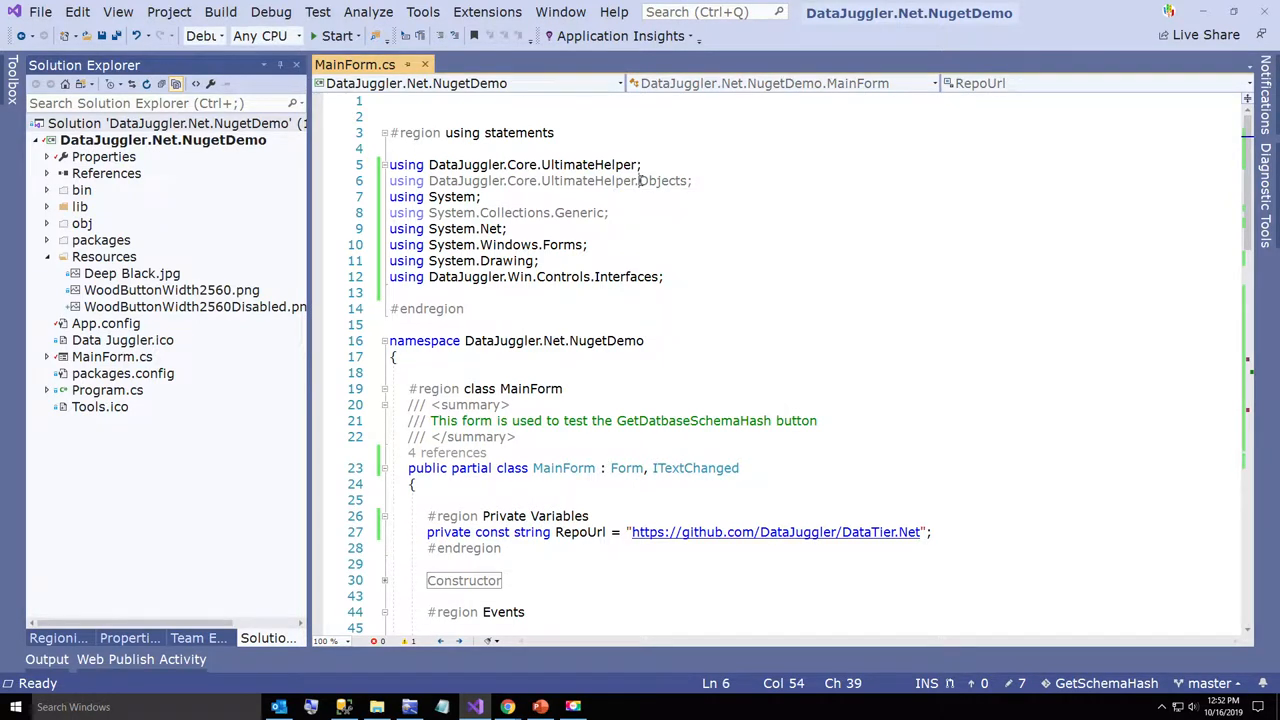
{"action": "mouse_move", "coordinate": [662, 180]}
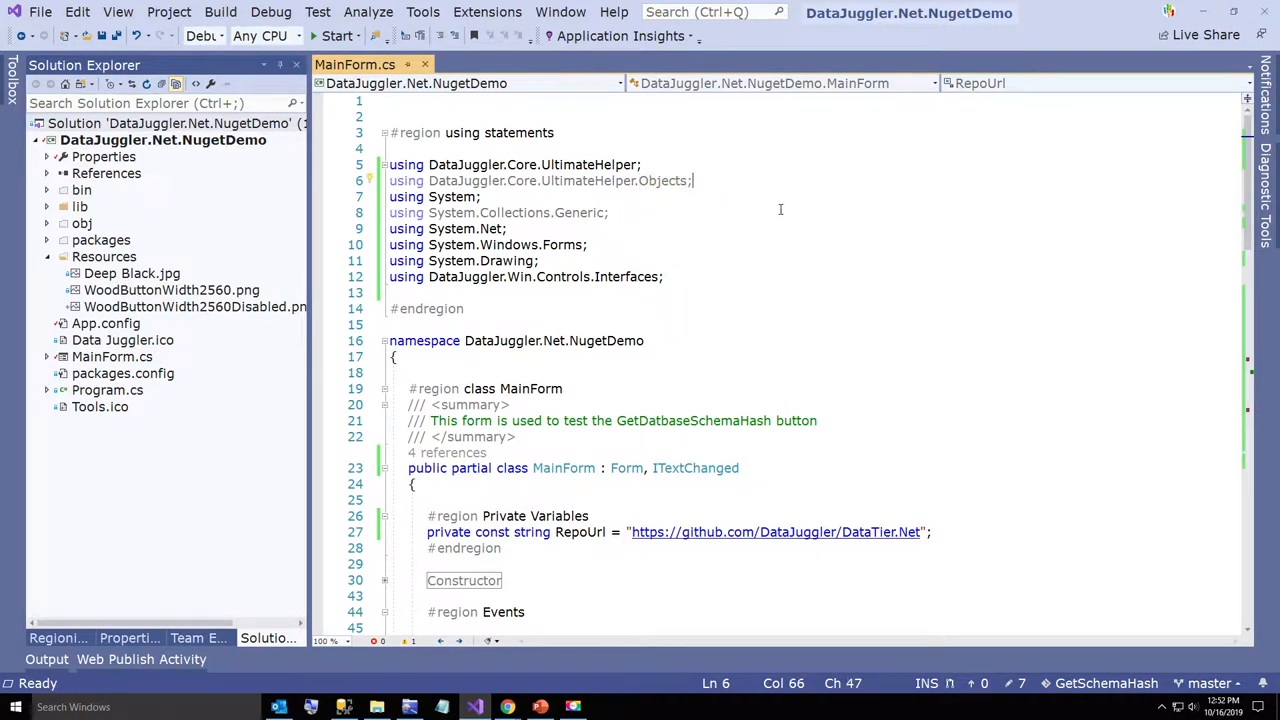
{"action": "mouse_move", "coordinate": [732, 238]}
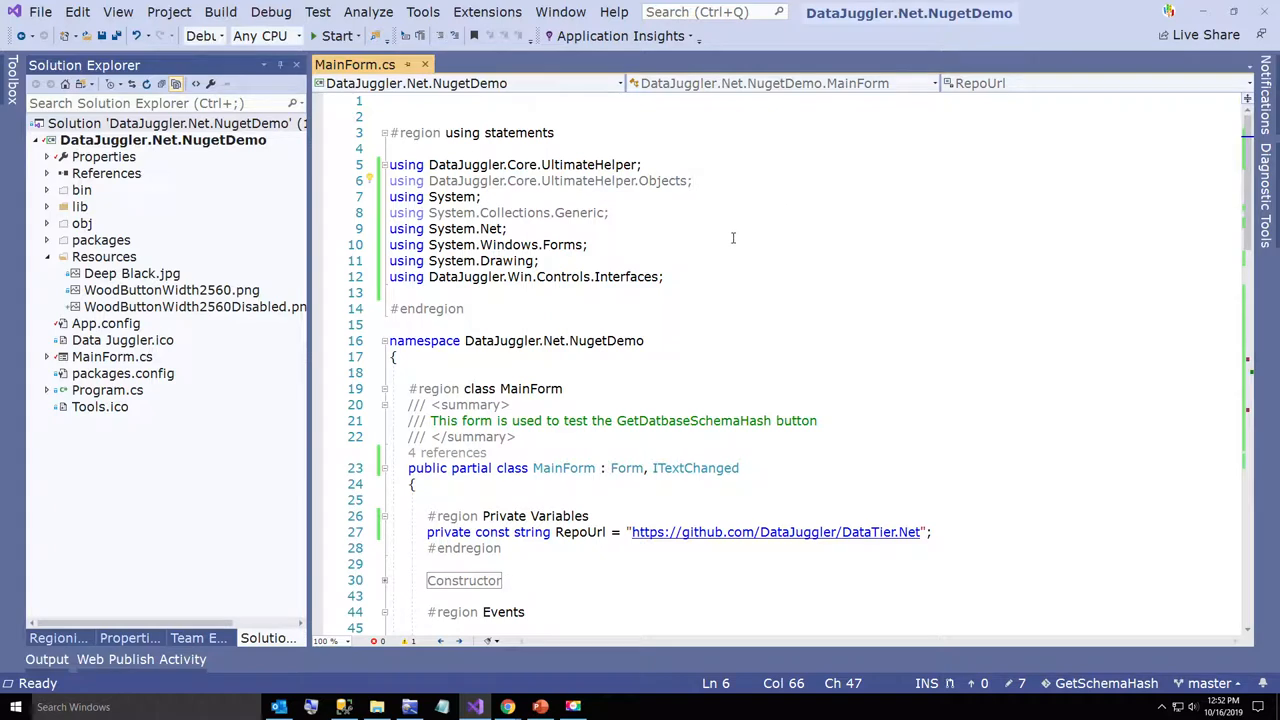
{"action": "scroll", "scroll_direction": "down", "scroll_amount": 3}
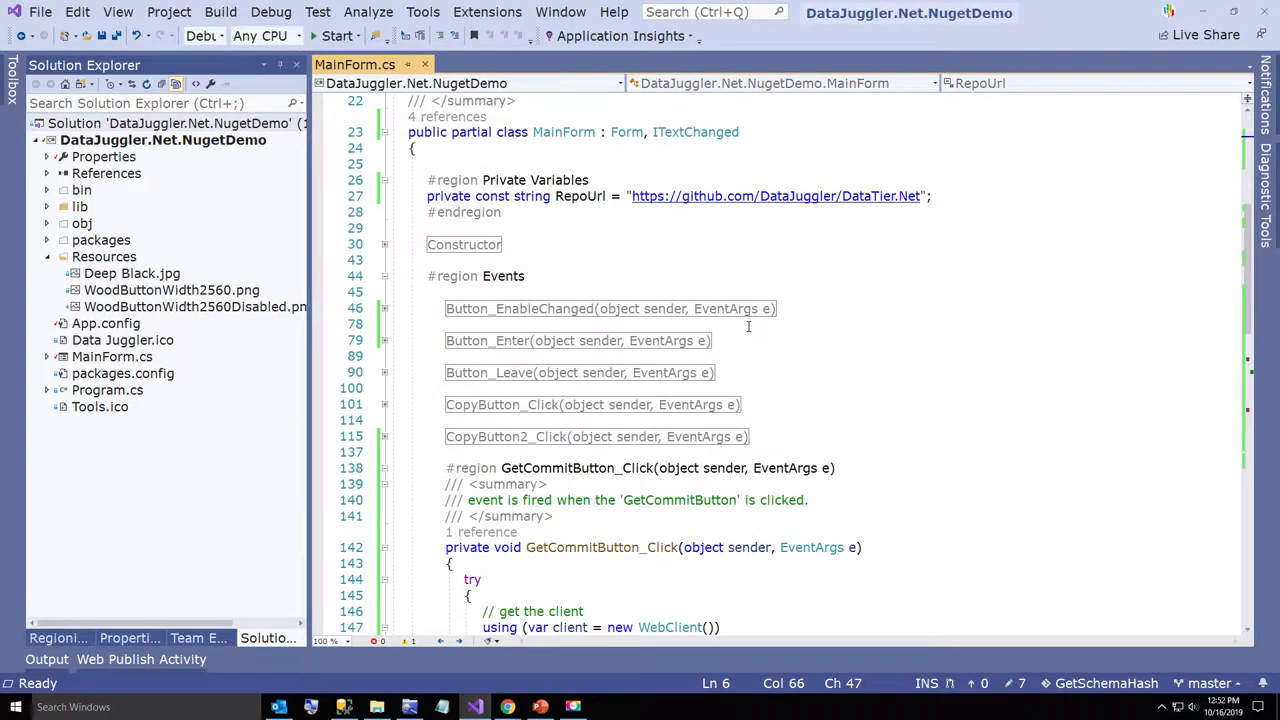
{"action": "scroll", "scroll_direction": "down", "scroll_amount": 3}
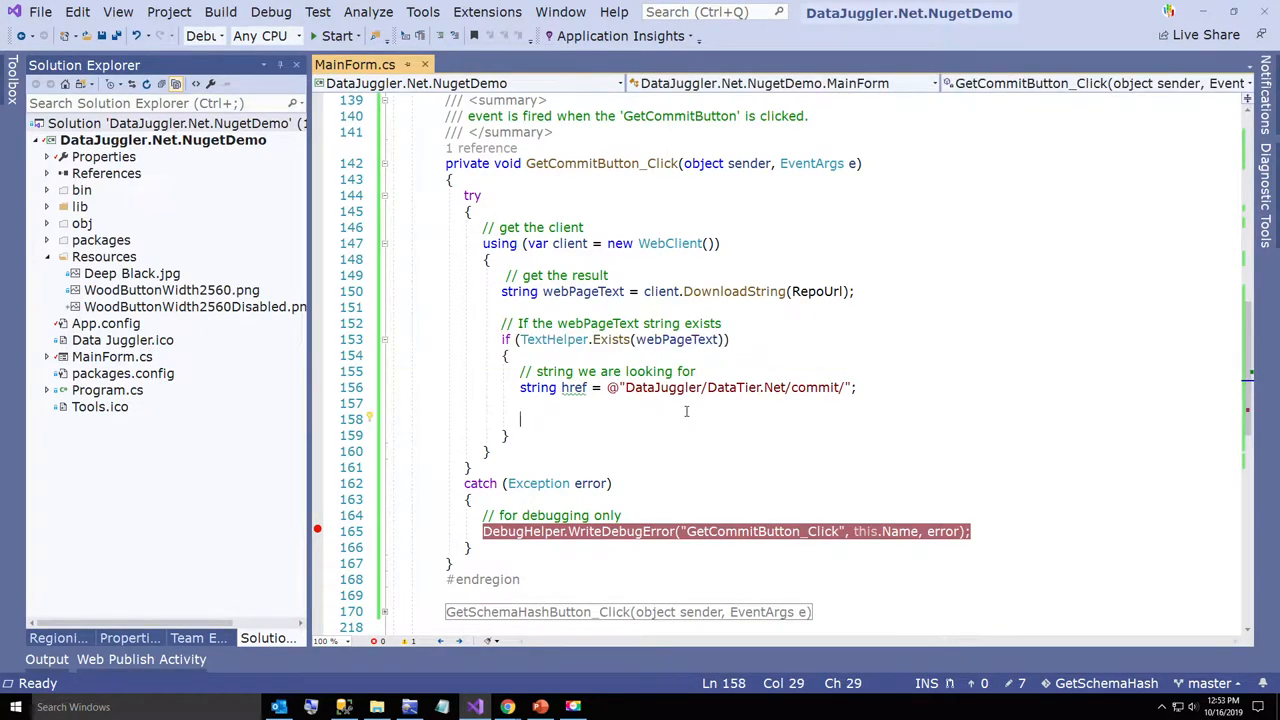
Parse webPageText into textLines with WordParser.GetTextLines and check ListHelper.HasOneOrMoreItems
{"action": "type", "text": "List<TextLine> textLines"}
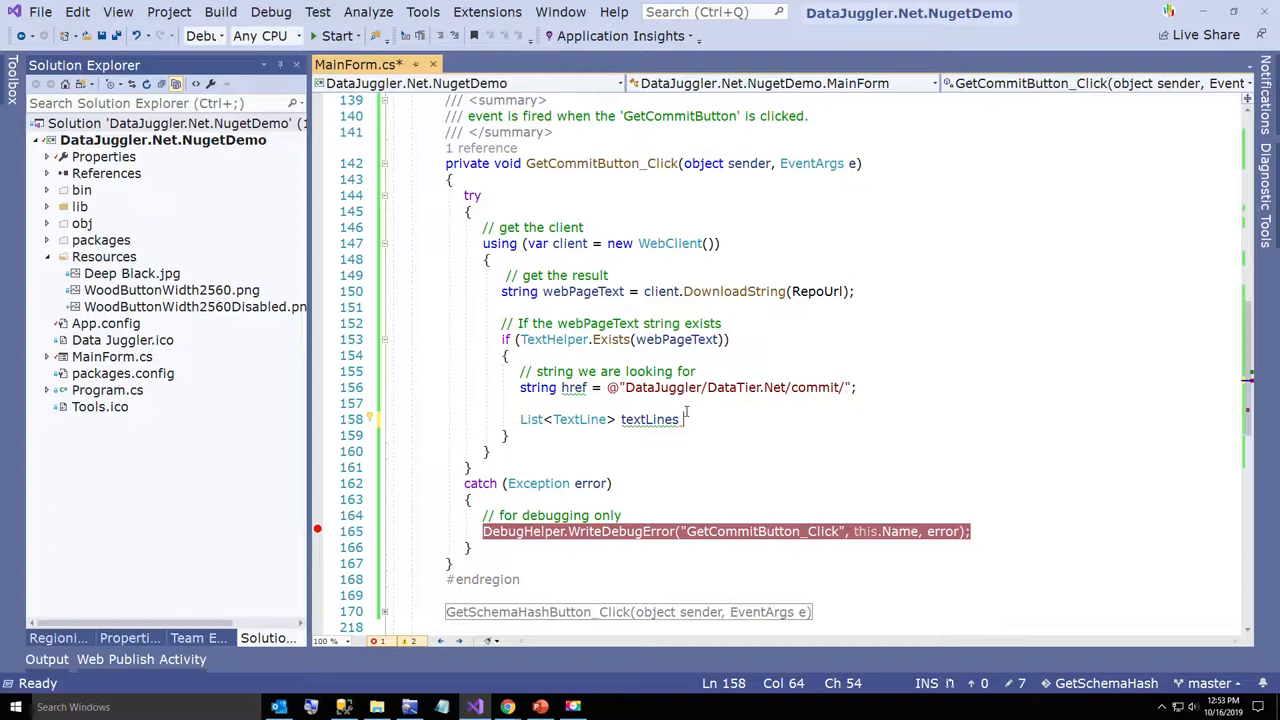
{"action": "type", "text": "= WordParser.GetTextLines("}
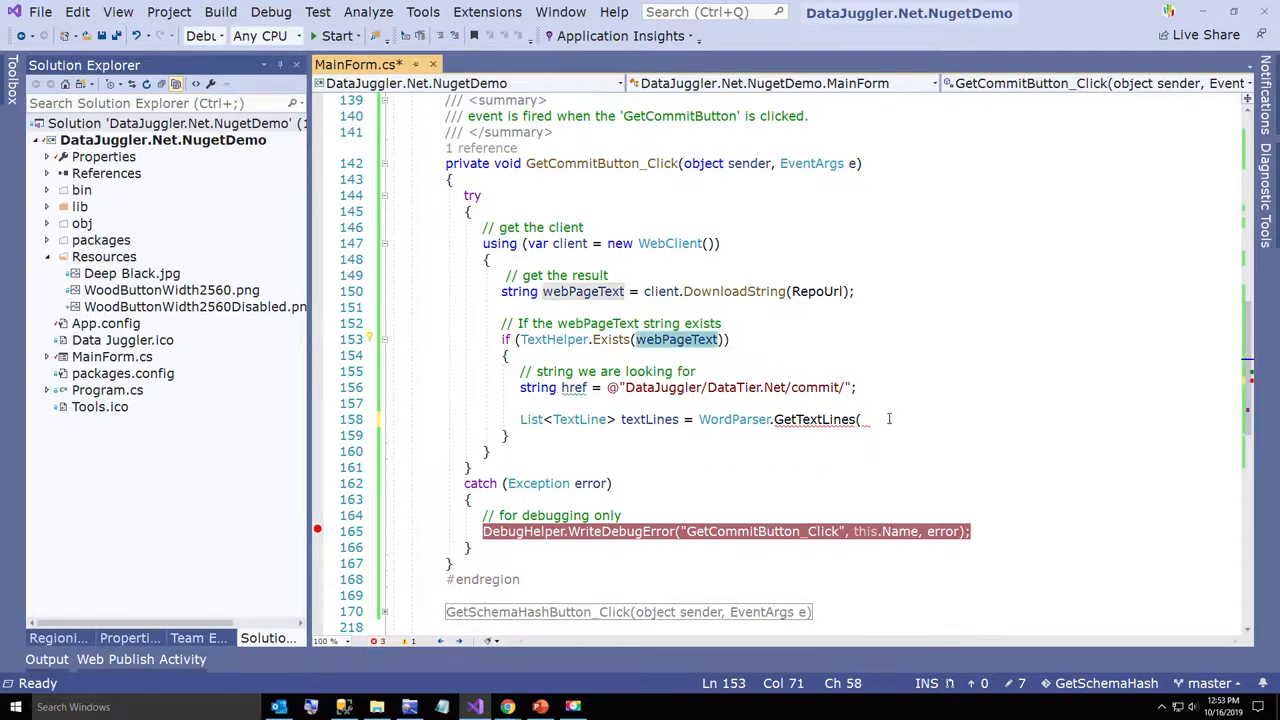
{"action": "type", "text": "webPageText);"}
{"action": "type", "text": "// parse the"}
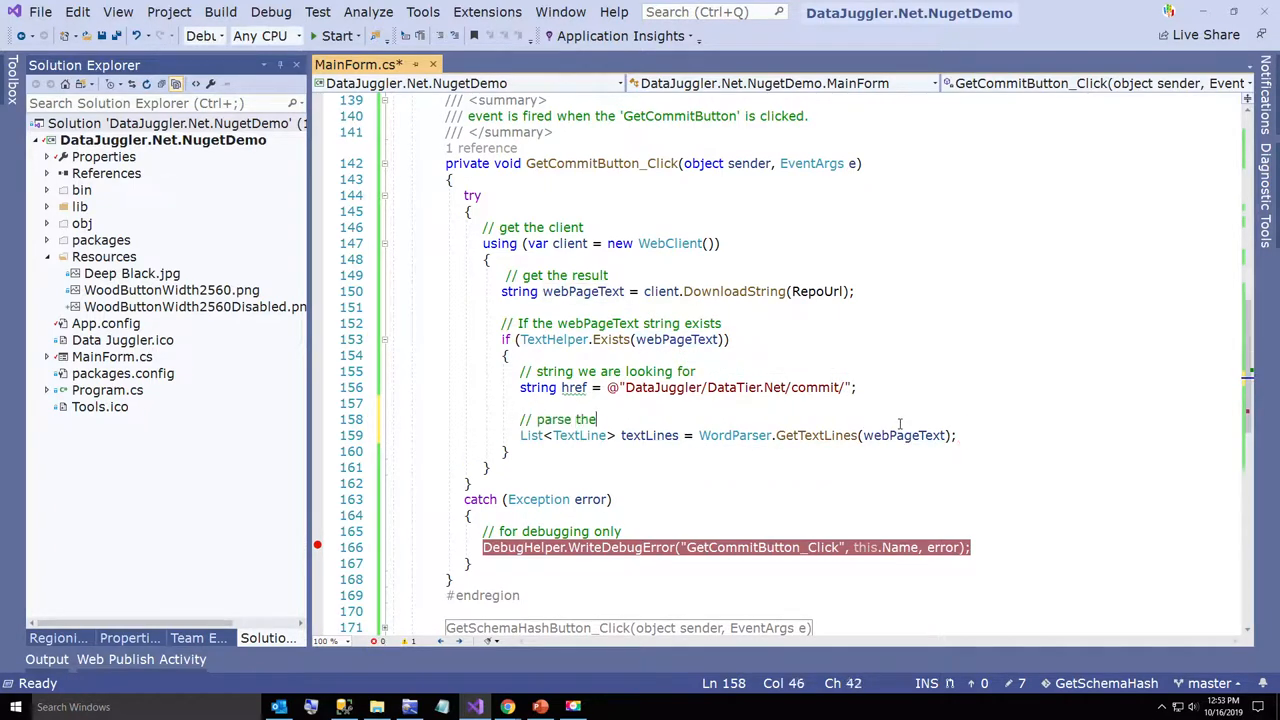
{"action": "type", "text": "textLines"}
{"action": "type", "text": "if"}
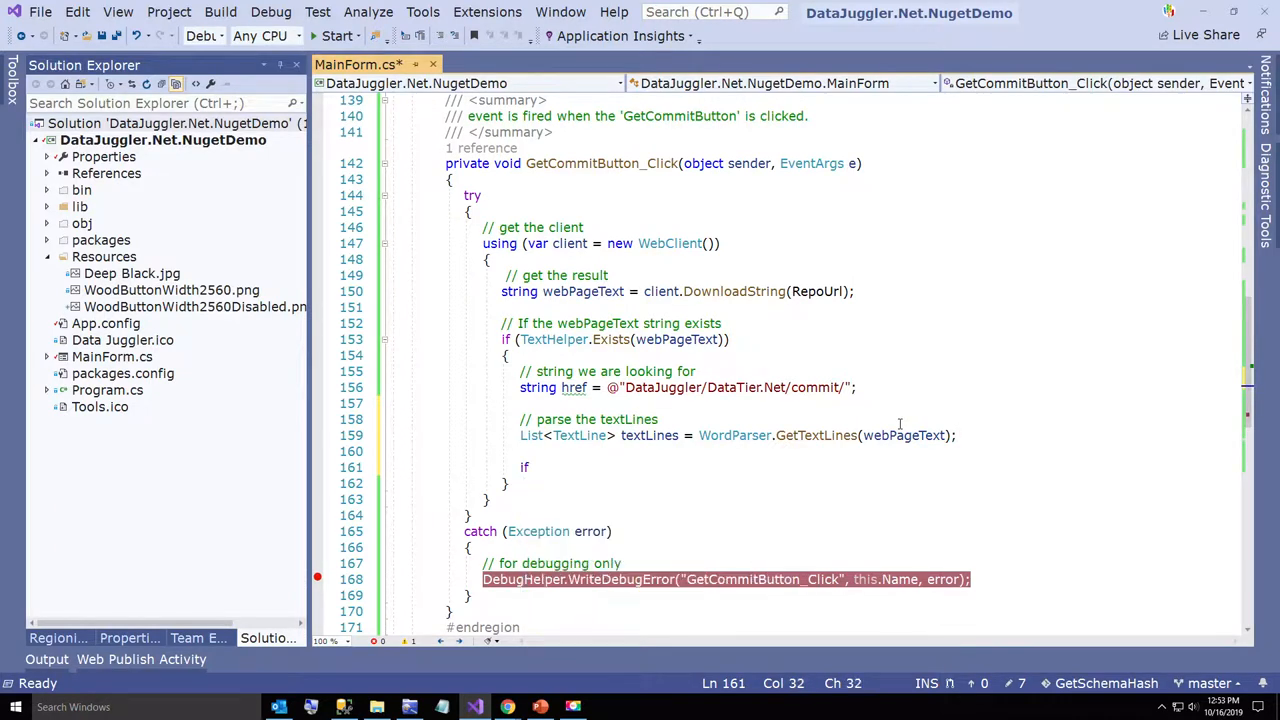
{"action": "type", "text": "ListHelper"}
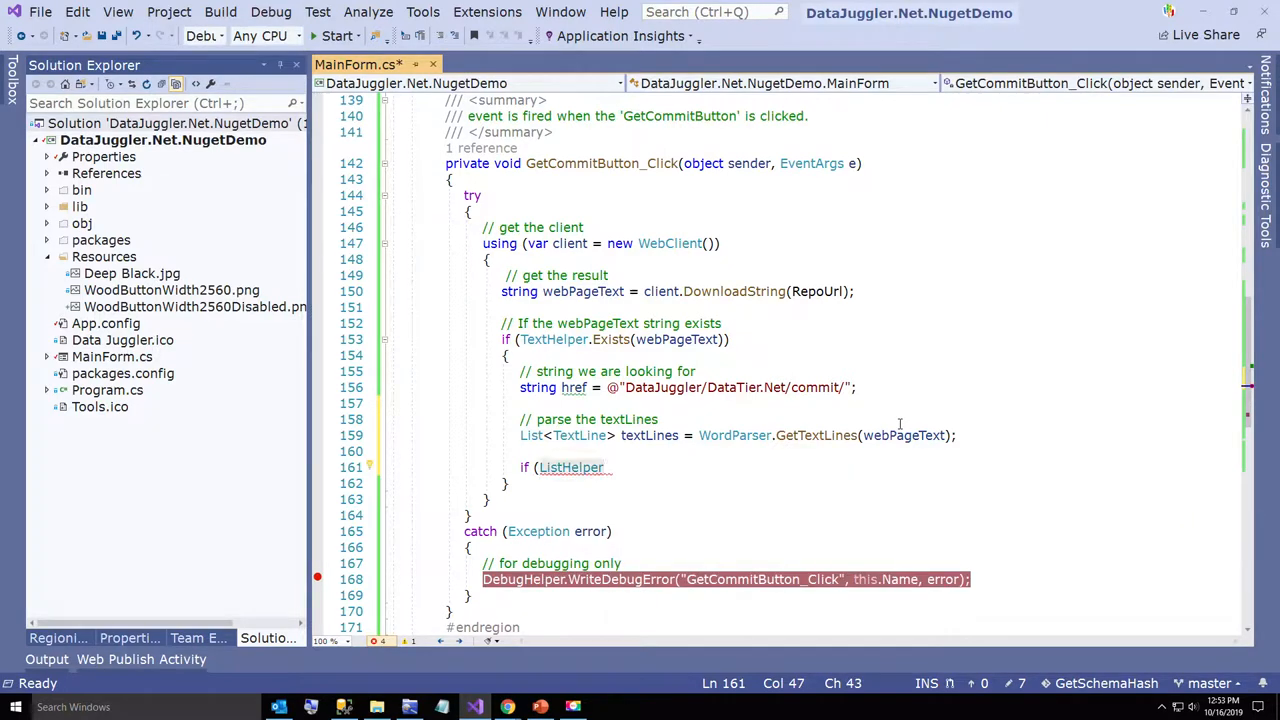
{"action": "type", "text": ".HasOneOrMoreItems(textLines))"}
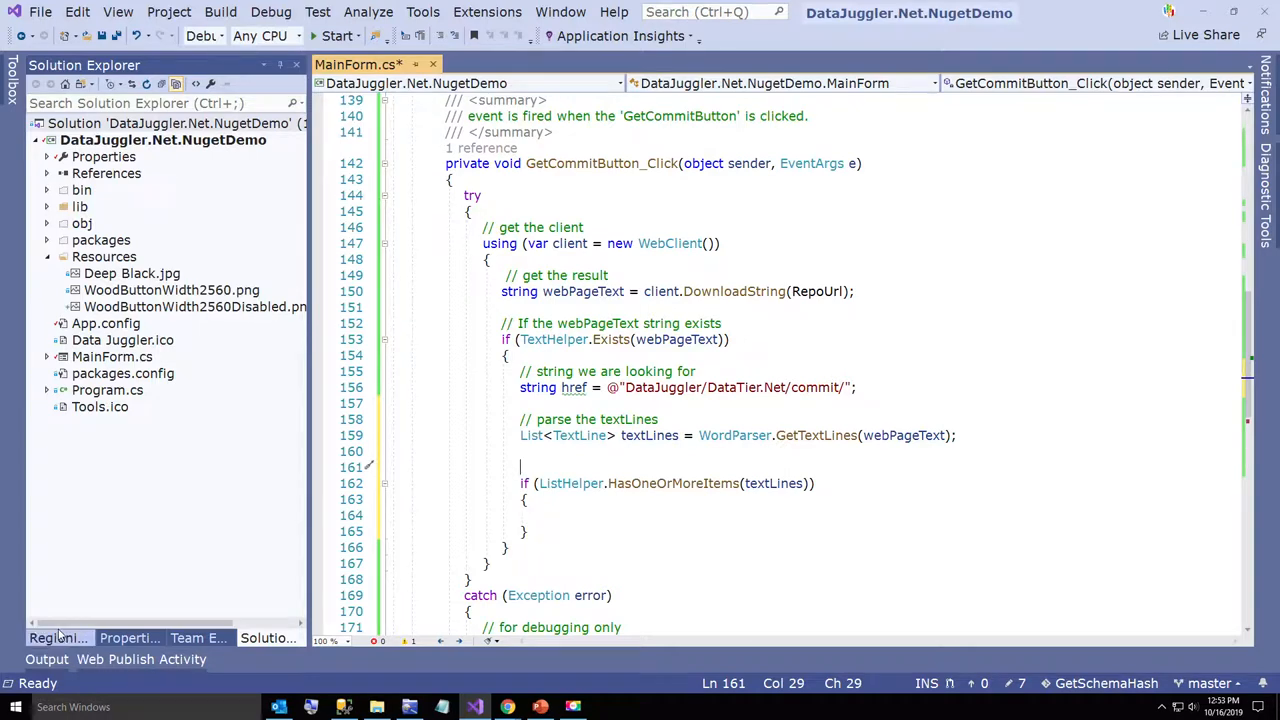
Use the Regionizer pane to auto-comment the if check and start its block
{"action": "left_click", "coordinate": [56, 638]}
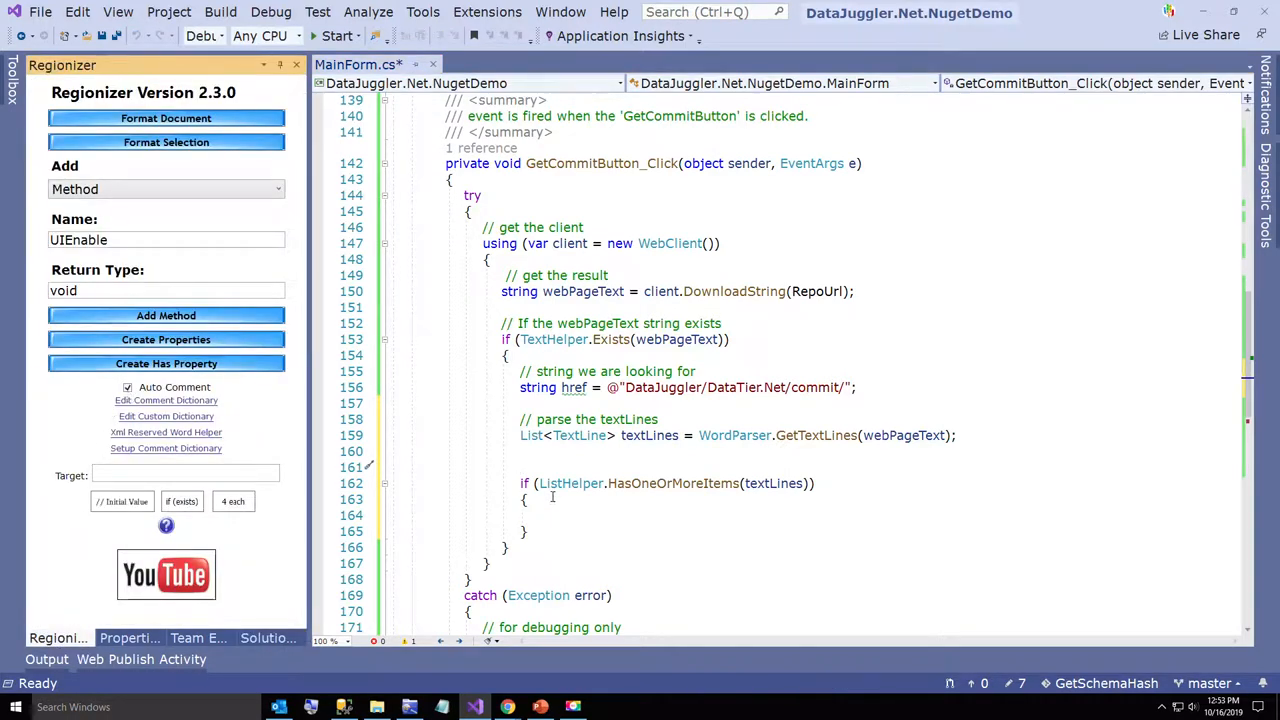
{"action": "left_click", "coordinate": [644, 536]}
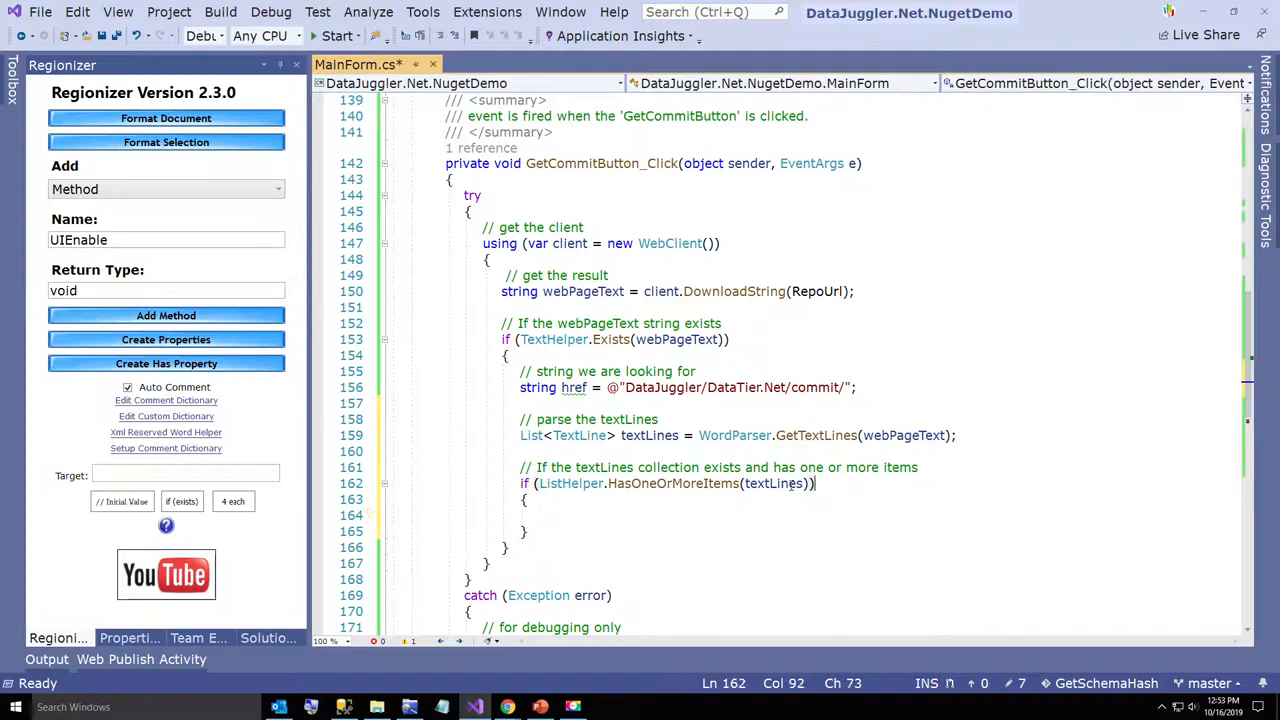
{"action": "left_click", "coordinate": [808, 536]}
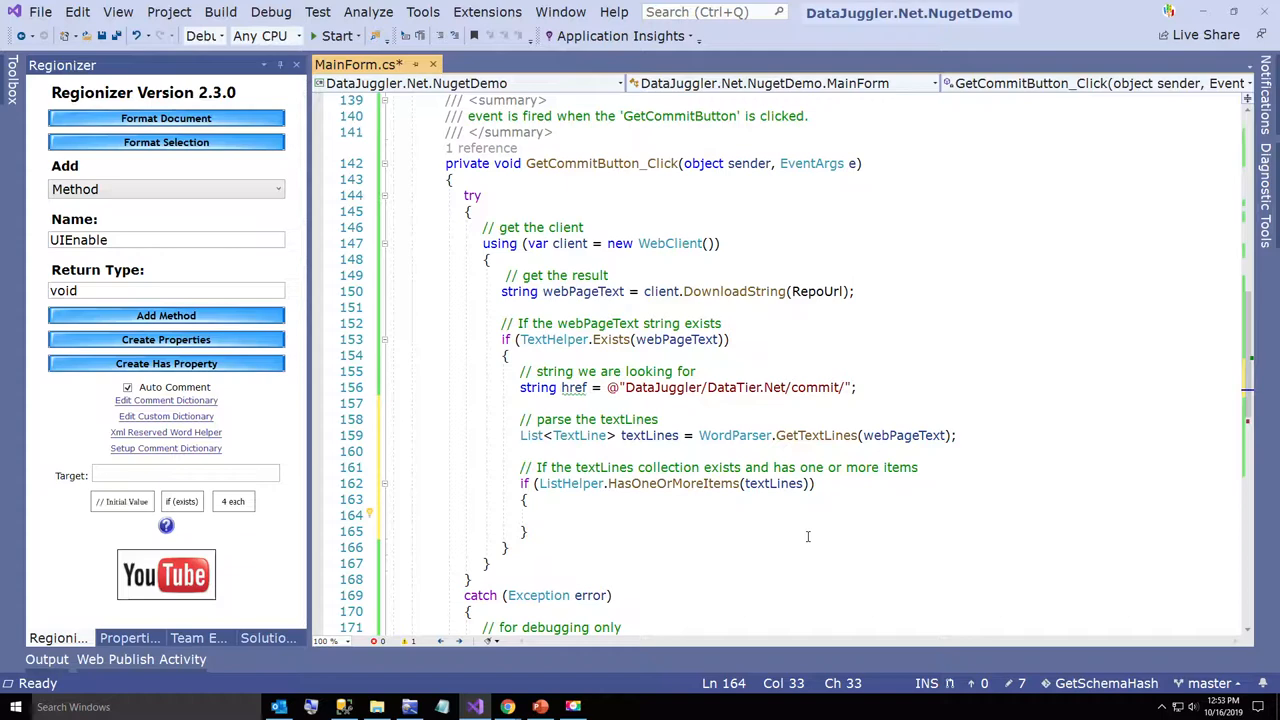
Add a foreach (TextLine textLine in textLines) loop with an empty body
{"action": "type", "text": "foreach (TextLine"}
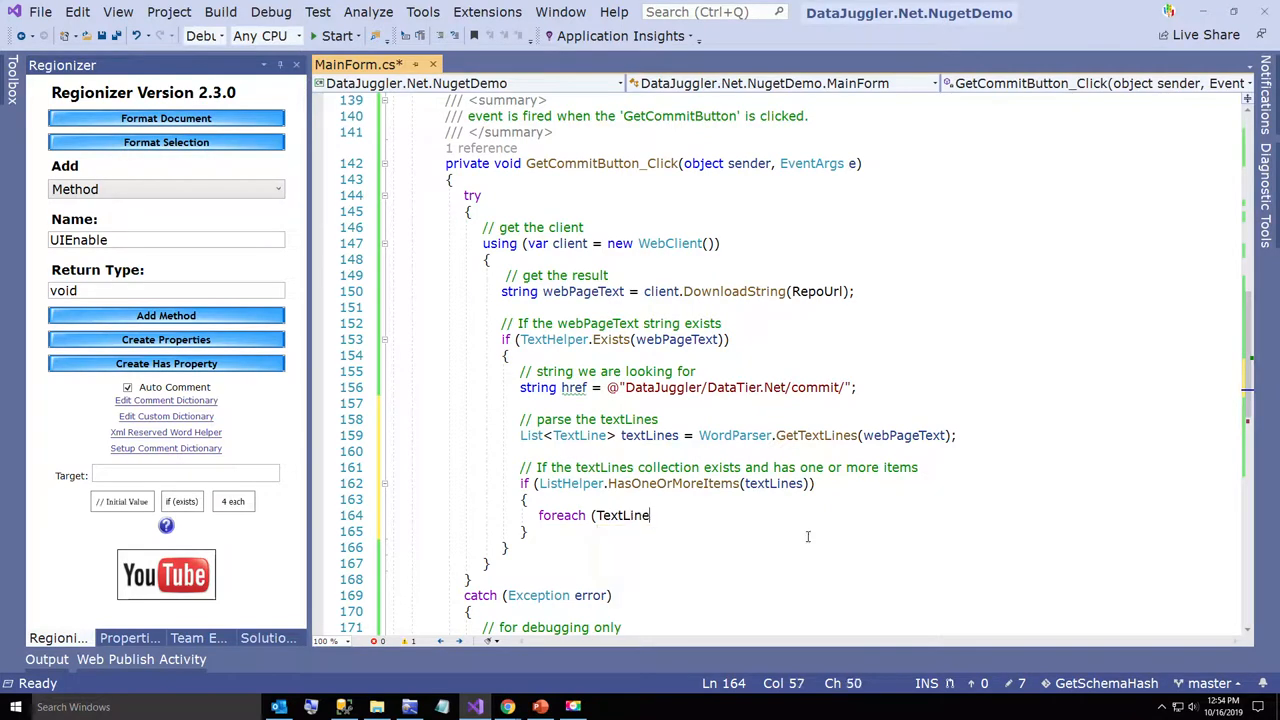
{"action": "type", "text": "textLine"}
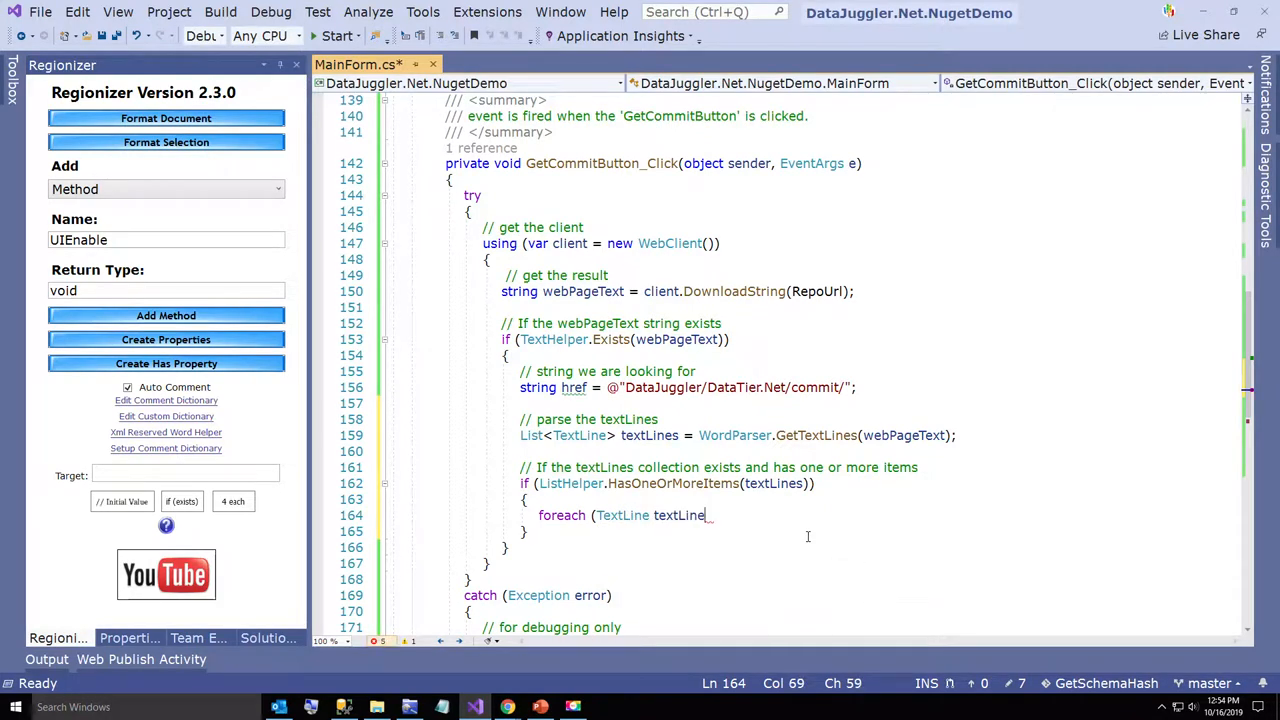
{"action": "type", "text": "in textLines)"}
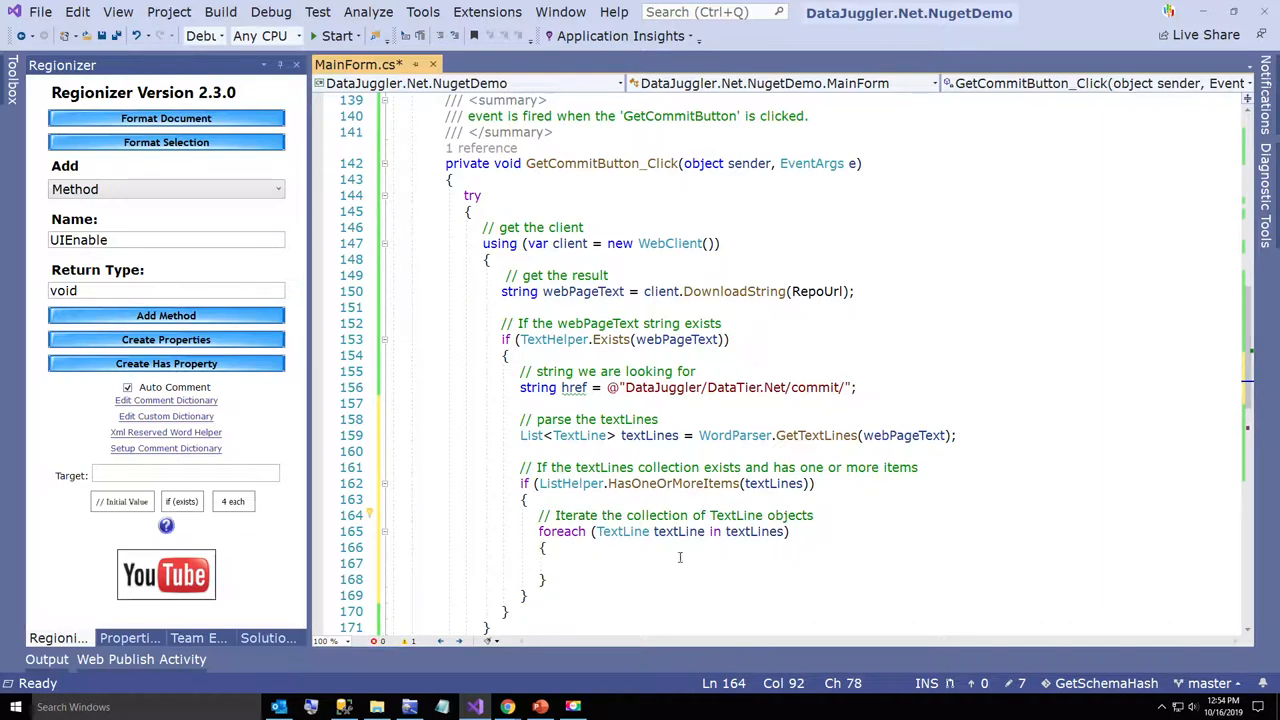
{"action": "scroll", "scroll_direction": "down", "scroll_amount": 3}
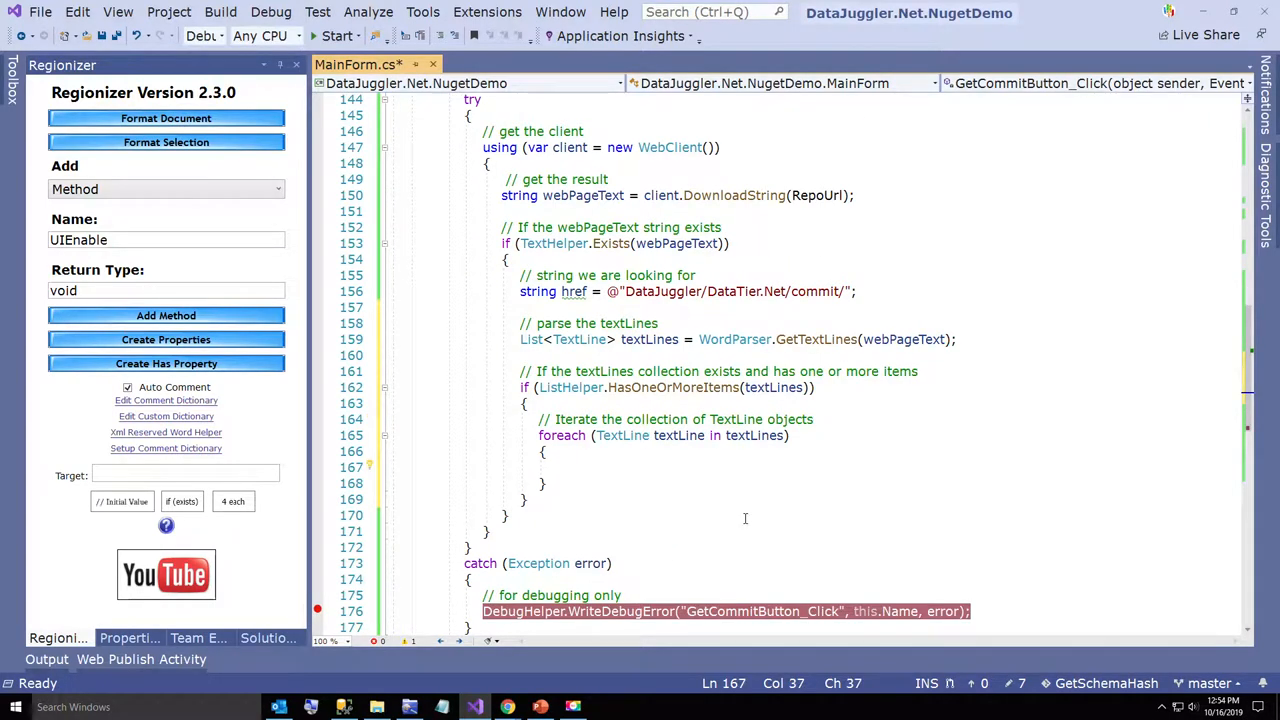
{"action": "mouse_move", "coordinate": [822, 522]}
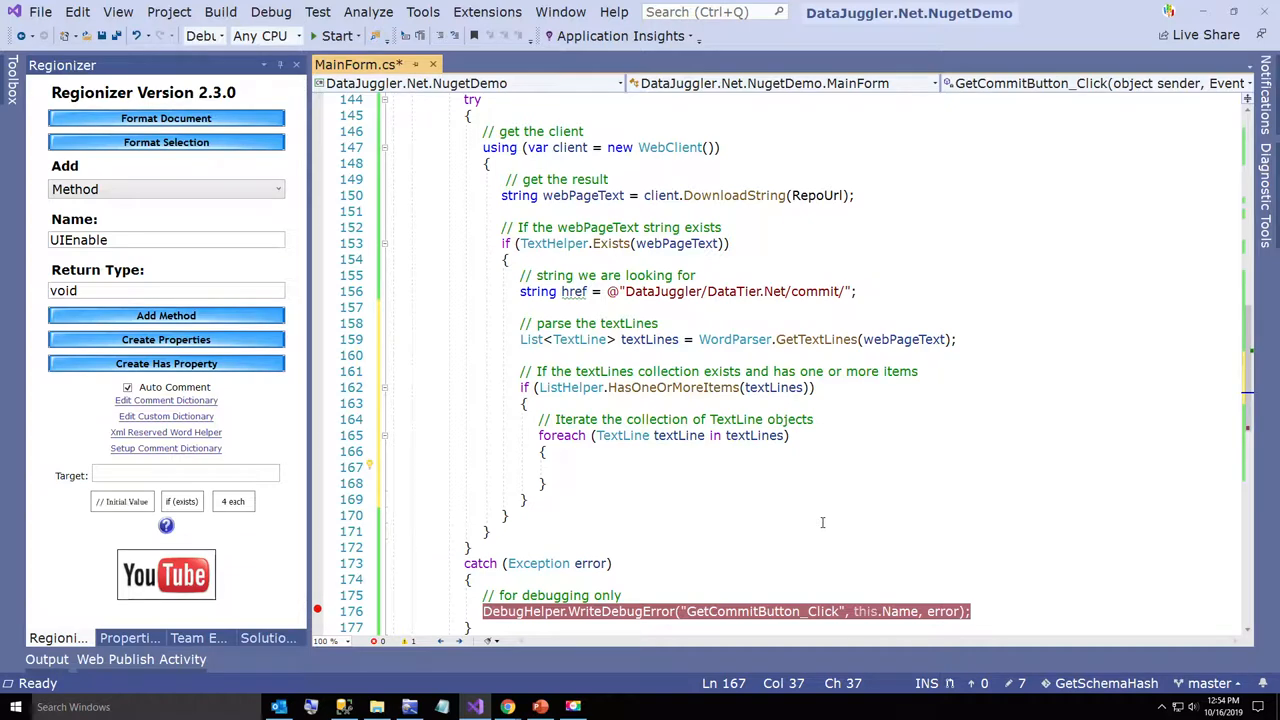
{"action": "left_click", "coordinate": [556, 468]}
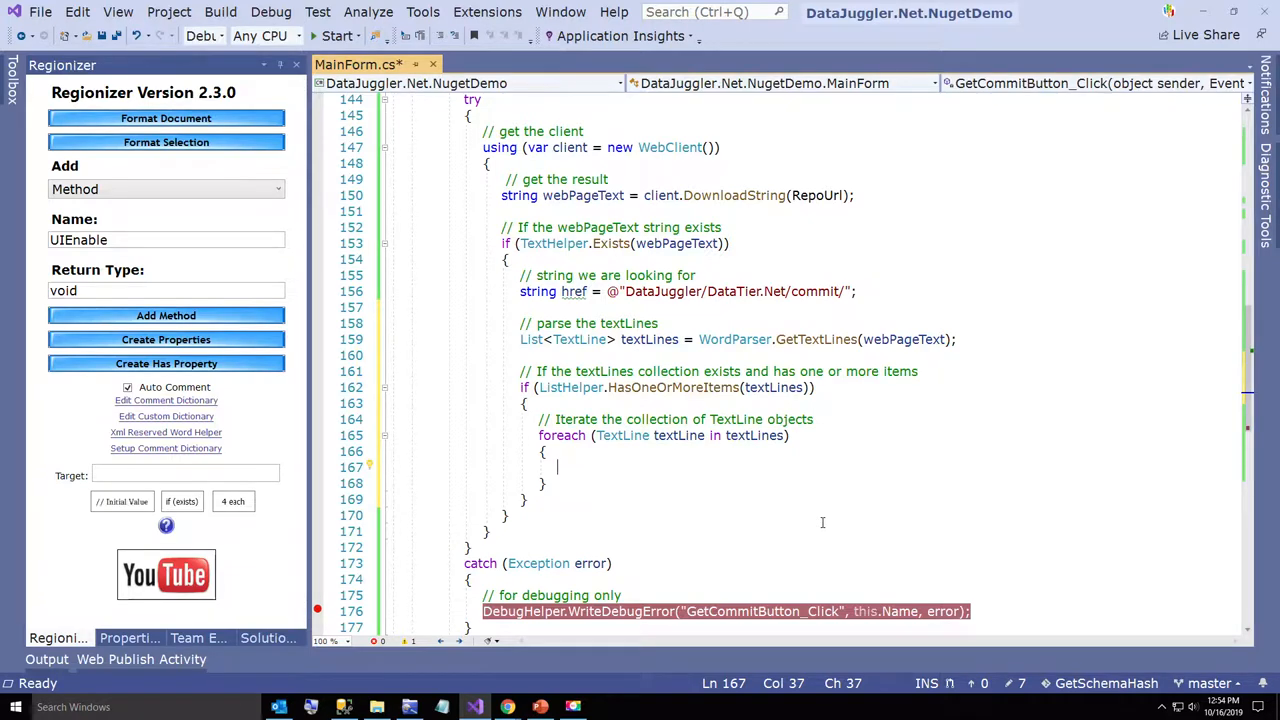
Inside the loop, test whether textLine.Text contains the commit href, with a comment
{"action": "type", "text": "if (textLine.Text"}
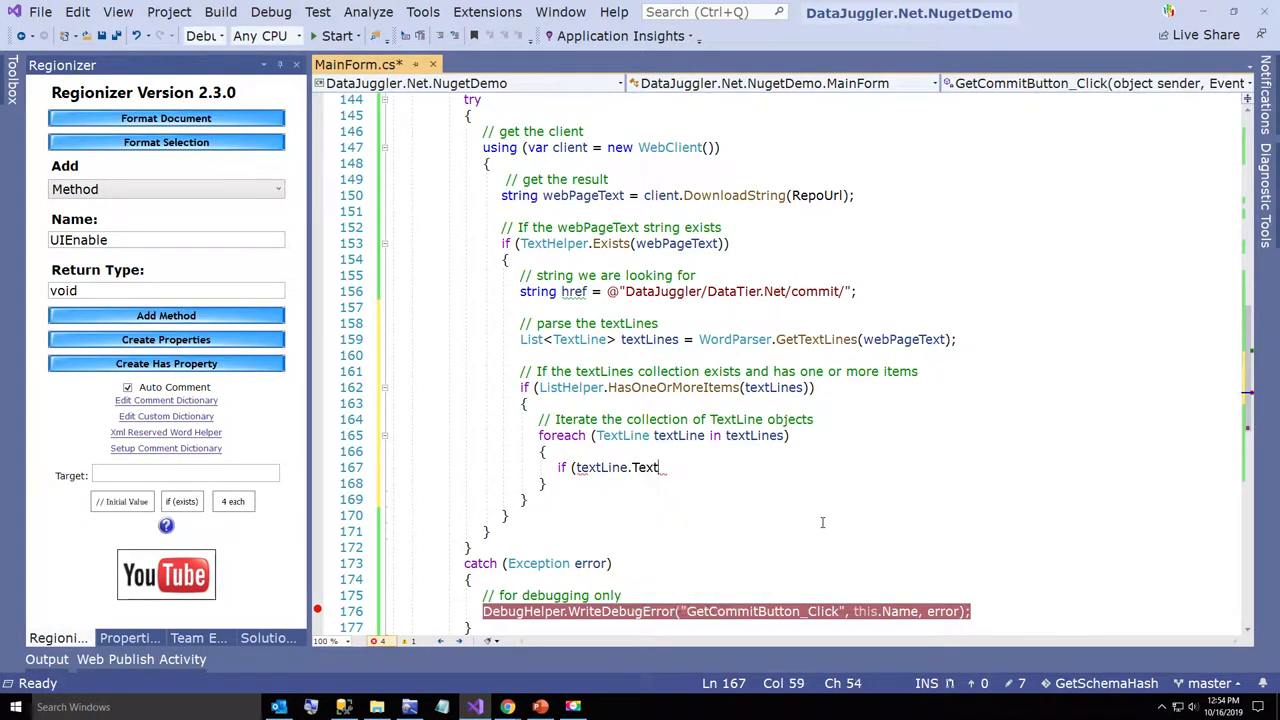
{"action": "type", "text": ".Contains("}
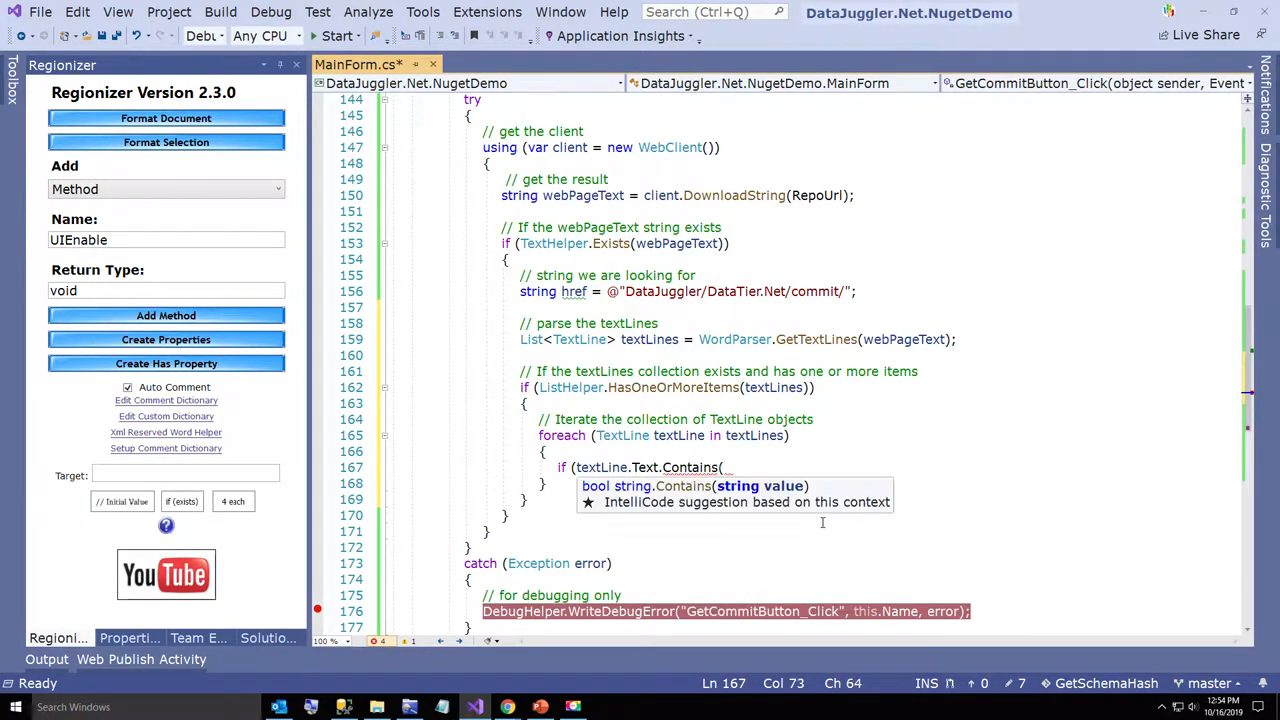
{"action": "type", "text": "href"}
{"action": "type", "text": "{"}
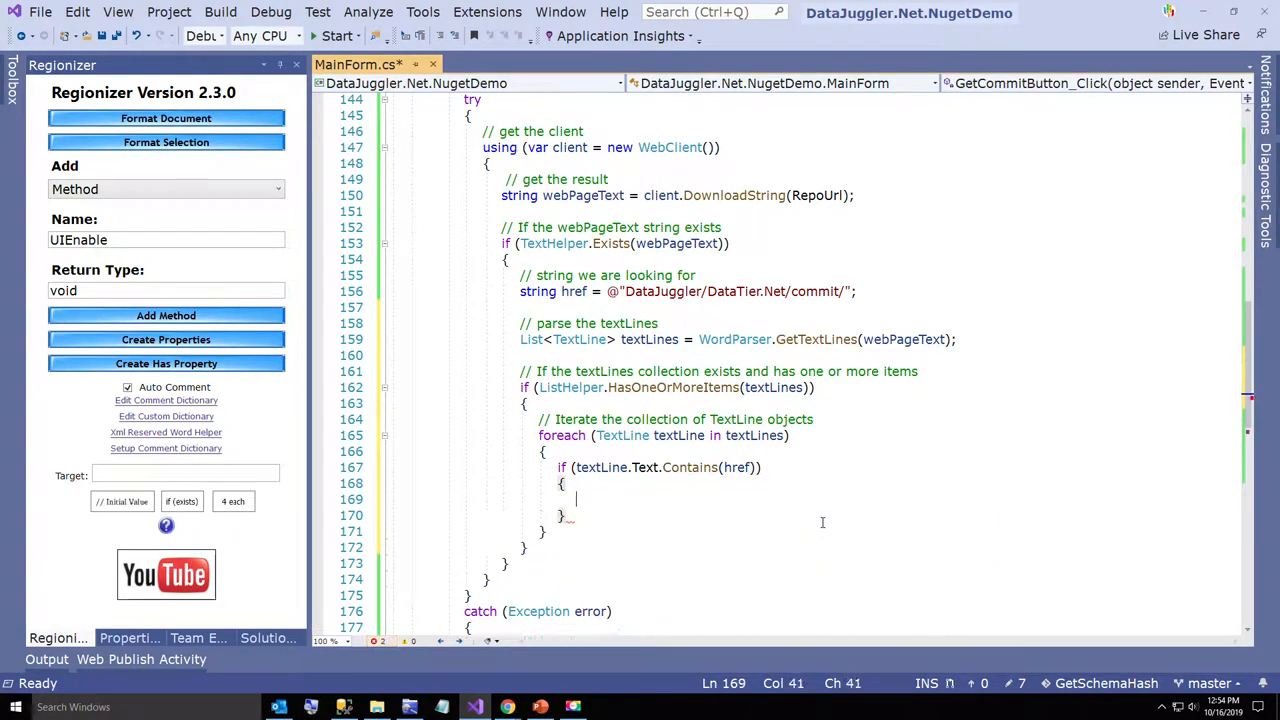
{"action": "type", "text": "// is this is the line we"}
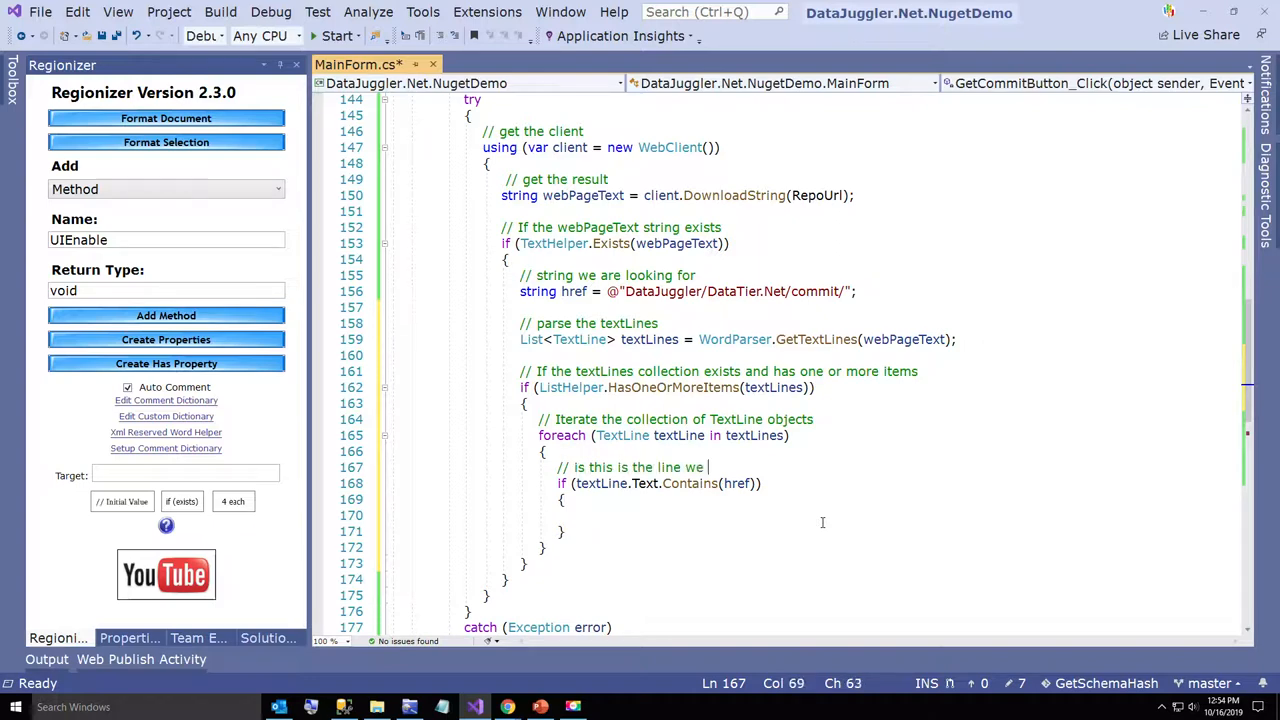
{"action": "type", "text": "are lookingf"}
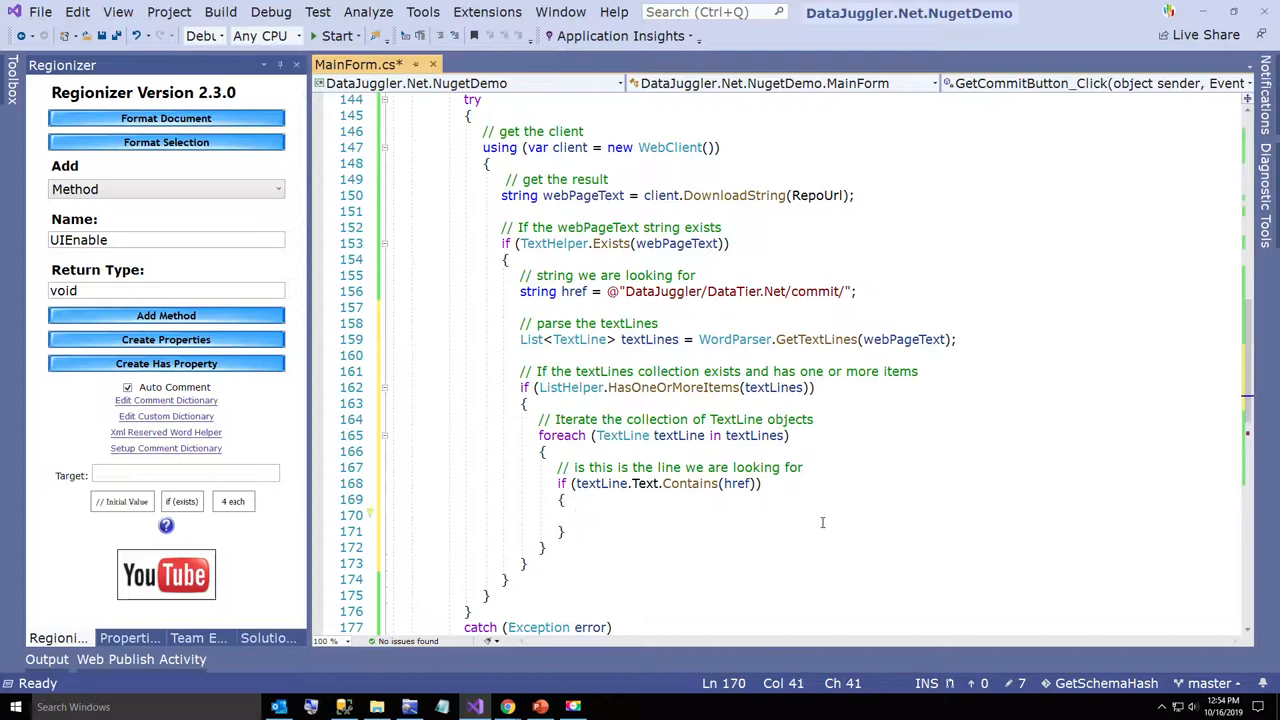
Declare a local string commitRawText = "" before the try block
{"action": "scroll", "scroll_direction": "up", "scroll_amount": 3}
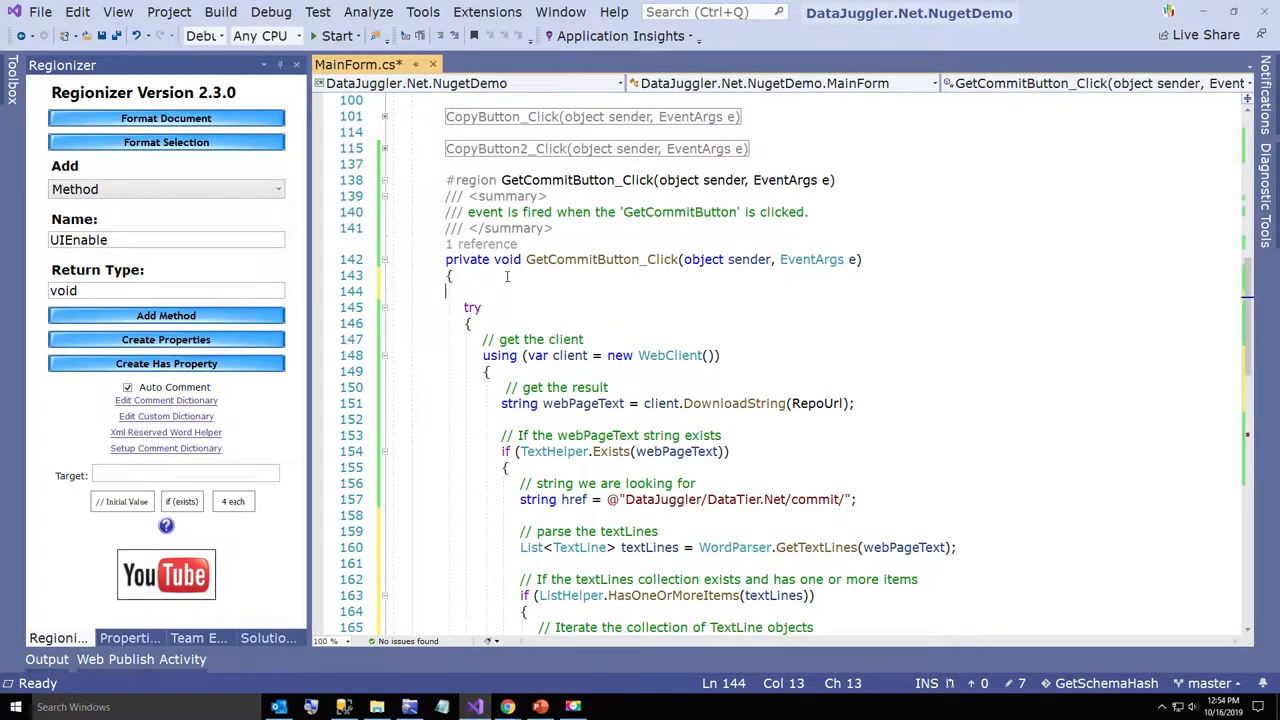
{"action": "type", "text": "// local"}
{"action": "type", "text": "string"}
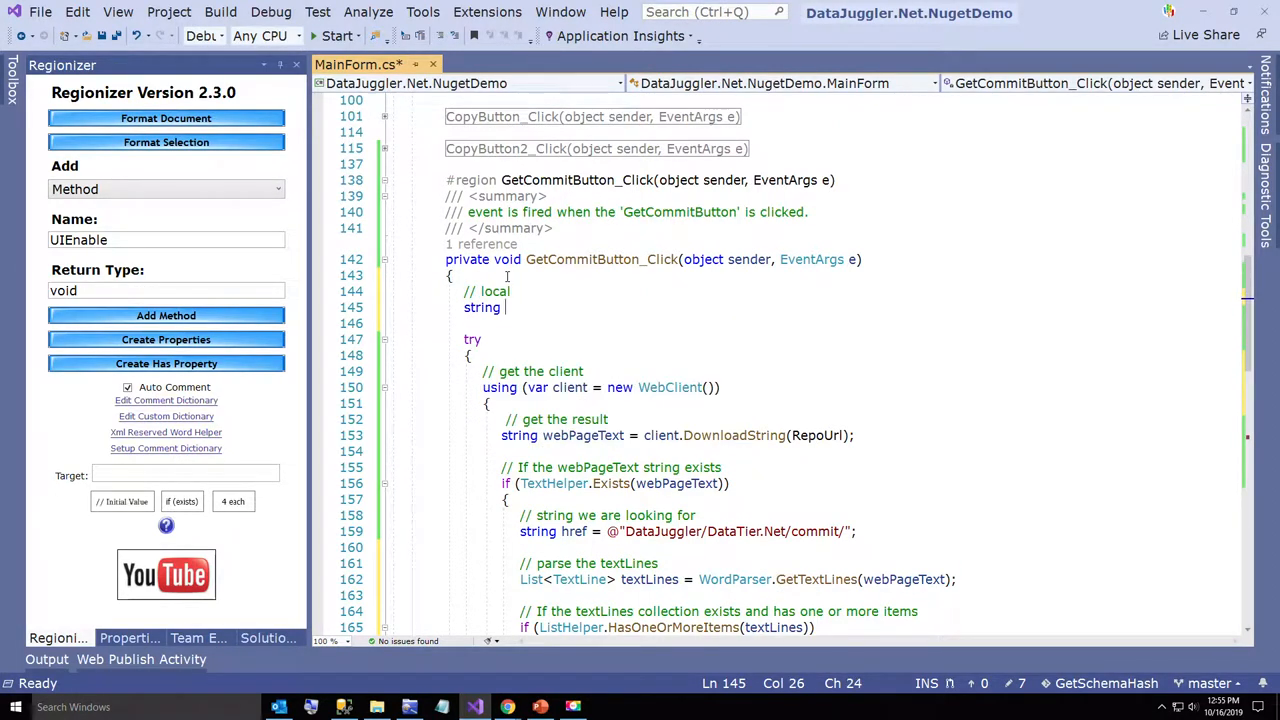
{"action": "type", "text": "commitRaw"}
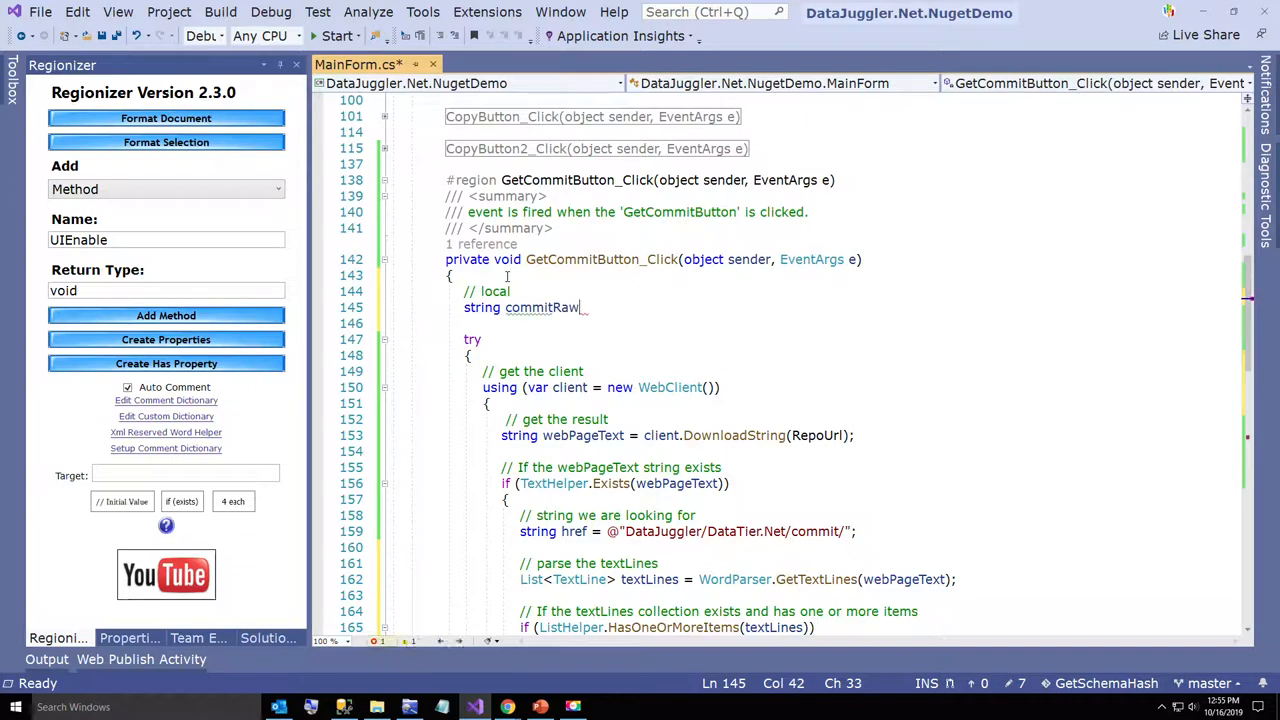
{"action": "type", "text": "Text = \"\";"}
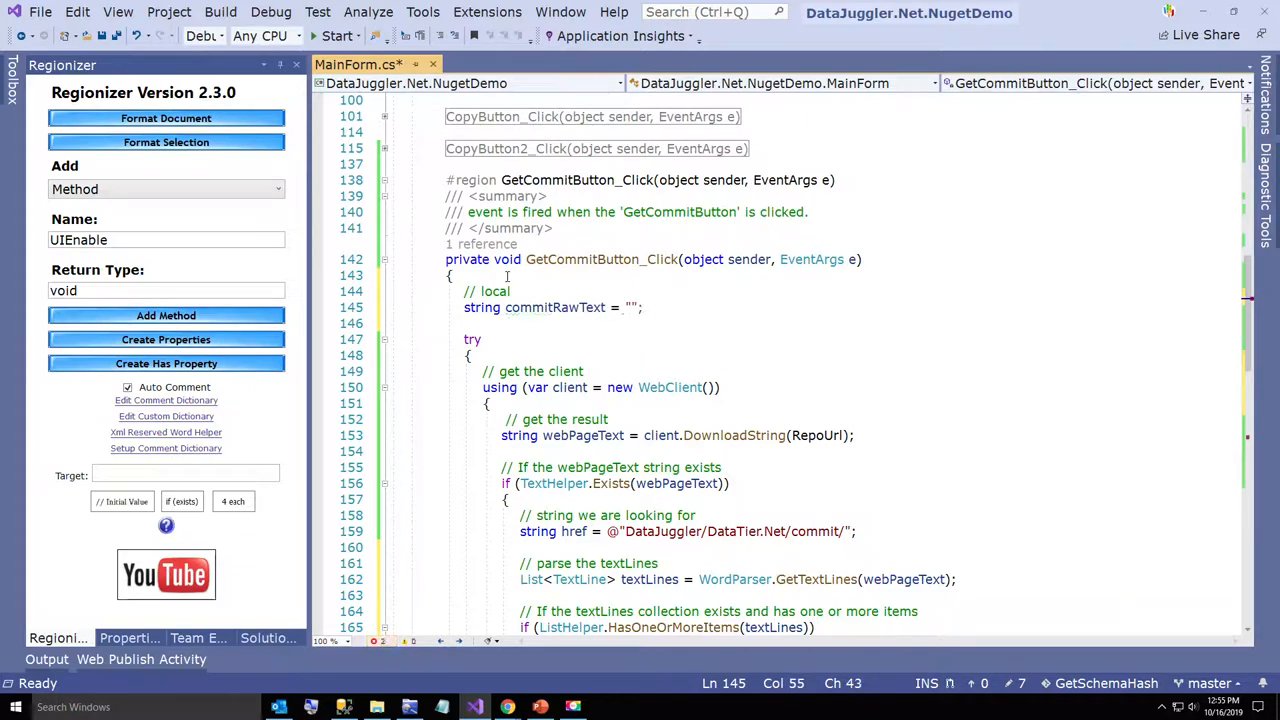
On a match, store textLine.Text in commitRawText and break out of the loop, with comments
{"action": "scroll", "scroll_direction": "down", "scroll_amount": 3}
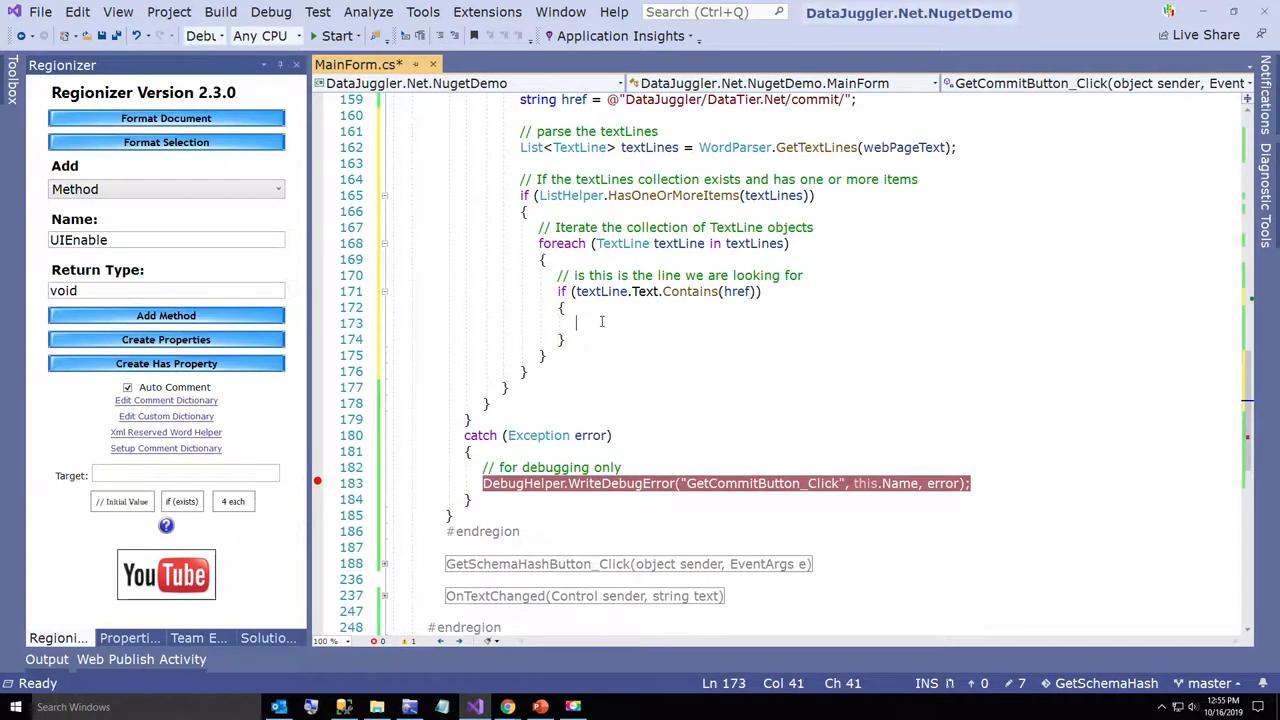
{"action": "type", "text": "commitRawText ="}
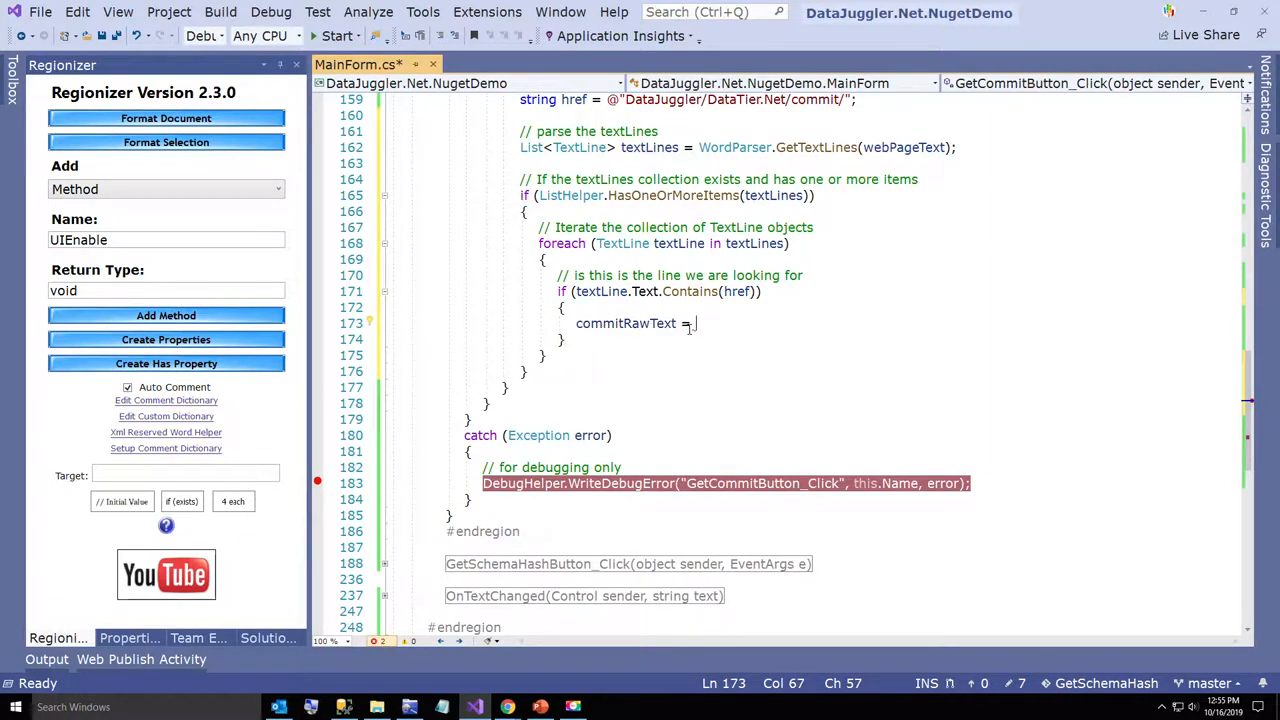
{"action": "type", "text": "textLine.Text;"}
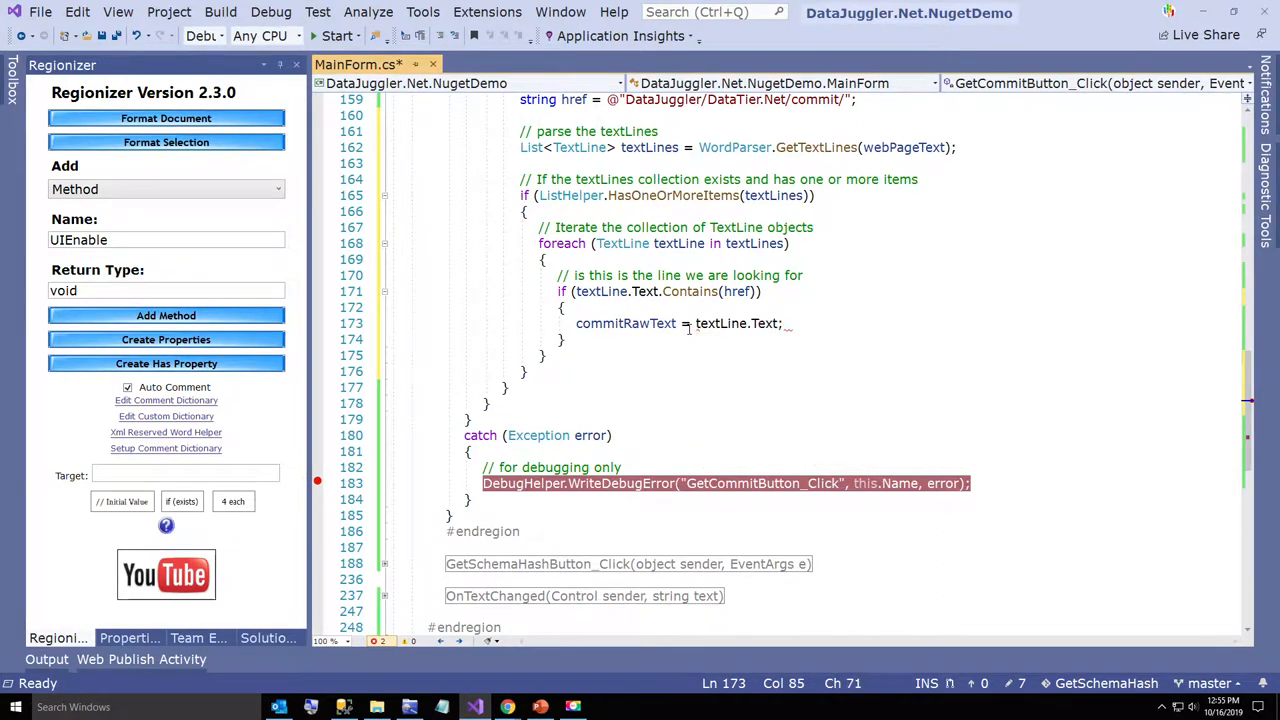
{"action": "type", "text": "// get the full text"}
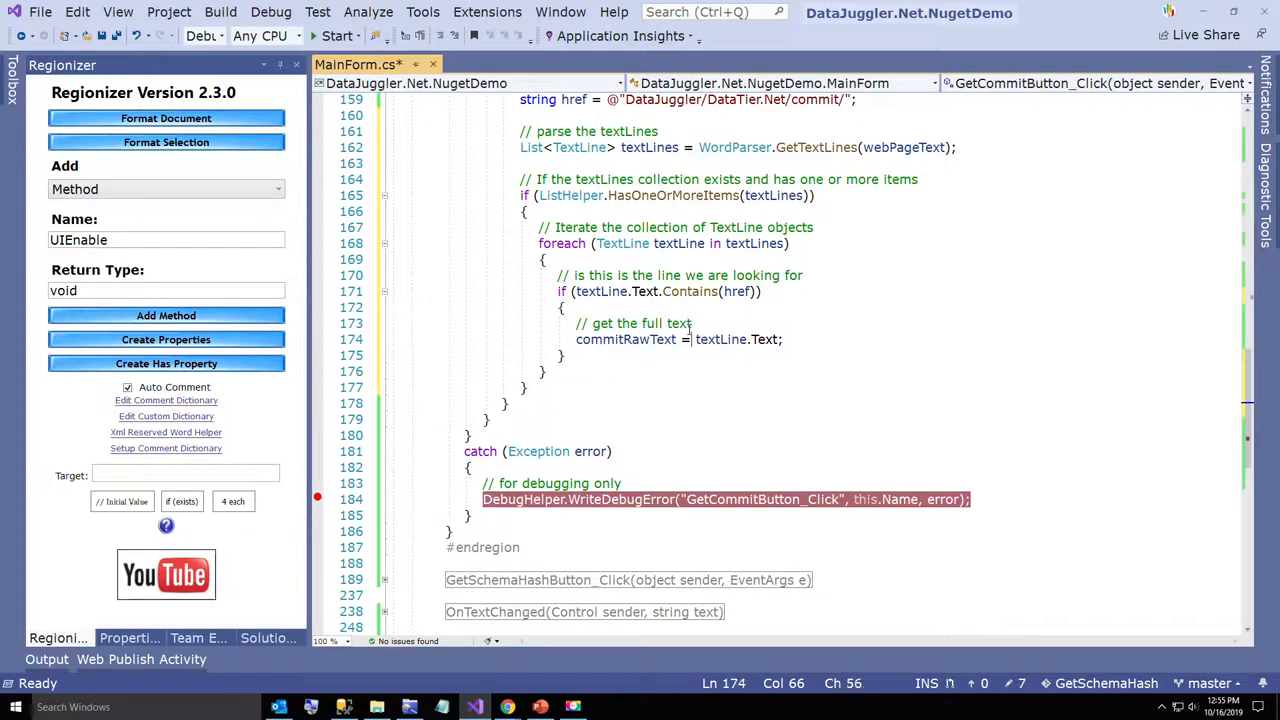
{"action": "type", "text": "// break out of the loop"}
{"action": "type", "text": "break;"}
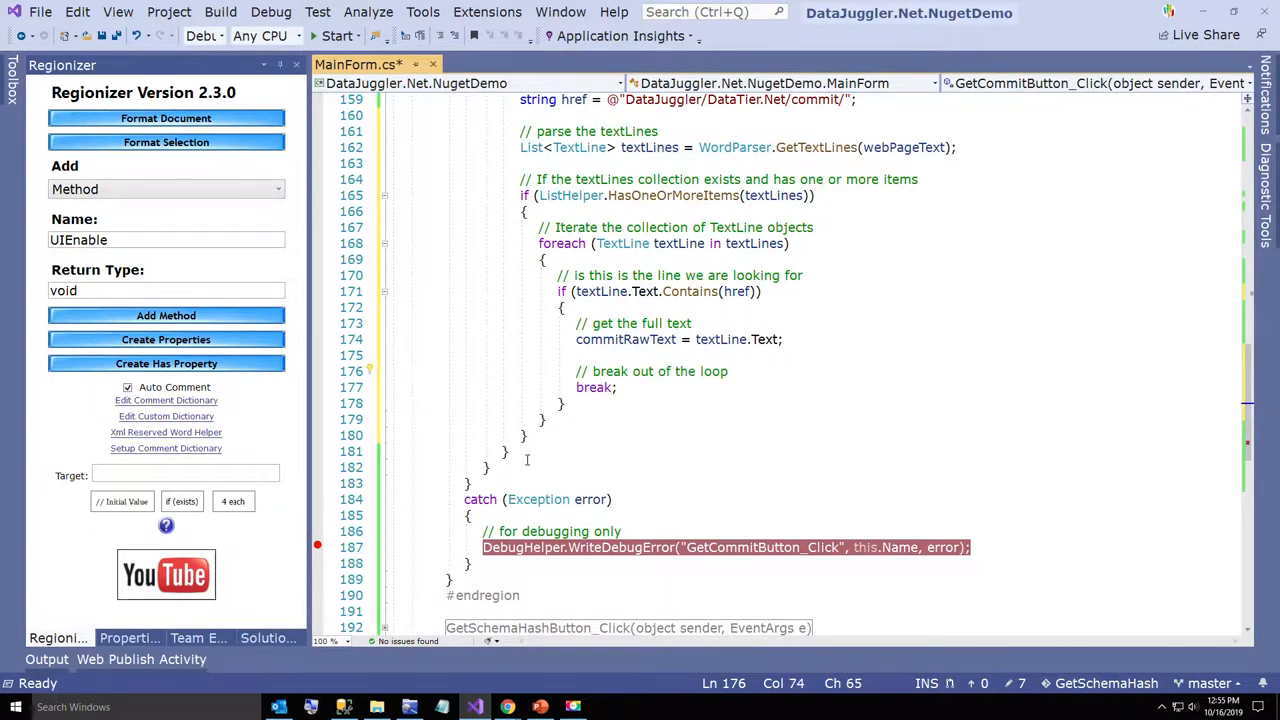
{"action": "scroll", "scroll_direction": "up", "scroll_amount": 3}
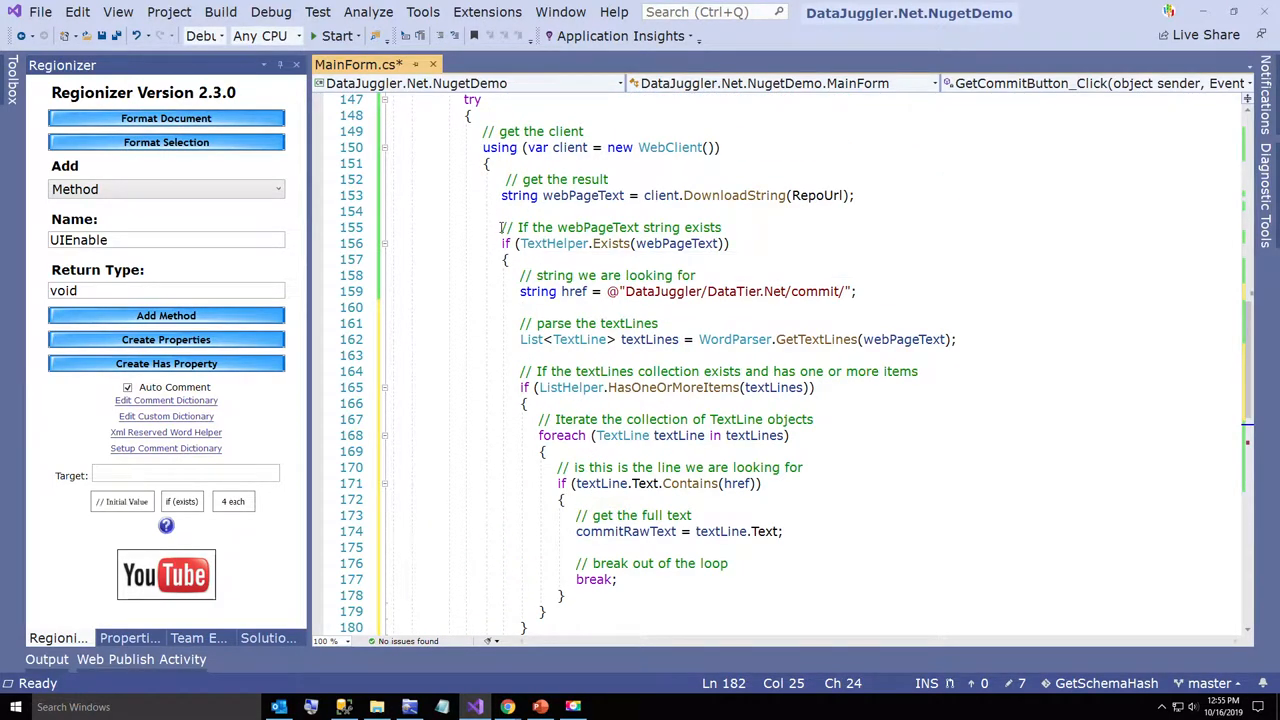
After the loop add if (TextHelper.Exists(commitRawText)) with an explanatory comment
{"action": "scroll", "scroll_direction": "down", "scroll_amount": 3}
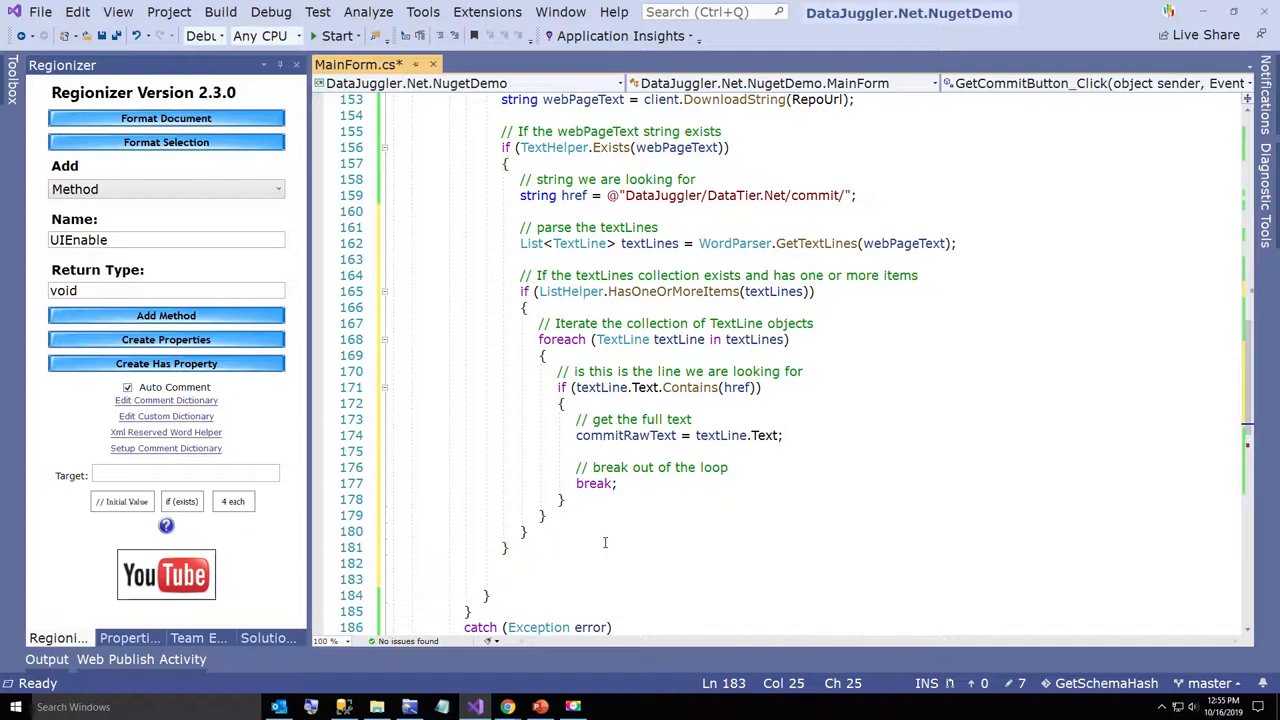
{"action": "scroll", "scroll_direction": "up", "scroll_amount": 3}
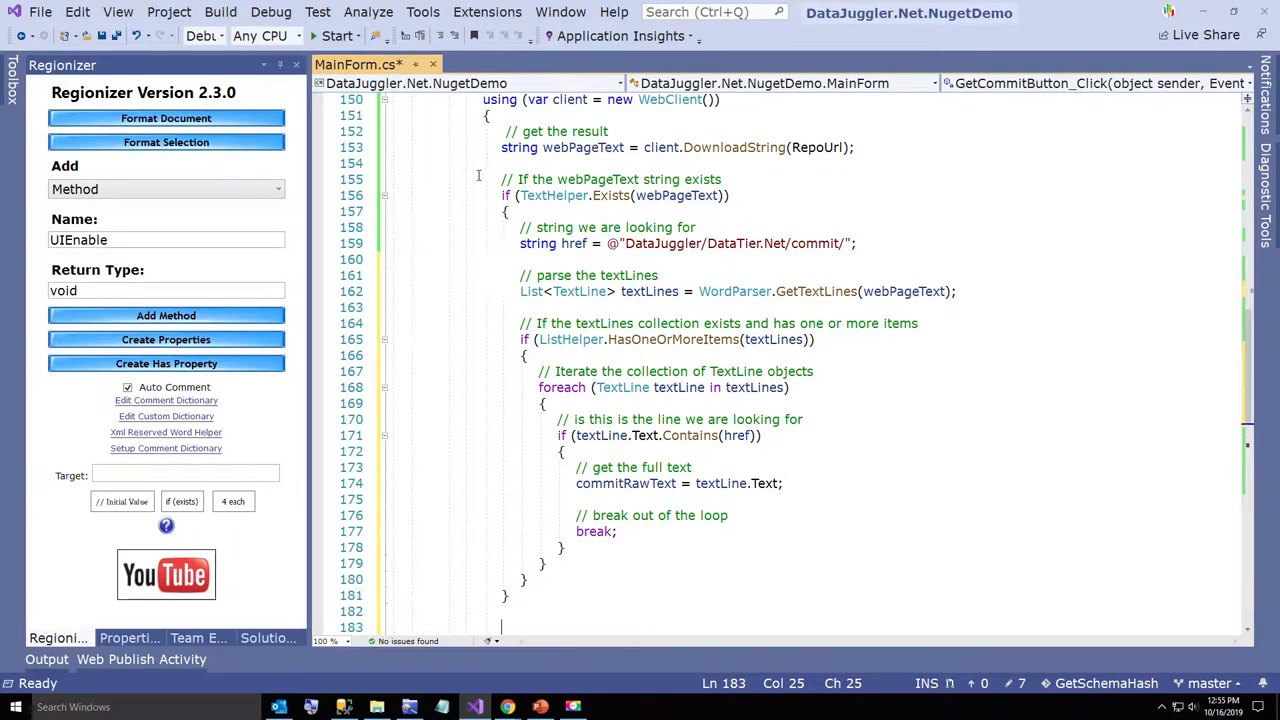
{"action": "scroll", "scroll_direction": "down", "scroll_amount": 3}
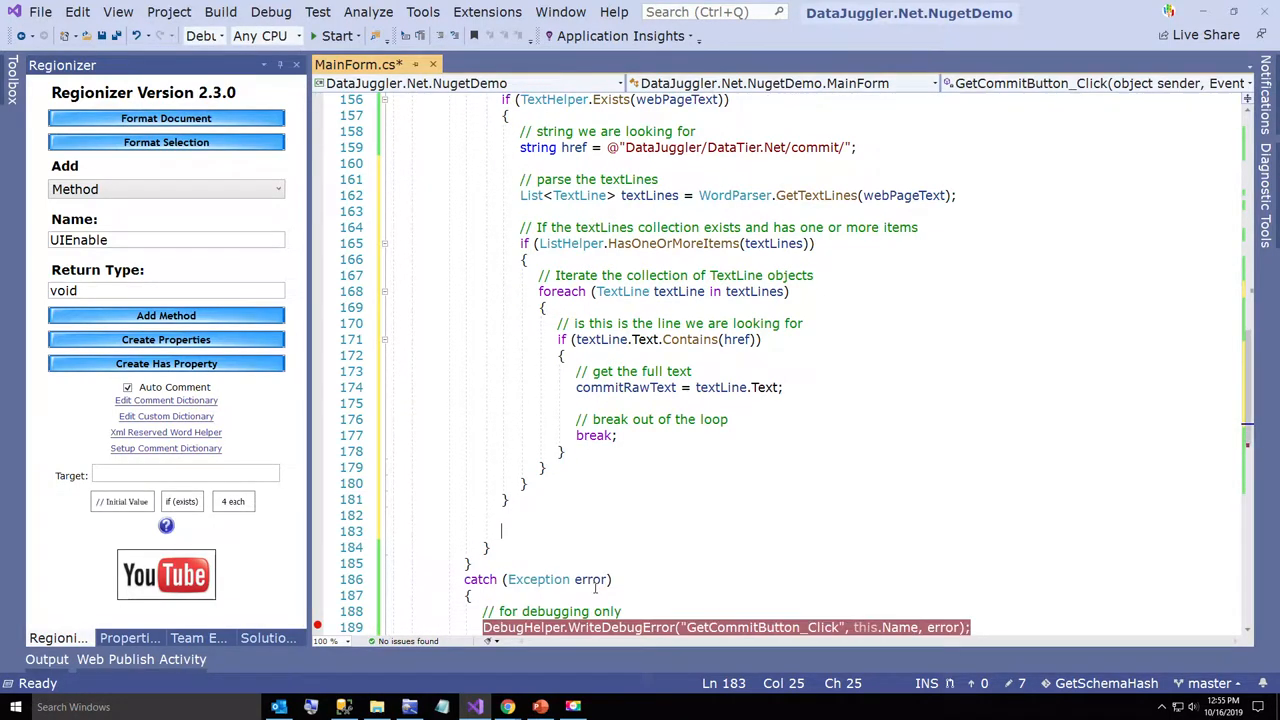
{"action": "type", "text": "if (tT"}
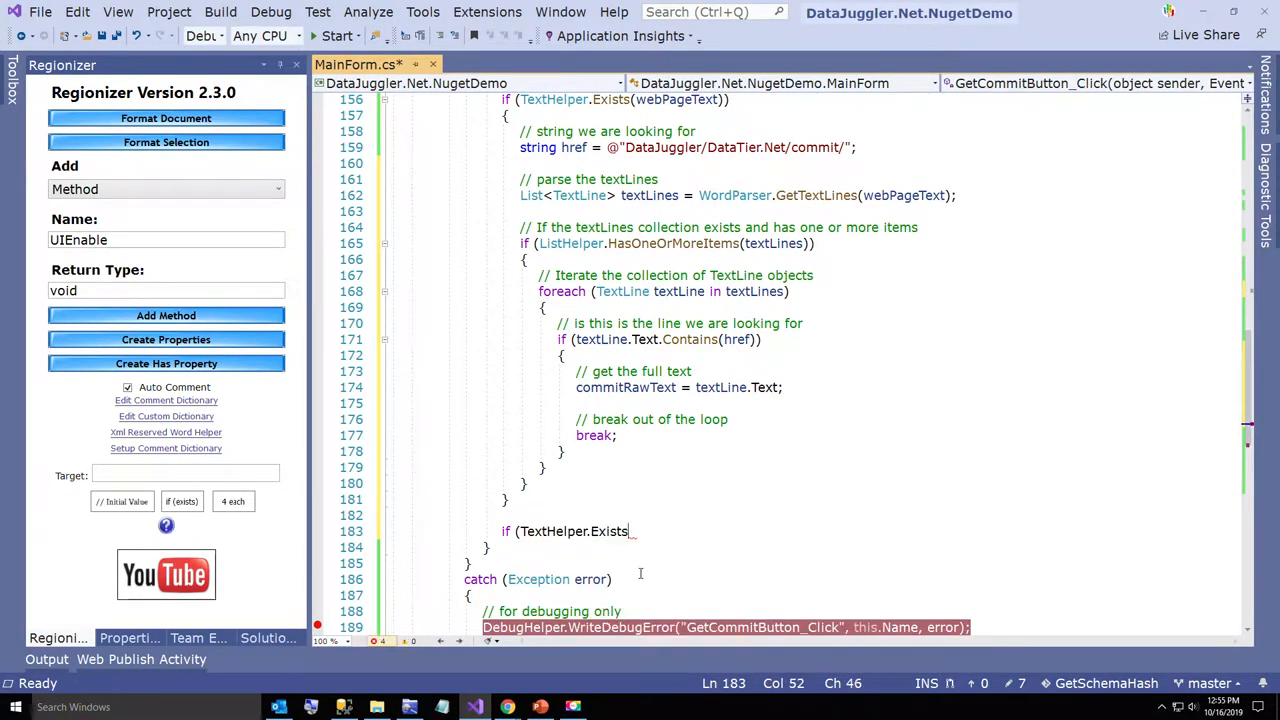
{"action": "type", "text": "("}
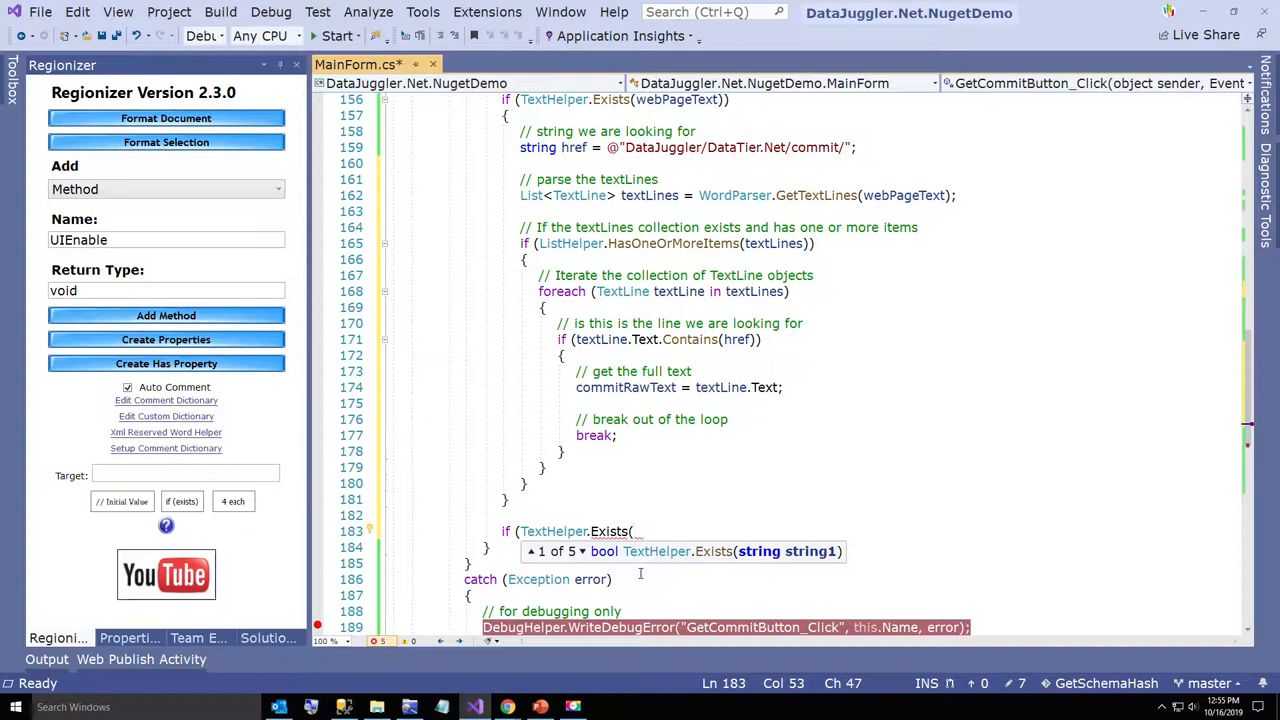
{"action": "type", "text": "commitRawText"}
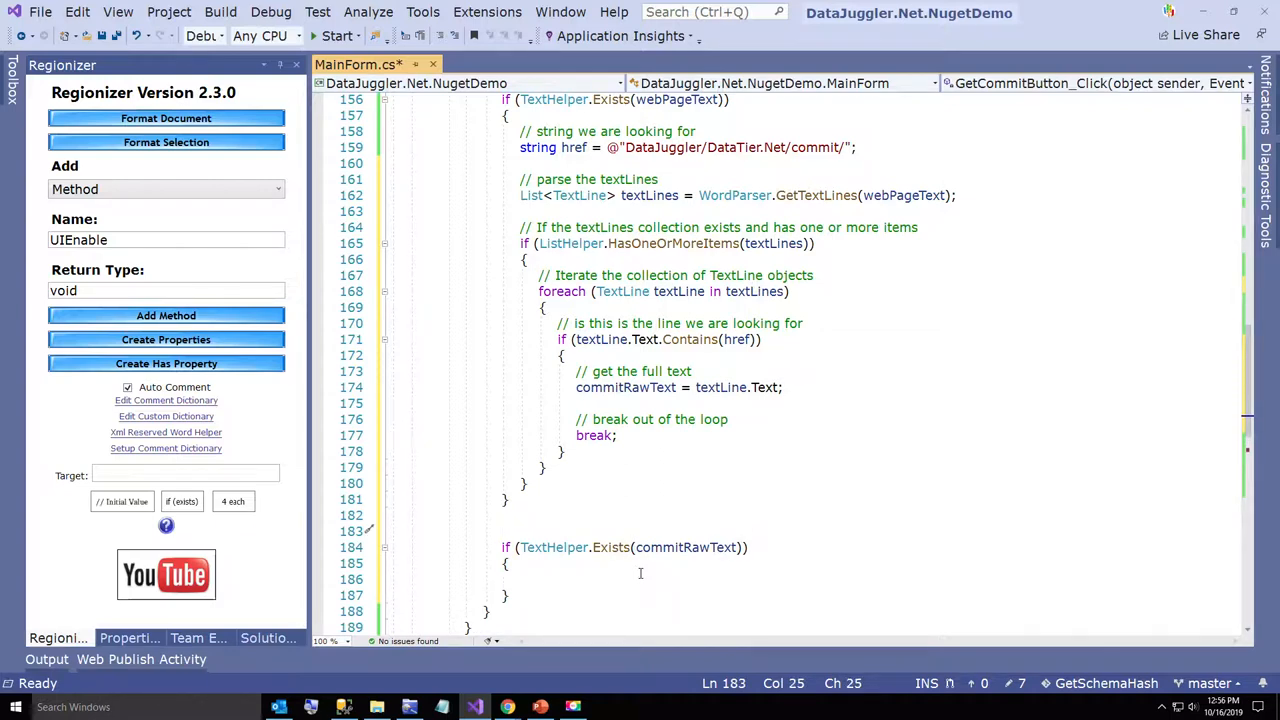
{"action": "type", "text": "/"}
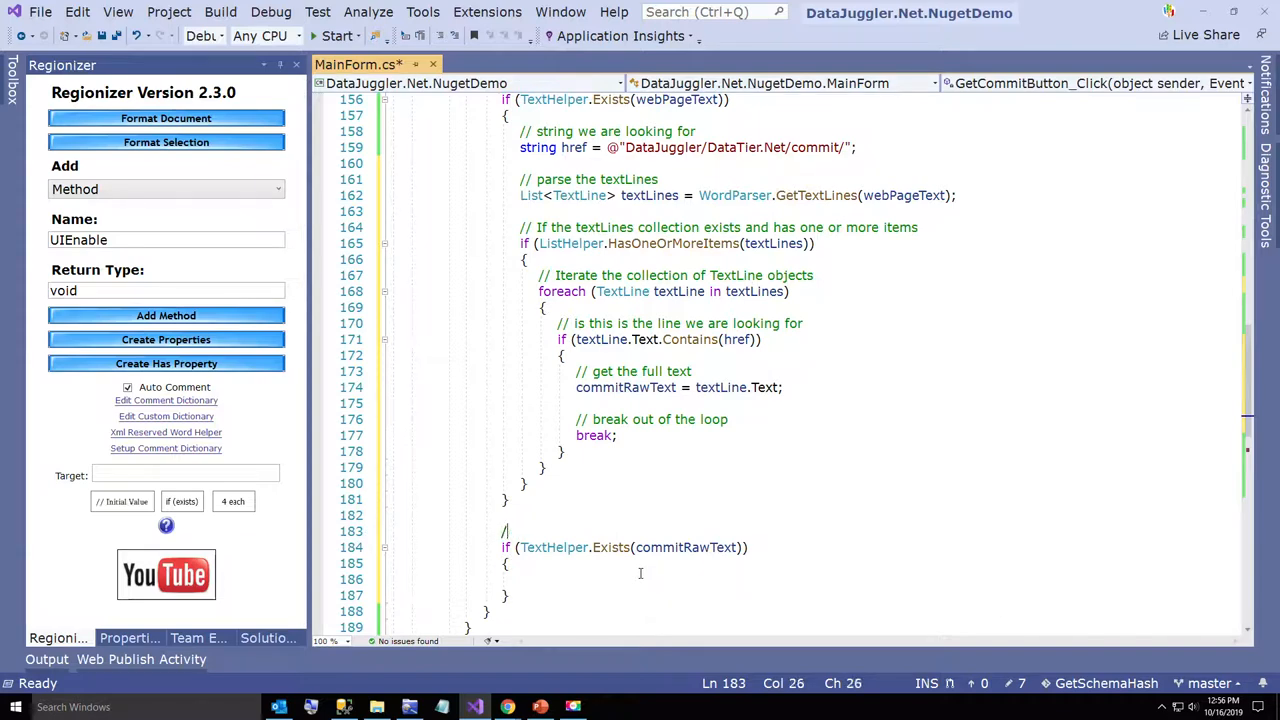
{"action": "type", "text": "// If the commitRawText string exists"}
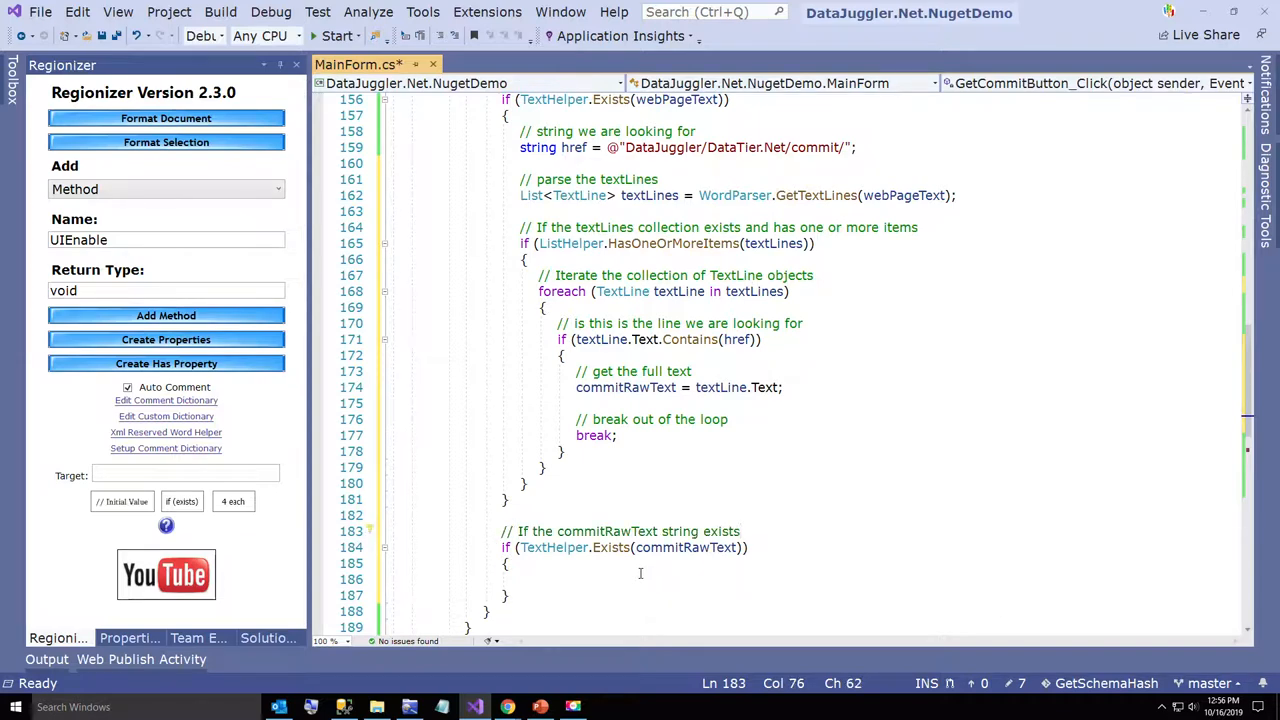
Inside it, get List<Word> words = WordParser.GetWords(commitRawText) and start debugging the demo
{"action": "scroll", "scroll_direction": "down", "scroll_amount": 3}
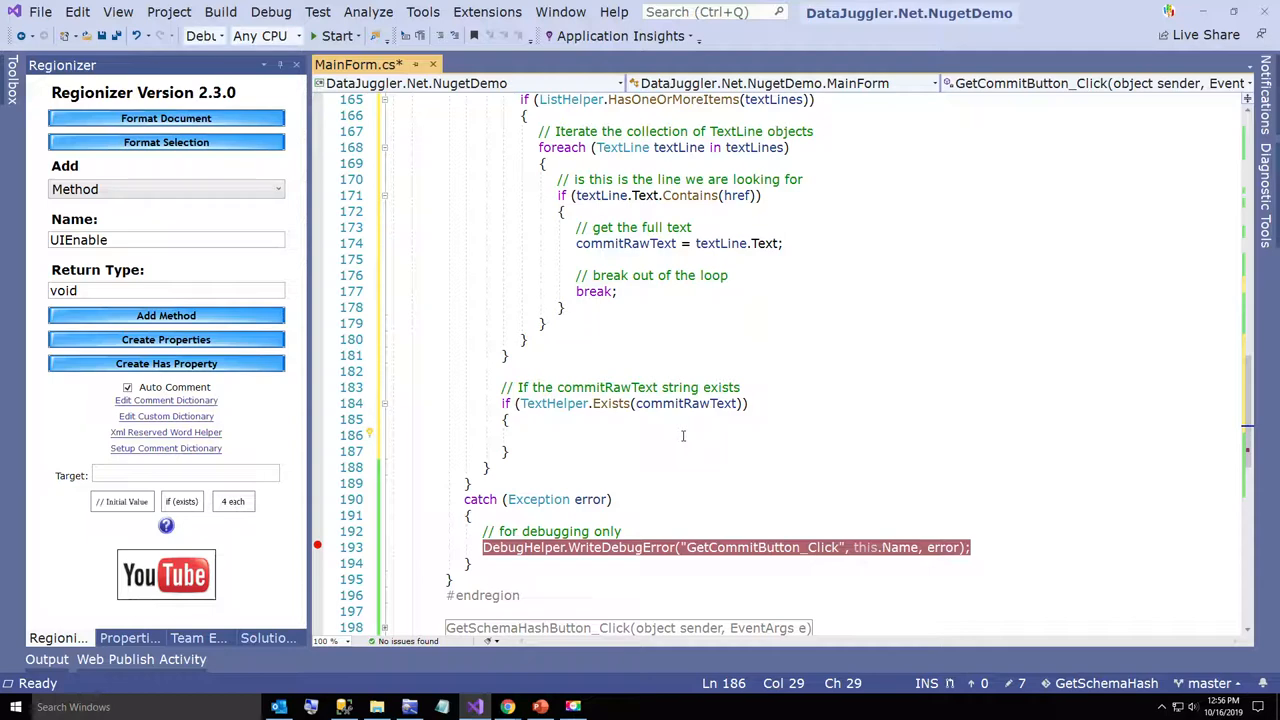
{"action": "type", "text": "Word> words ="}
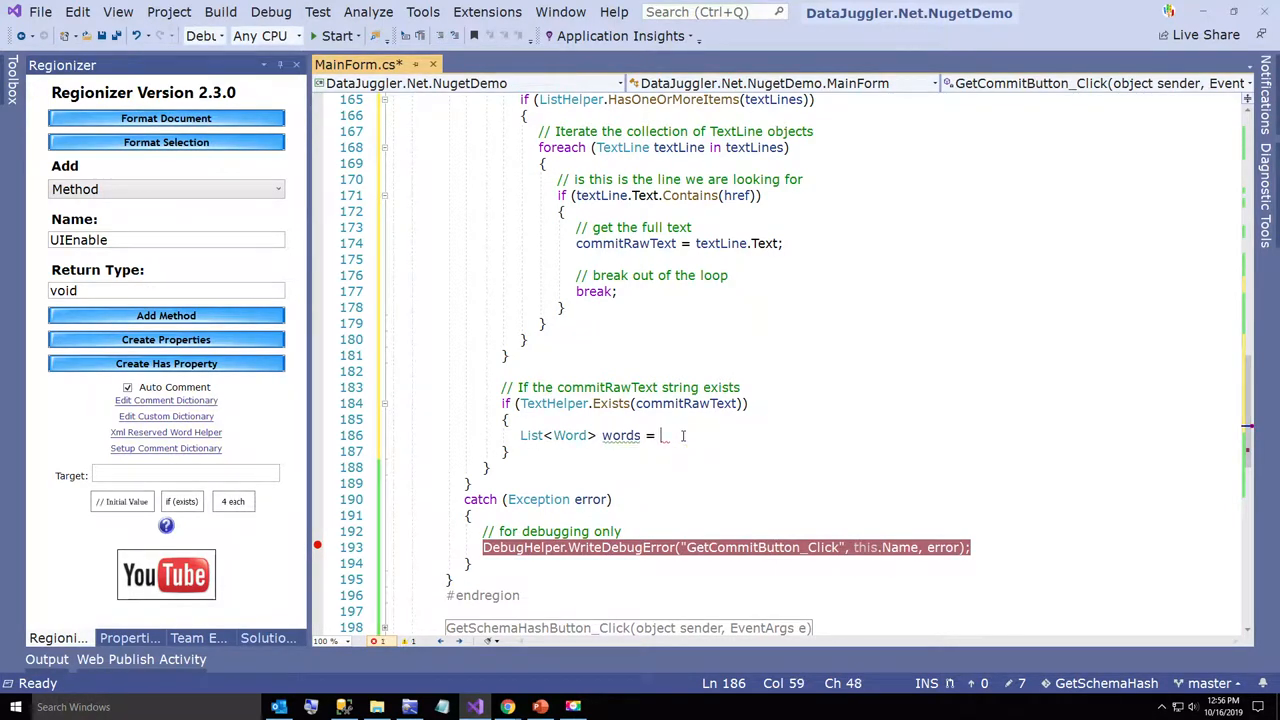
{"action": "type", "text": "commitRawText"}
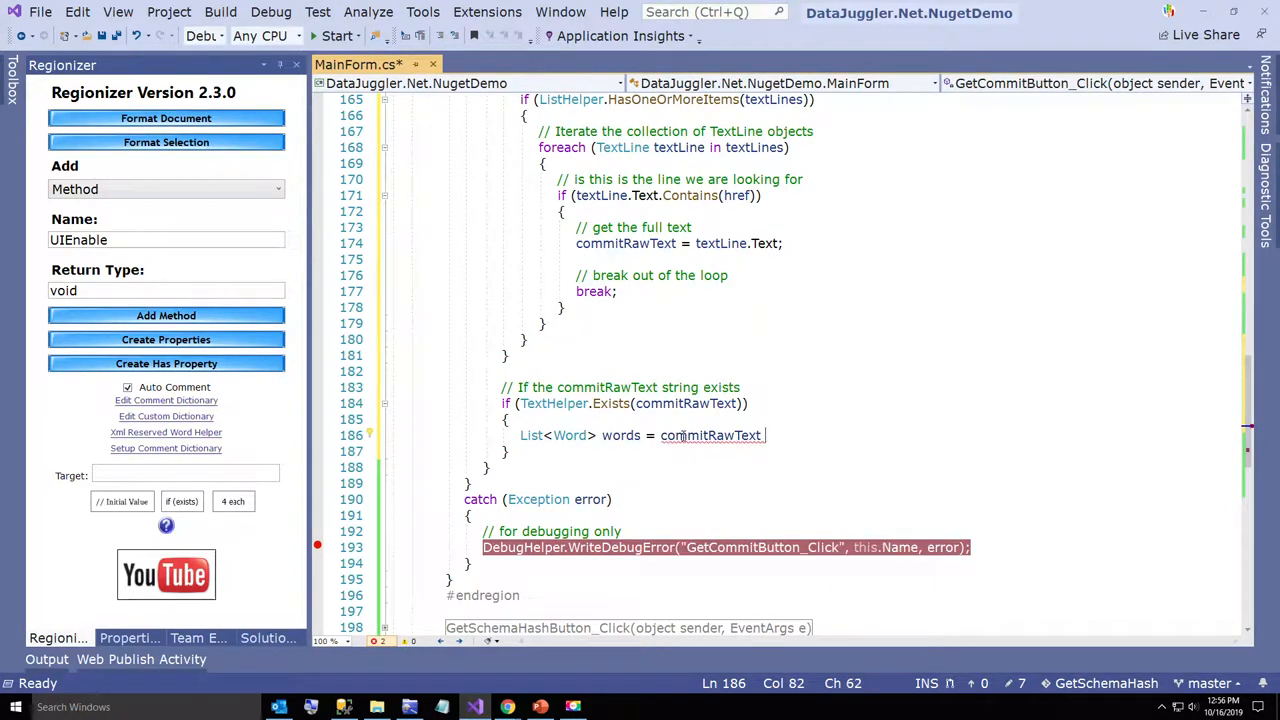
{"action": "type", "text": "WordParser.GetWords("}
{"action": "type", "text": "// convert to words"}
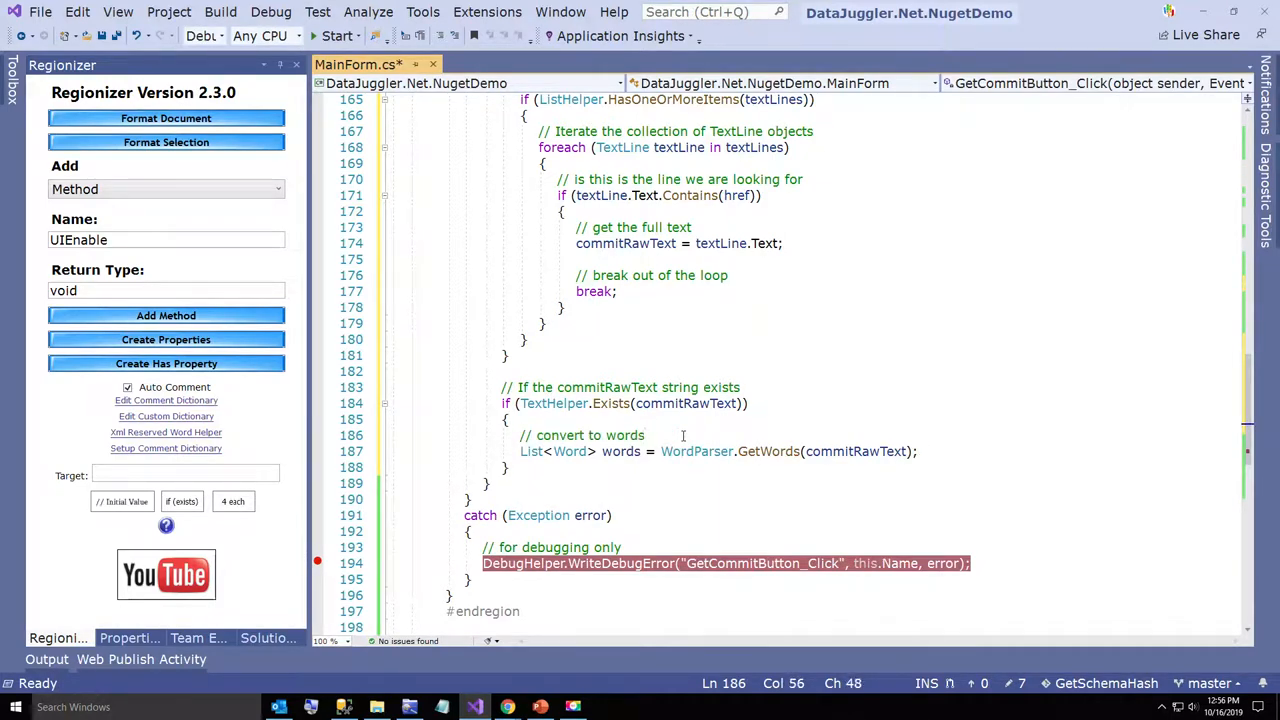
{"action": "left_click", "coordinate": [532, 452]}
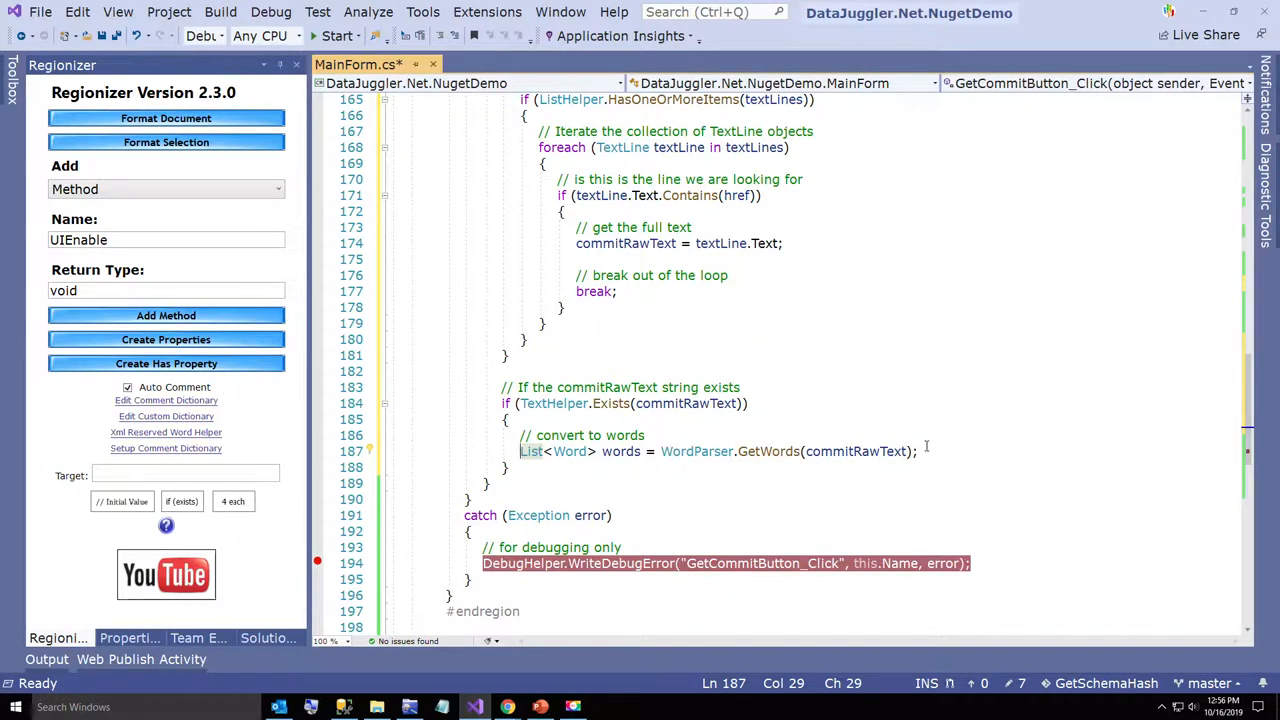
{"action": "left_click", "coordinate": [916, 452]}
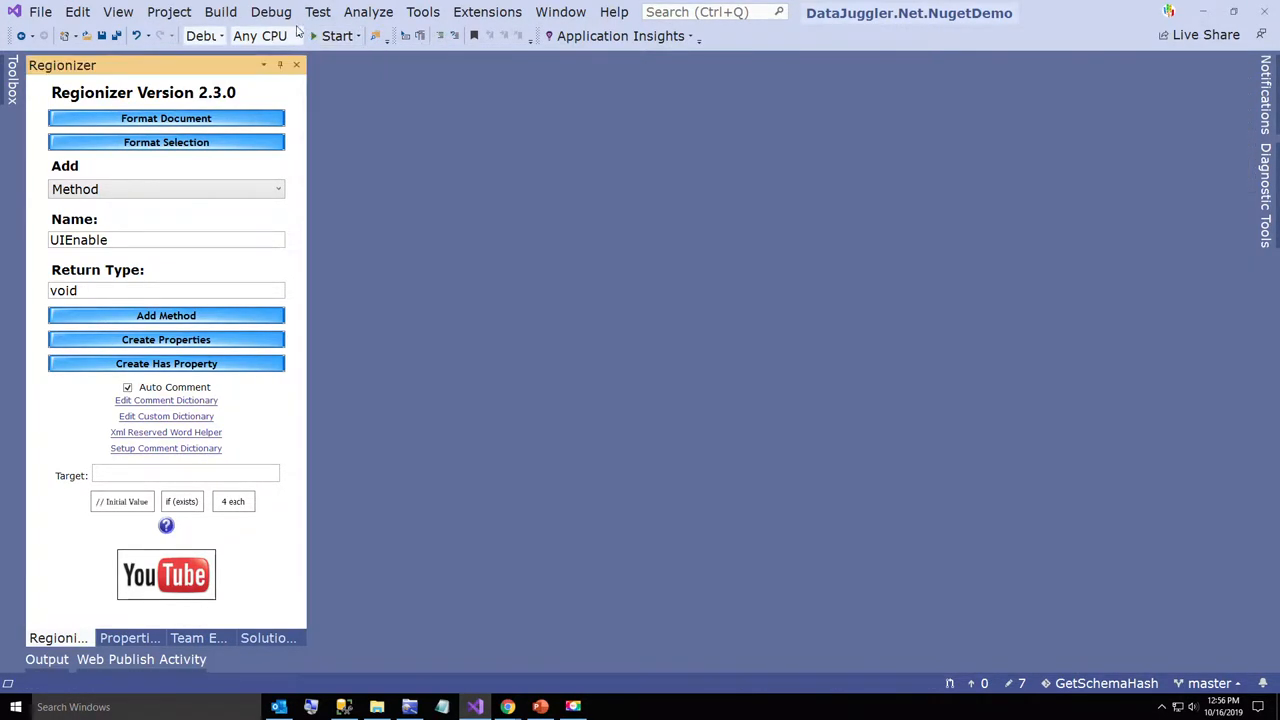
{"action": "left_click", "coordinate": [336, 36]}
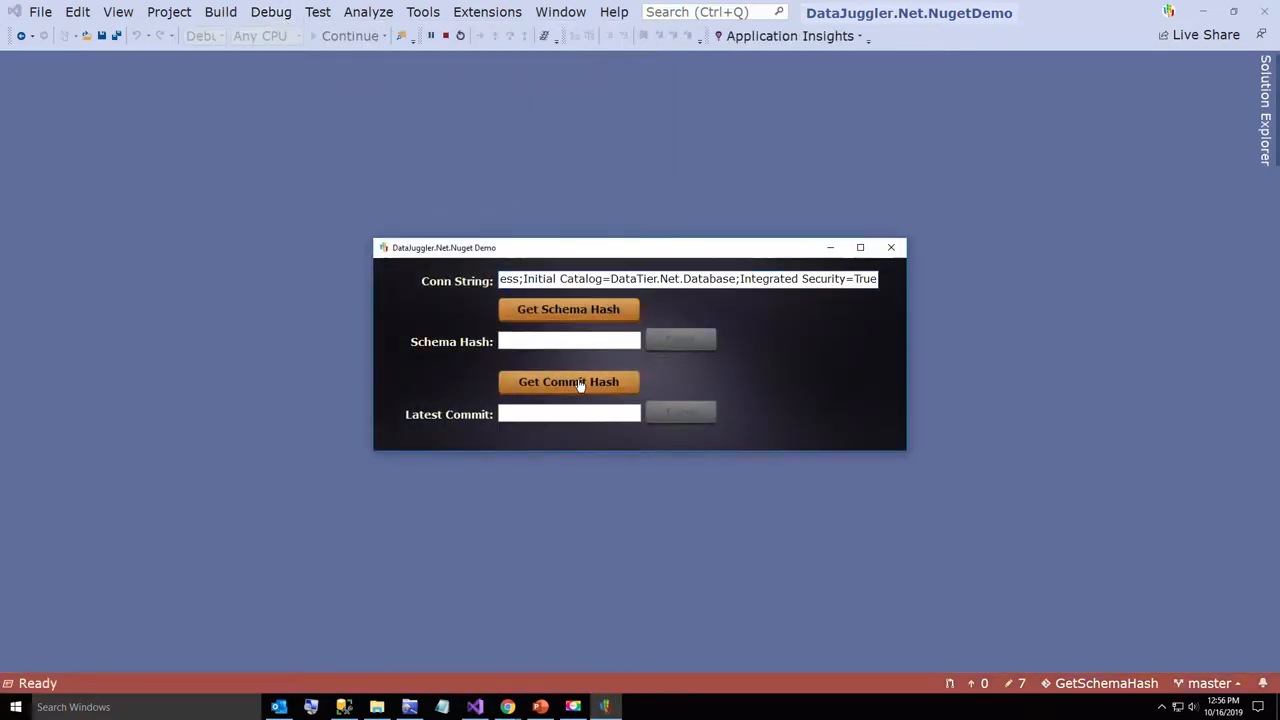
{"action": "left_click", "coordinate": [568, 380]}
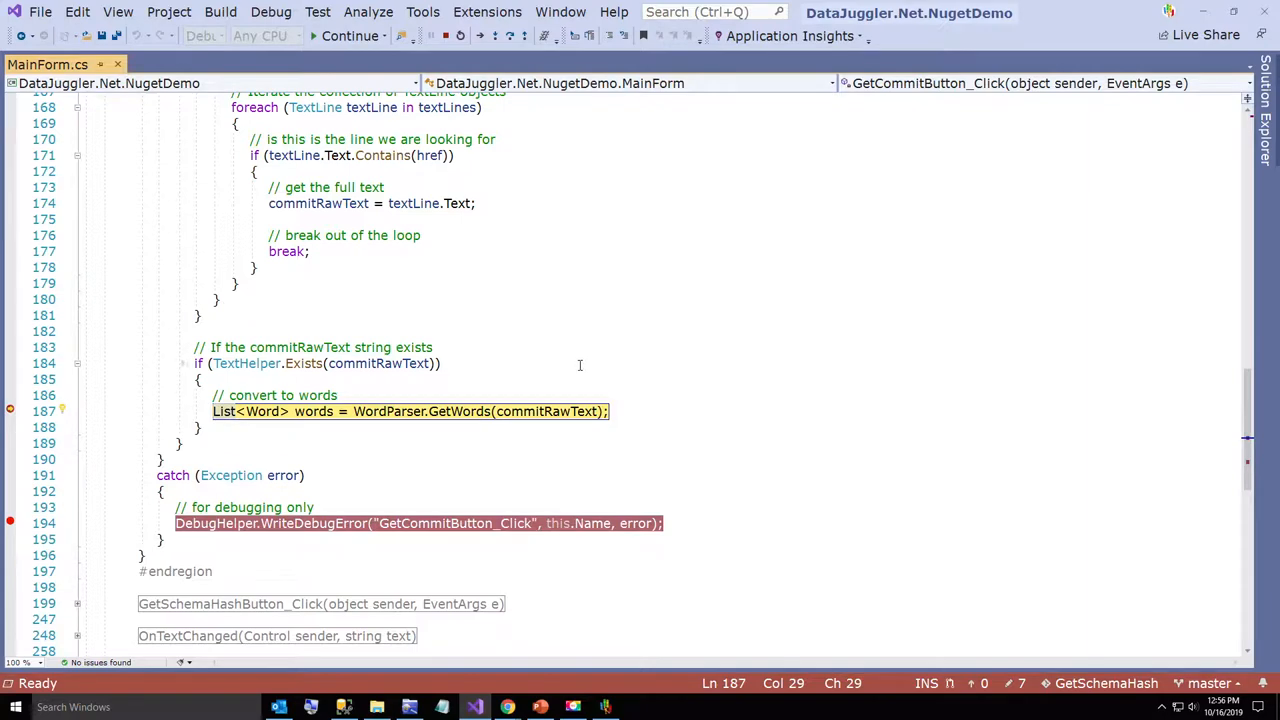
{"action": "scroll", "scroll_direction": "up", "scroll_amount": 3}
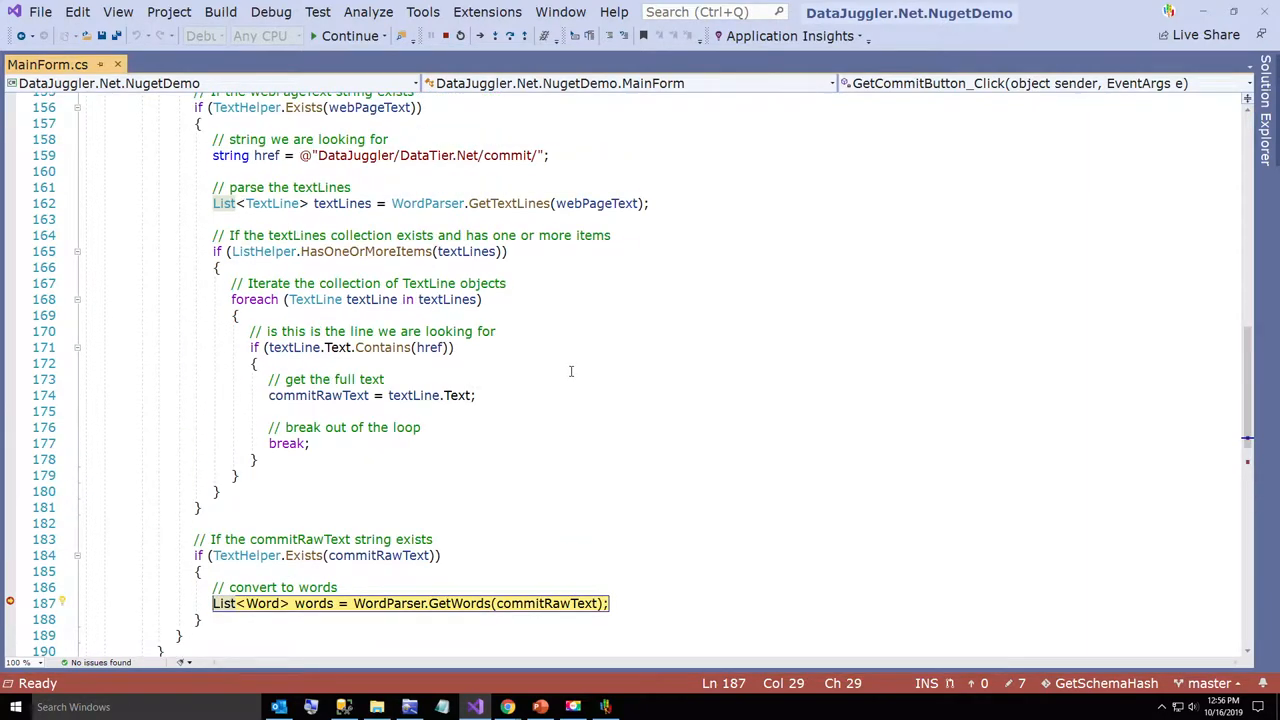
{"action": "scroll", "scroll_direction": "down", "scroll_amount": 3}
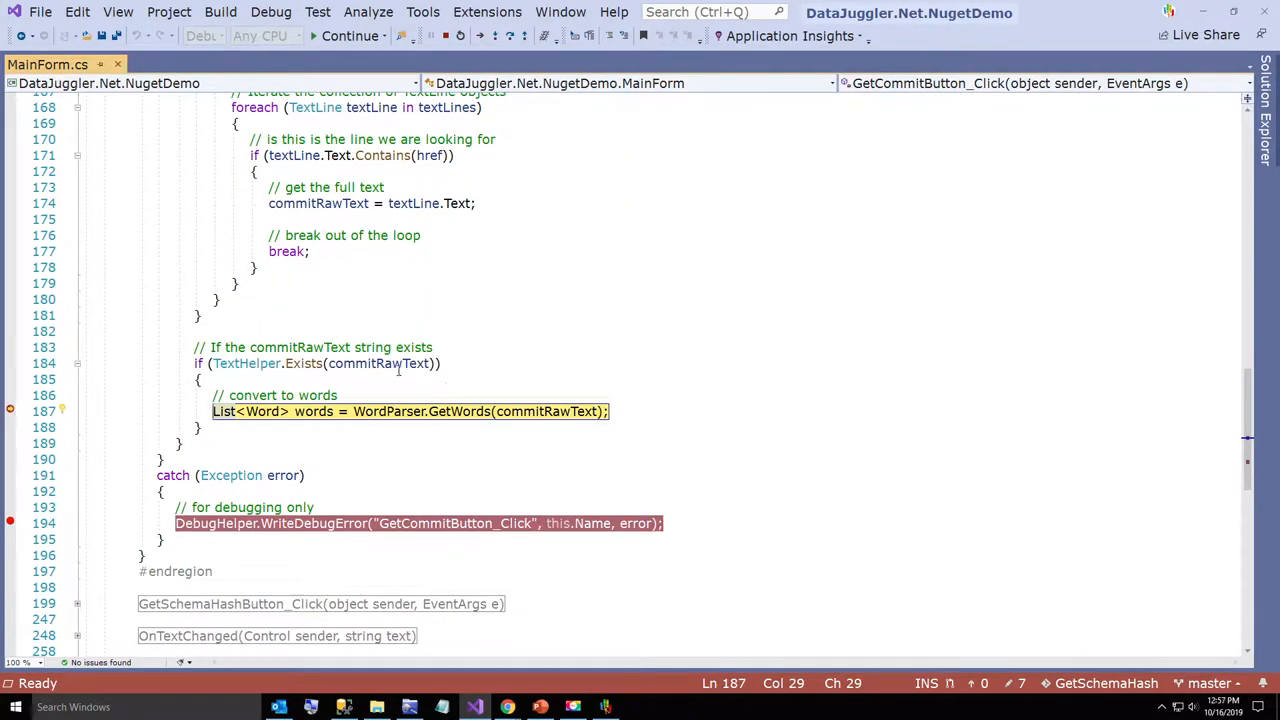
{"action": "mouse_move", "coordinate": [378, 364]}
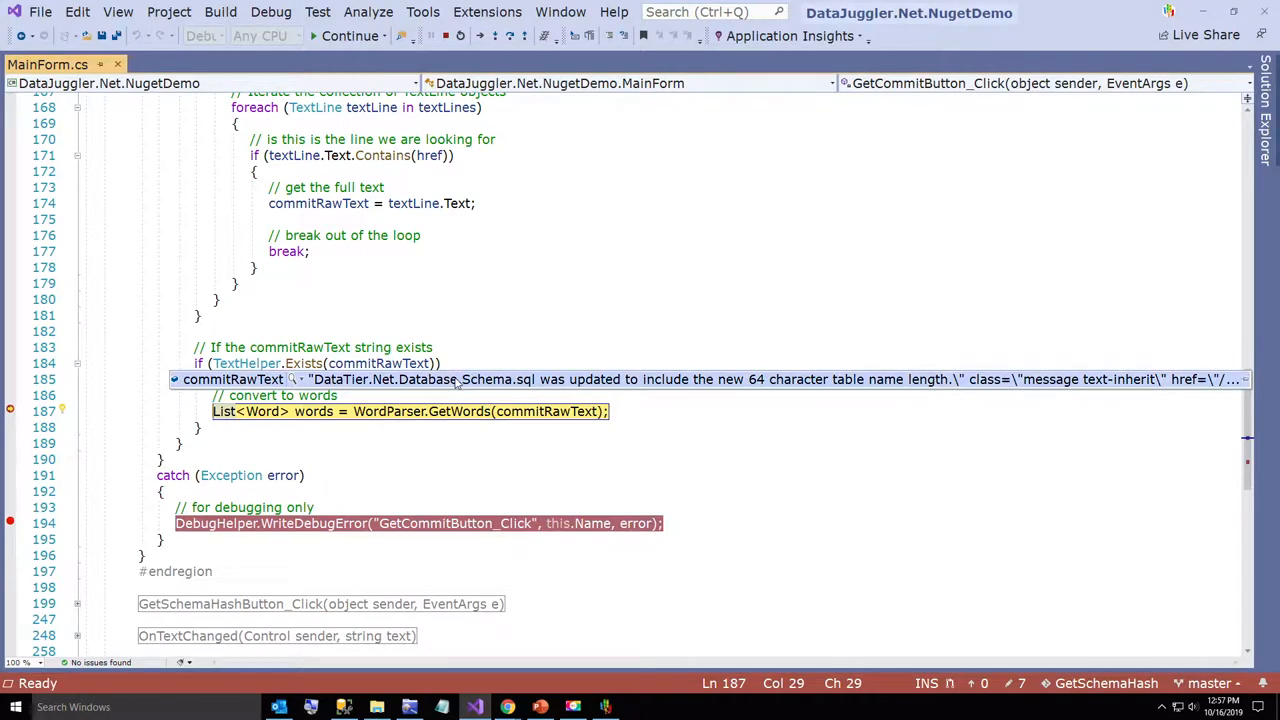
{"action": "mouse_move", "coordinate": [1008, 388]}
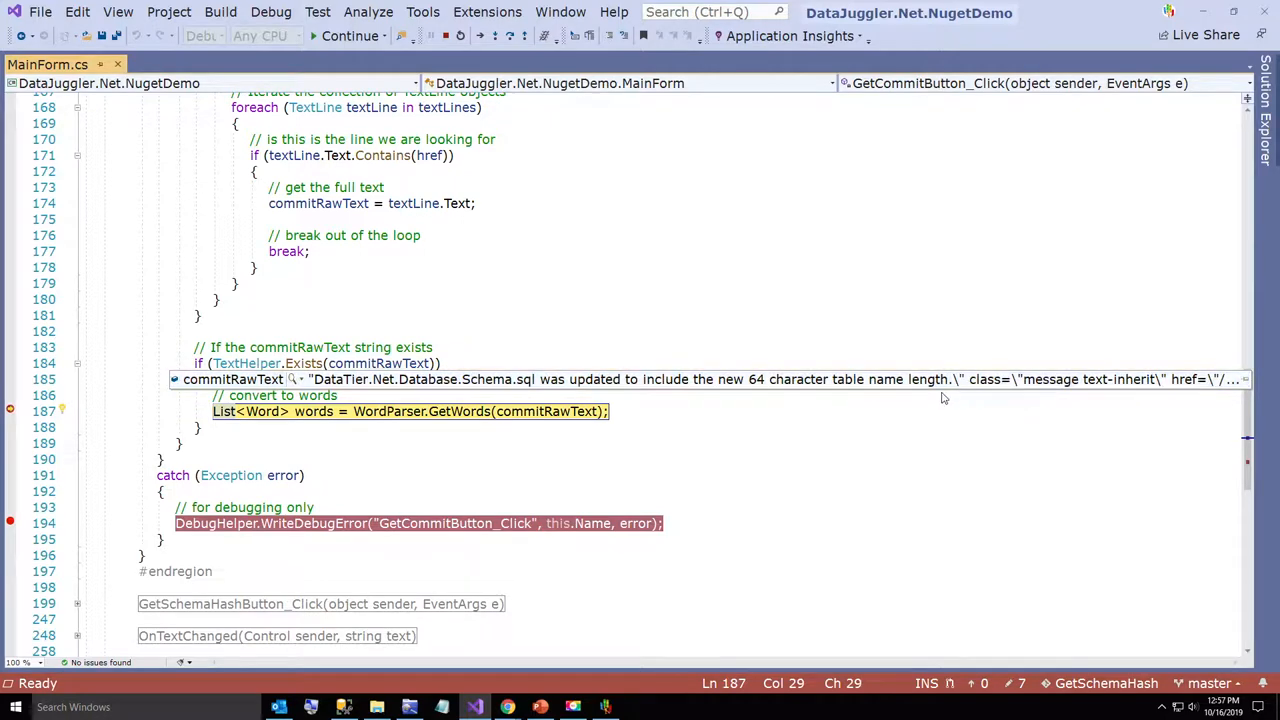
{"action": "mouse_move", "coordinate": [292, 380]}
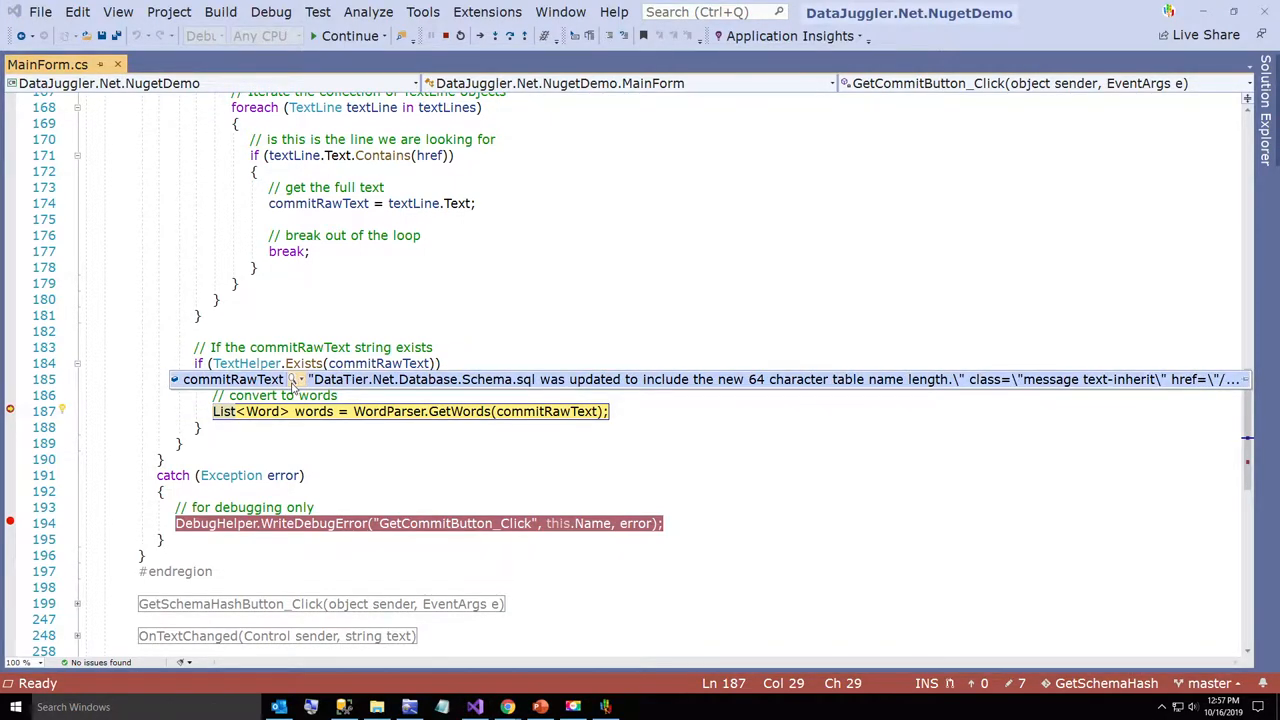
{"action": "left_click", "coordinate": [300, 380]}
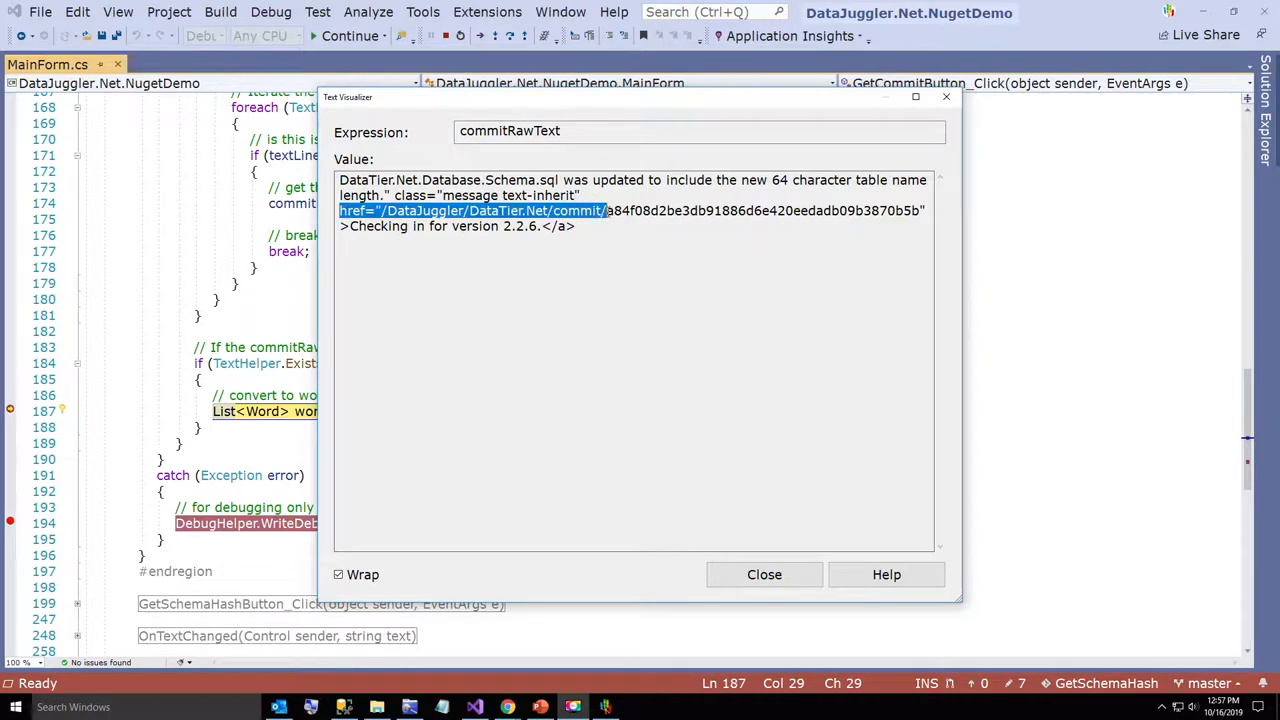
{"action": "mouse_move", "coordinate": [650, 308]}
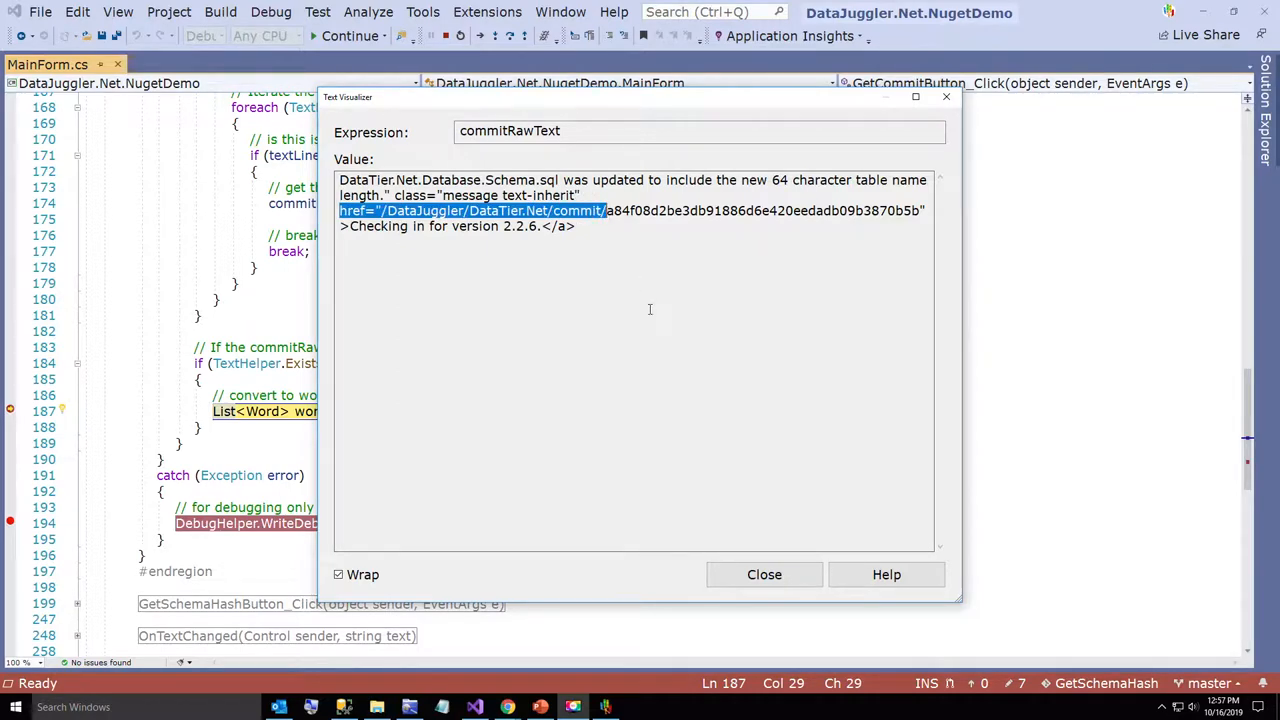
{"action": "mouse_move", "coordinate": [888, 136]}
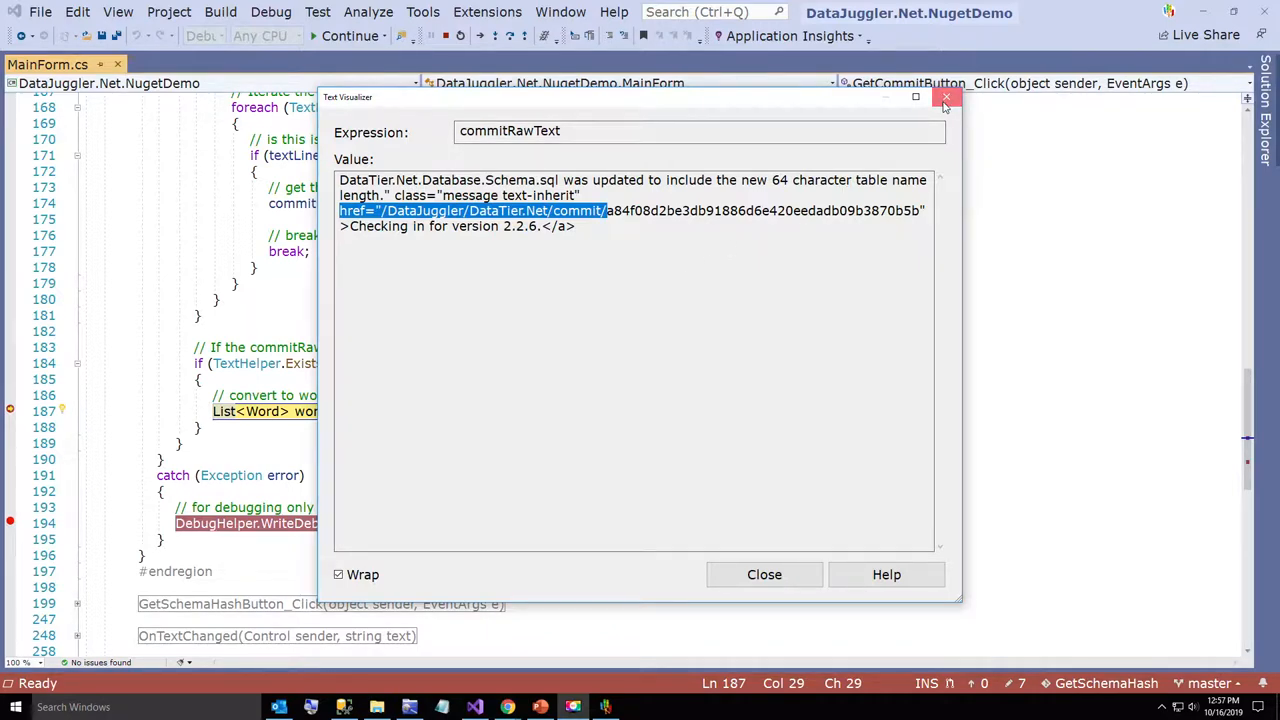
{"action": "left_click", "coordinate": [944, 96]}
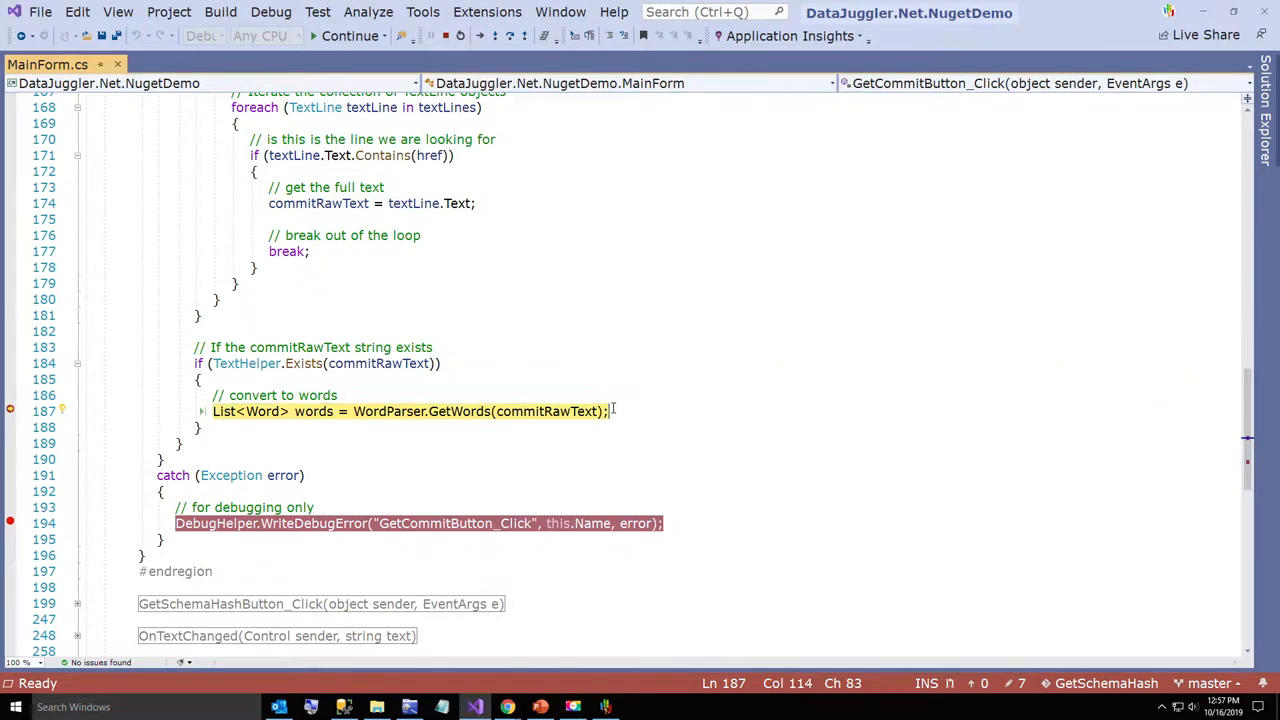
Add a temporary int x = 0; line below the GetWords assignment
{"action": "key", "text": "Enter"}
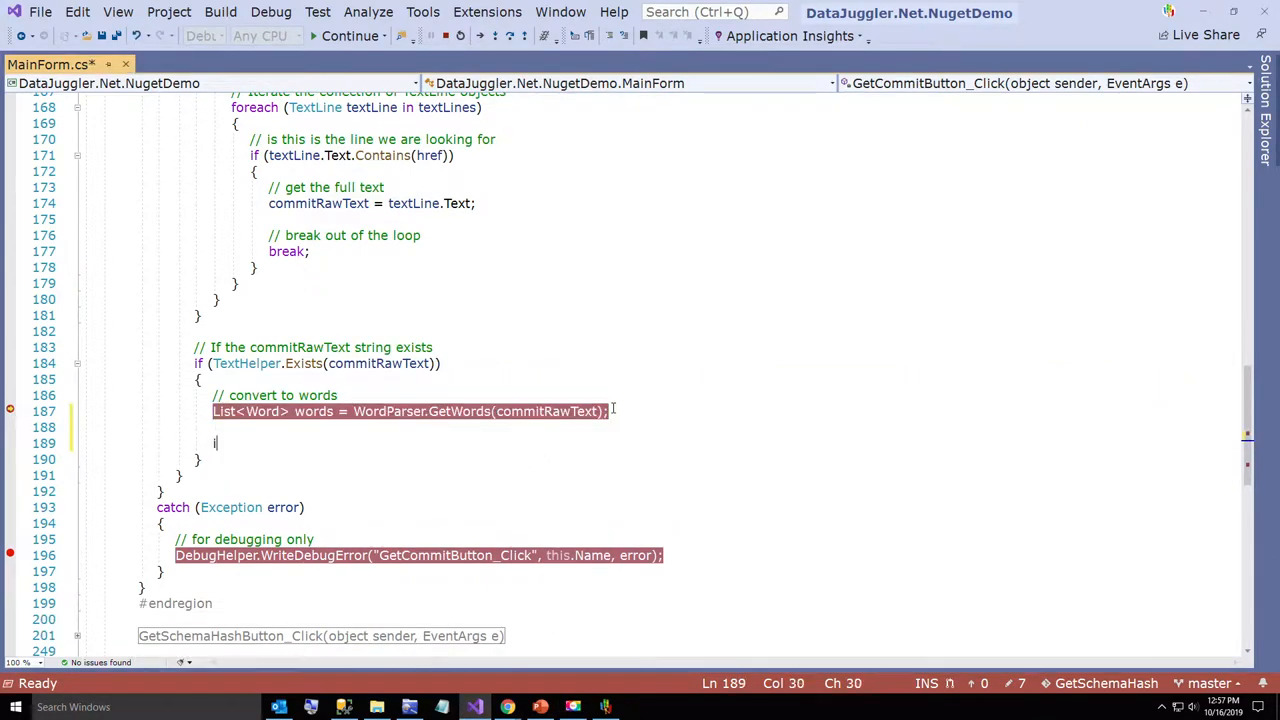
{"action": "type", "text": "int x = 0;"}
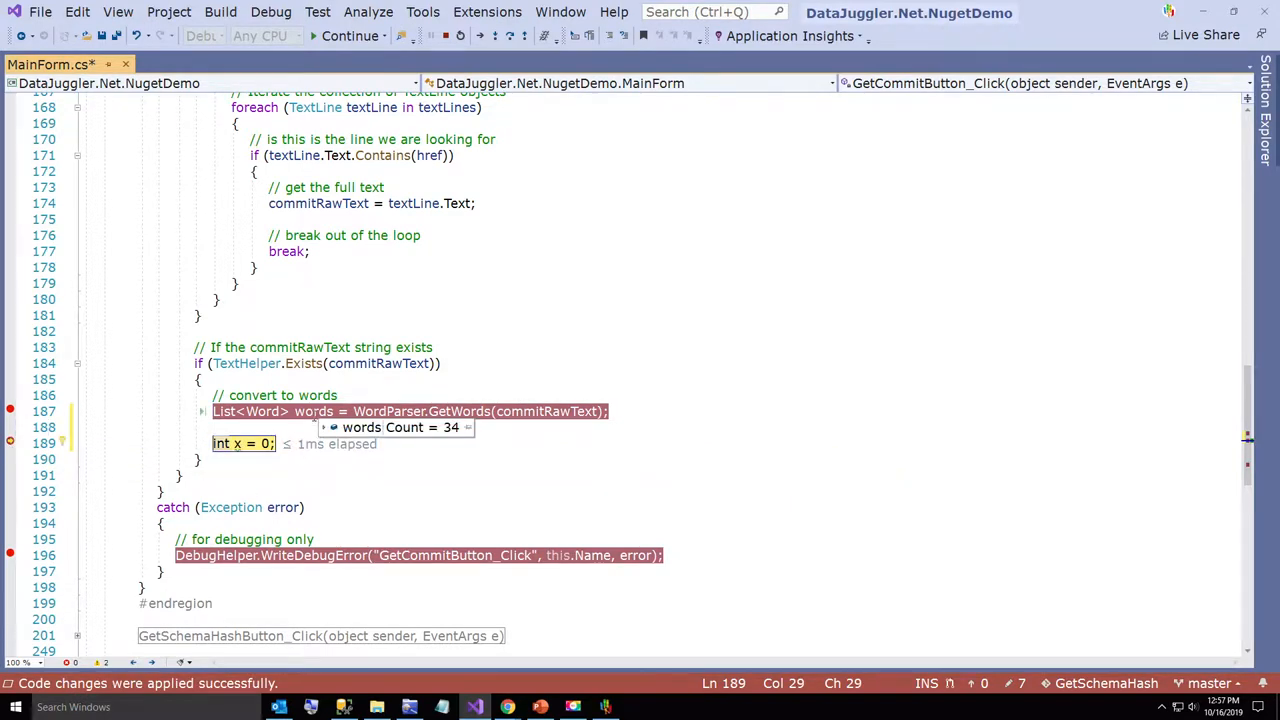
Expand the words datatip and browse its 34 parsed entries
{"action": "left_click", "coordinate": [332, 428]}
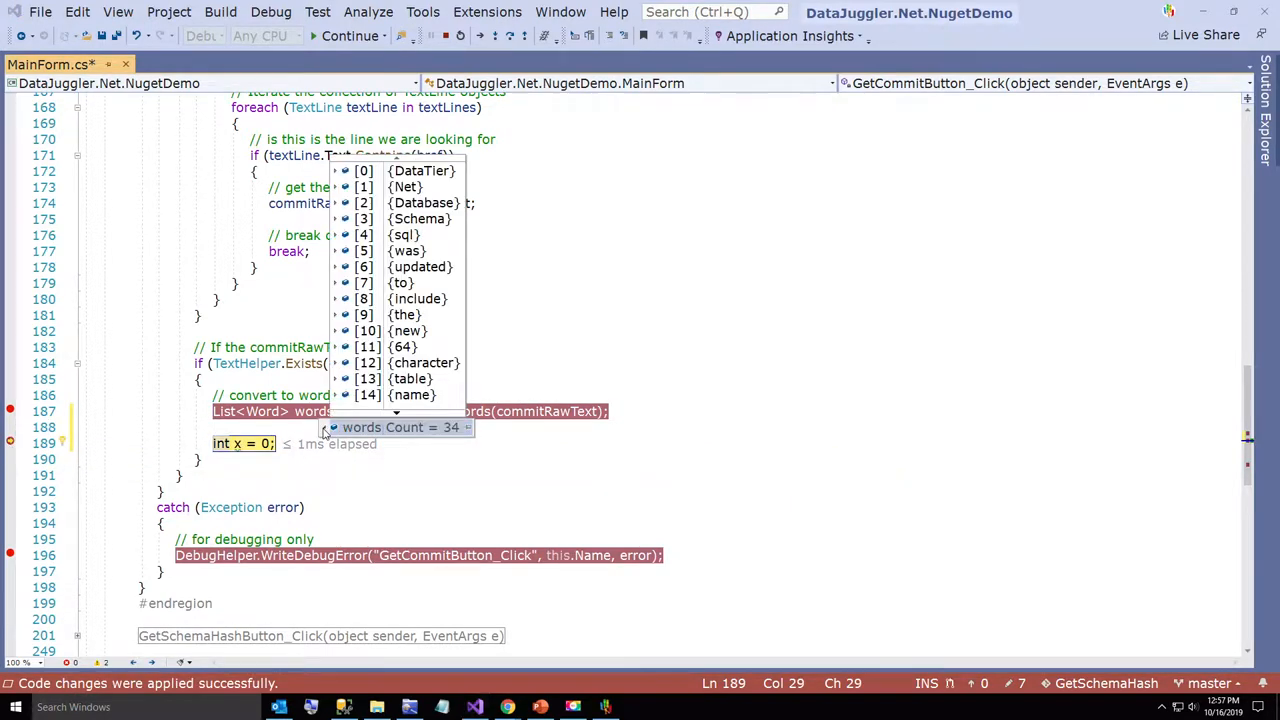
{"action": "scroll", "scroll_direction": "down", "scroll_amount": 3}
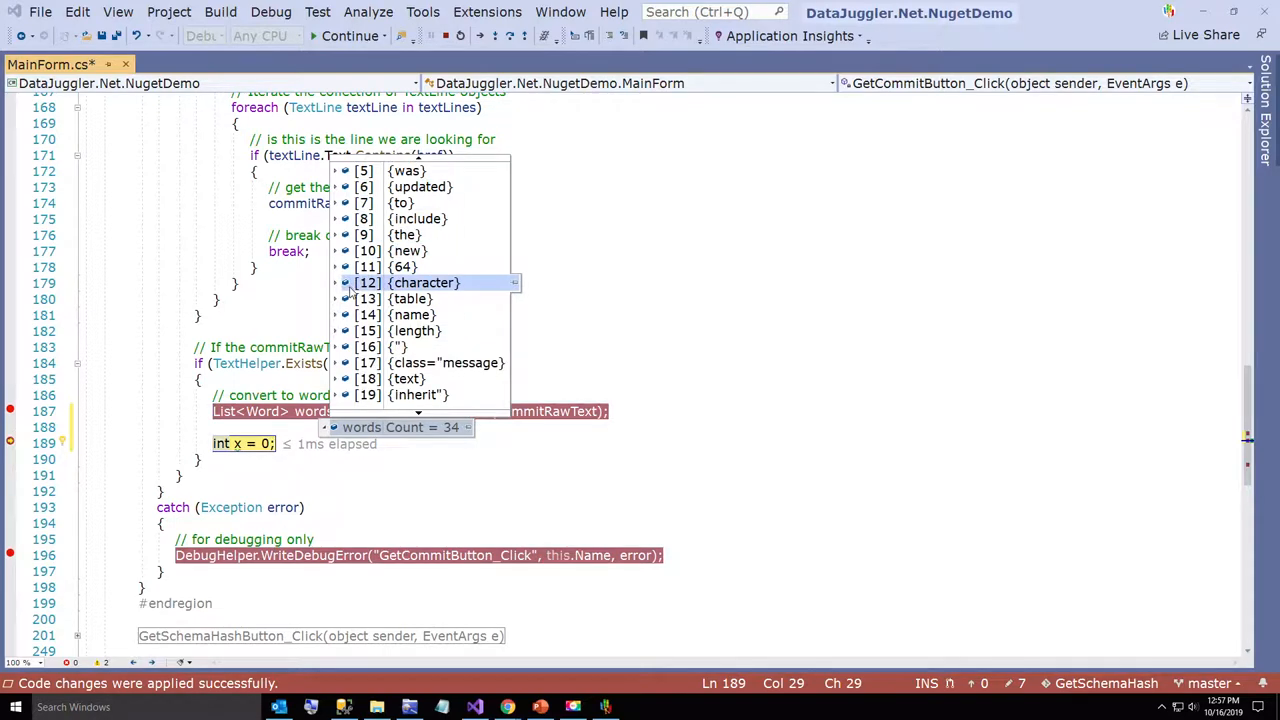
{"action": "scroll", "scroll_direction": "down", "scroll_amount": 3}
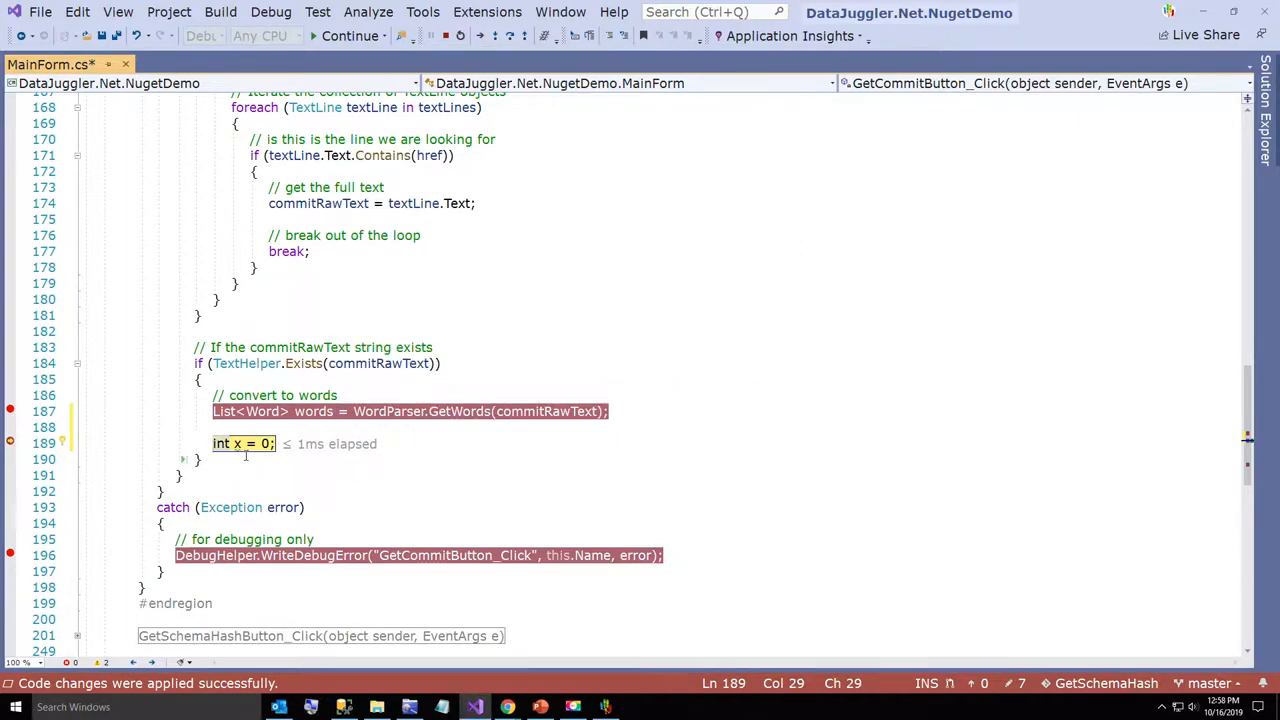
Replace the placeholder with if (ListHelper.HasOneOrMoreItems(words)) and a foreach (Word word in words) loop
{"action": "left_click", "coordinate": [406, 444]}
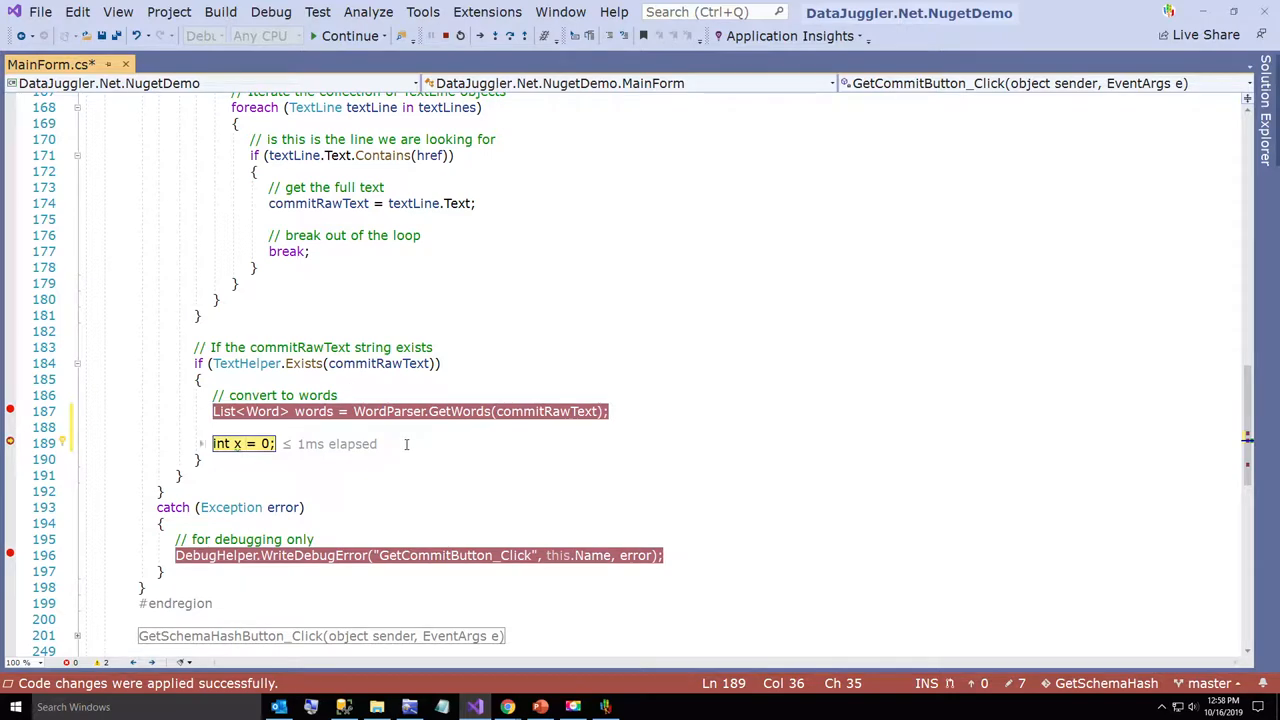
{"action": "type", "text": "if (ListHelper"}
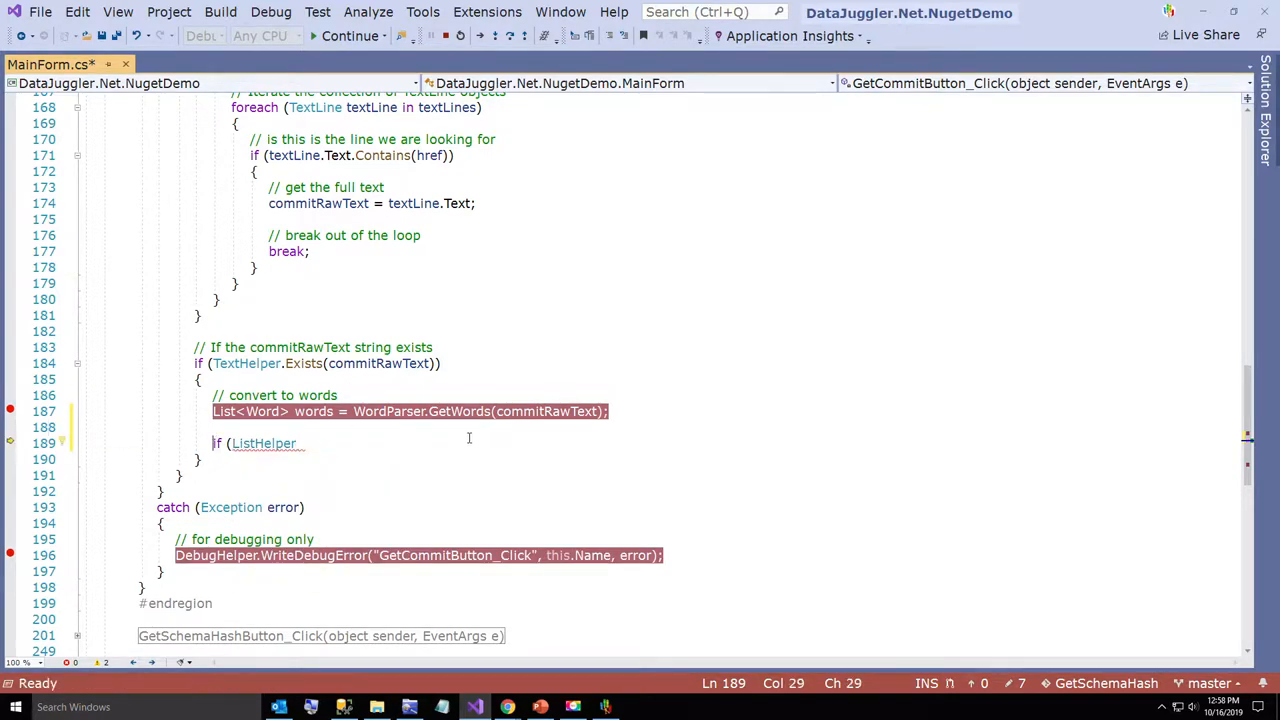
{"action": "type", "text": ".HasOneOrMoreItems("}
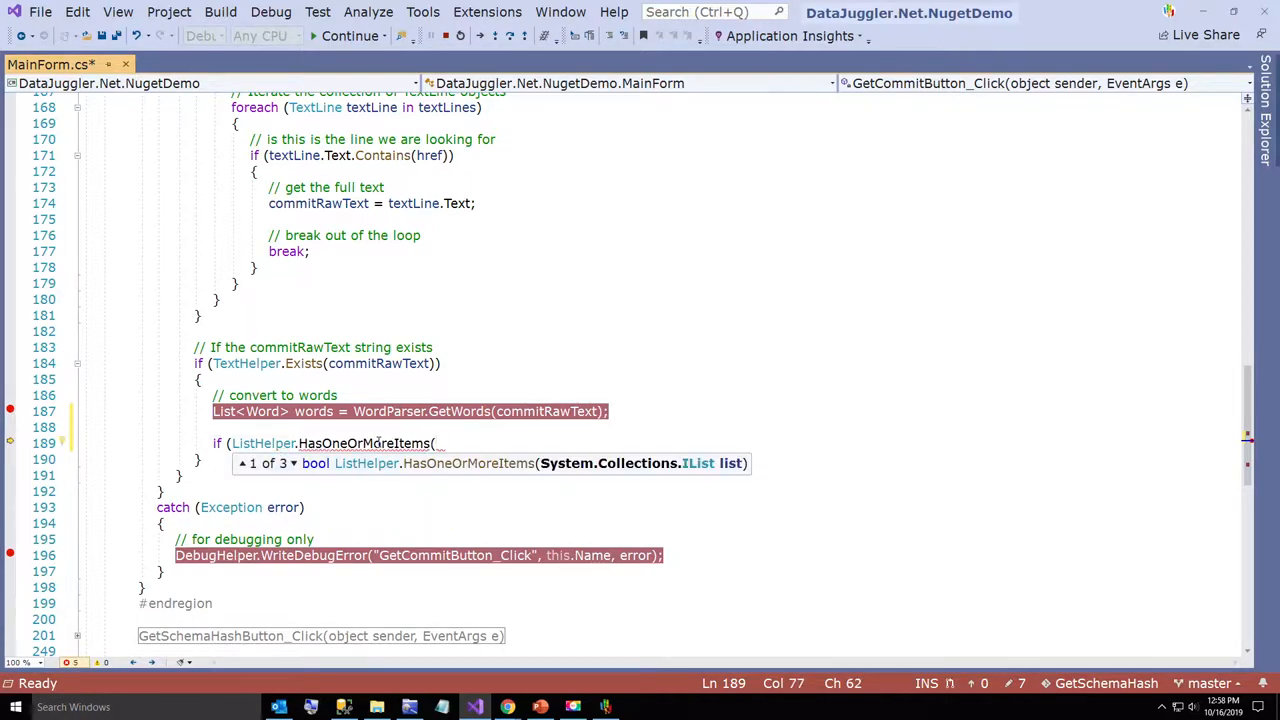
{"action": "type", "text": "words))"}
{"action": "type", "text": "// If the words collection exists and has one or more items"}
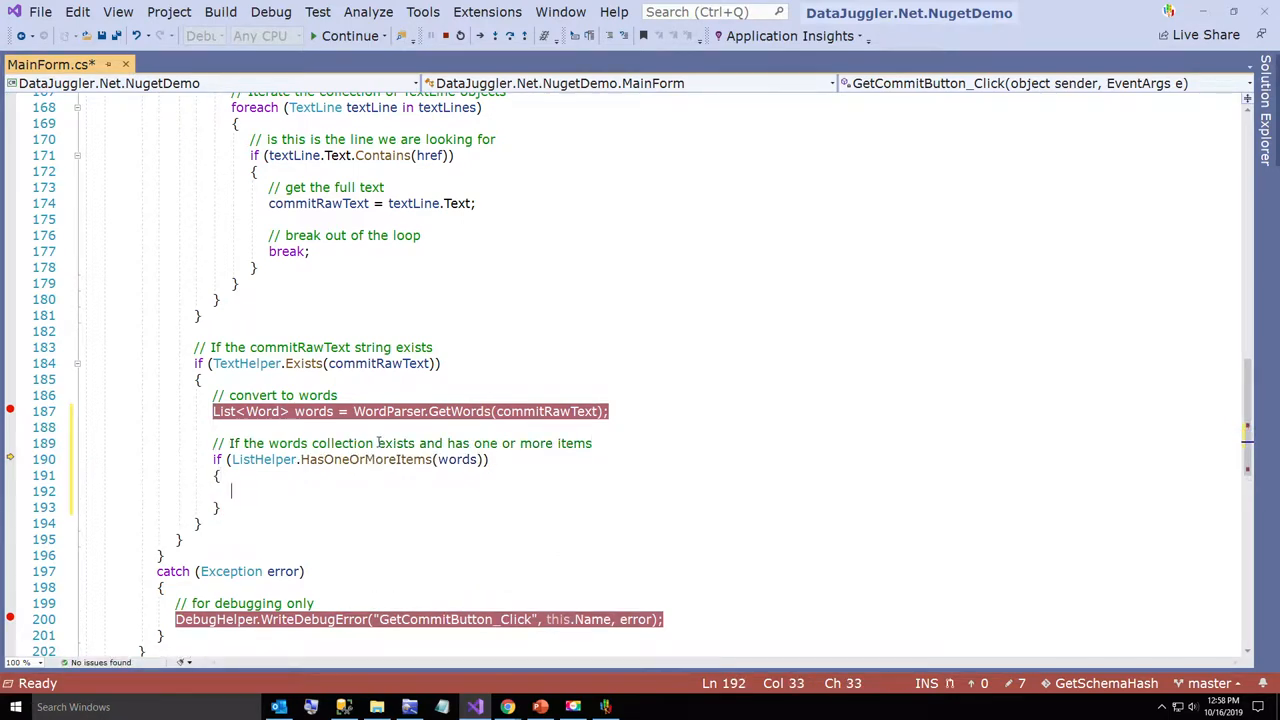
{"action": "type", "text": "foreach (Word word in words)"}
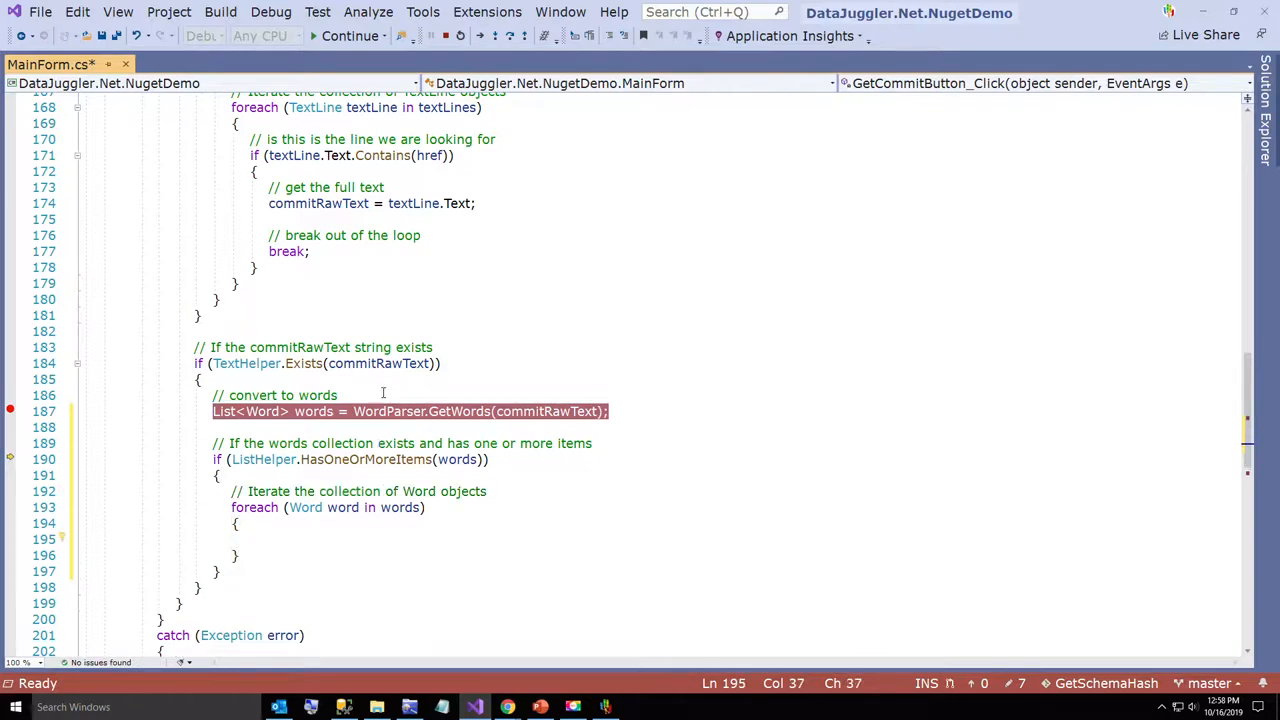
{"action": "scroll", "scroll_direction": "down", "scroll_amount": 3}
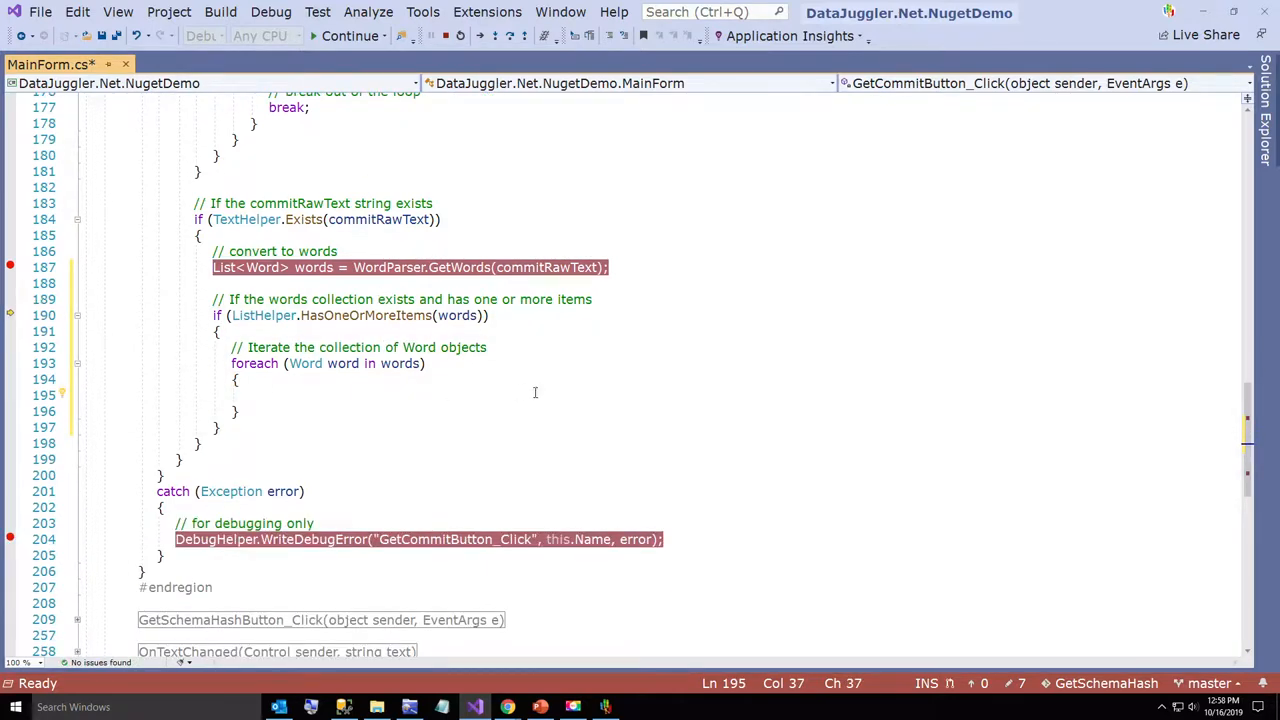
Add a bool nextWord flag and an if (nextWord)/else skeleton inside the loop, with a comment
{"action": "type", "text": "if"}
{"action": "type", "text": "bool"}
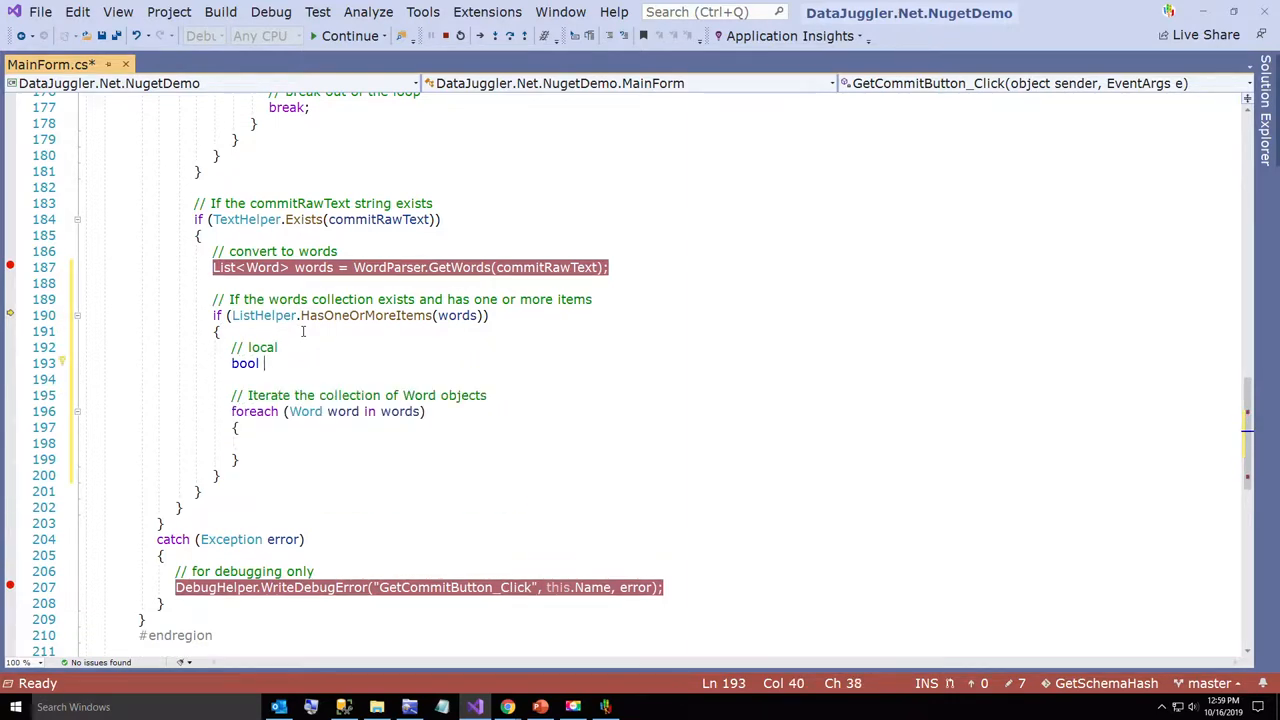
{"action": "type", "text": "nextWord = false;"}
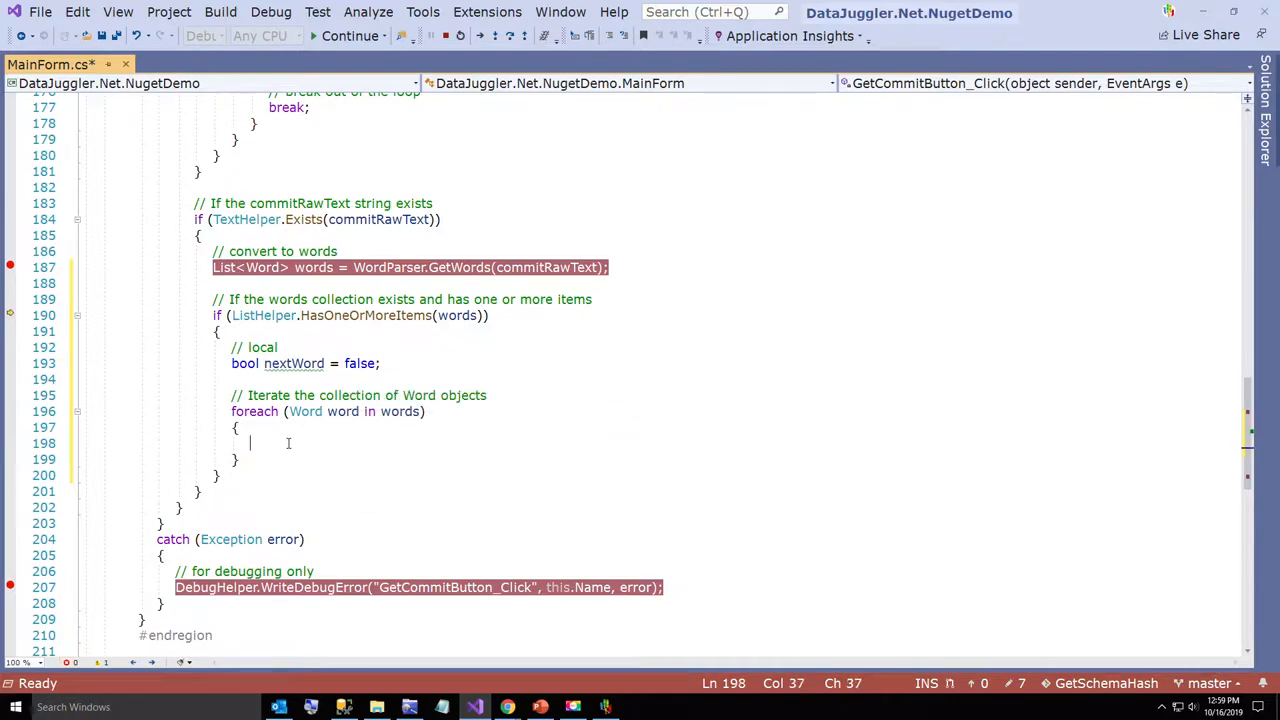
{"action": "type", "text": "if (nexgtWord"}
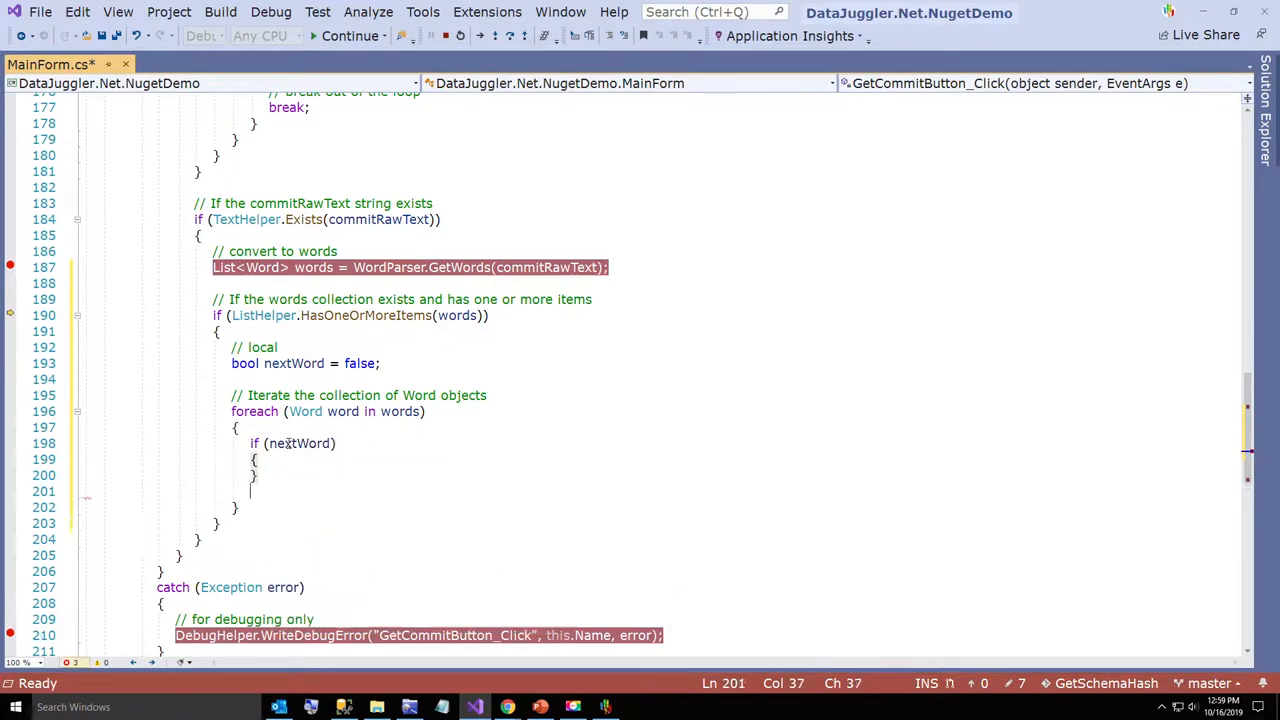
{"action": "type", "text": "else;"}
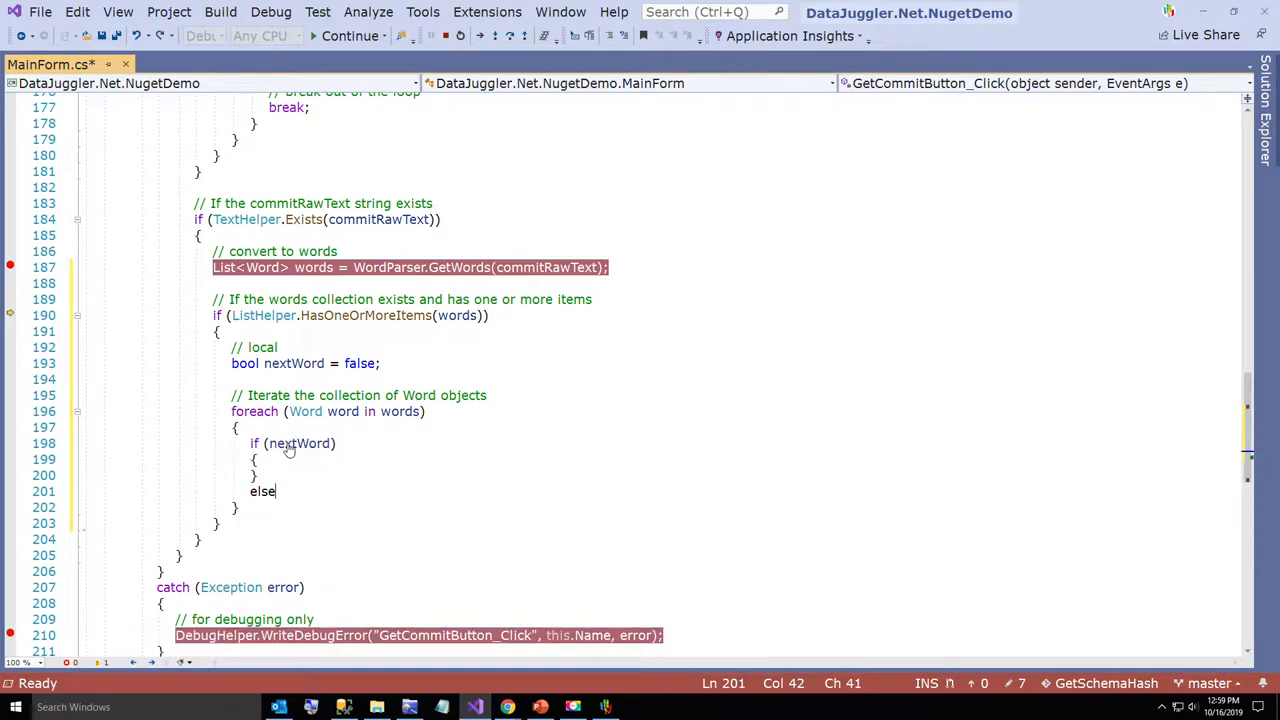
{"action": "type", "text": "DivideByZeroException"}
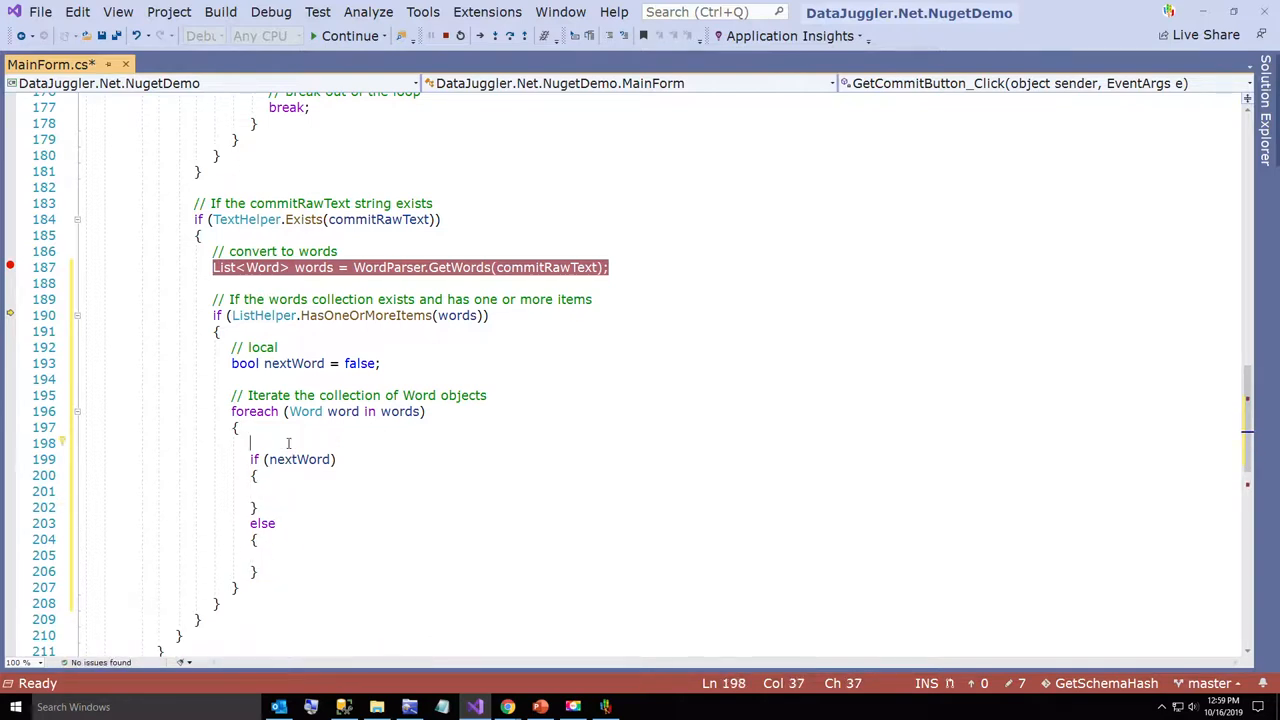
{"action": "type", "text": "// if the value for nextWord is true"}
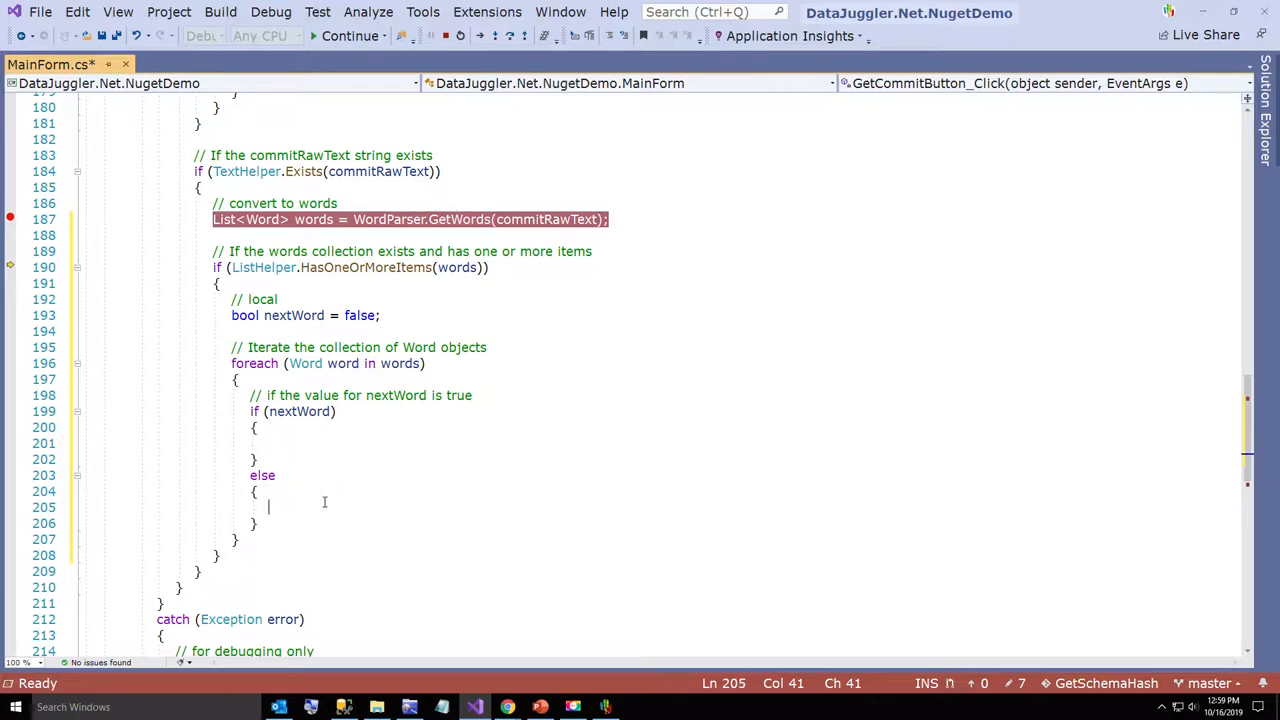
In the else branch, compare word.Text to "commit" with TextHelper.IsEqual, with a comment
{"action": "type", "text": "// we"}
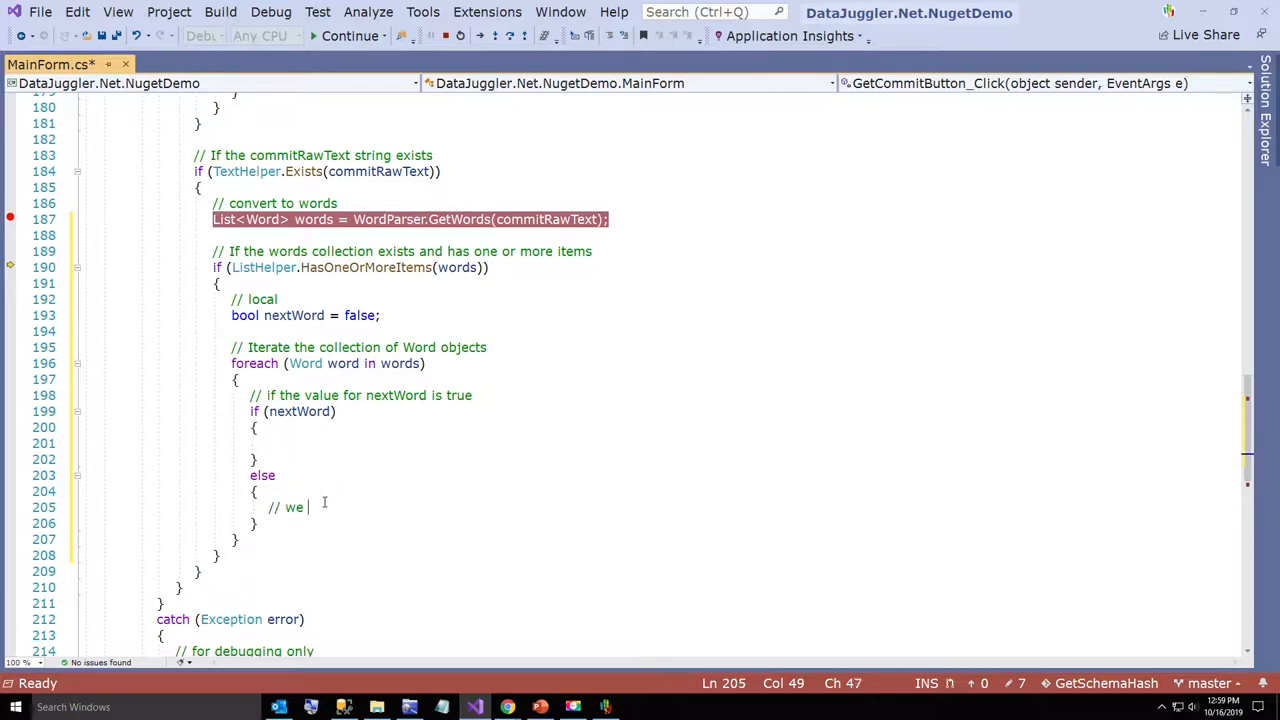
{"action": "type", "text": "must check for the word commit"}
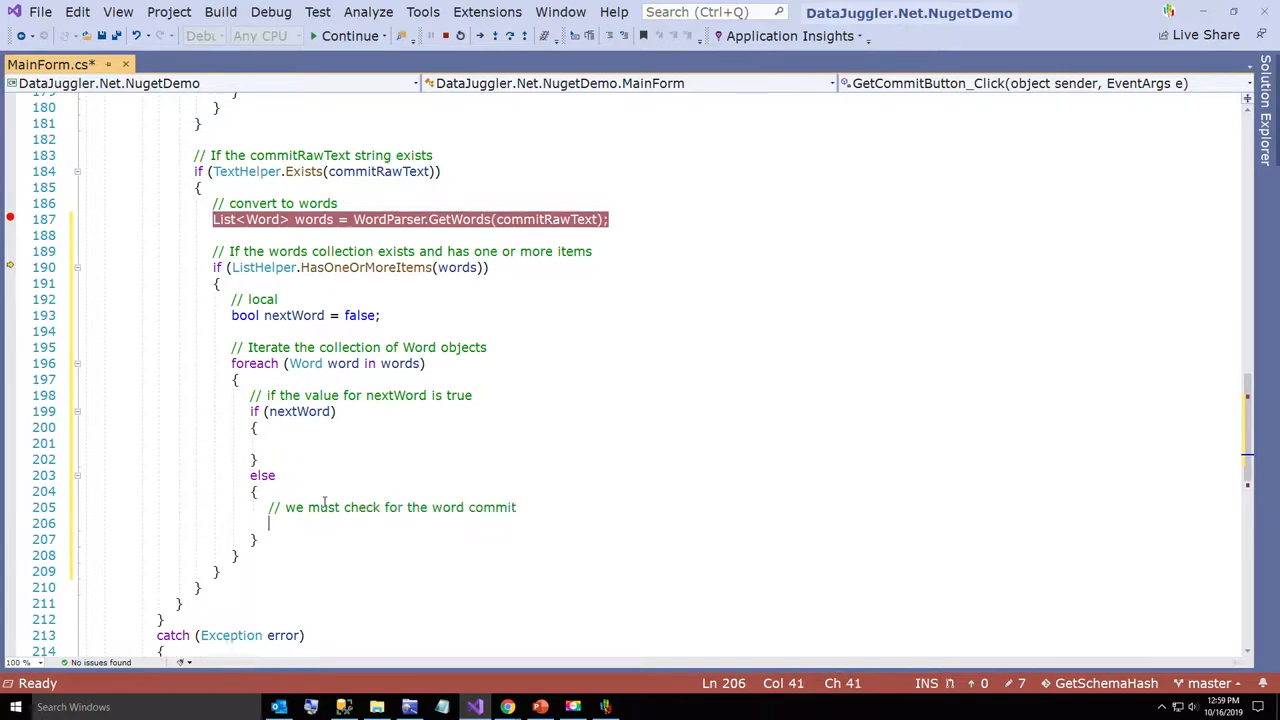
{"action": "type", "text": "if ("}
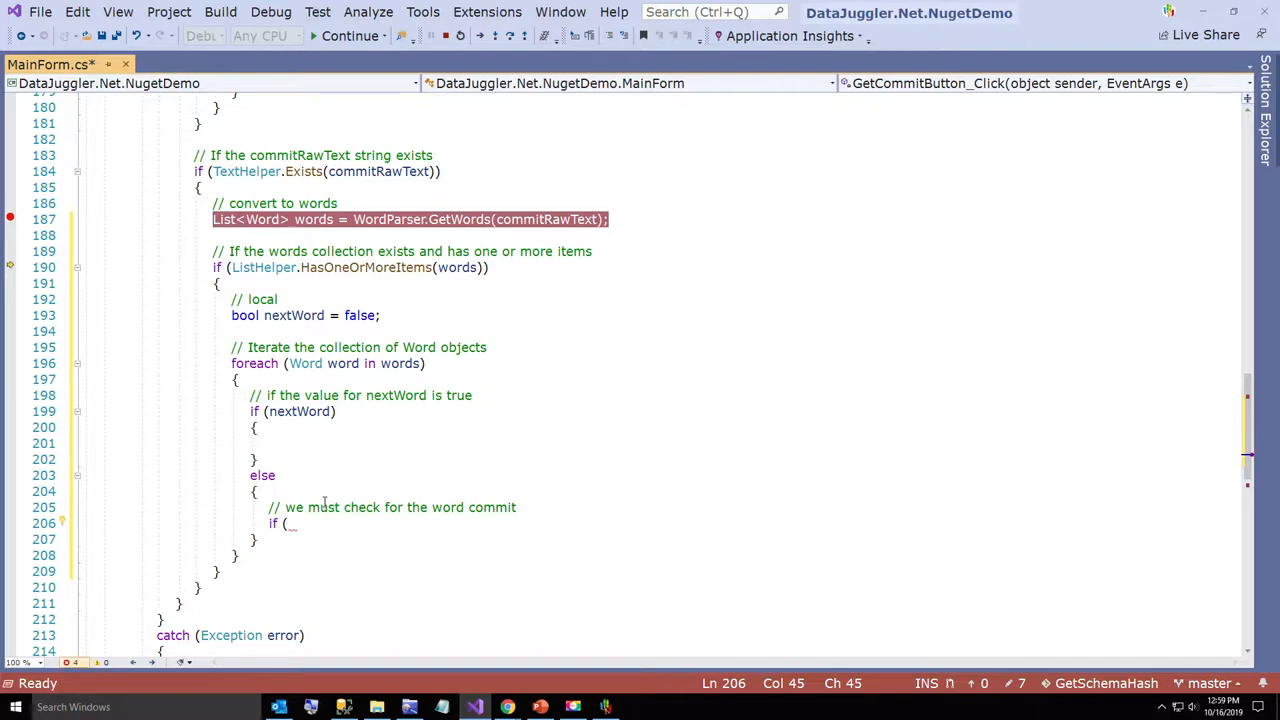
{"action": "type", "text": "word."}
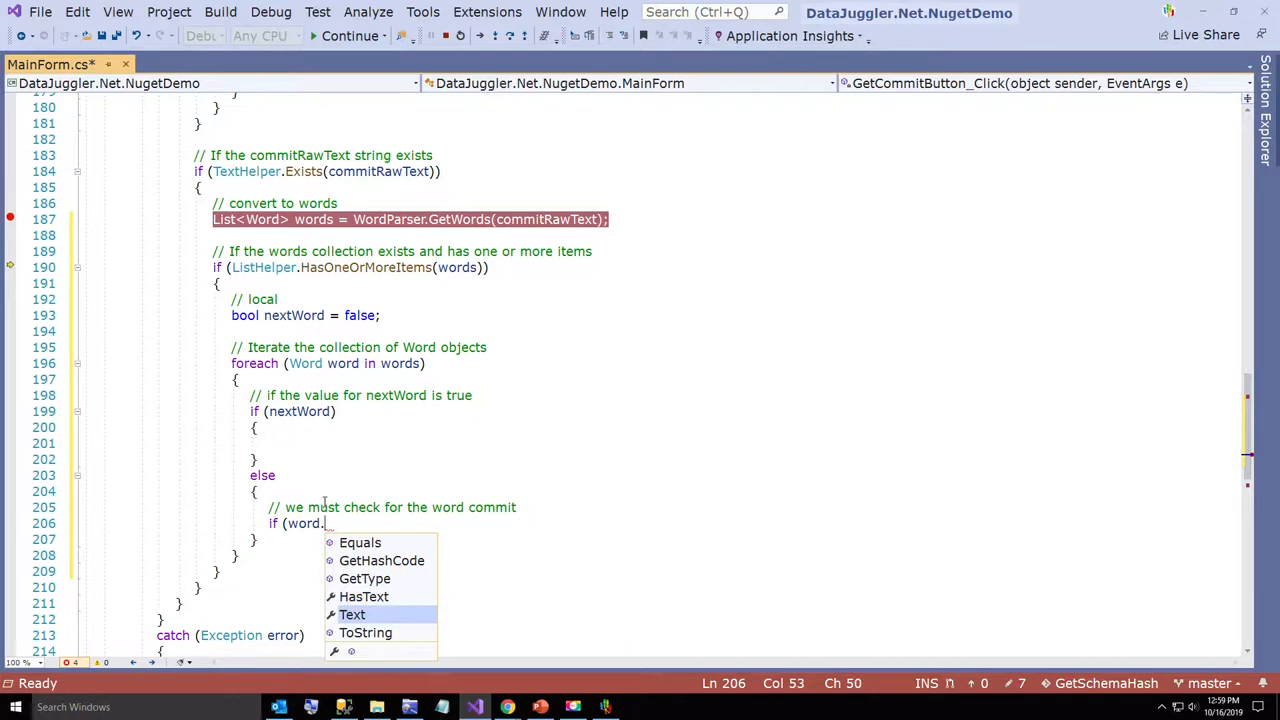
{"action": "type", "text": "TextHelper.IsEqual"}
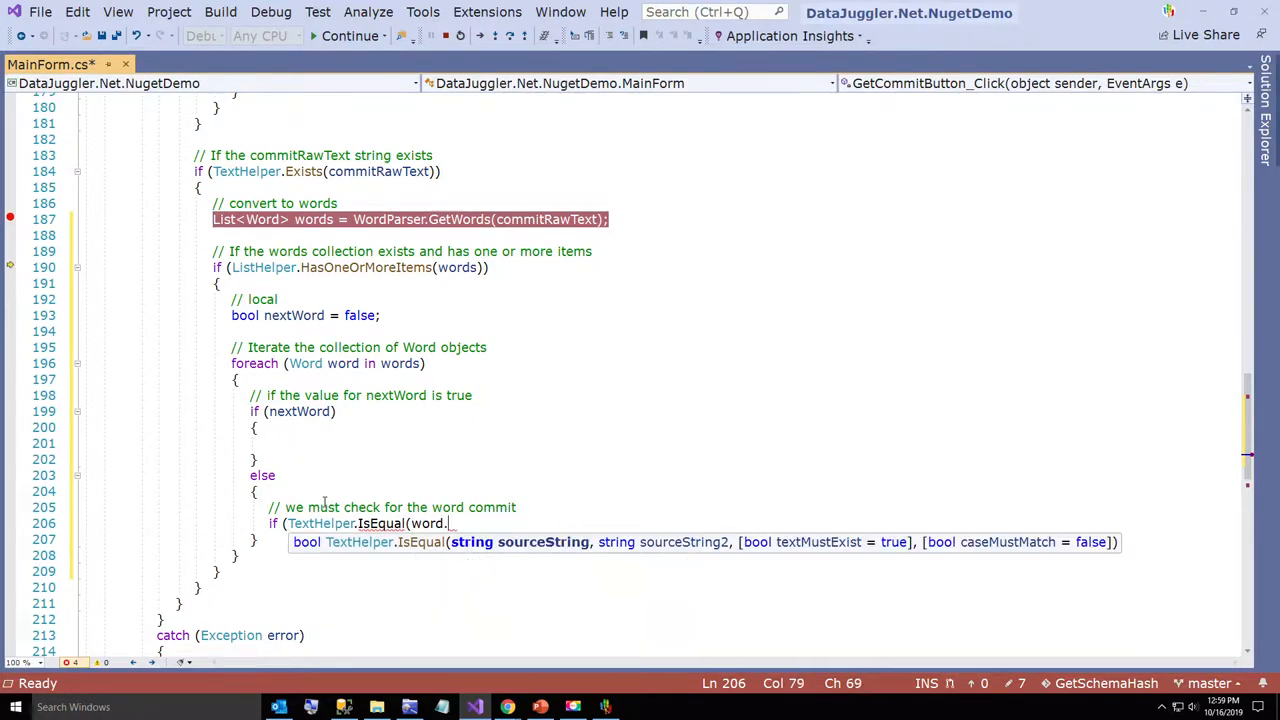
{"action": "type", "text": ".Text(com"}
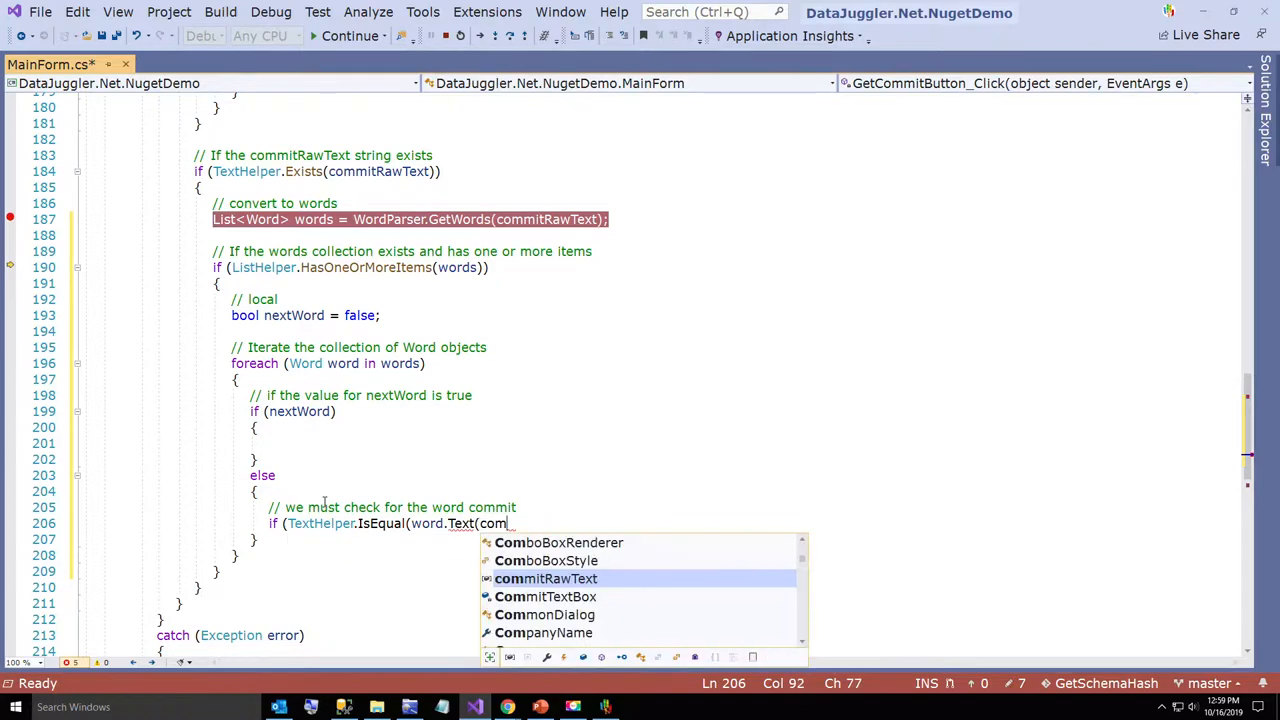
{"action": "mouse_move", "coordinate": [546, 578]}
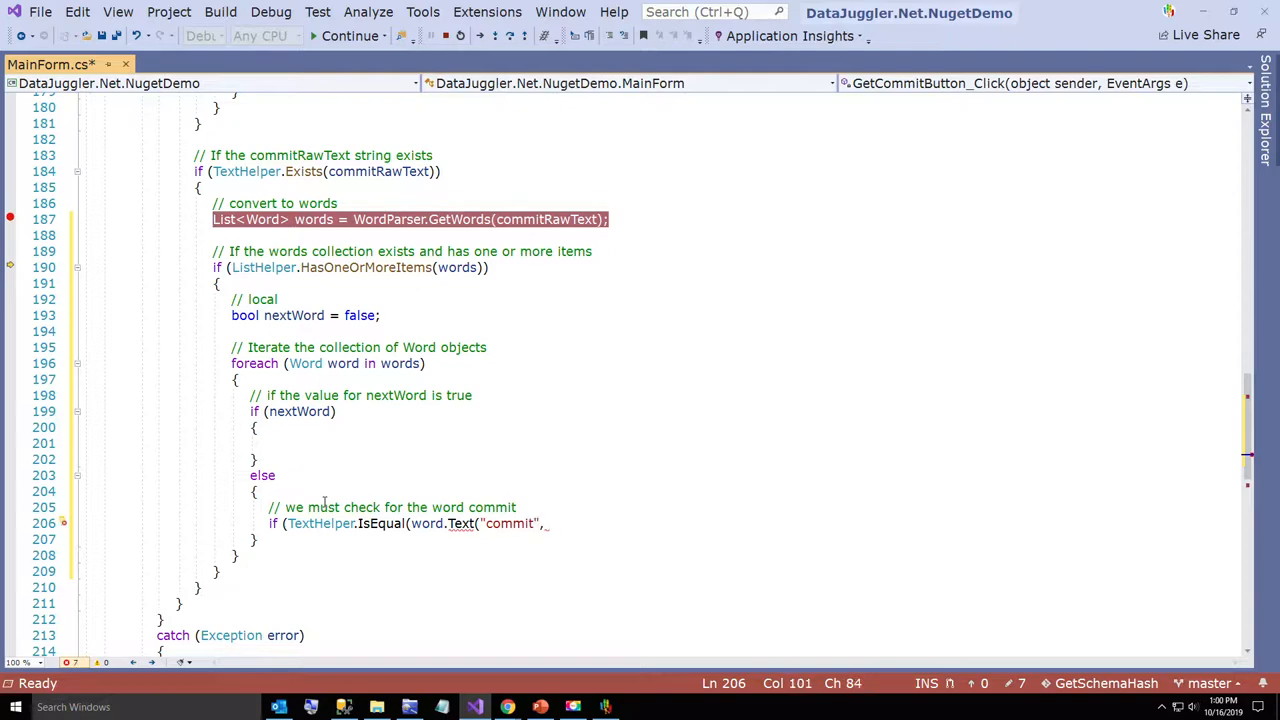
{"action": "type", "text": "word.Text))"}
{"action": "type", "text": "{"}
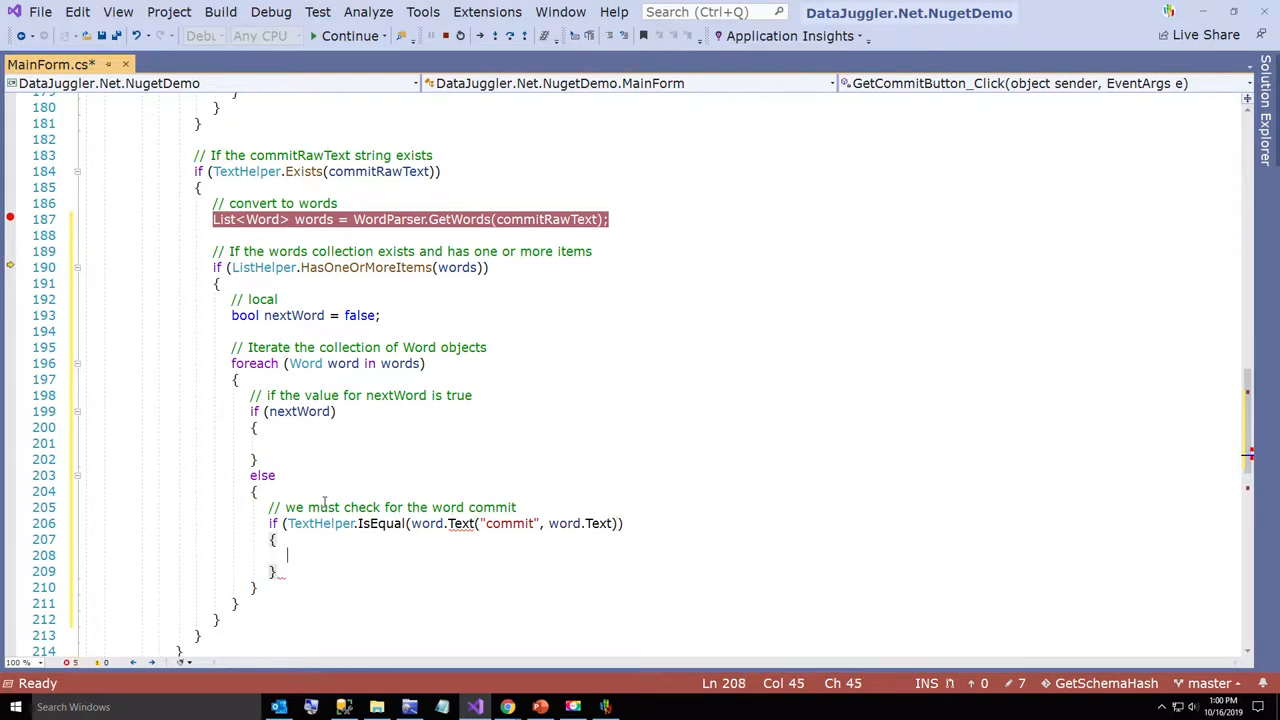
Set nextWord = true when the word matches, with a comment
{"action": "type", "text": "// se"}
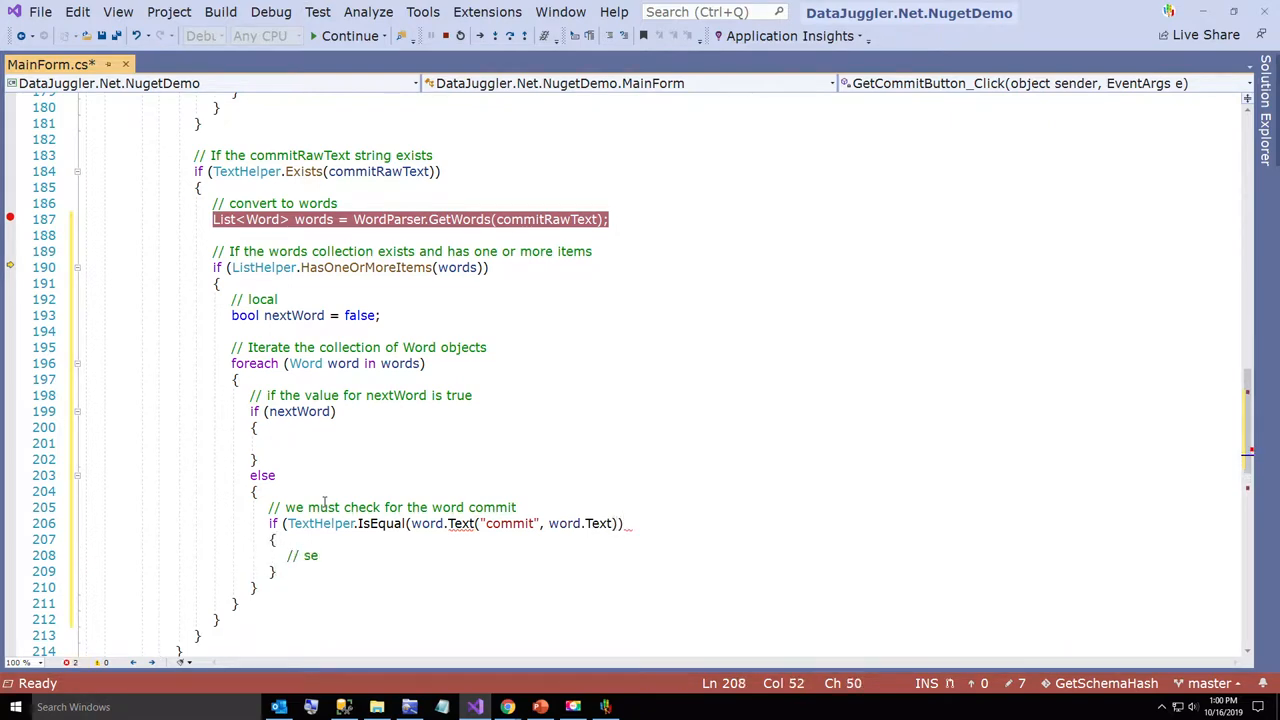
{"action": "type", "text": "nextWord = true;"}
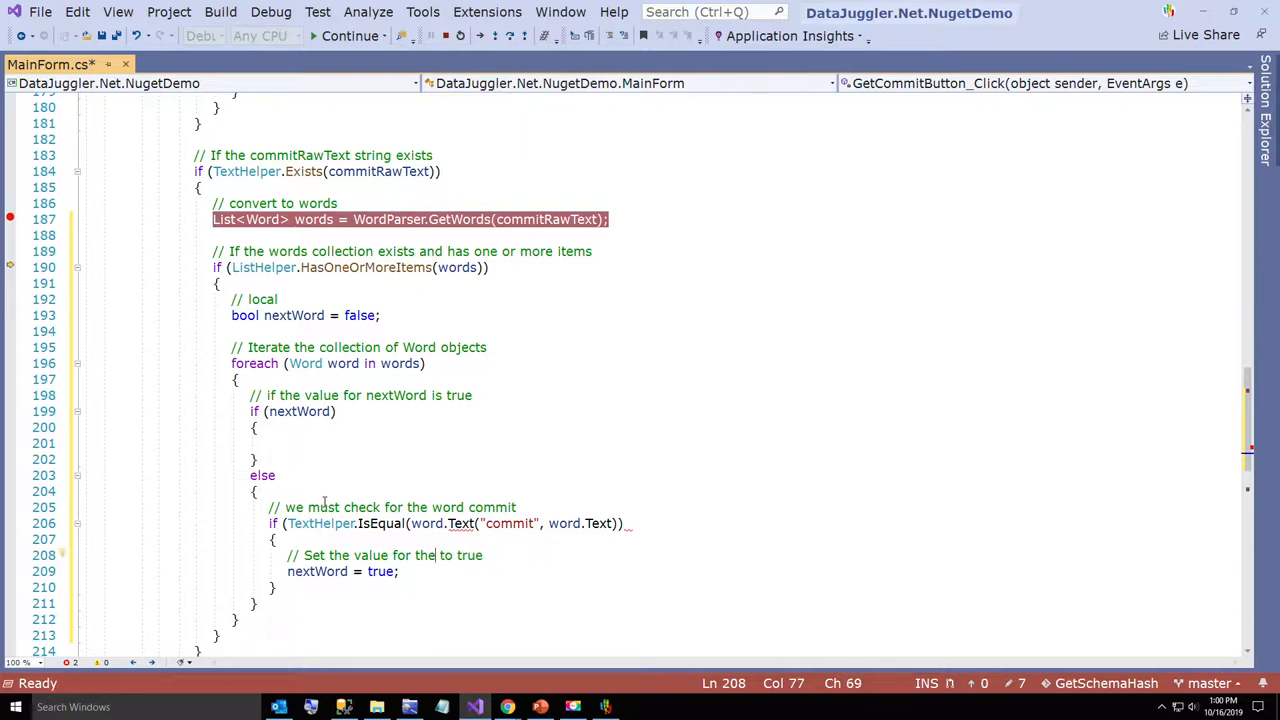
{"action": "type", "text": "nextWord"}
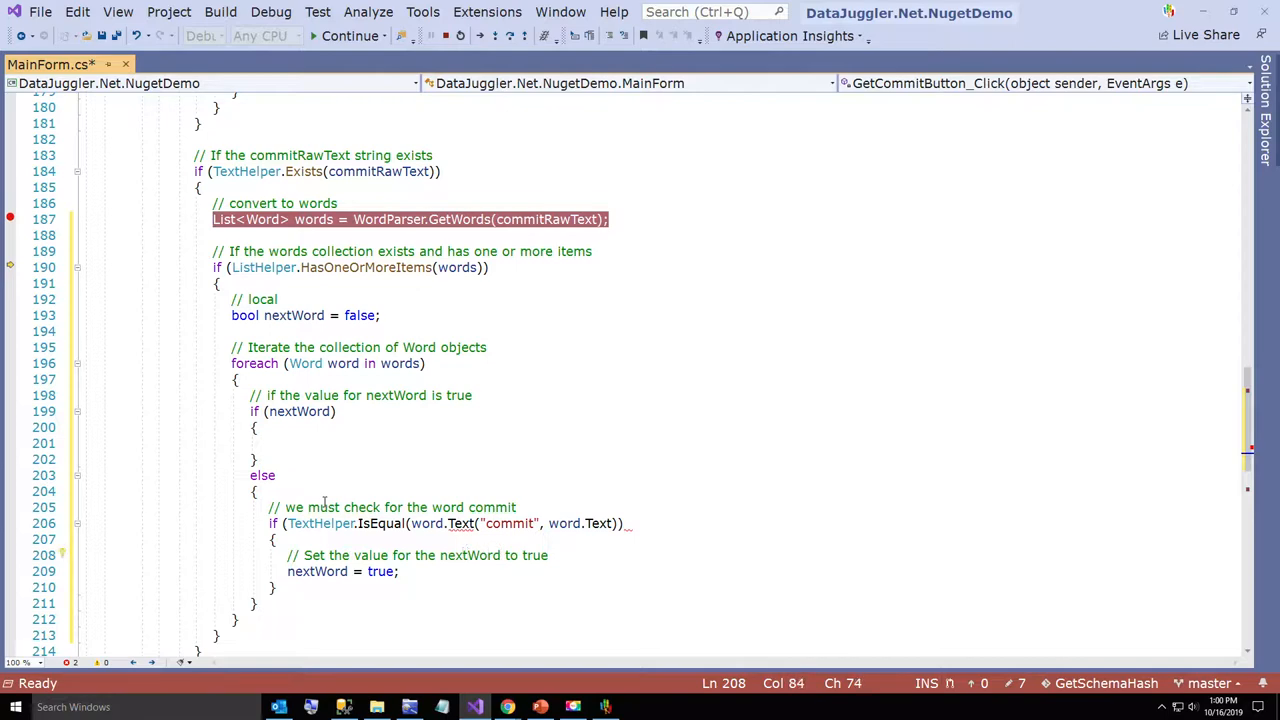
Extend the nextWord condition with word.HasText and word.Text.Length > 7, and store string commitText = word.Text
{"action": "left_click", "coordinate": [270, 444]}
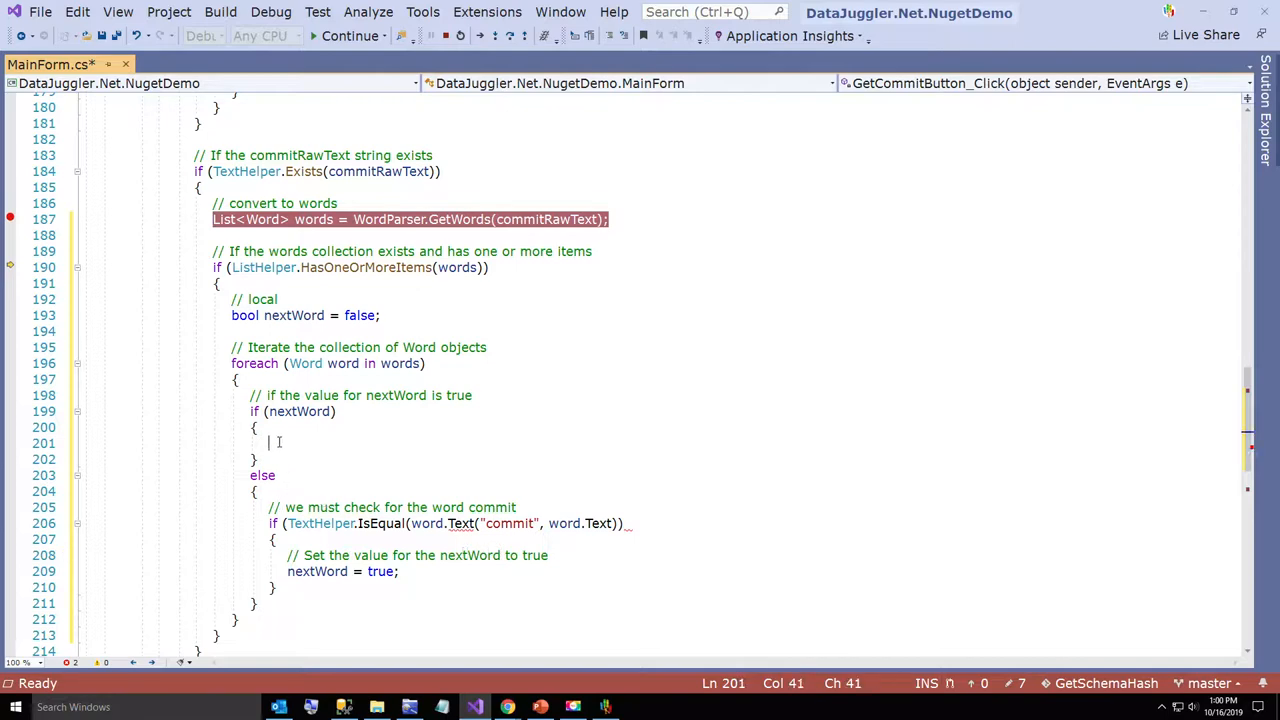
{"action": "type", "text": "//"}
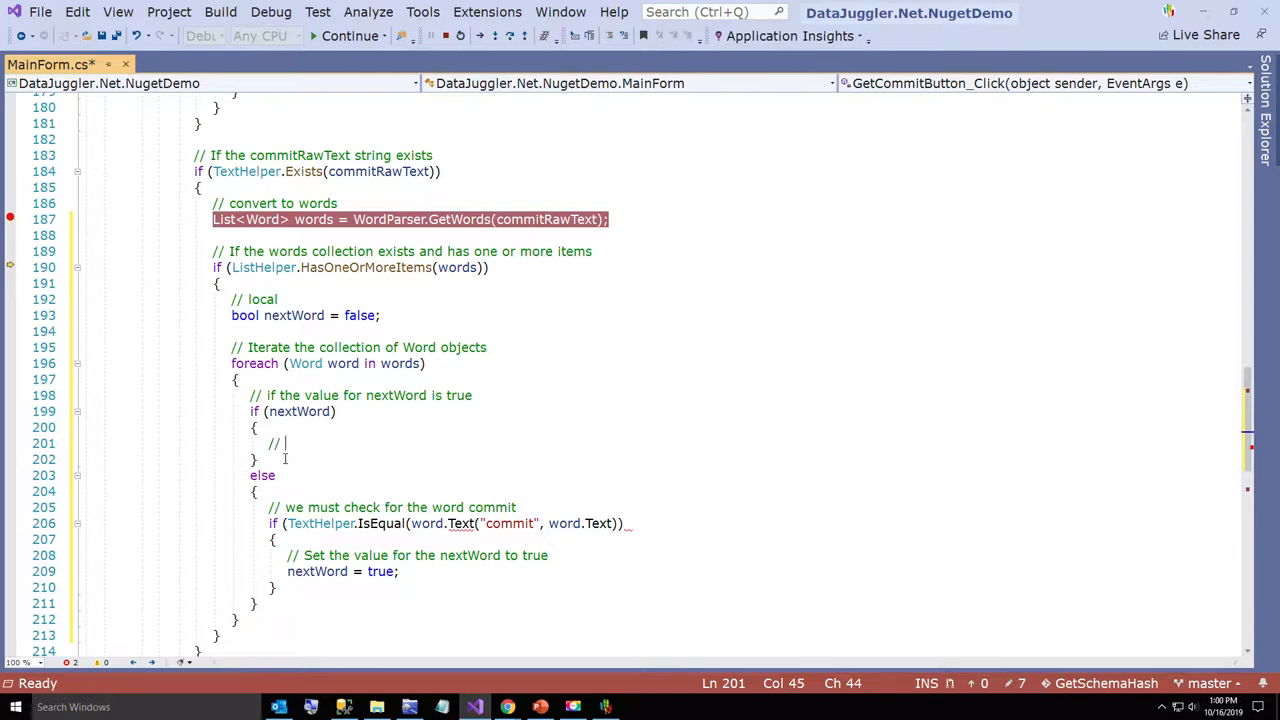
{"action": "type", "text": "break;"}
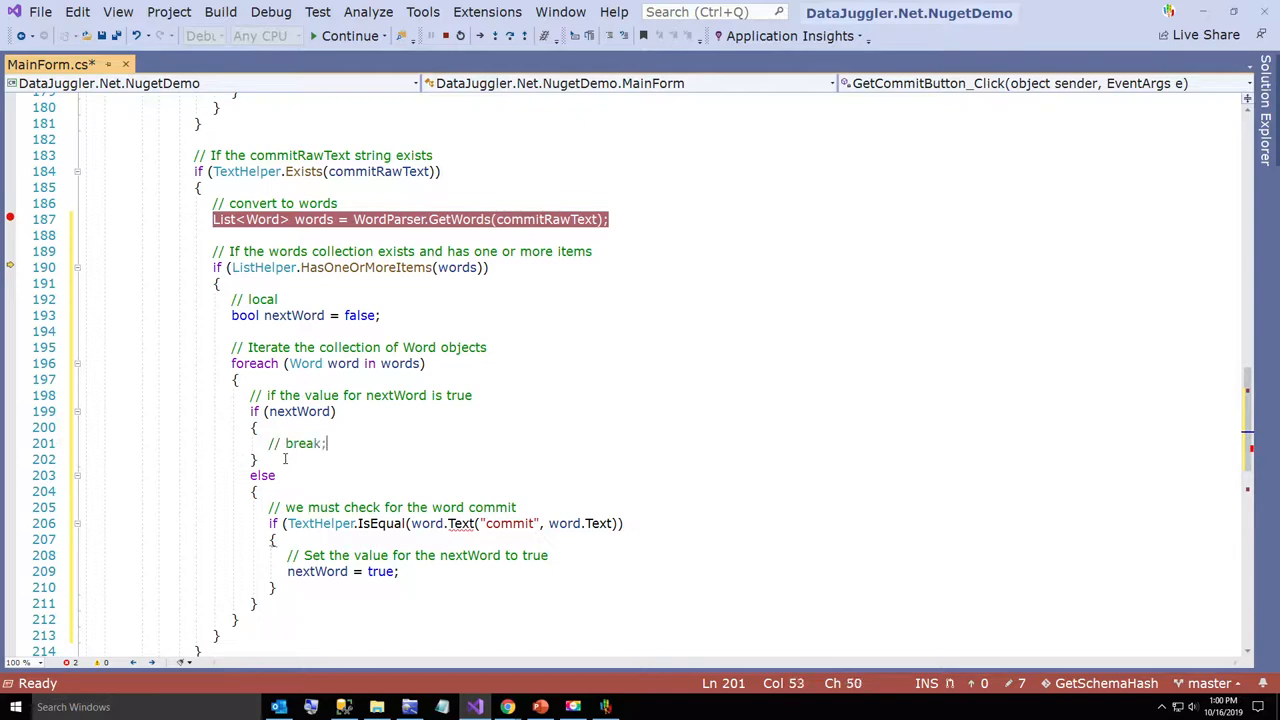
{"action": "type", "text": "out of the loop"}
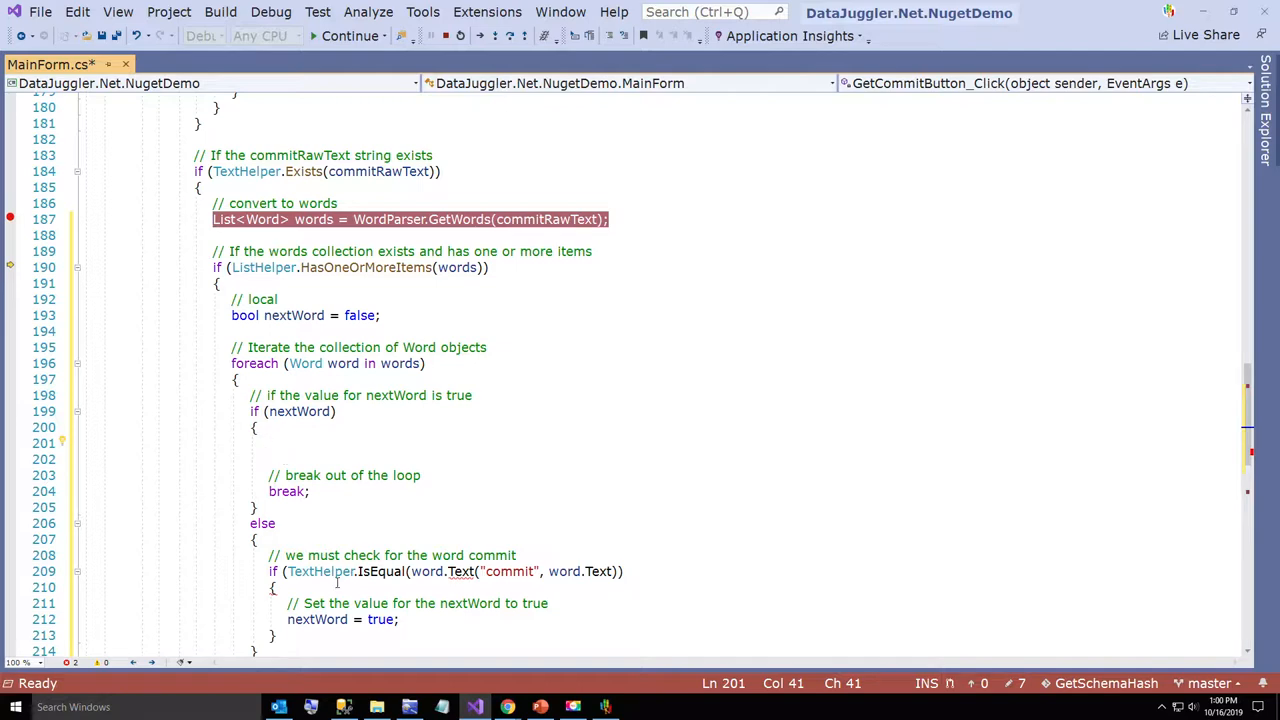
{"action": "mouse_move", "coordinate": [296, 456]}
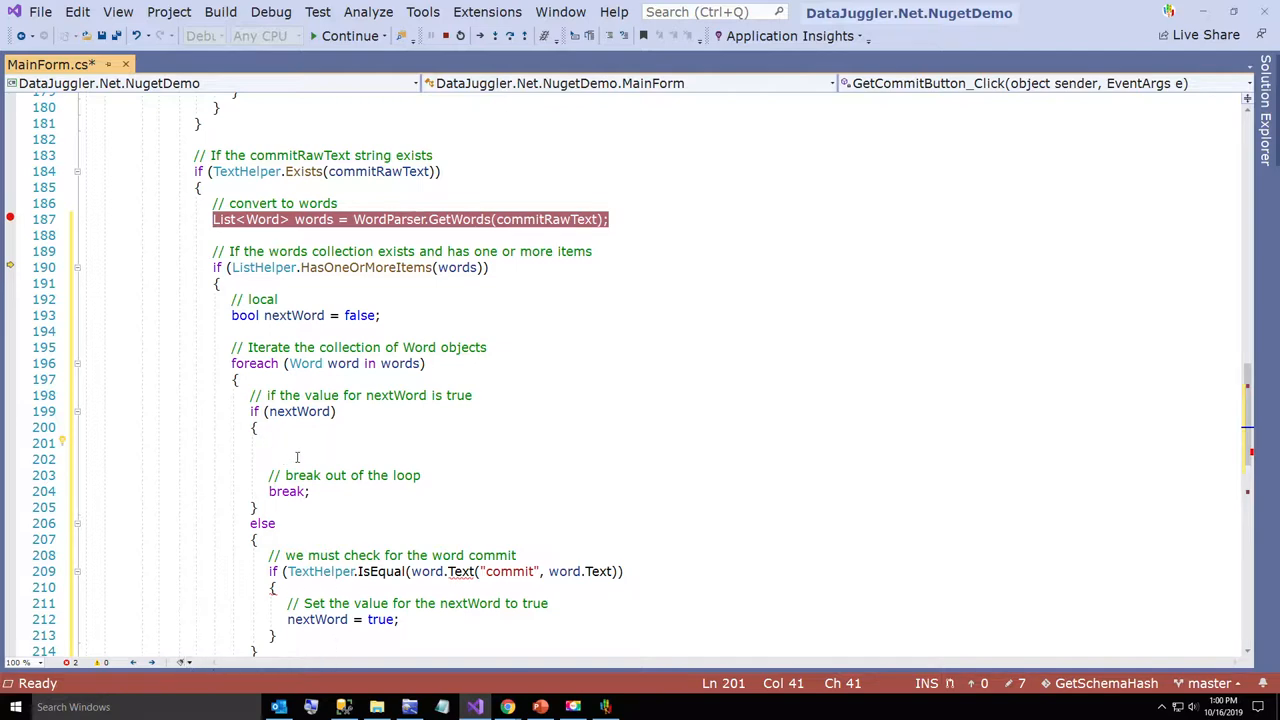
{"action": "type", "text": "string commitText ="}
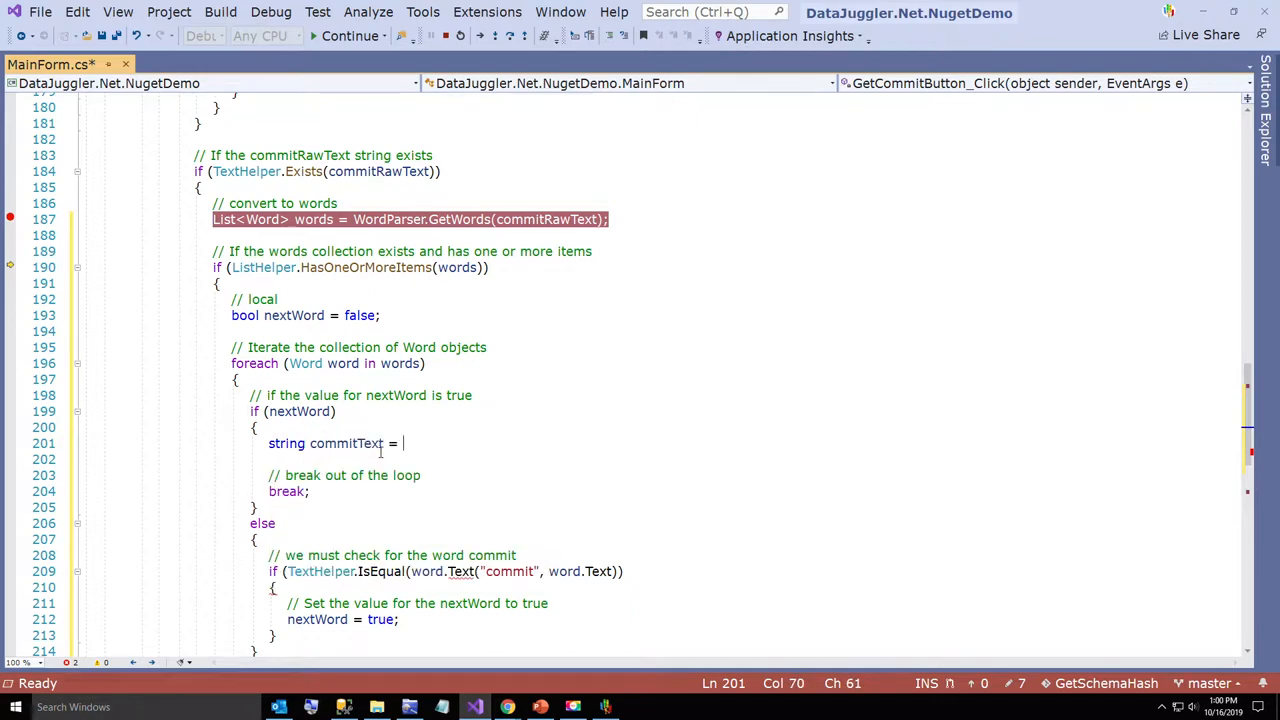
{"action": "type", "text": "word.Text;"}
{"action": "left_click", "coordinate": [296, 412]}
{"action": "type", "text": "("}
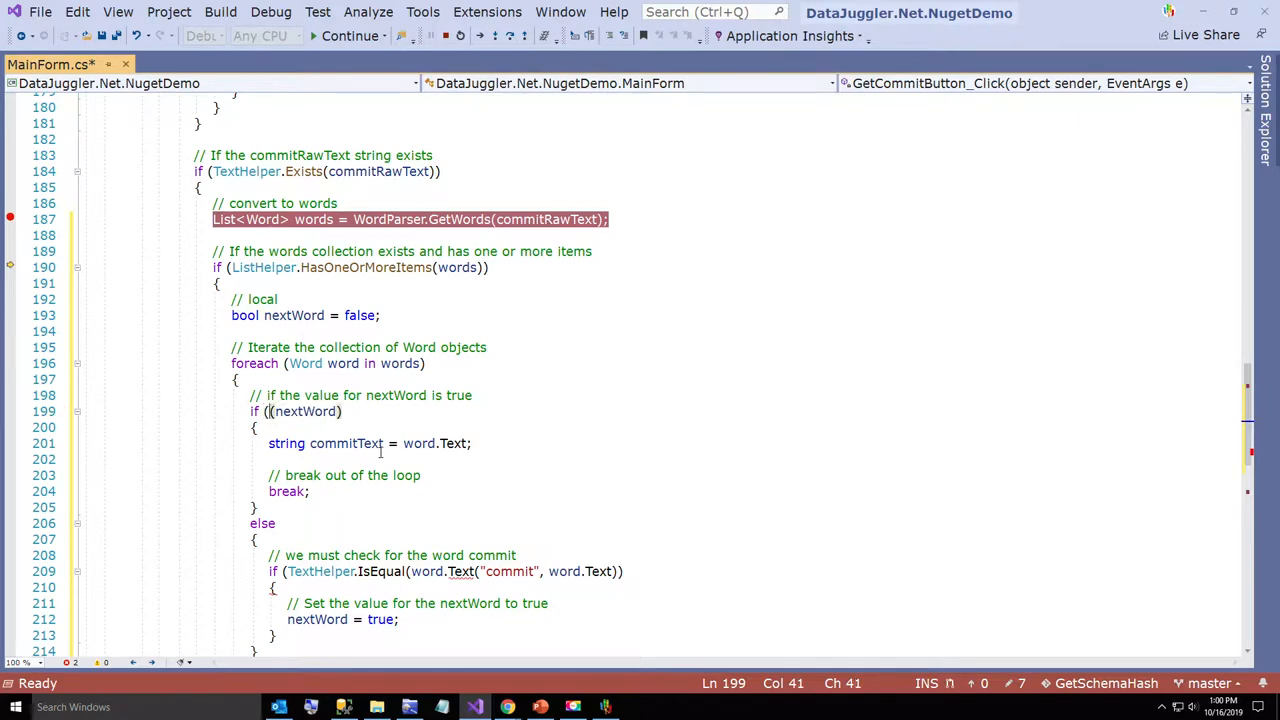
{"action": "type", "text": "&& (word.HasText"}
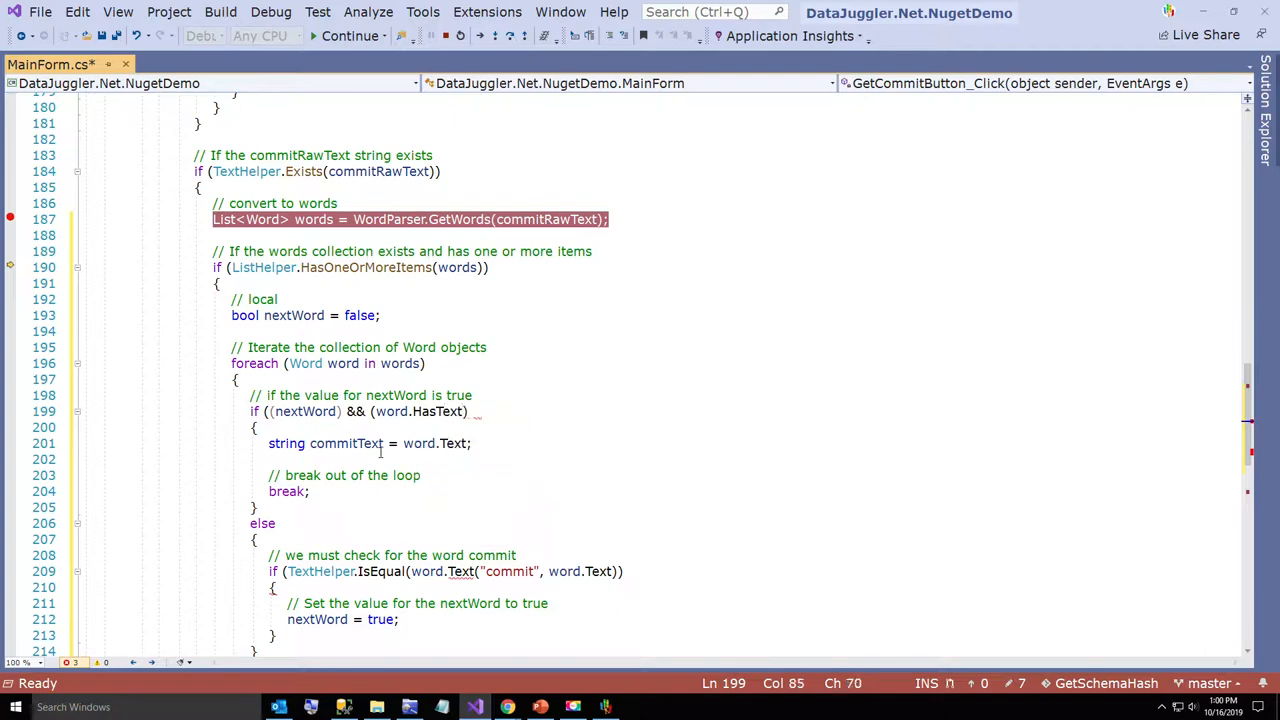
{"action": "type", "text": "&& (word.Text.Length"}
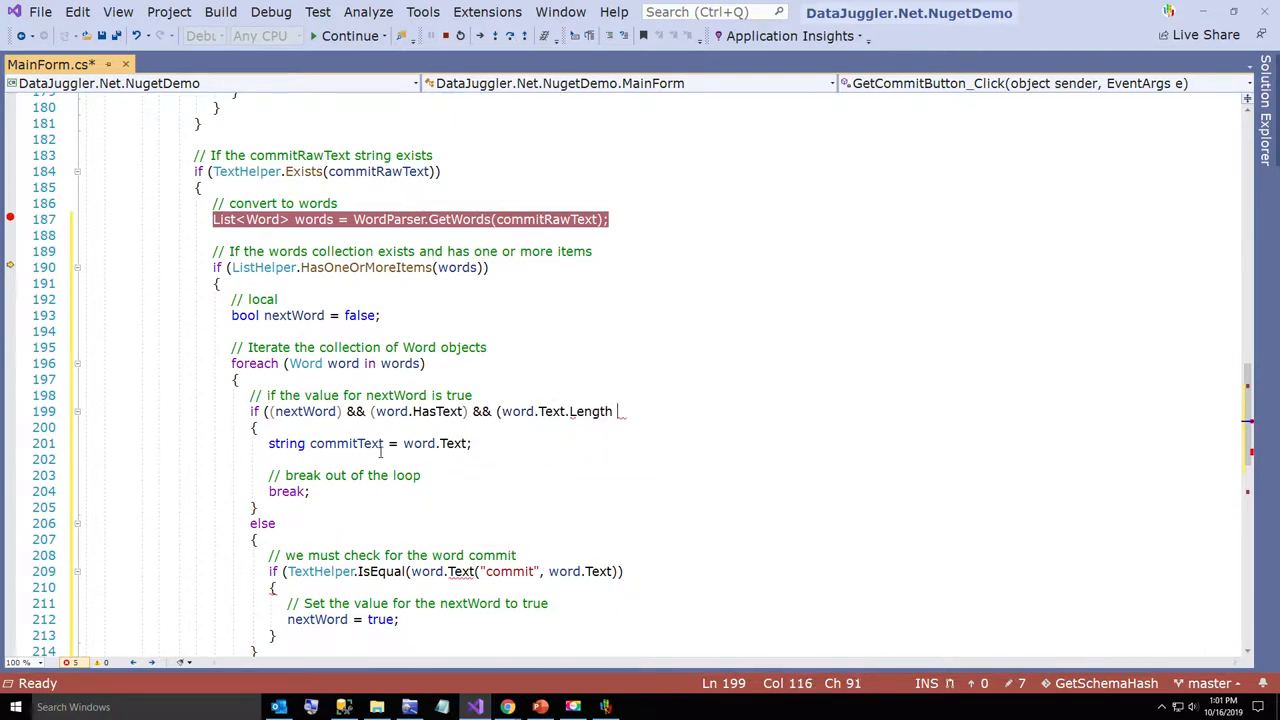
{"action": "type", "text": "> 7)"}
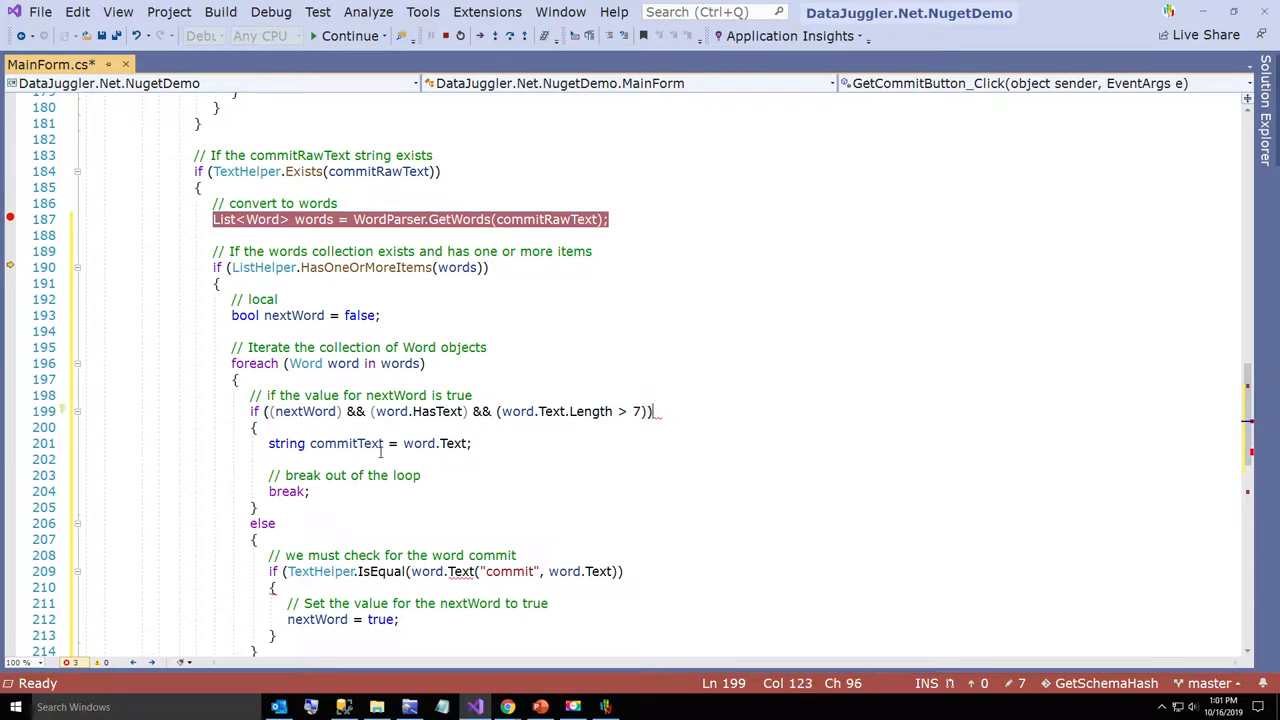
Comment the commitText assignment, set this.CommitTextBox.Text = commitRawText and break out of the loop
{"action": "left_click", "coordinate": [376, 458]}
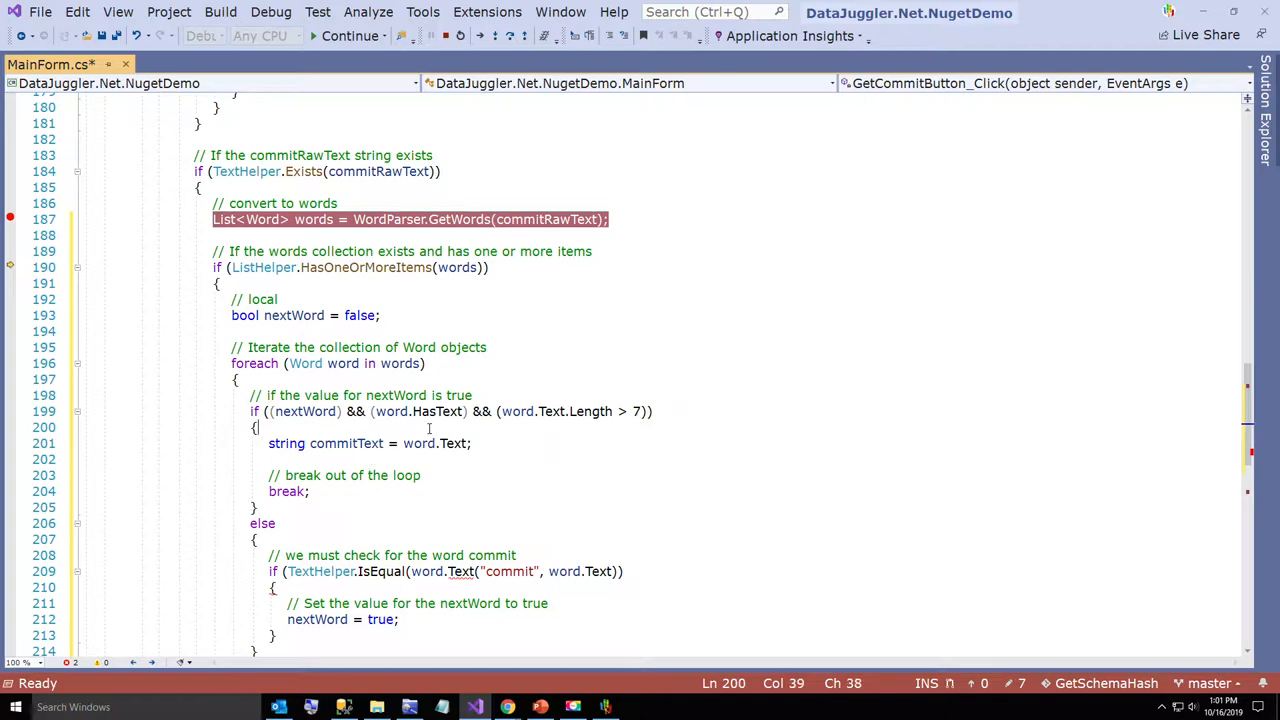
{"action": "type", "text": "// set"}
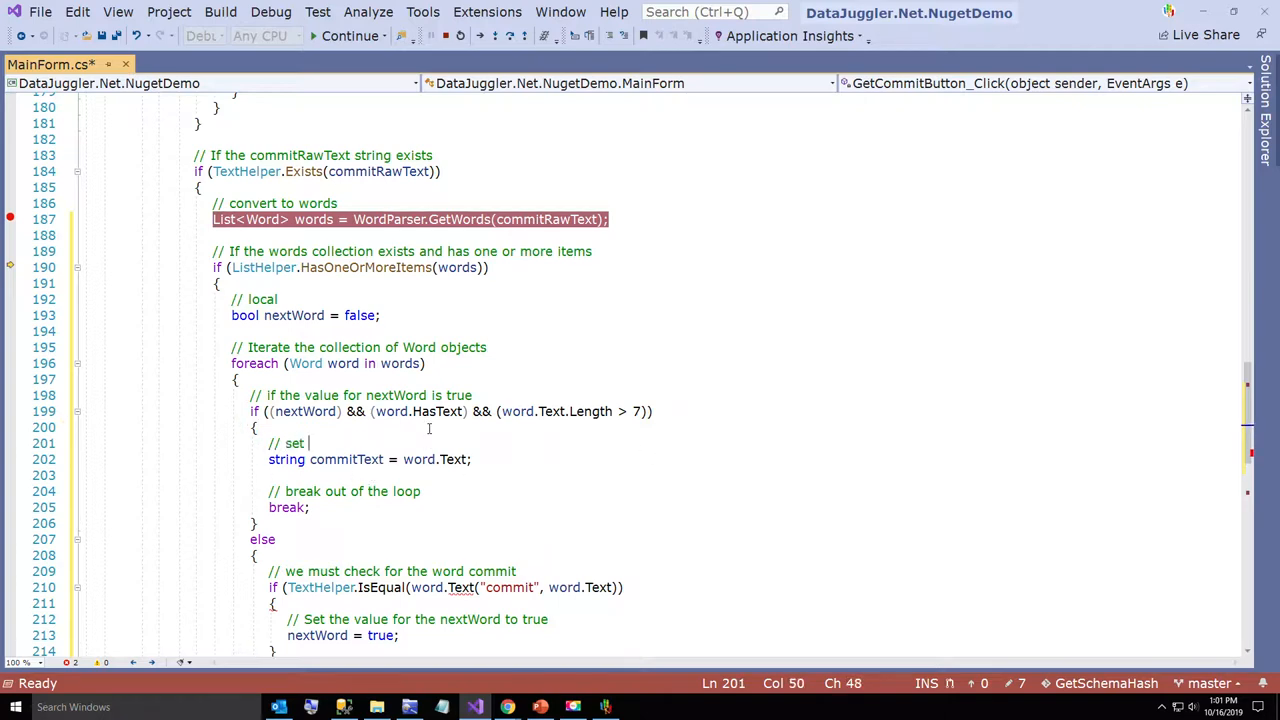
{"action": "type", "text": "the commitText"}
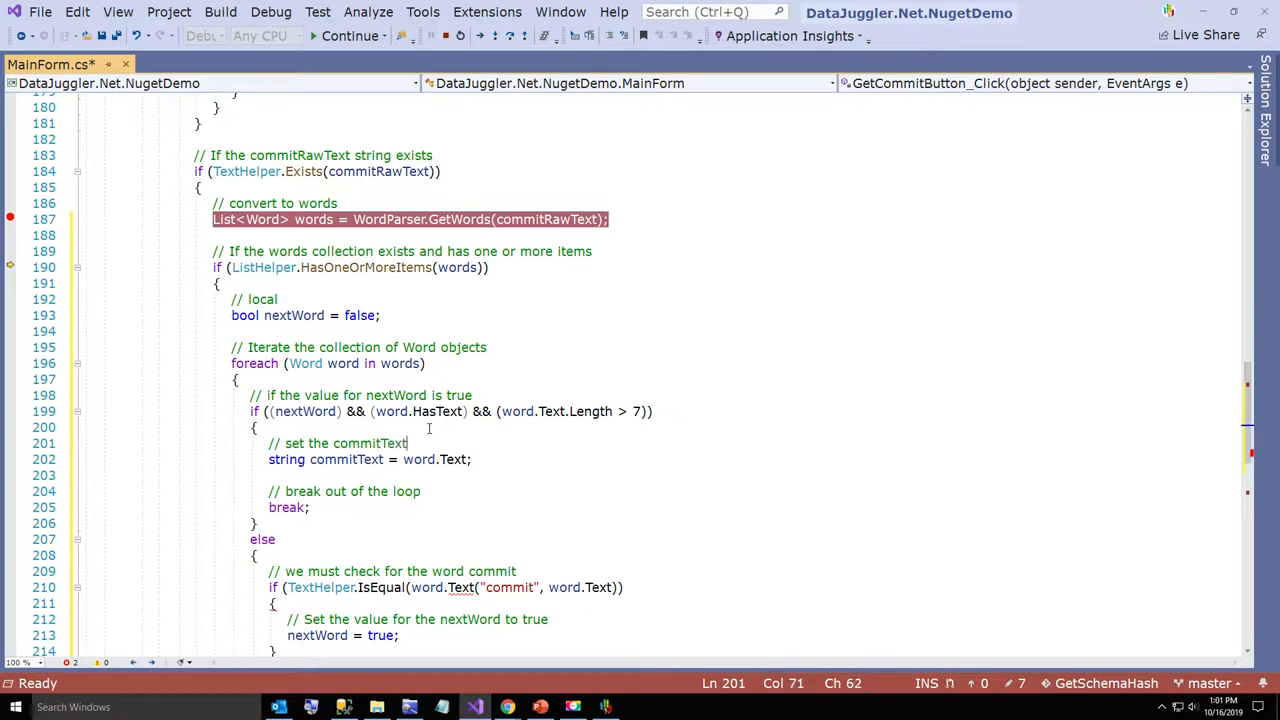
{"action": "key", "text": "Enter"}
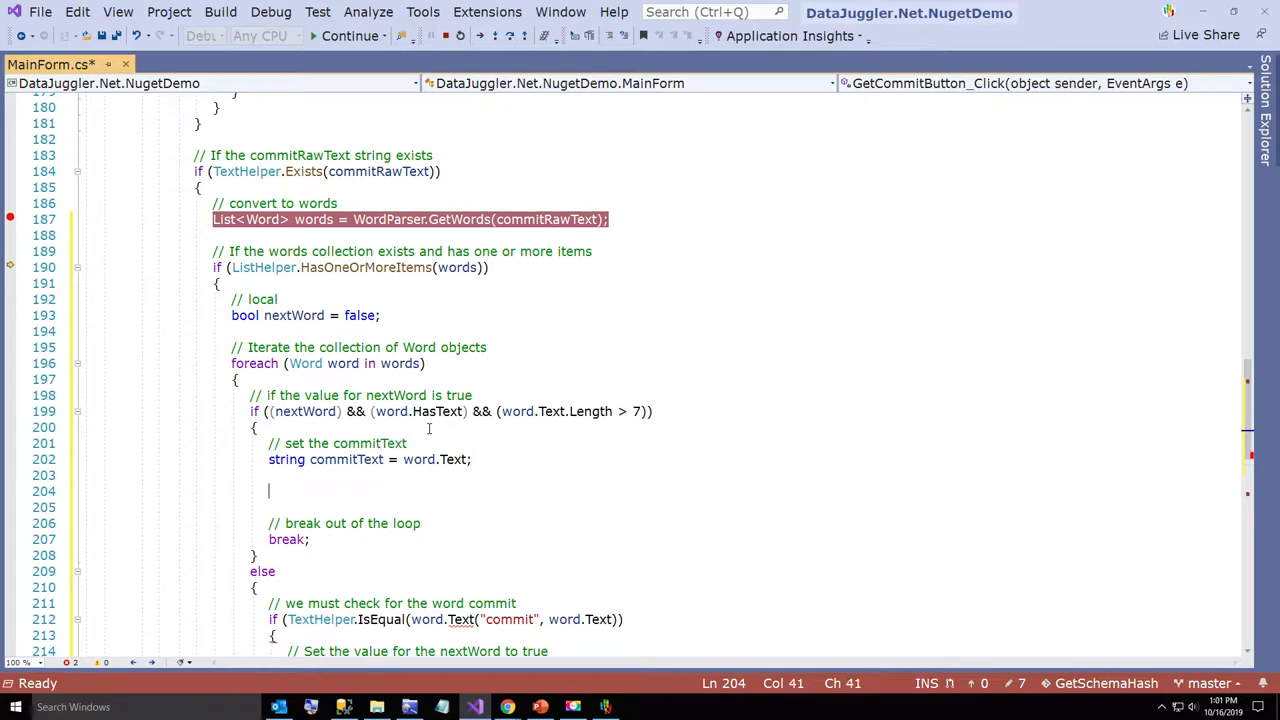
{"action": "type", "text": "this.CommitTextBox"}
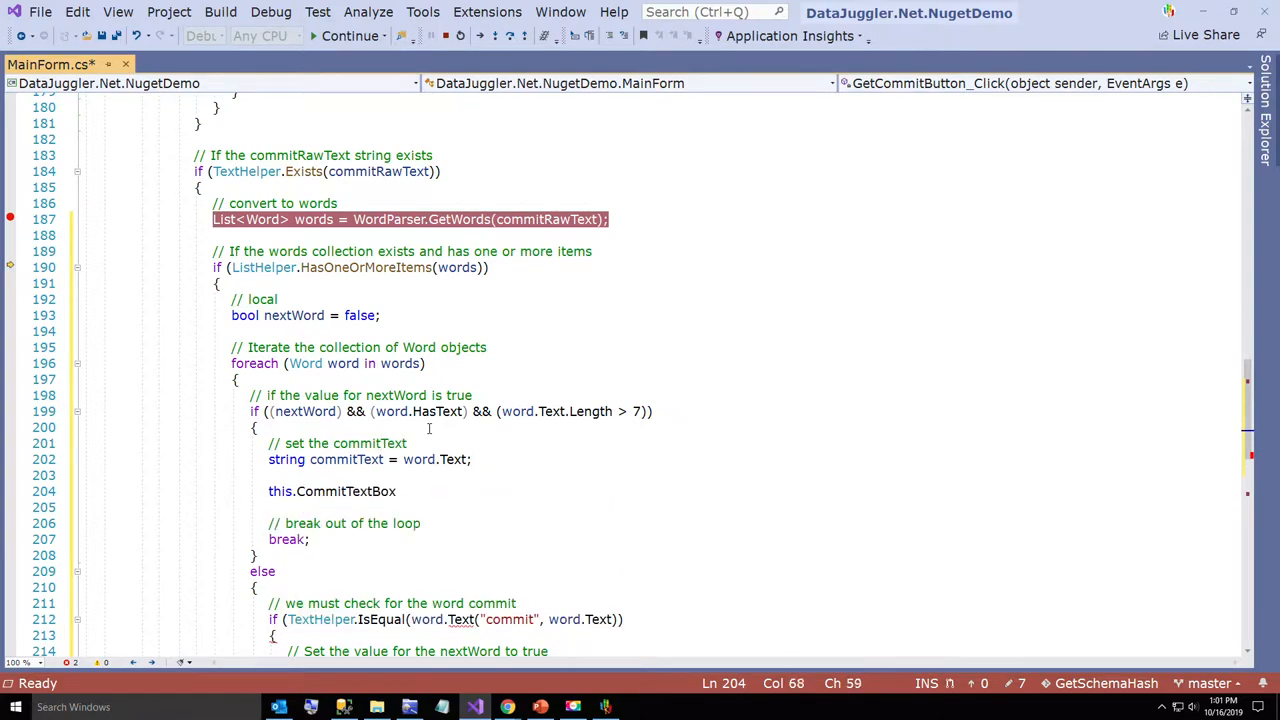
{"action": "type", "text": ".Text = commitRawText;"}
{"action": "type", "text": "// Se"}
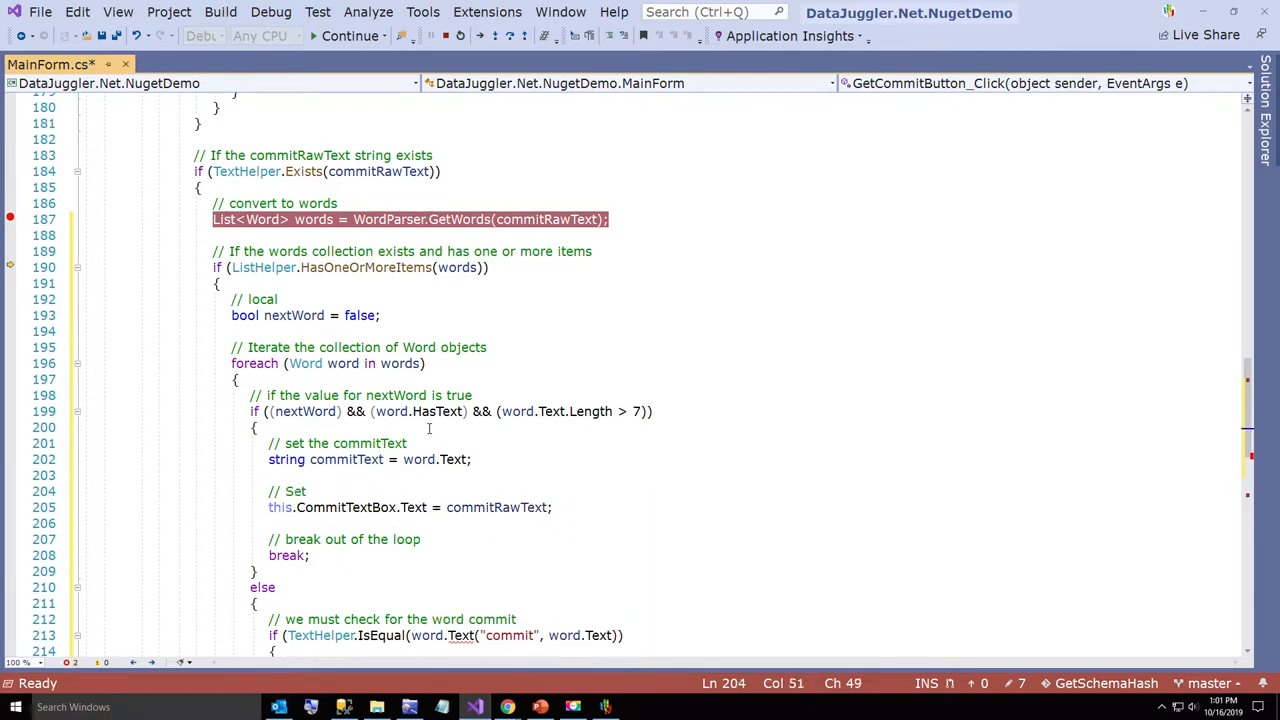
{"action": "type", "text": "the text"}
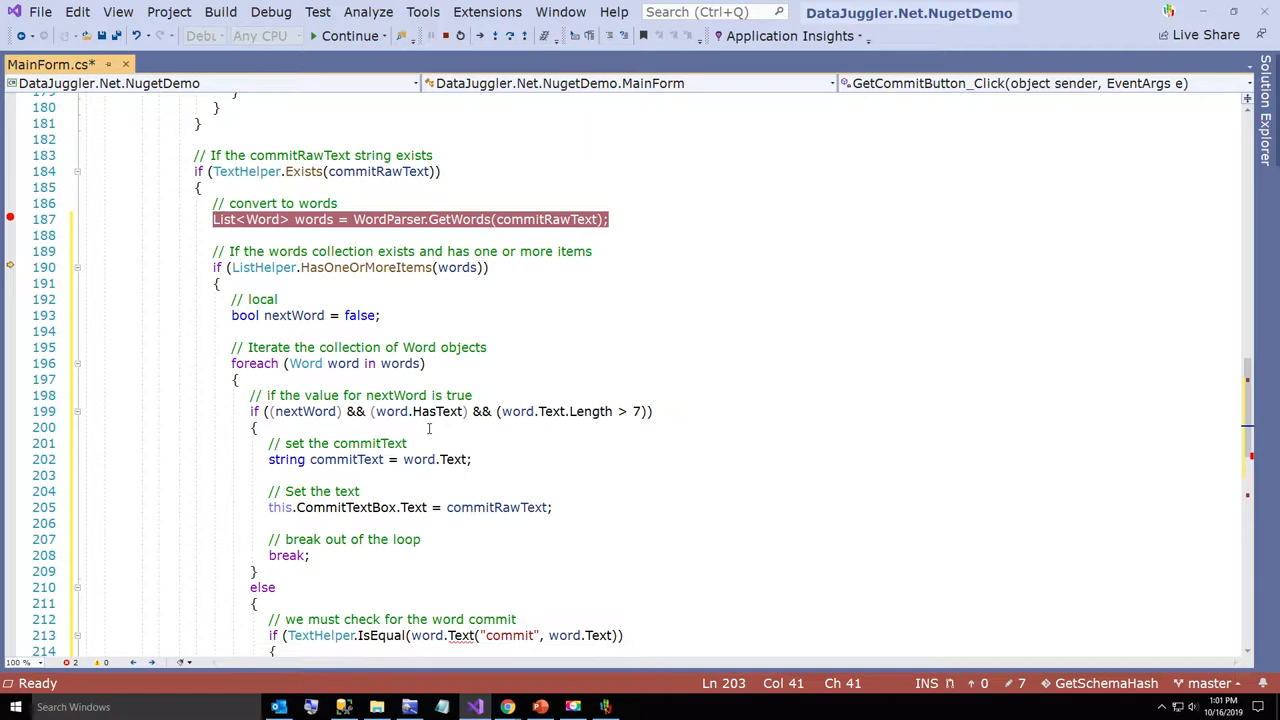
{"action": "scroll", "scroll_direction": "down", "scroll_amount": 3}
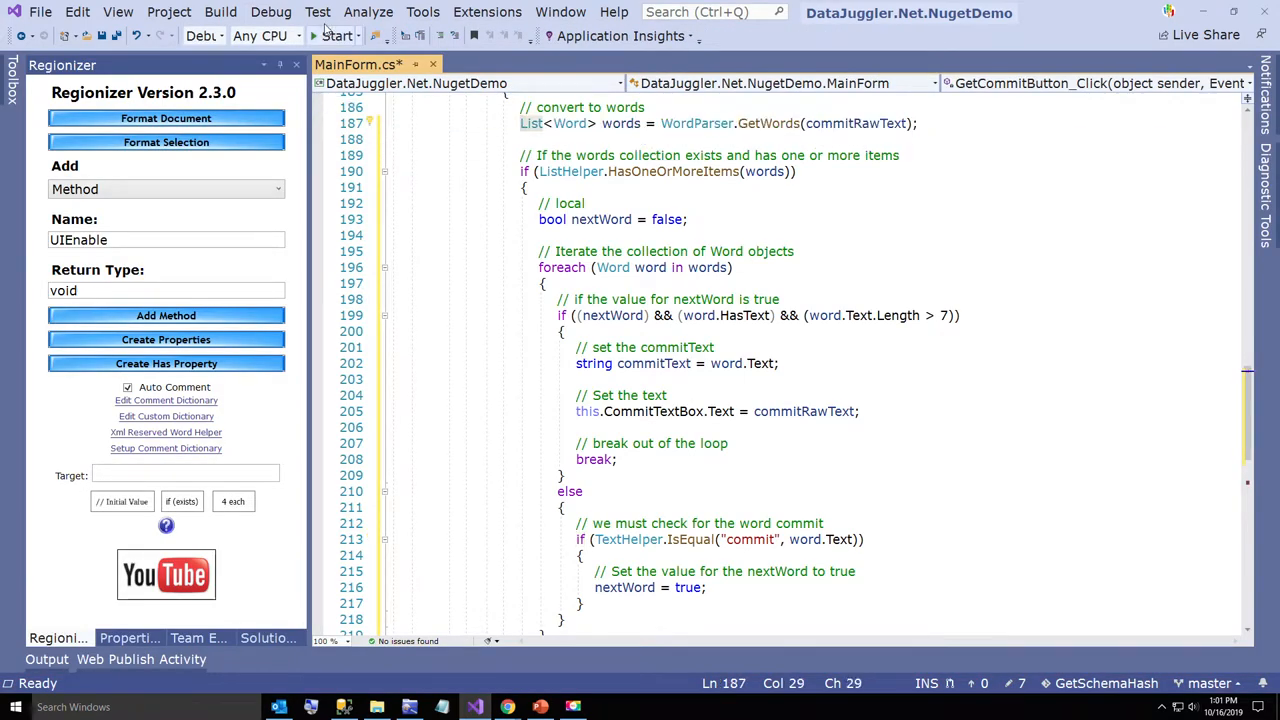
Rebuild the whole solution from the Build menu
{"action": "left_click", "coordinate": [272, 12]}
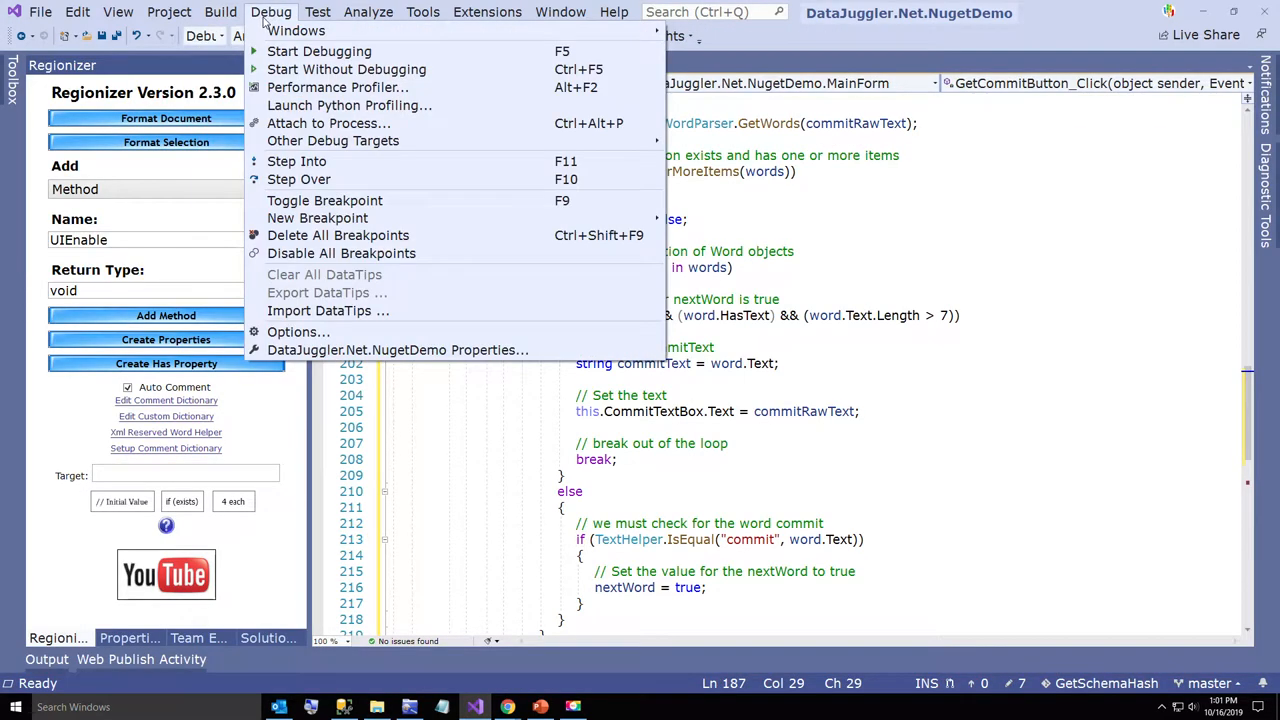
{"action": "left_click", "coordinate": [220, 12]}
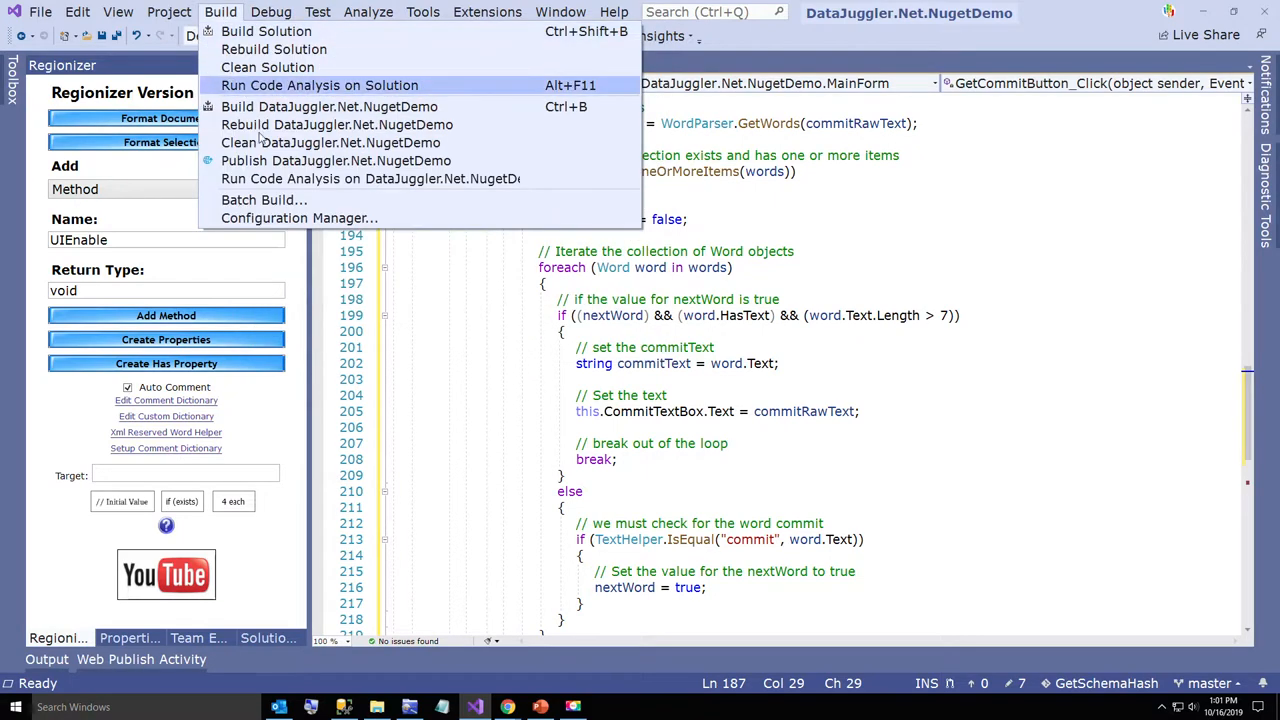
{"action": "left_click", "coordinate": [270, 12]}
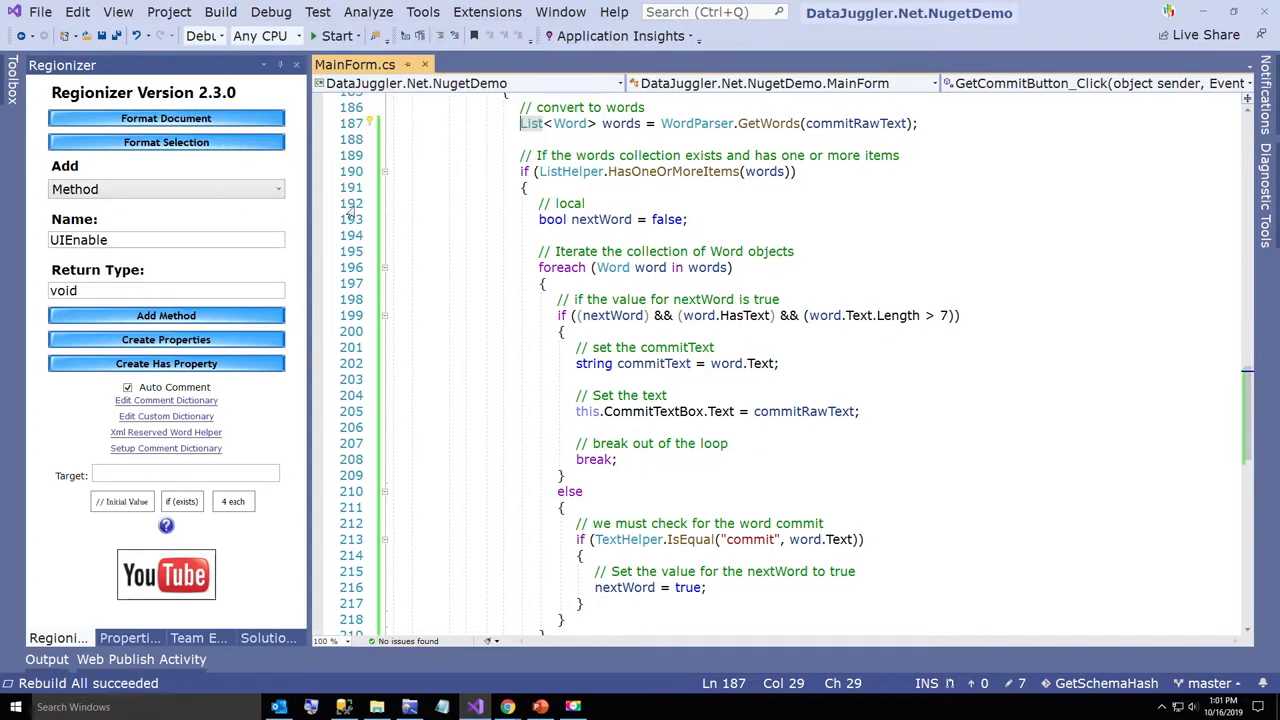
Close the MainForm.cs document, run the demo form and fetch the latest commit hash
{"action": "right_click", "coordinate": [356, 64]}
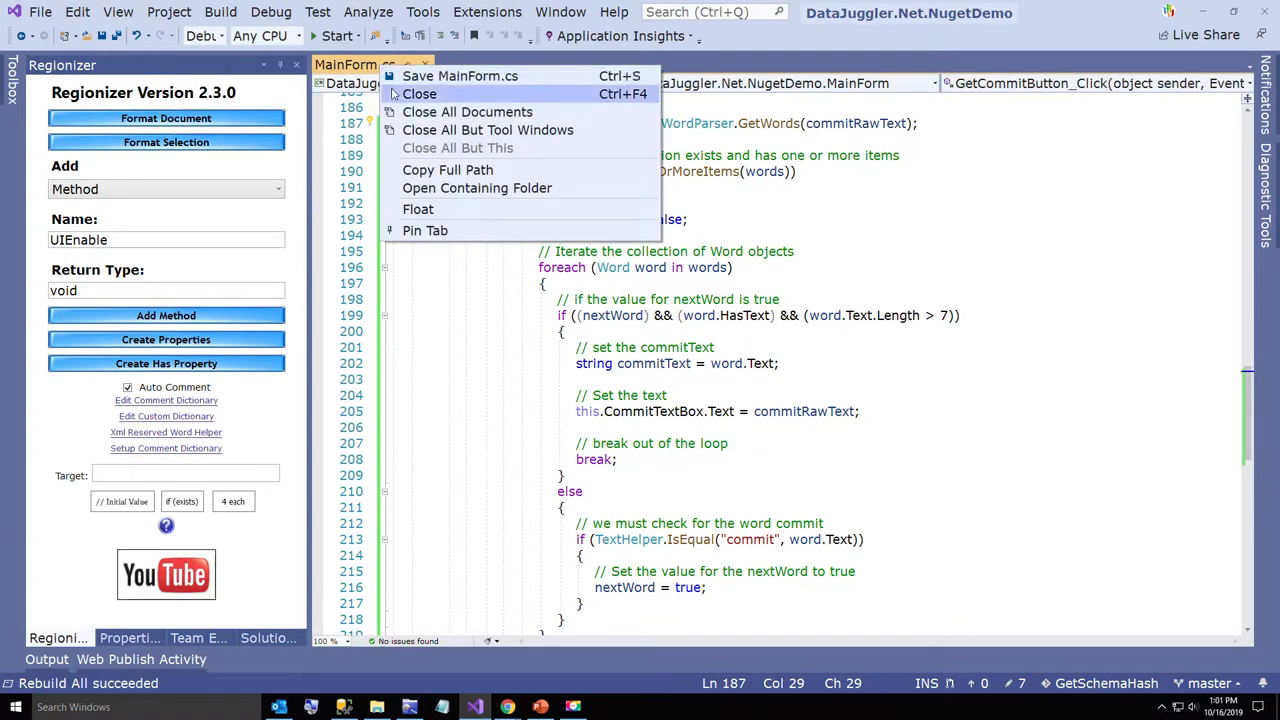
{"action": "left_click", "coordinate": [270, 12]}
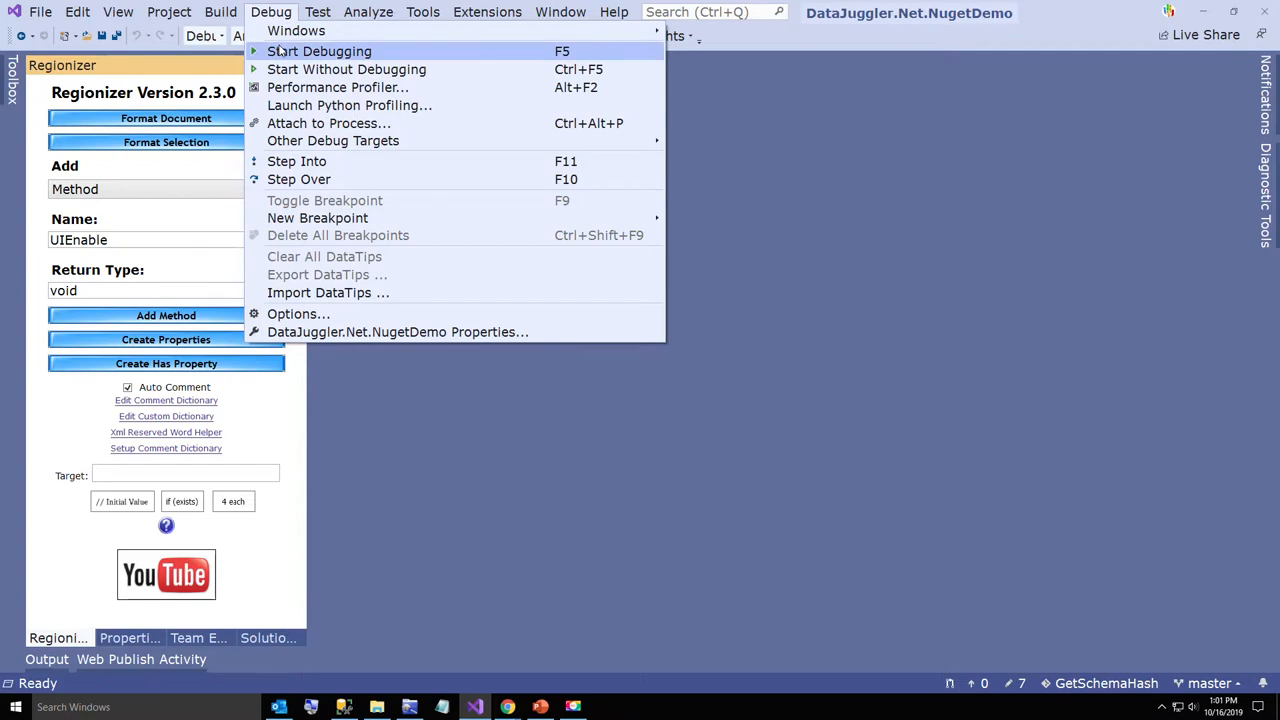
{"action": "left_click", "coordinate": [320, 52]}
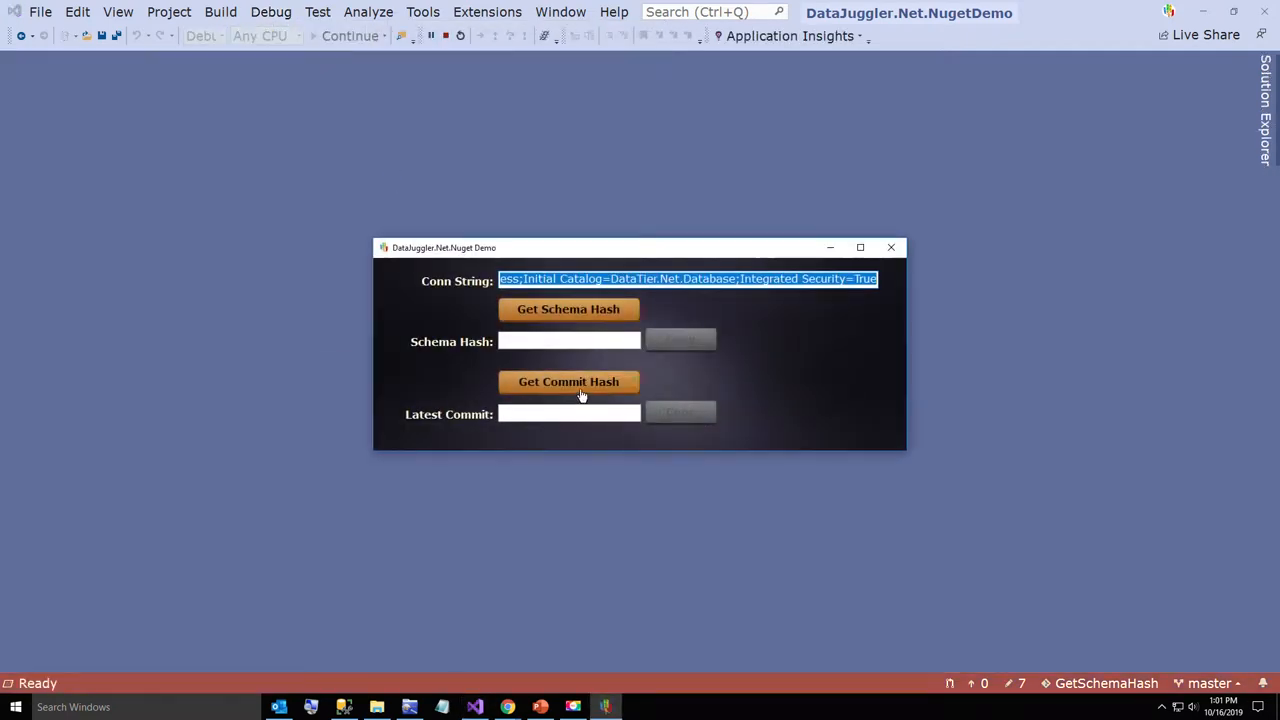
{"action": "left_click", "coordinate": [568, 380]}
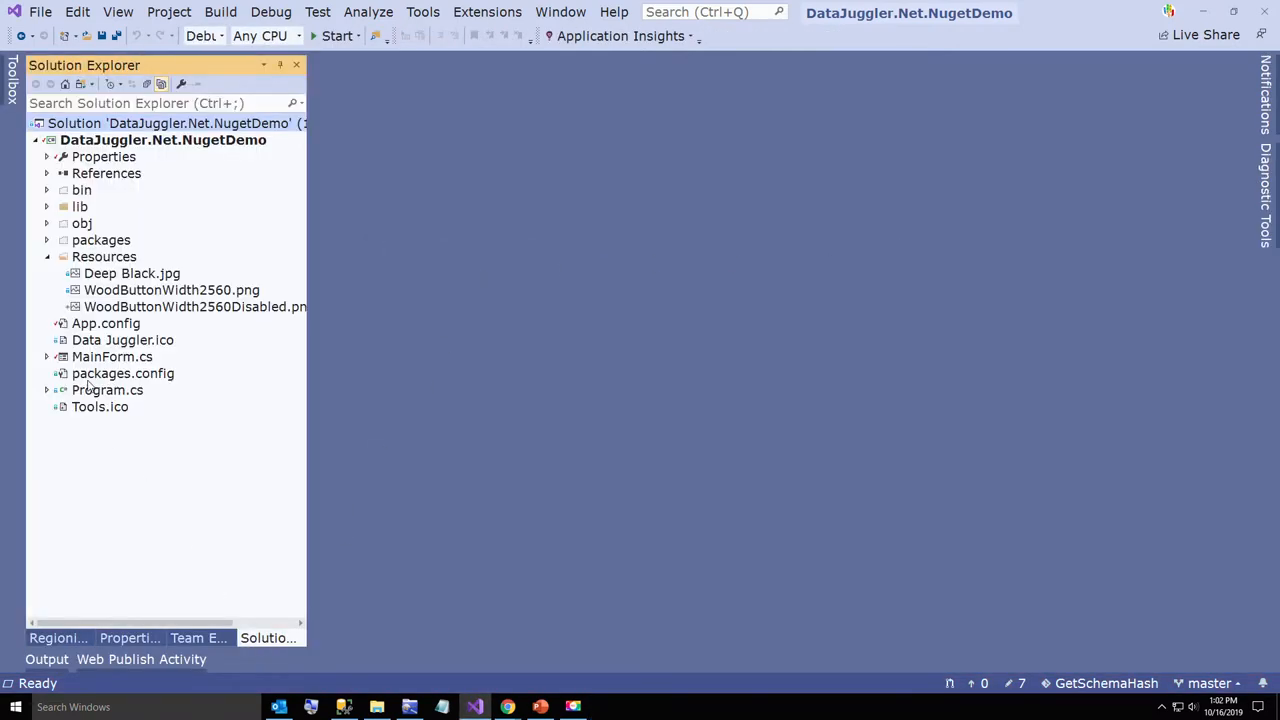
In MainForm.cs code, change the textbox assignment to commitText.Substring(0, 7)
{"action": "right_click", "coordinate": [112, 356]}
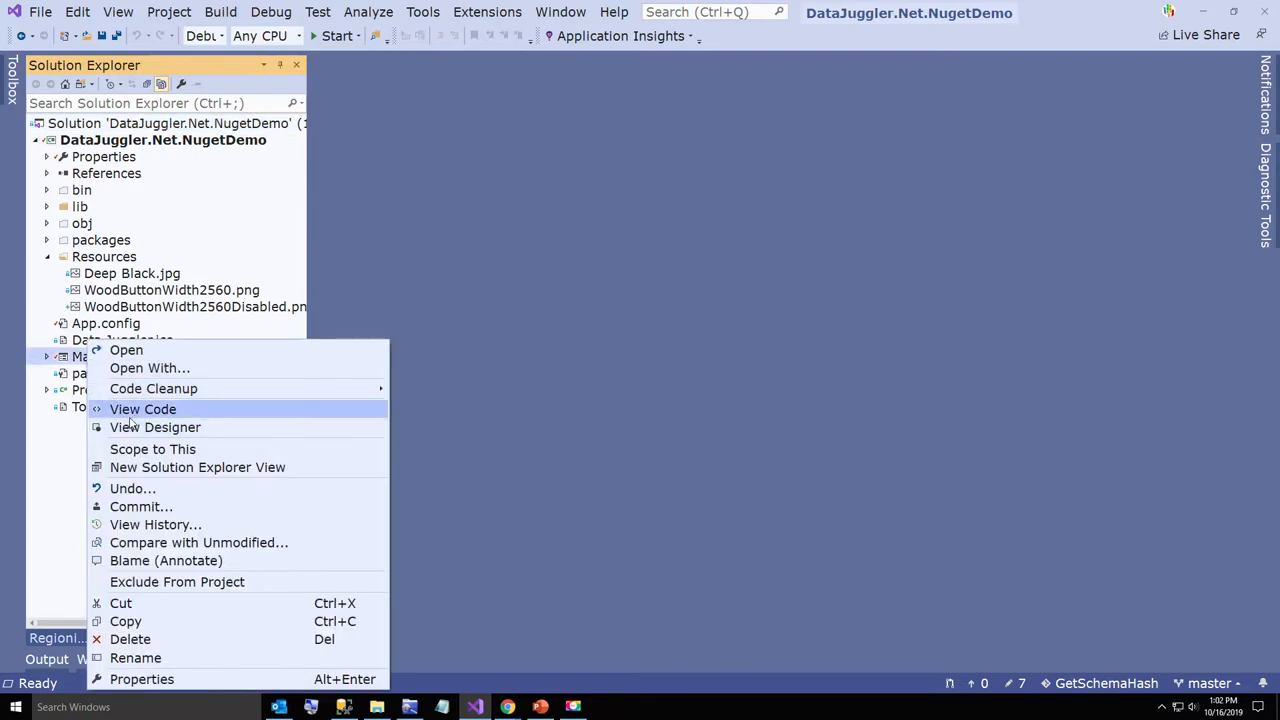
{"action": "left_click", "coordinate": [144, 408]}
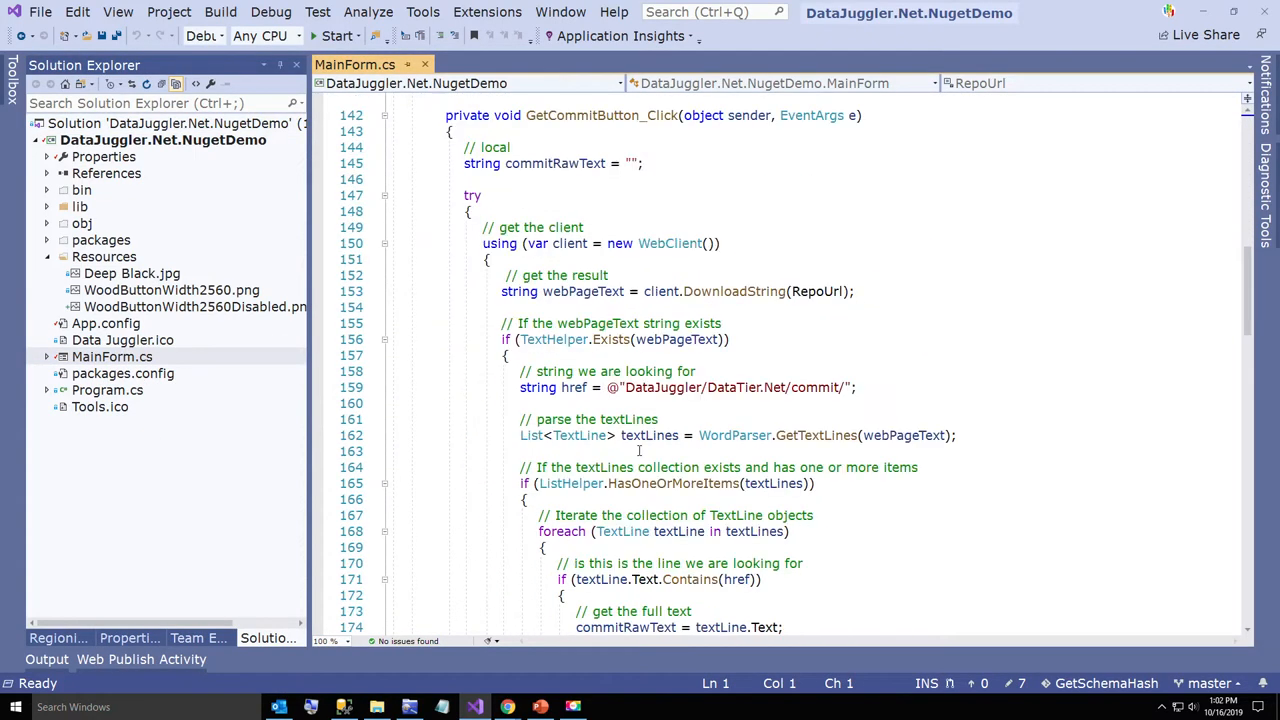
{"action": "scroll", "scroll_direction": "down", "scroll_amount": 3}
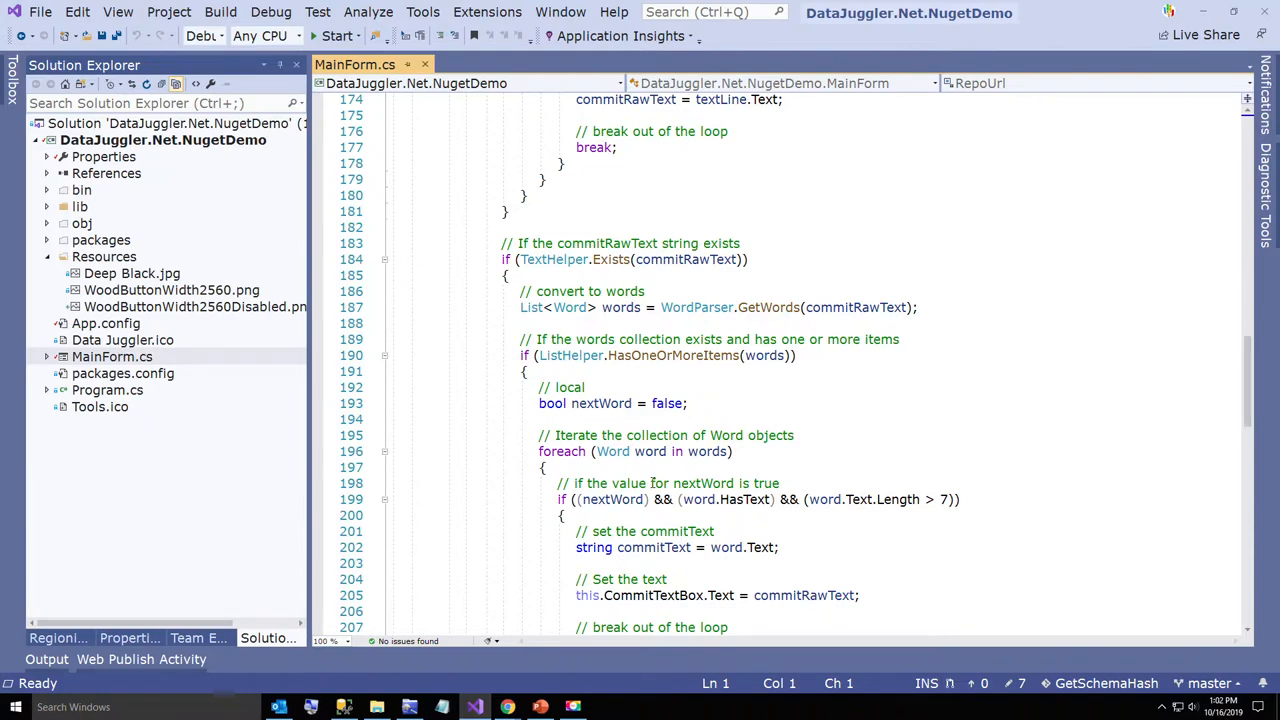
{"action": "scroll", "scroll_direction": "down", "scroll_amount": 3}
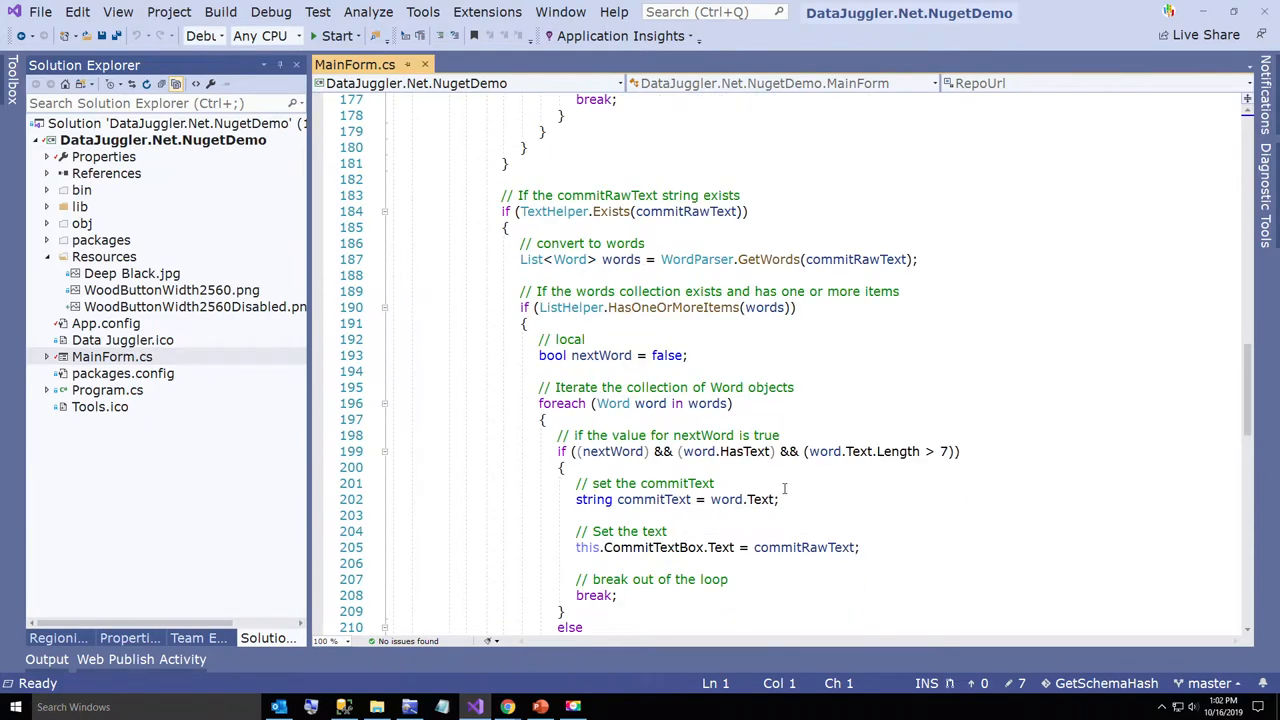
{"action": "mouse_move", "coordinate": [732, 500]}
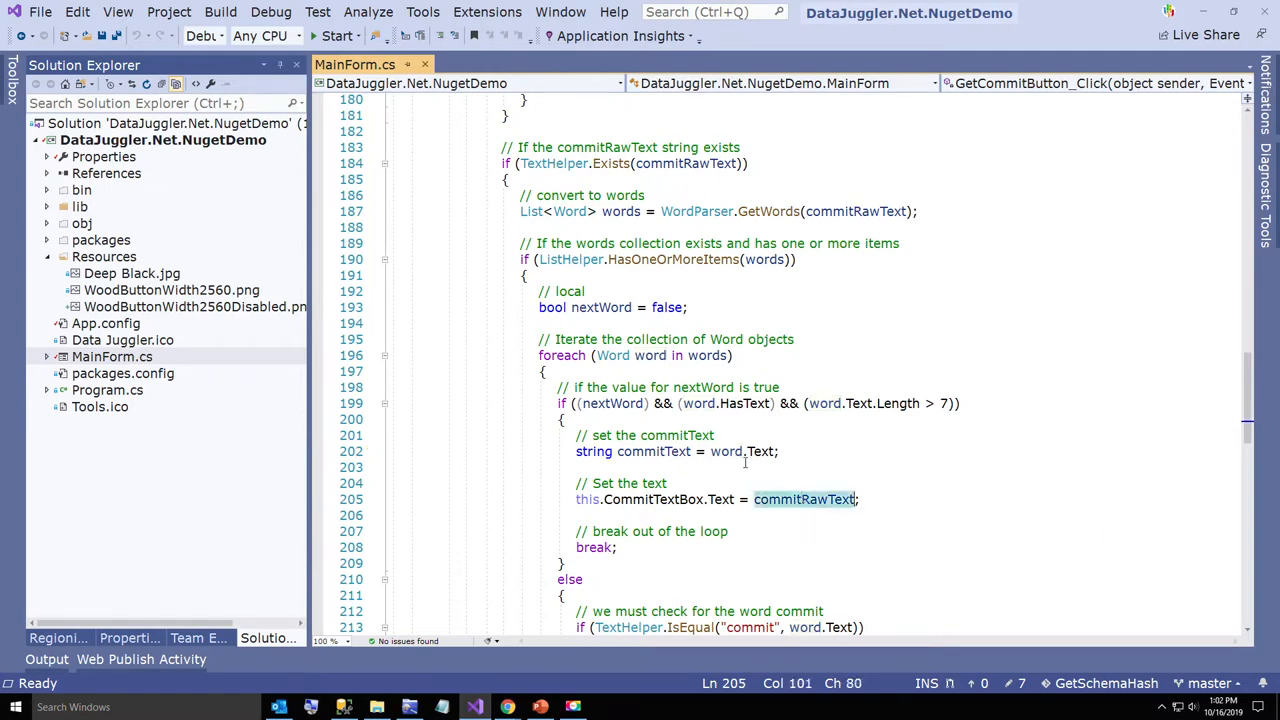
{"action": "double_click", "coordinate": [654, 452]}
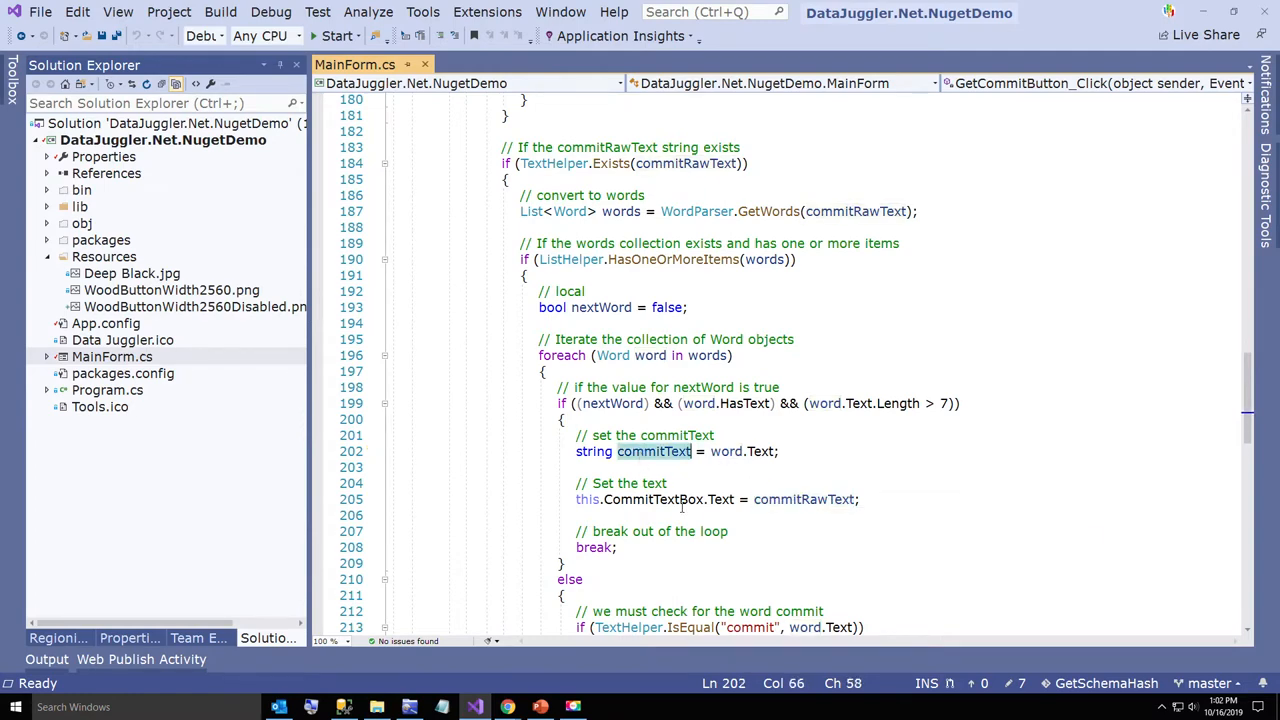
{"action": "left_click", "coordinate": [790, 500]}
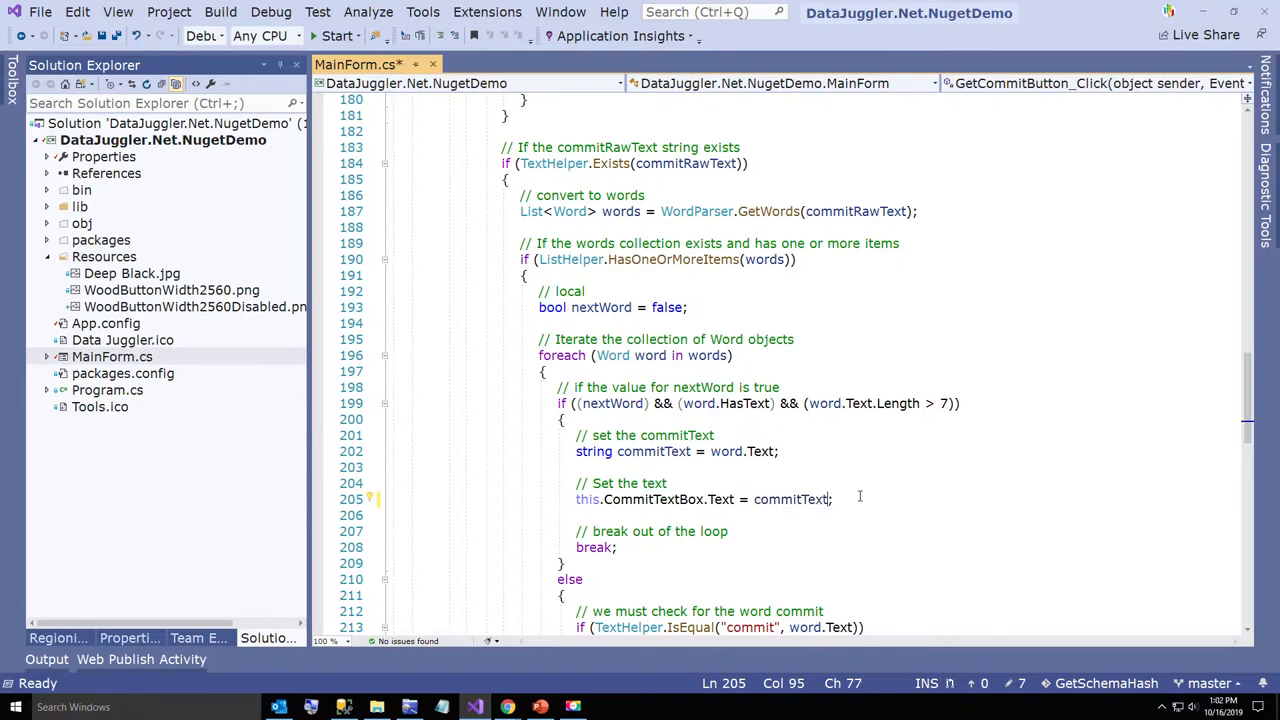
{"action": "type", "text": ".Substring"}
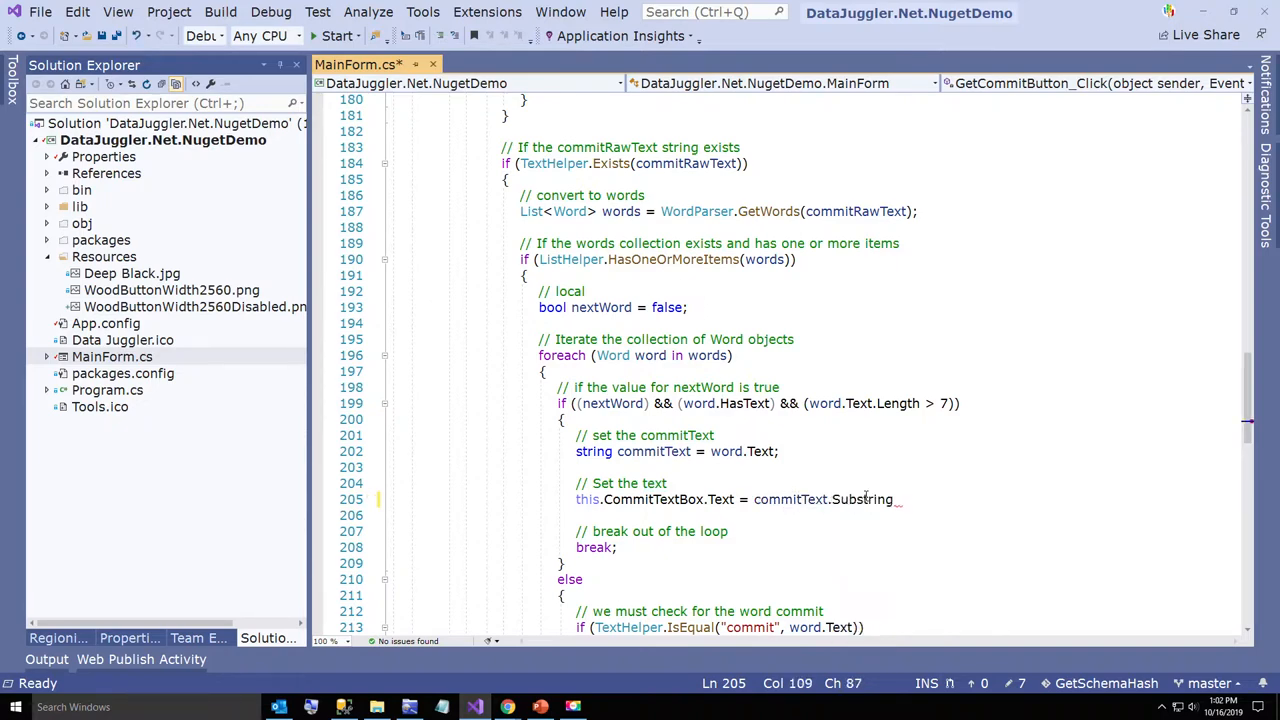
{"action": "type", "text": "(0"}
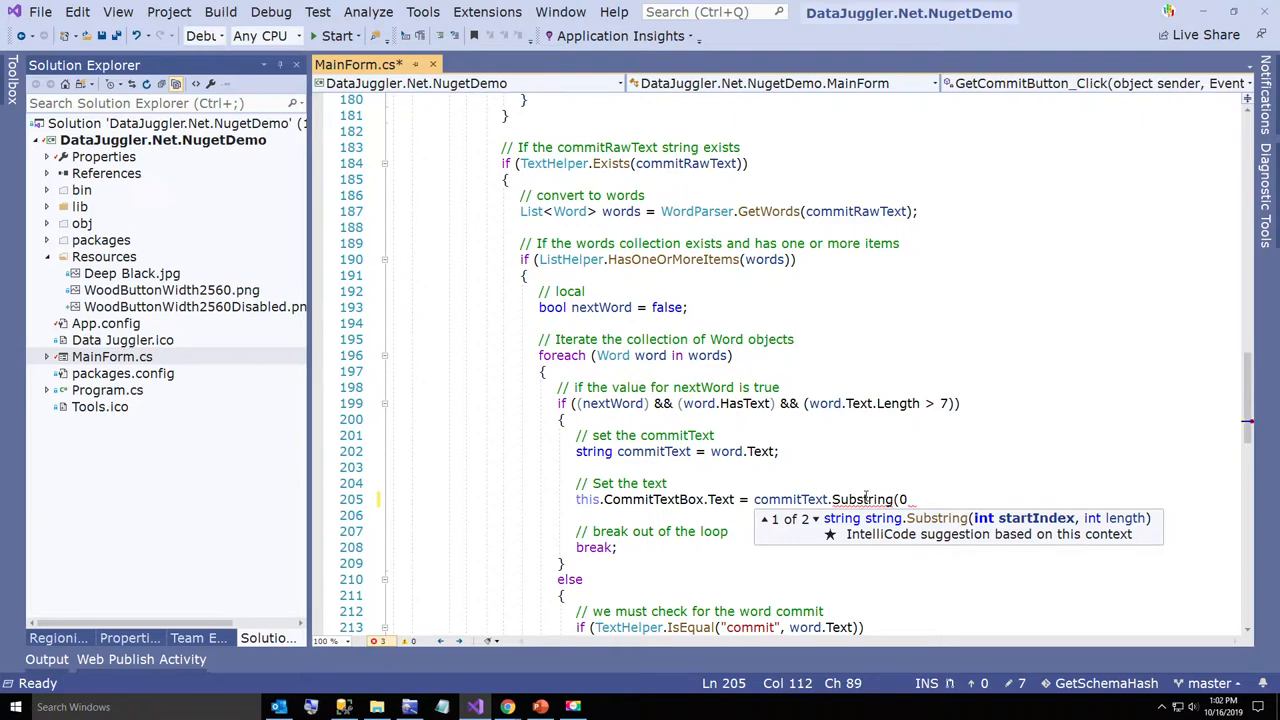
{"action": "type", "text": ", 7);"}
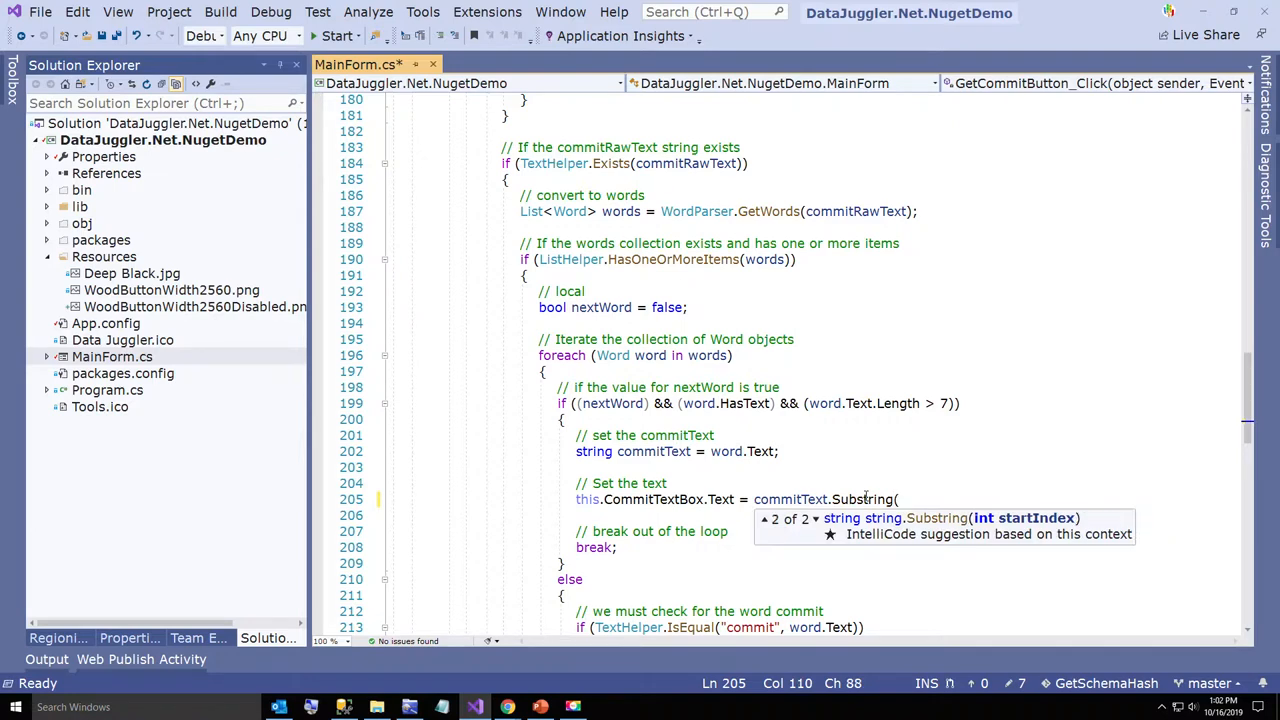
{"action": "type", "text": "0, 7);"}
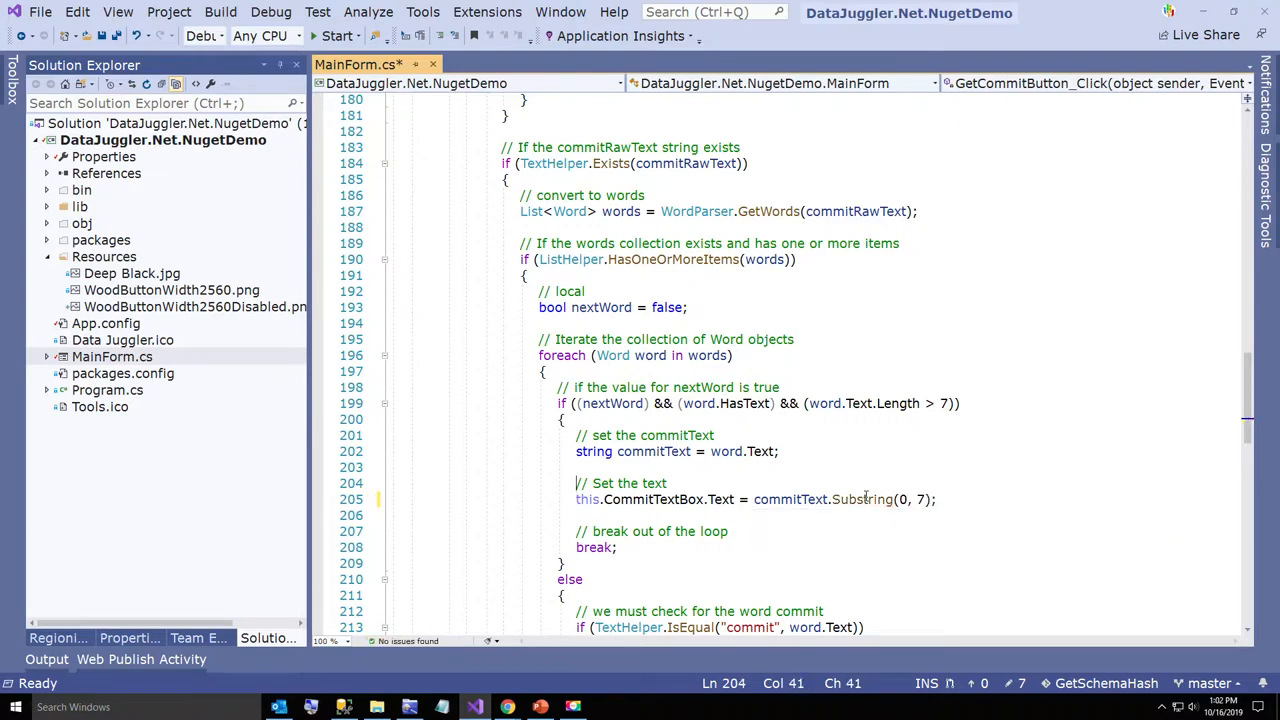
Run the demo app again and fetch the latest commit hash to show the short hash
{"action": "right_click", "coordinate": [356, 64]}
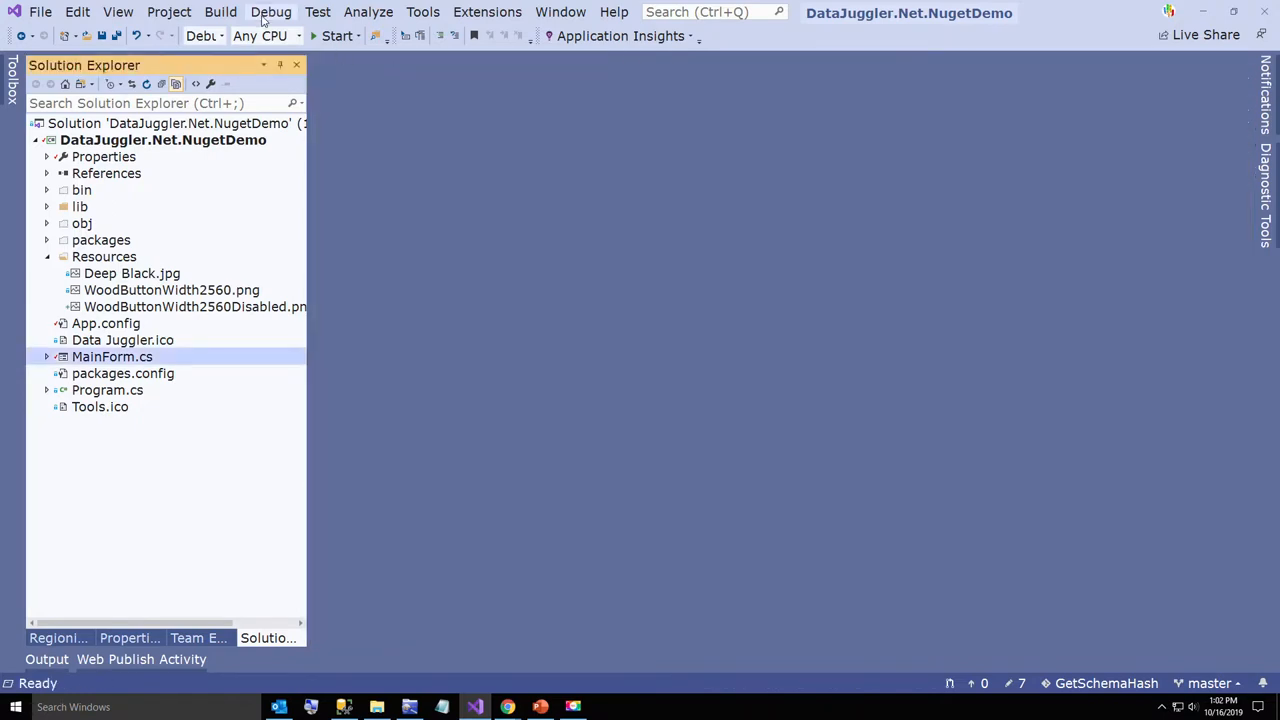
{"action": "left_click", "coordinate": [336, 36]}
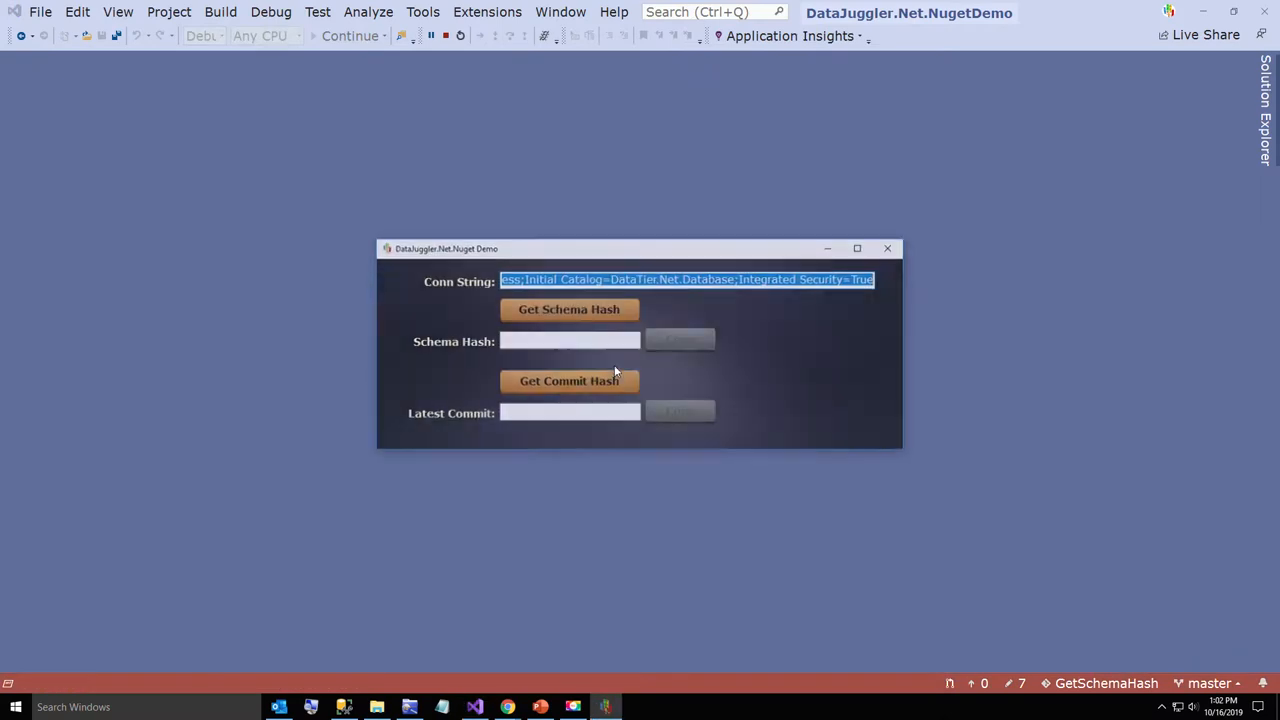
{"action": "left_click", "coordinate": [568, 380]}
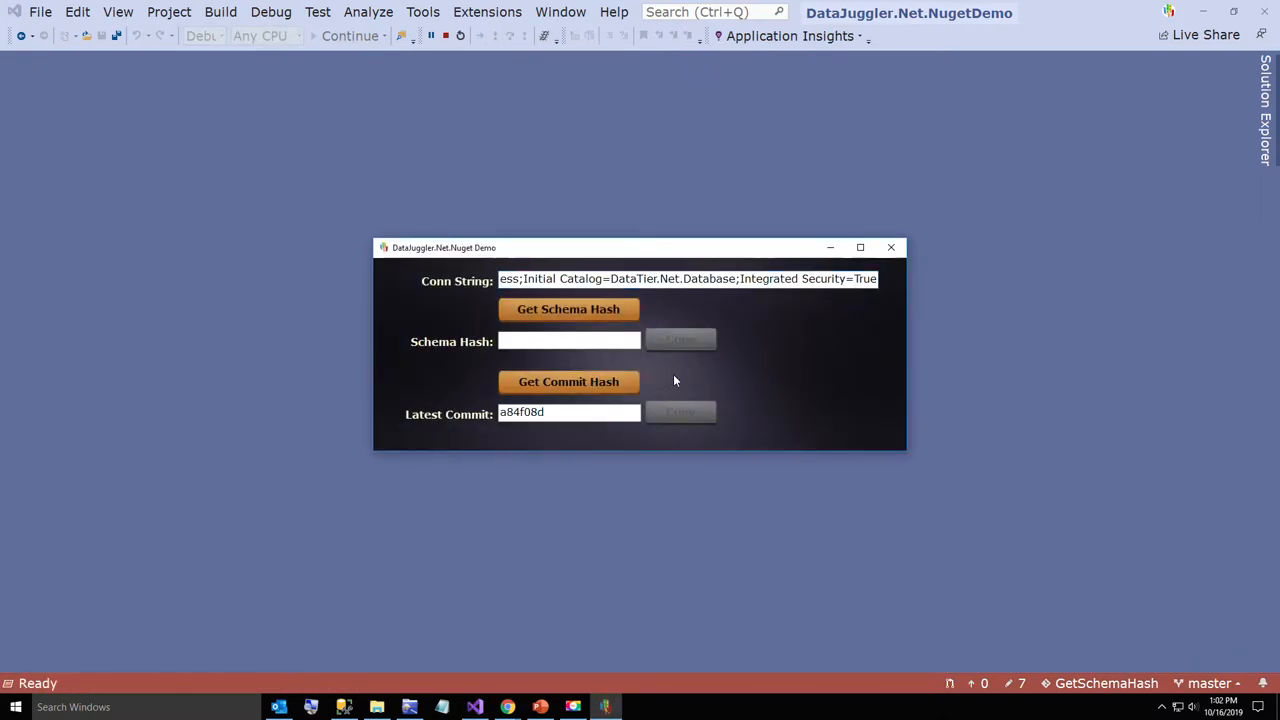
{"action": "mouse_move", "coordinate": [578, 596]}
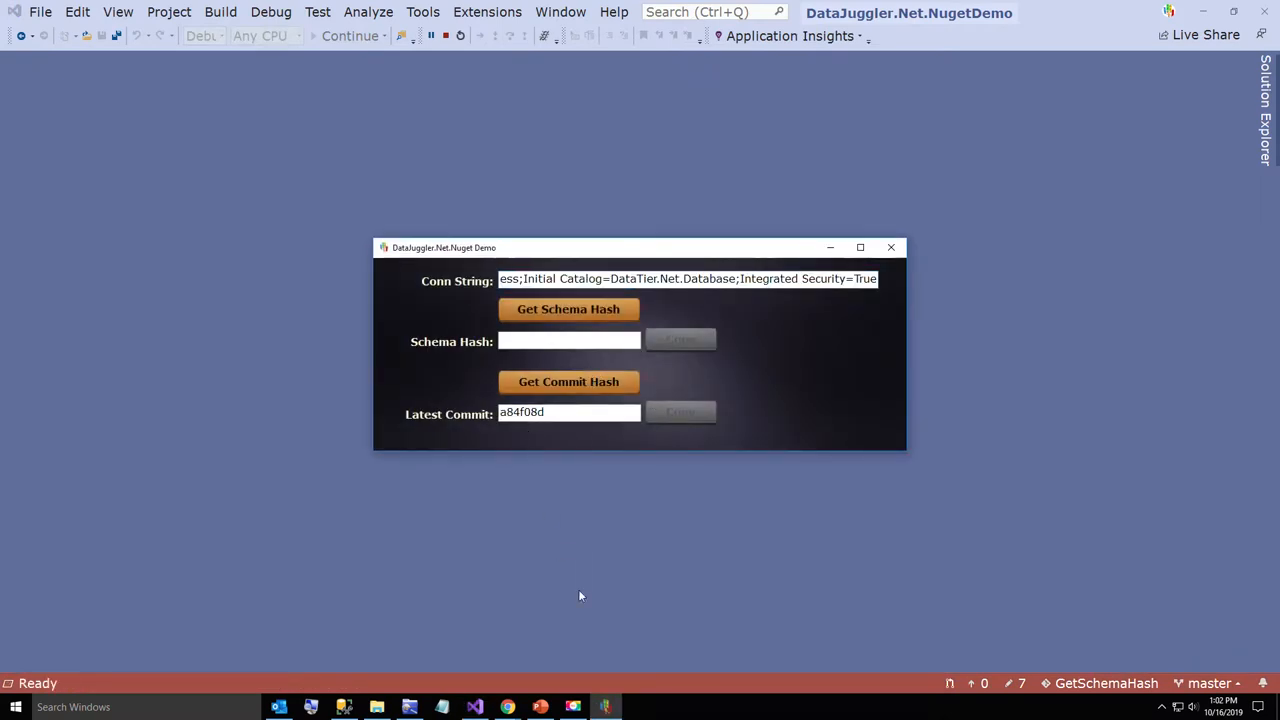
Switch to the GitHub DataTier.Net repository page in Chrome to compare commit hashes
{"action": "left_click", "coordinate": [508, 708]}
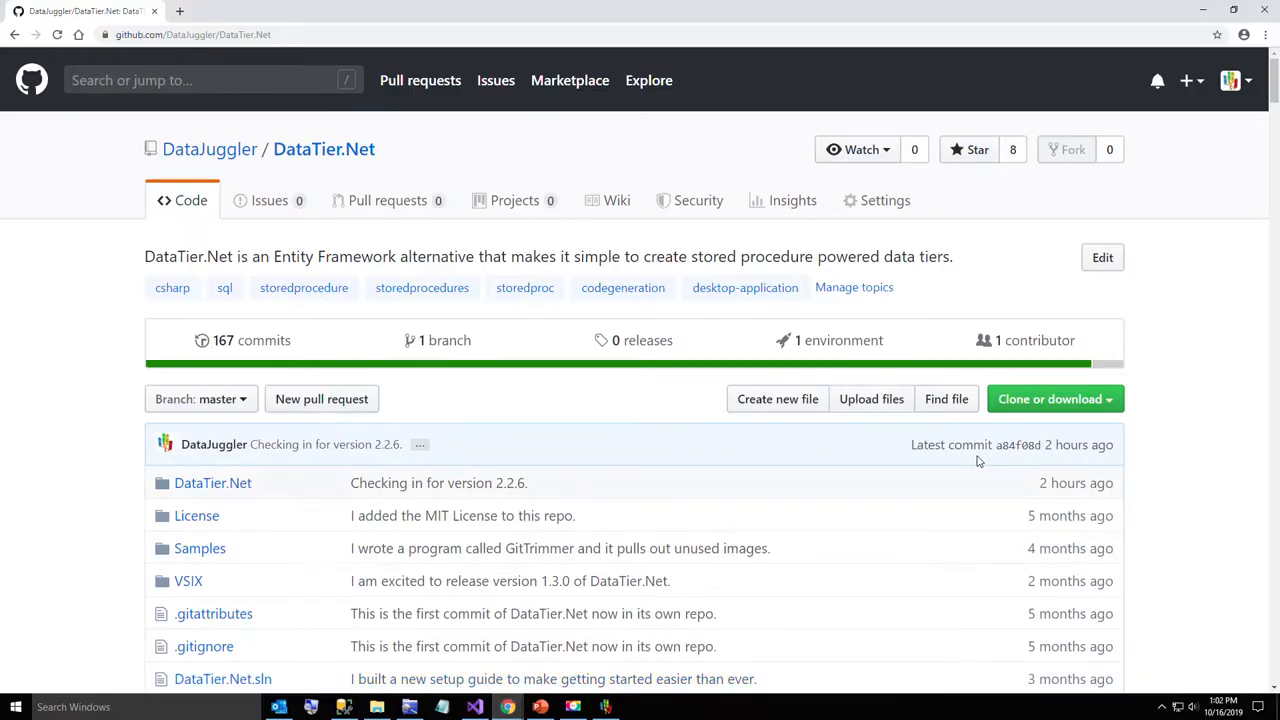
{"action": "mouse_move", "coordinate": [1032, 460]}
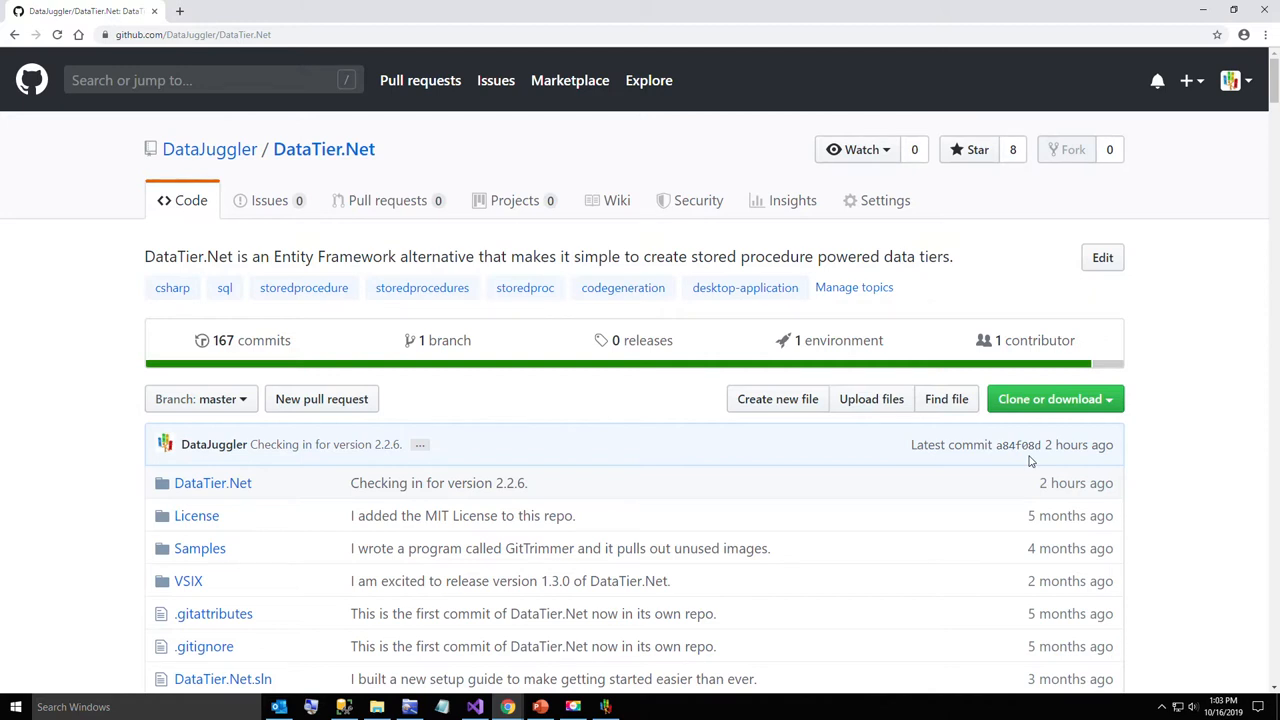
{"action": "mouse_move", "coordinate": [976, 452]}
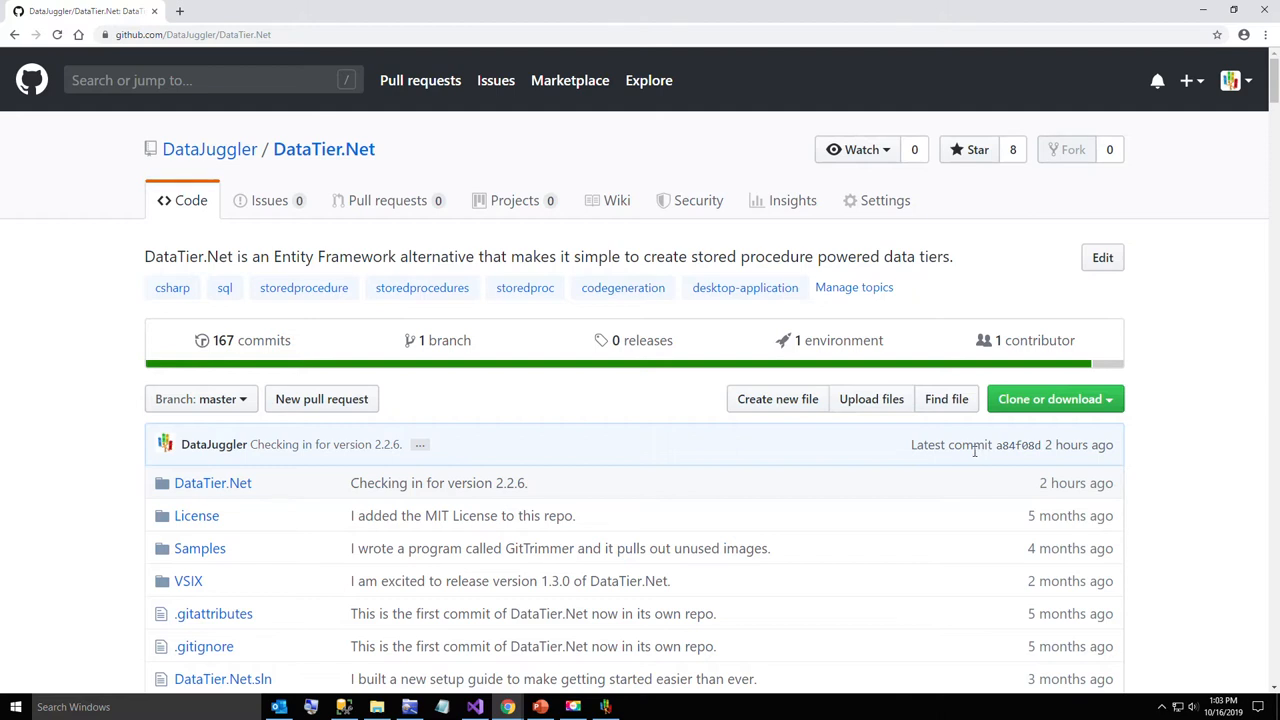
{"action": "mouse_move", "coordinate": [952, 468]}
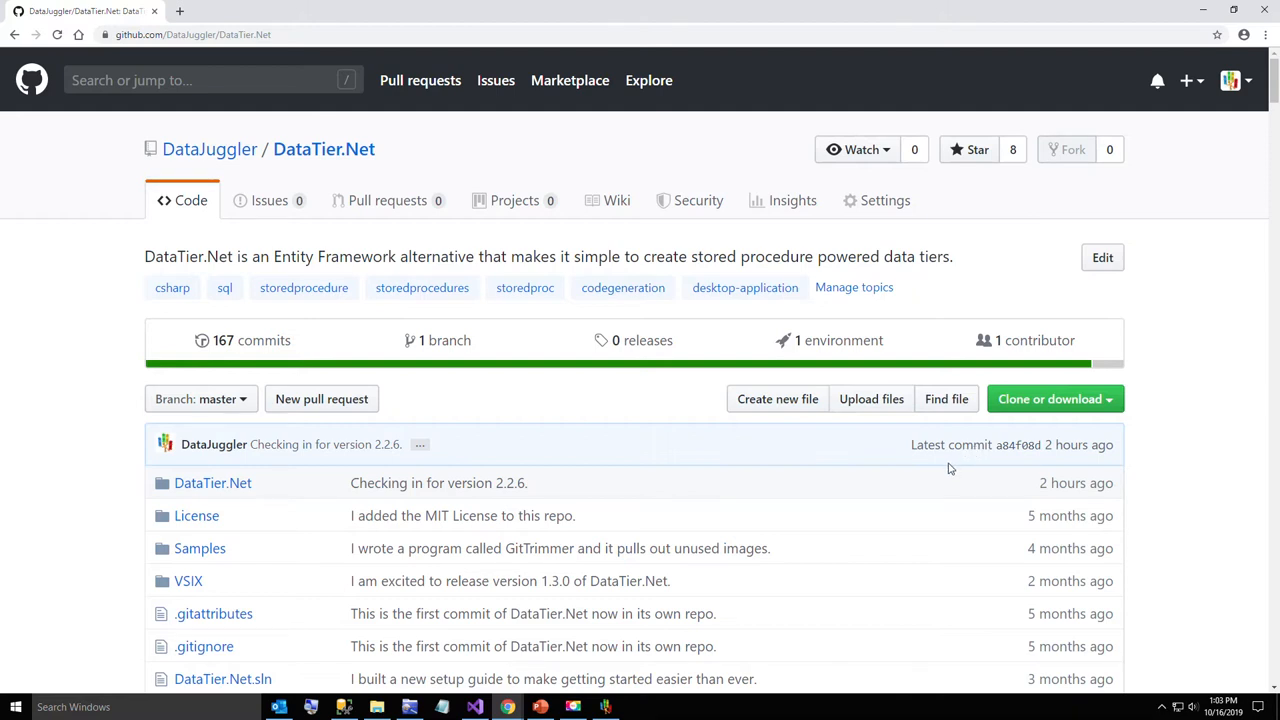
{"action": "mouse_move", "coordinate": [892, 470]}
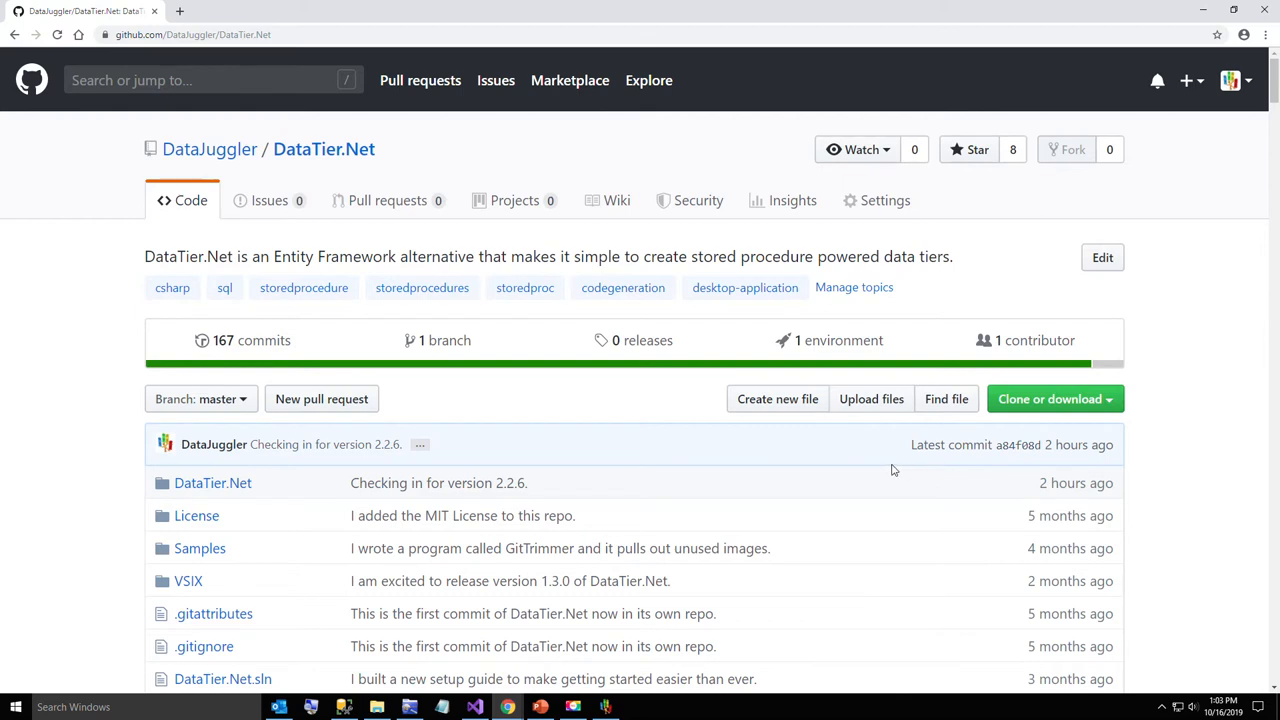
{"action": "mouse_move", "coordinate": [752, 456]}
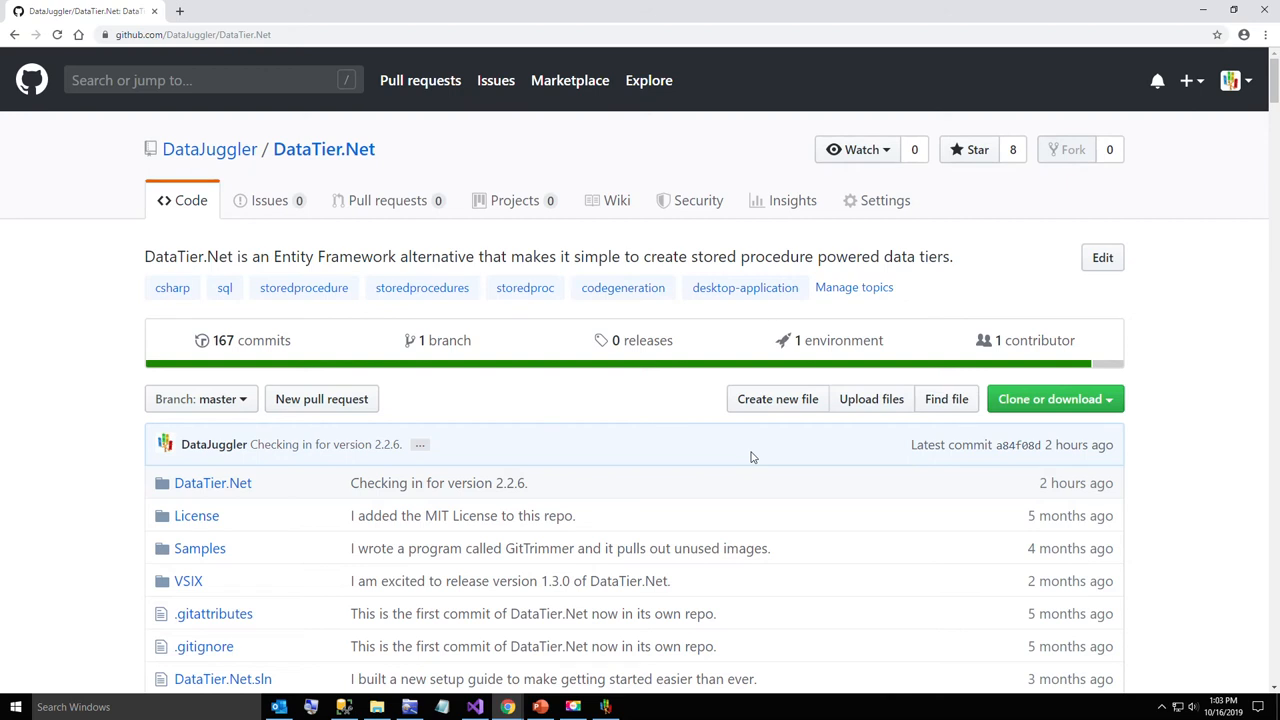
{"action": "mouse_move", "coordinate": [604, 704]}
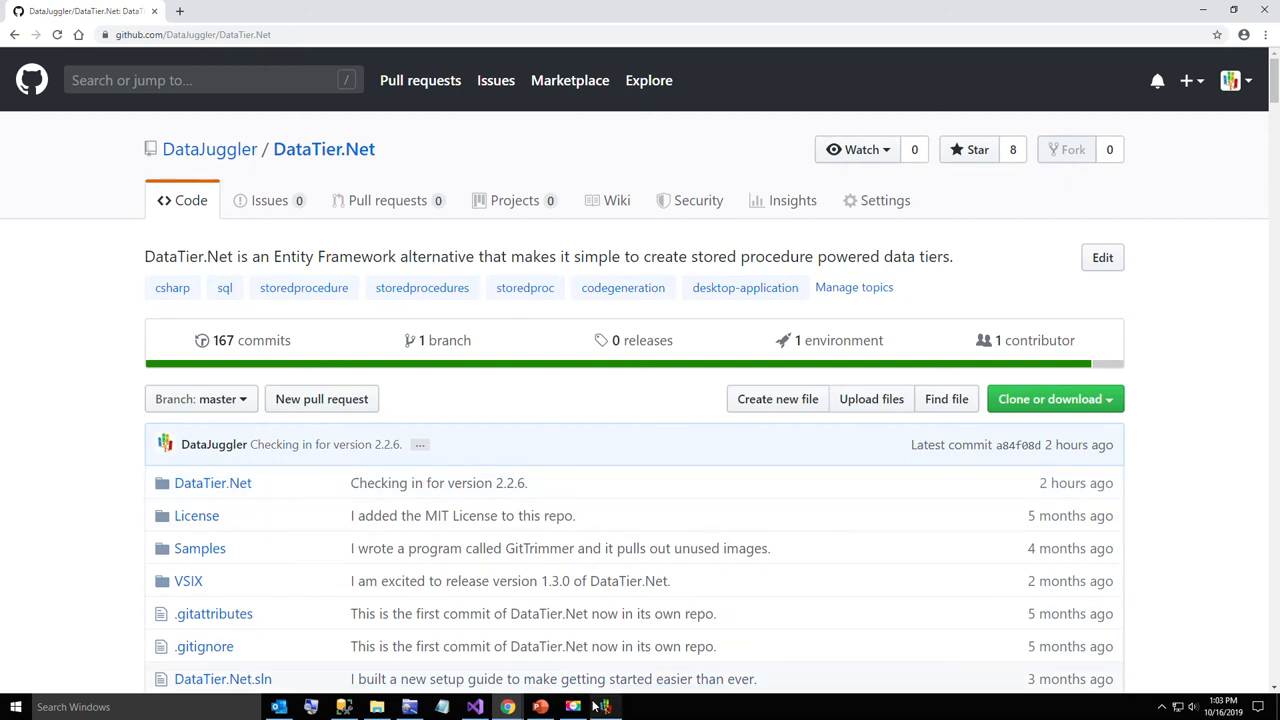